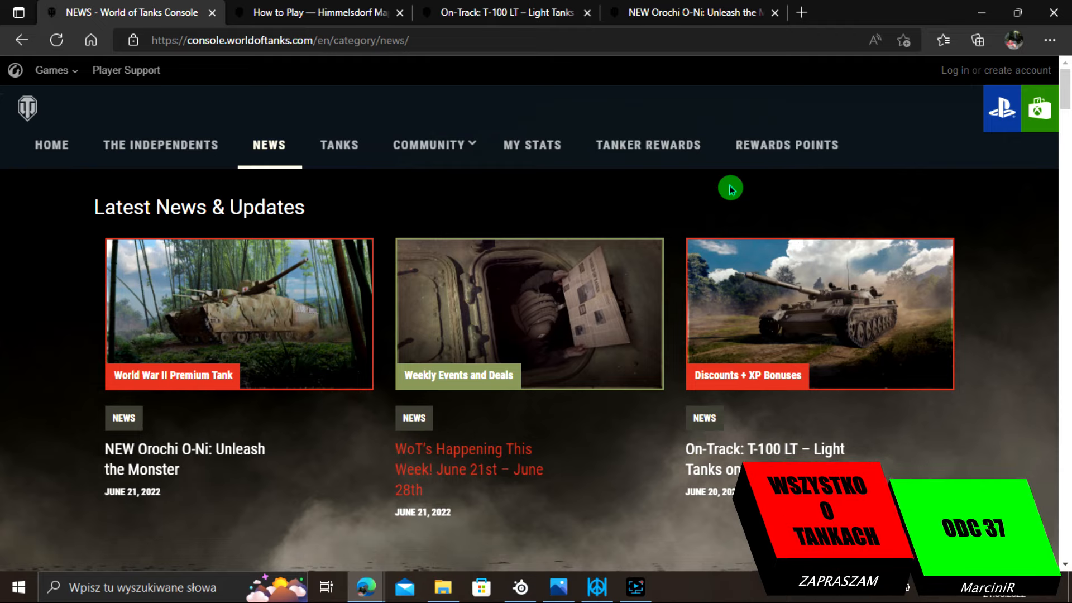
pyautogui.moveTo(563, 193)
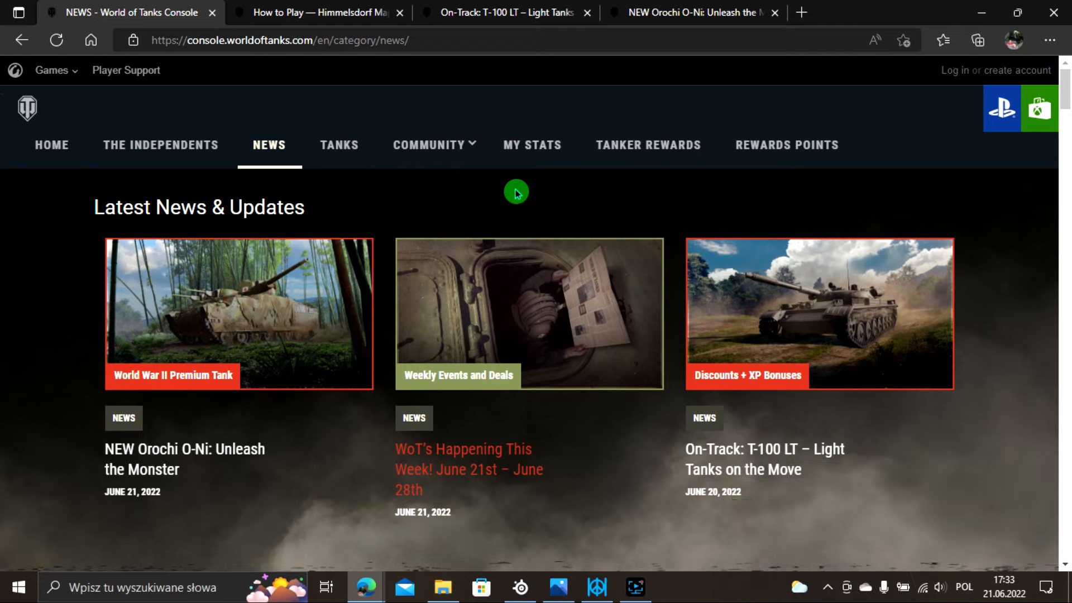
pyautogui.moveTo(355, 221)
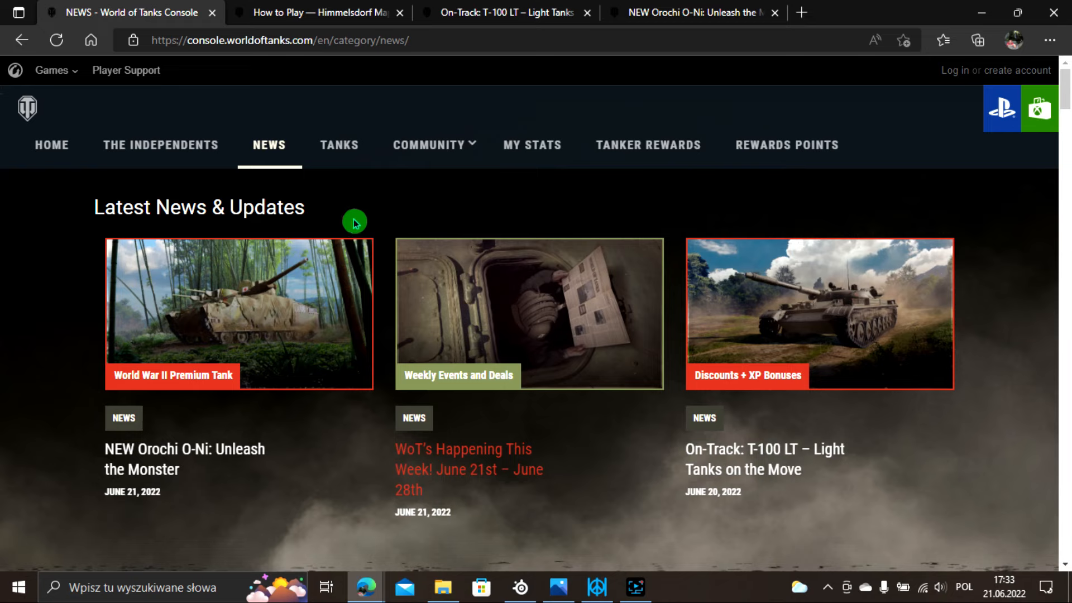
pyautogui.moveTo(409, 195)
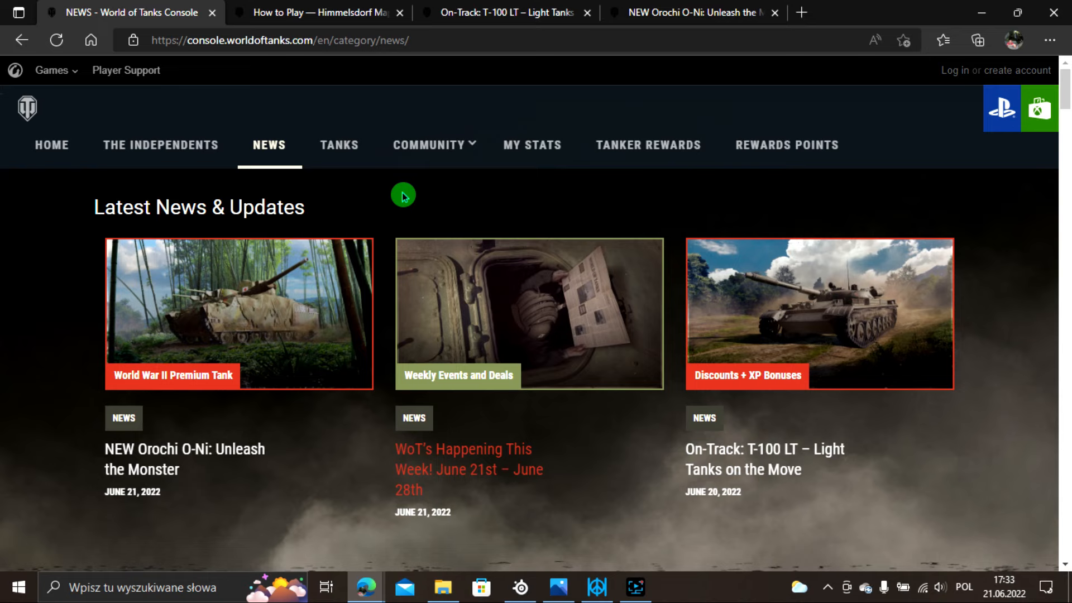
pyautogui.moveTo(436, 204)
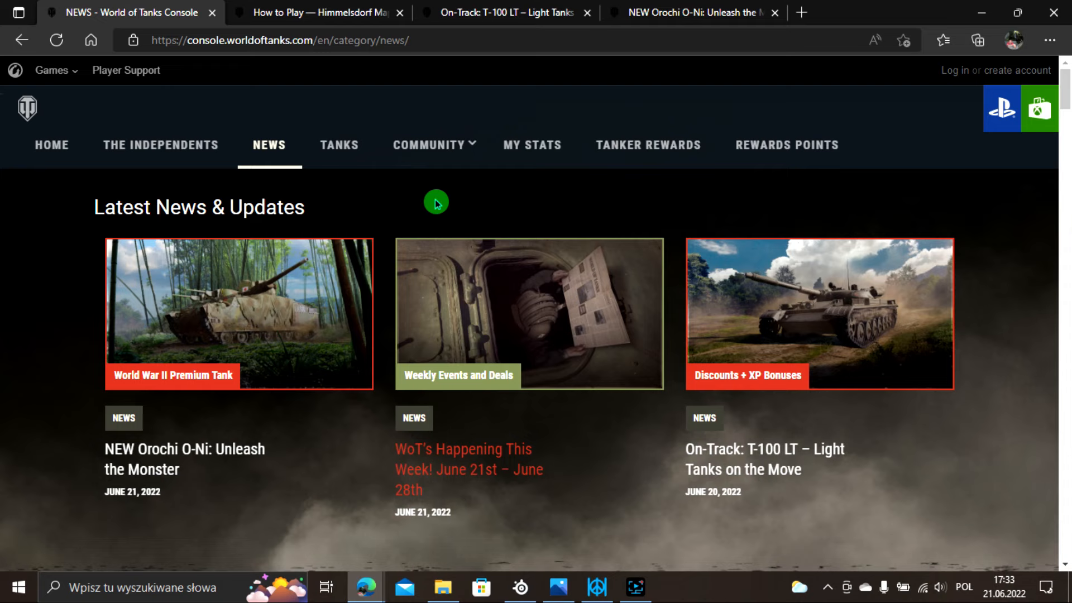
pyautogui.moveTo(416, 273)
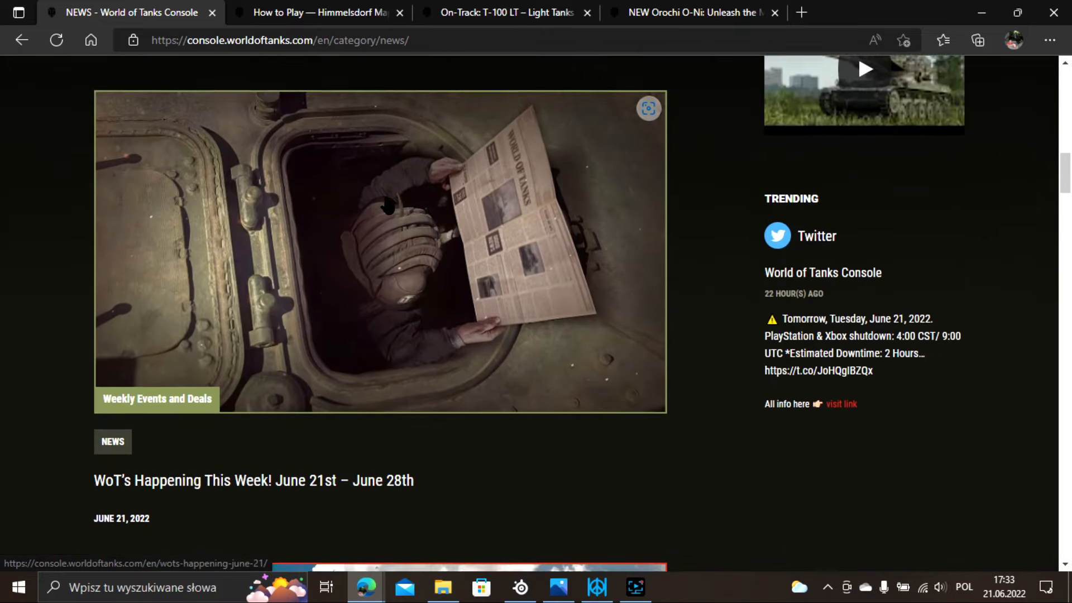
# Browse up and down the current article before leaving it.
pyautogui.scroll(-3)
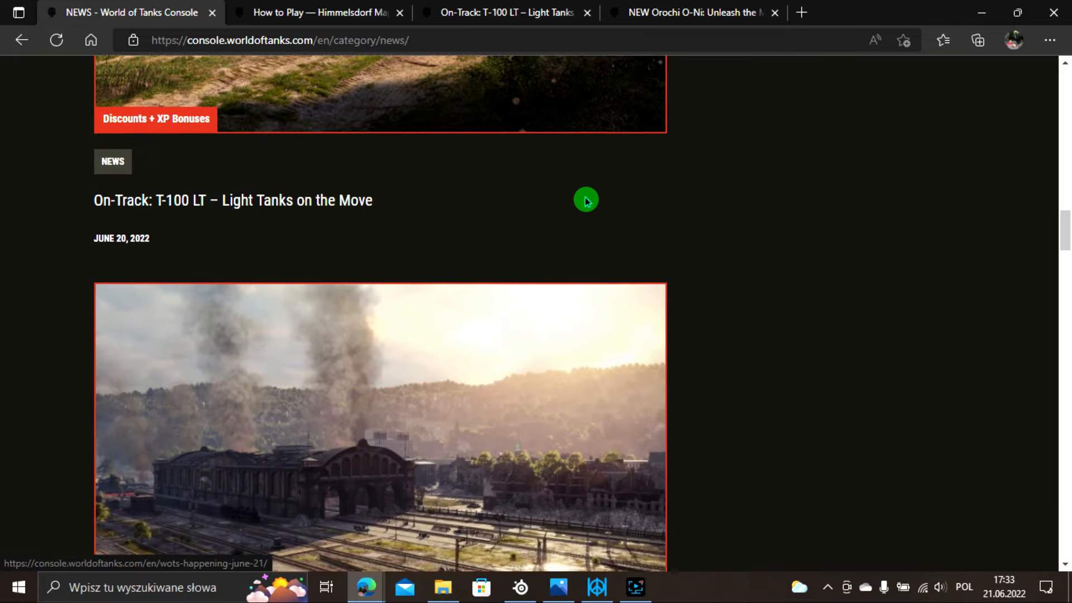
pyautogui.scroll(-3)
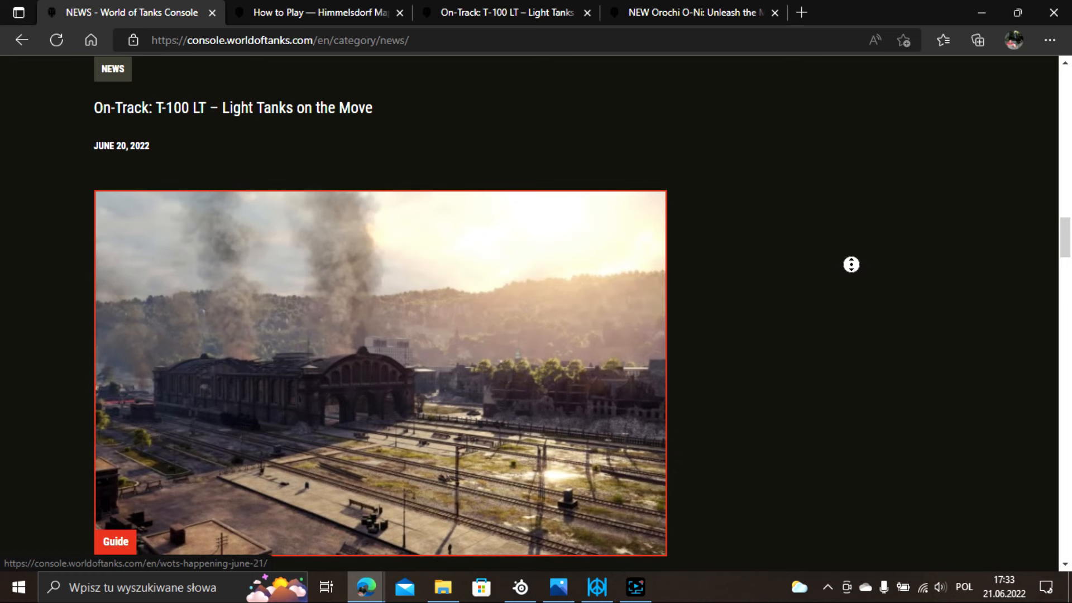
pyautogui.scroll(-3)
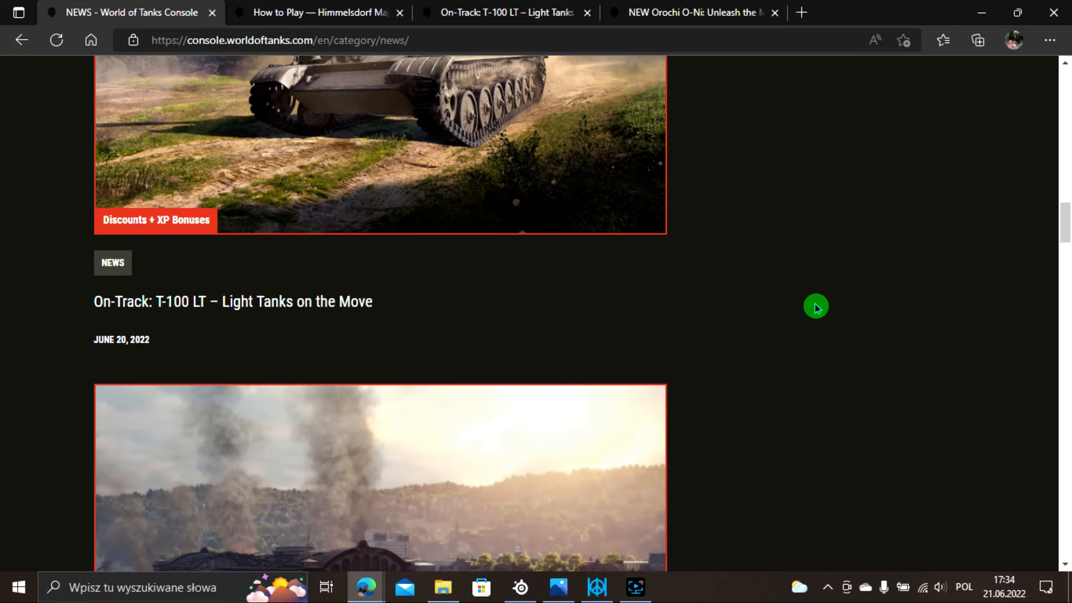
pyautogui.scroll(3)
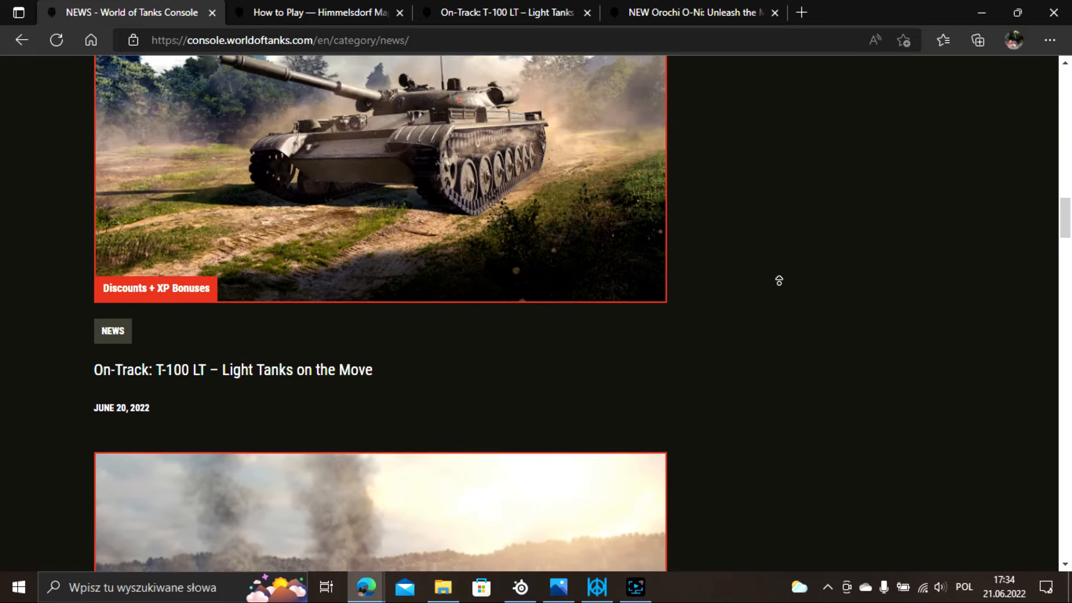
pyautogui.scroll(3)
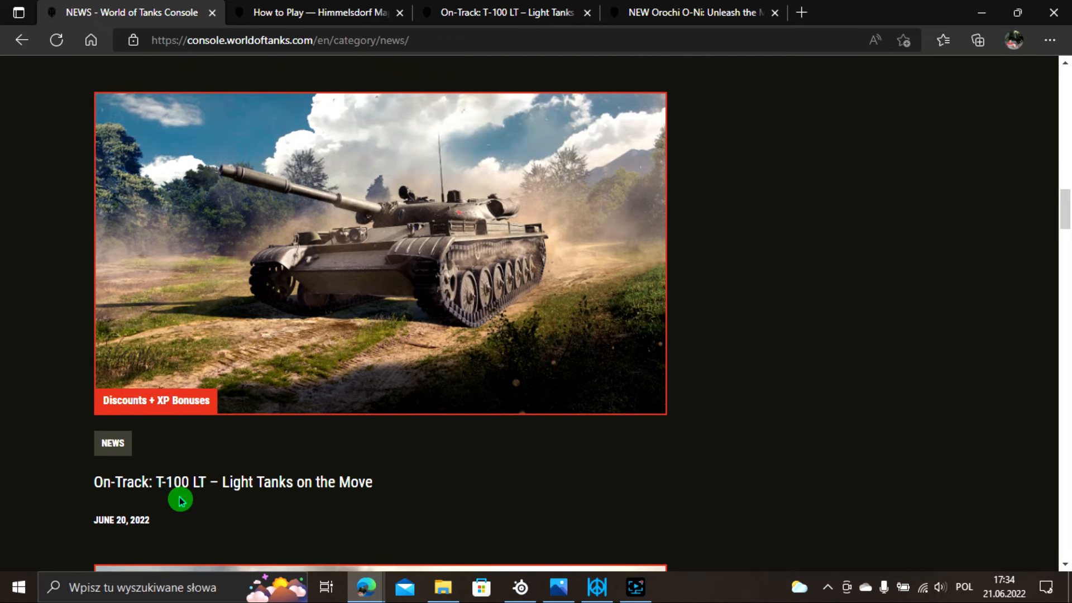
pyautogui.moveTo(776, 205)
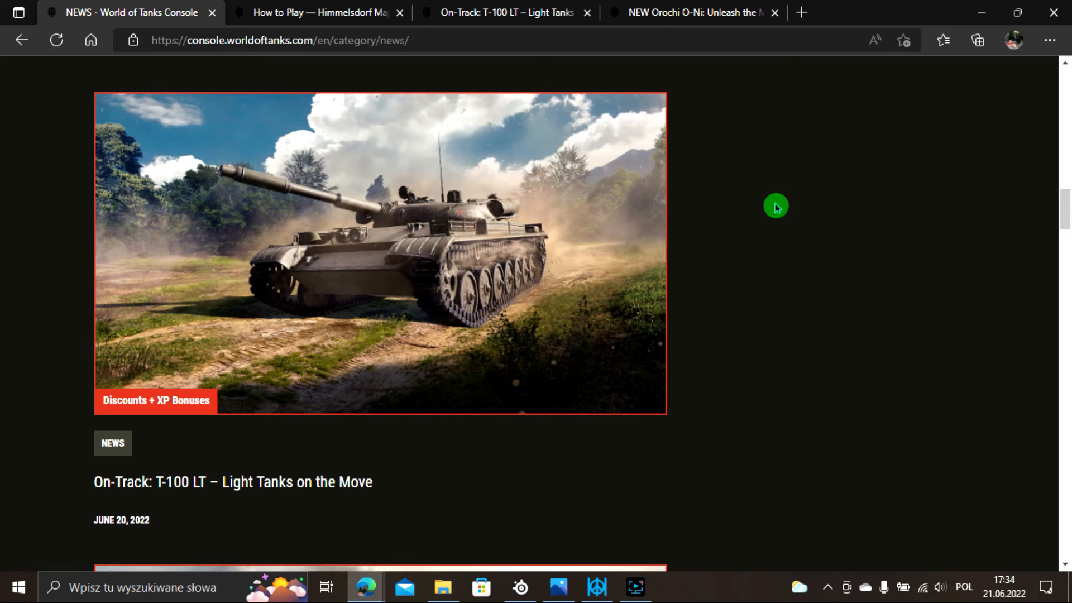
pyautogui.moveTo(763, 210)
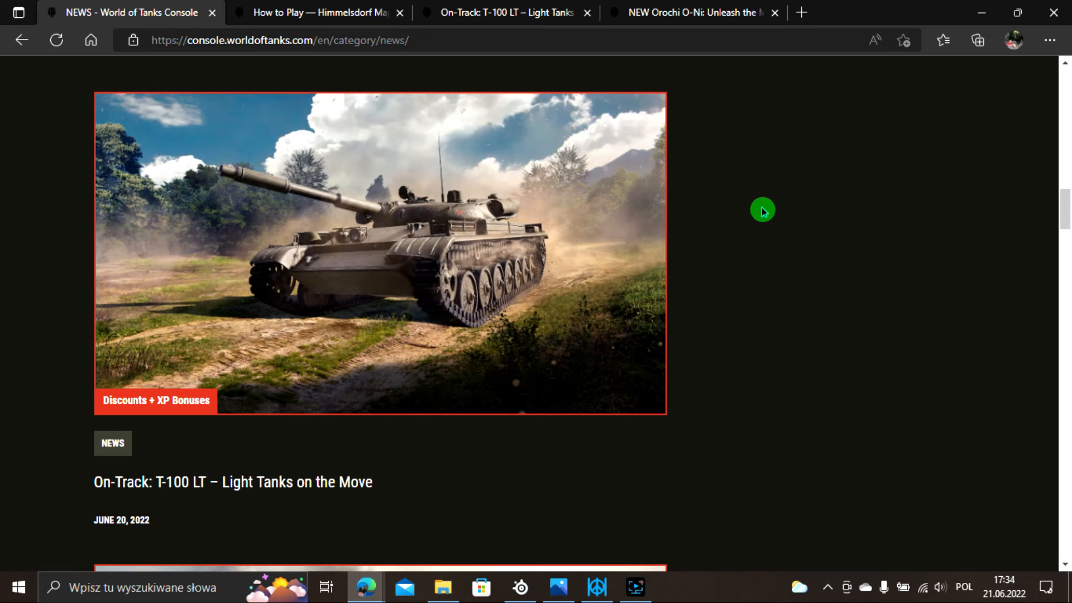
pyautogui.scroll(-3)
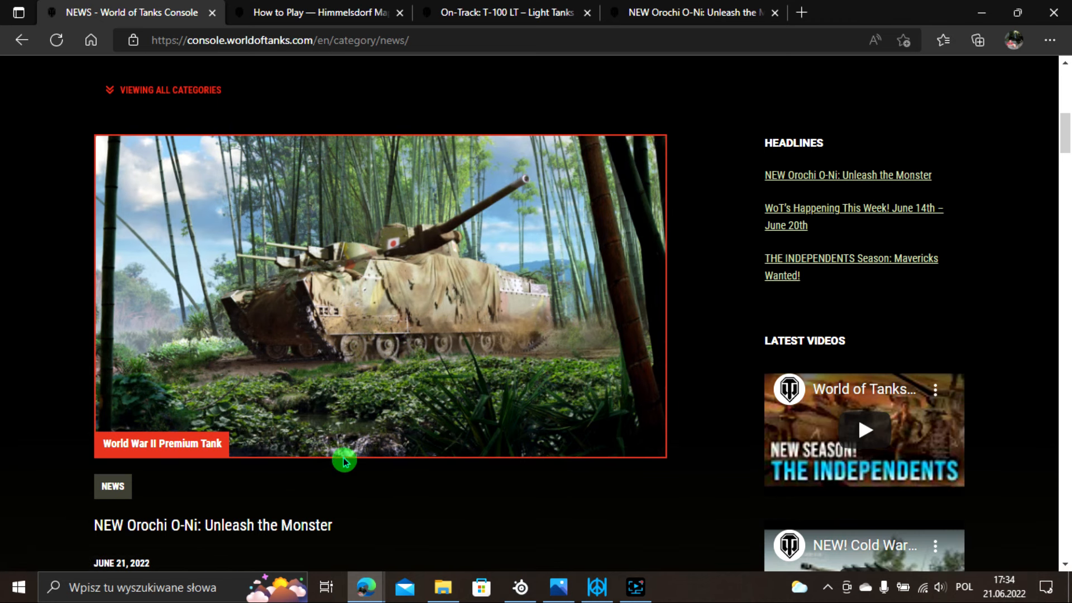
pyautogui.moveTo(409, 493)
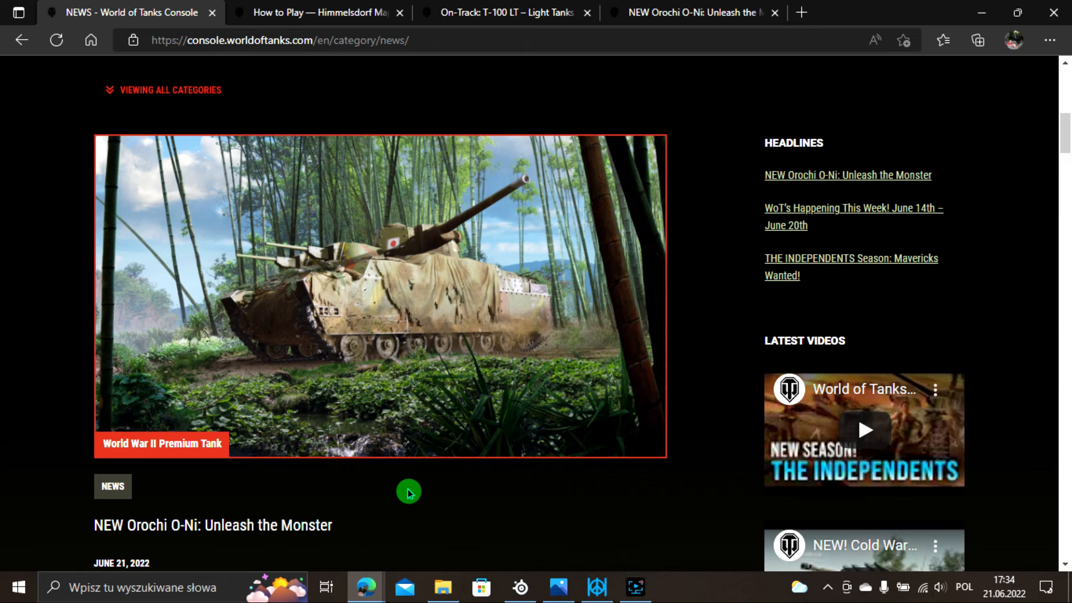
pyautogui.moveTo(732, 197)
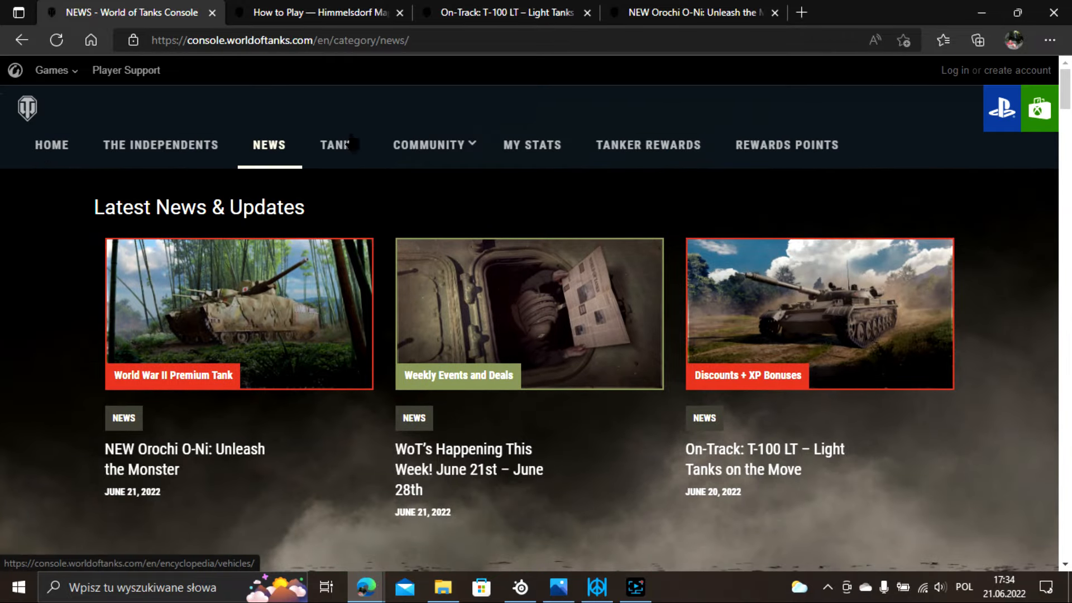
# Switch to the Himmelsdorf map guide and step through five summer screenshots of the town in its gallery.
pyautogui.click(315, 13)
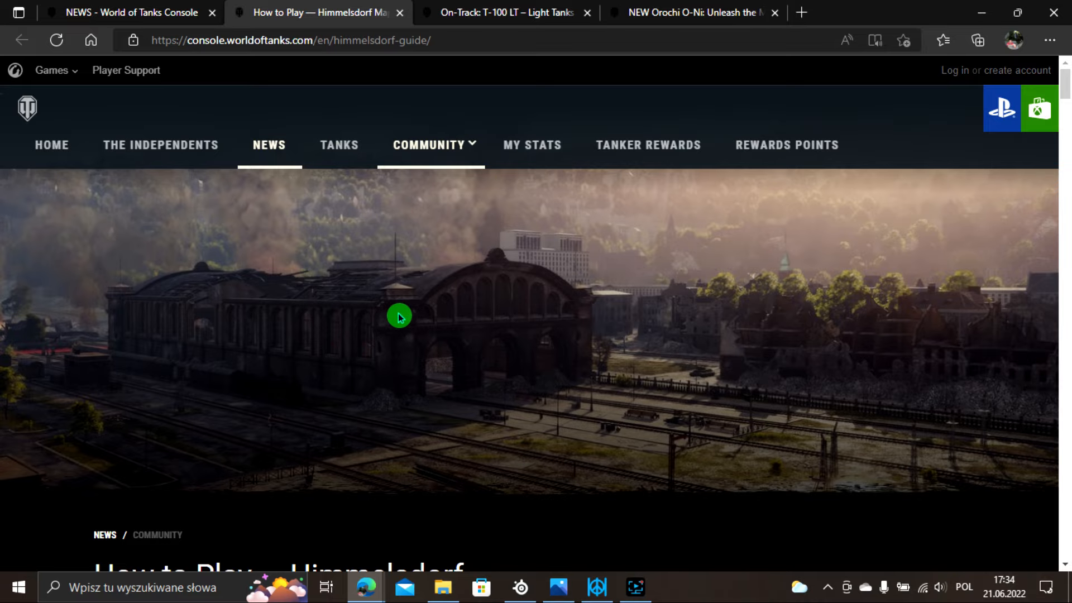
pyautogui.scroll(-3)
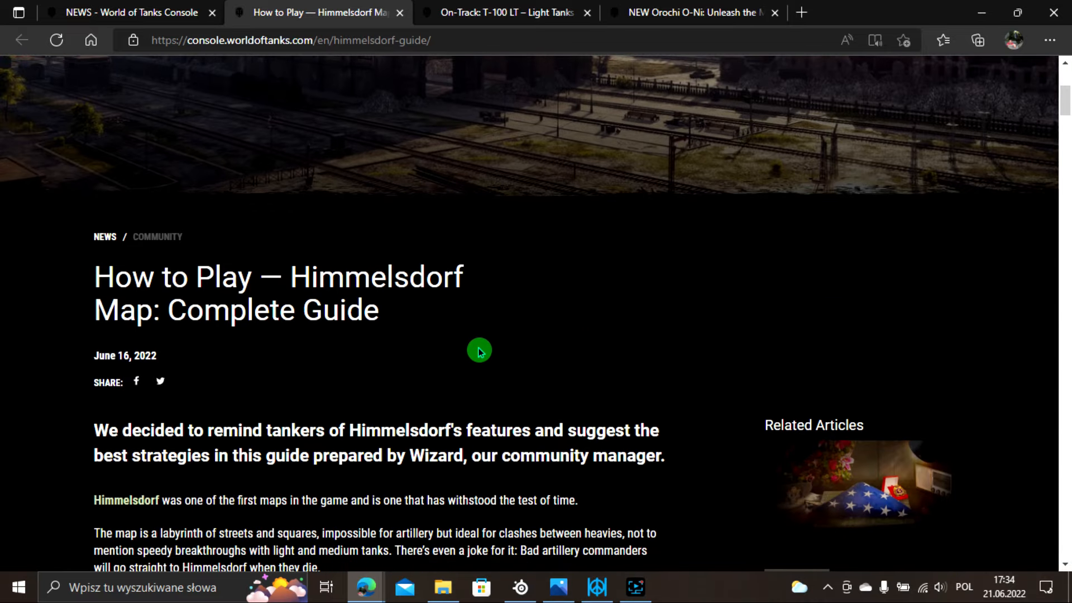
pyautogui.scroll(-3)
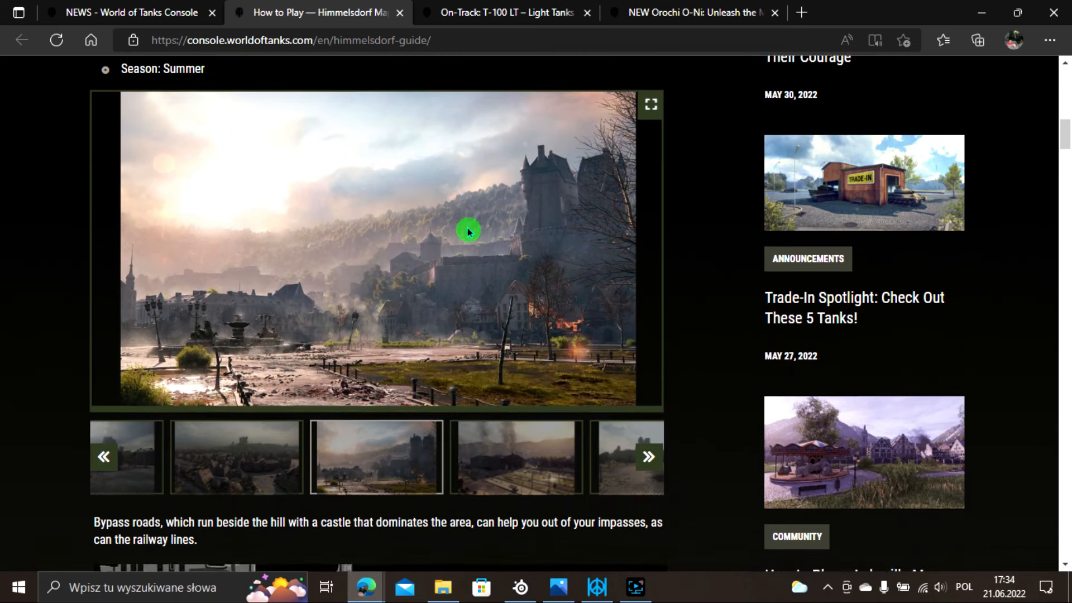
pyautogui.click(648, 456)
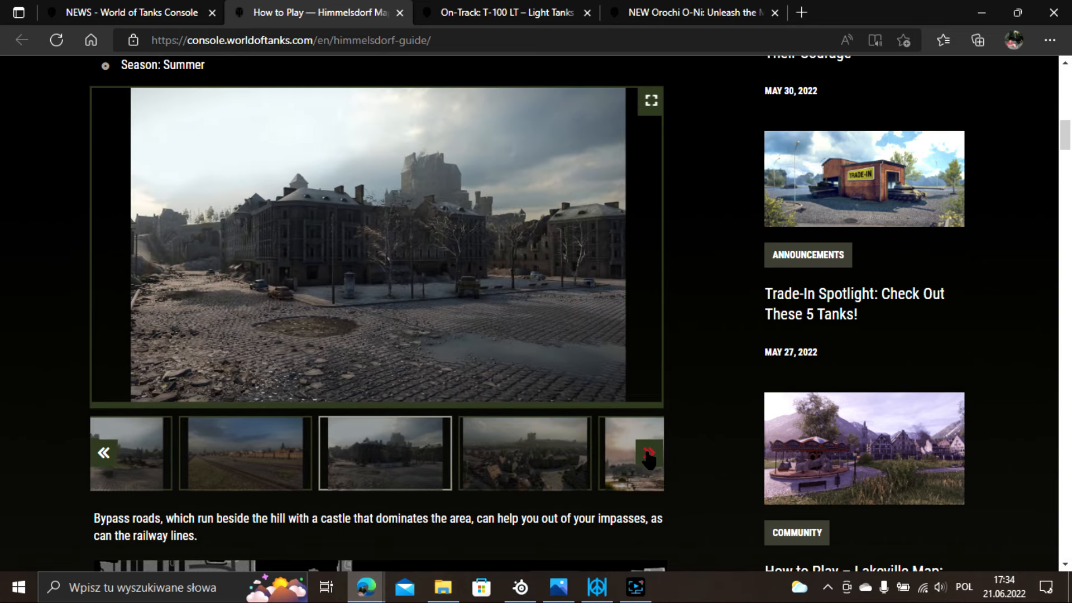
pyautogui.click(644, 455)
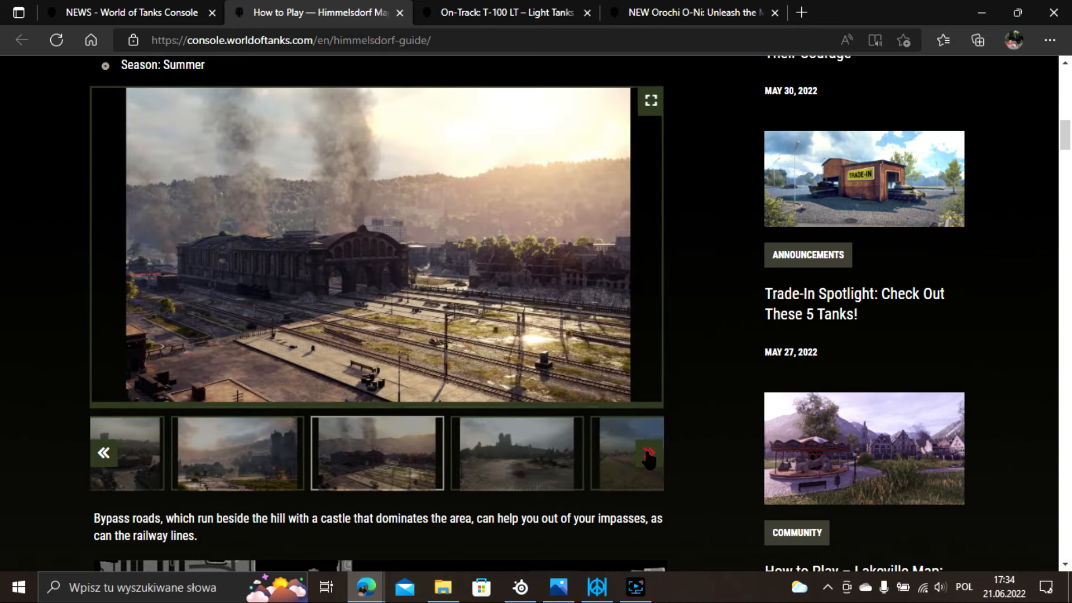
pyautogui.click(515, 452)
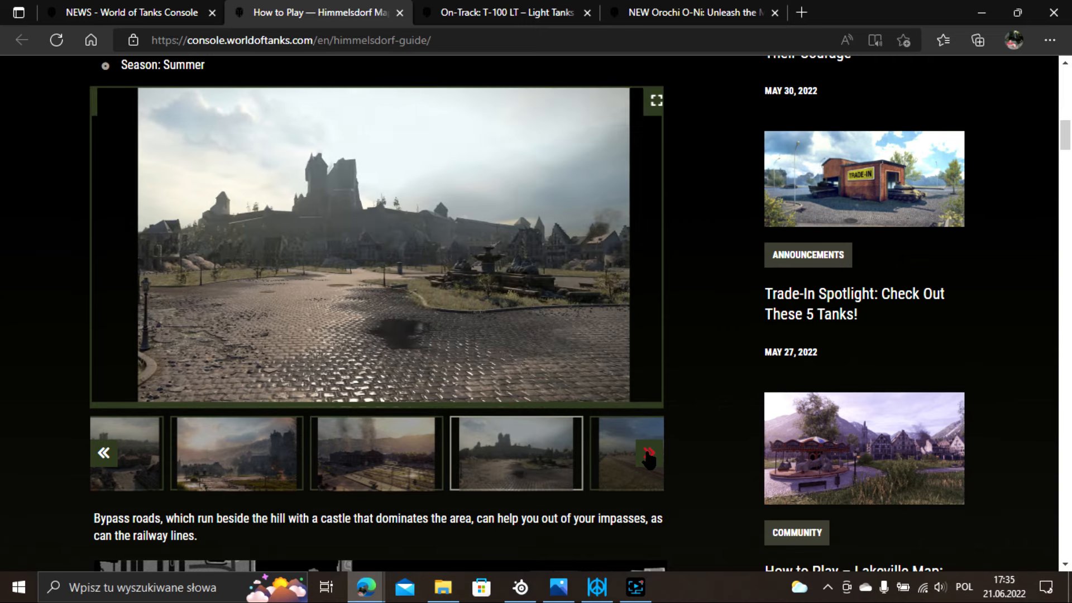
pyautogui.click(644, 455)
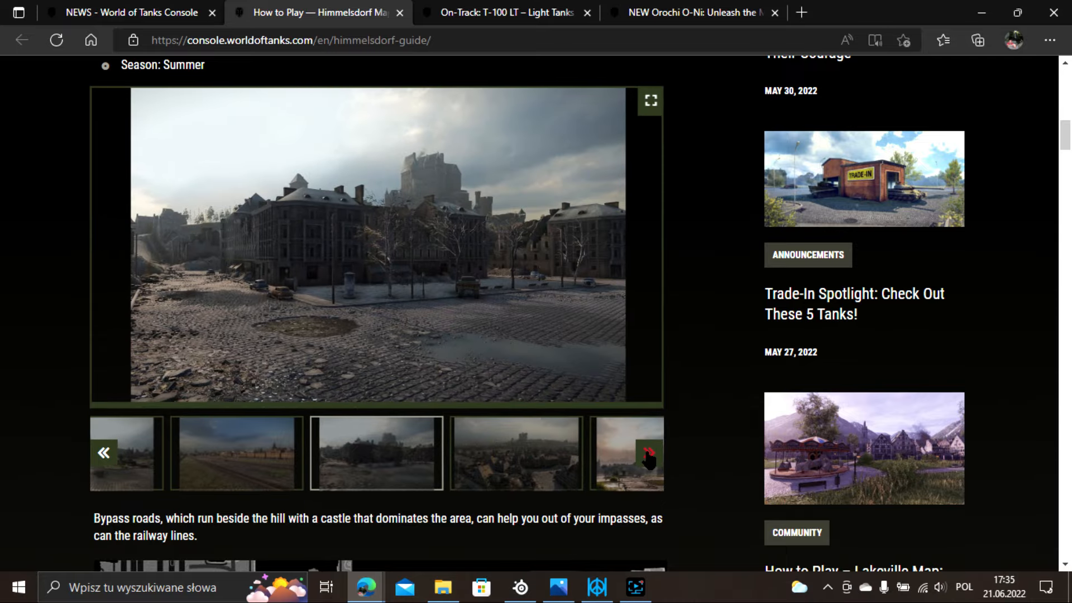
pyautogui.click(648, 452)
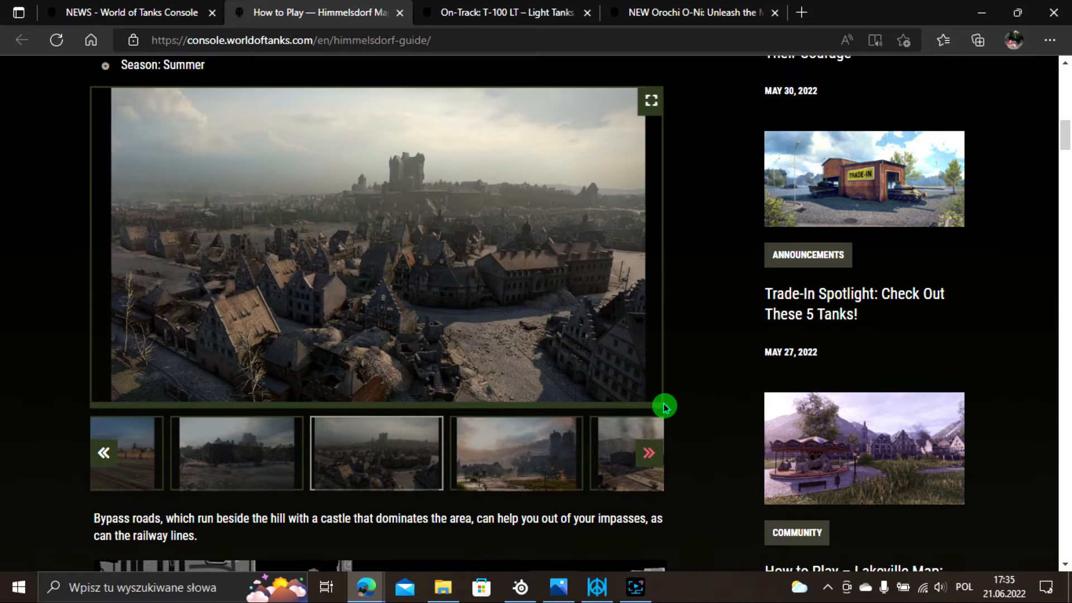
pyautogui.scroll(-3)
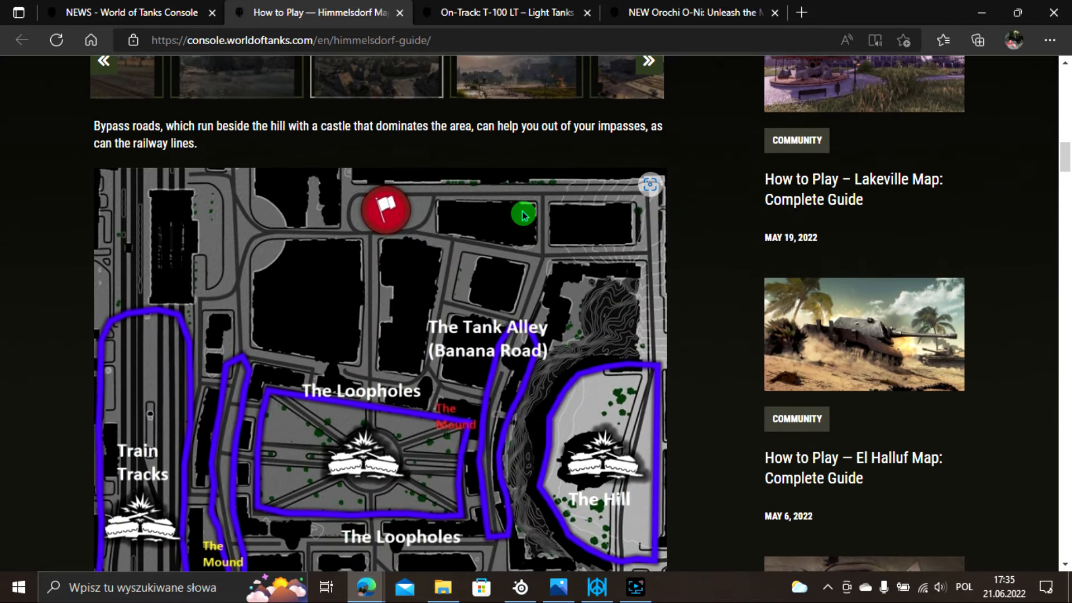
pyautogui.scroll(-3)
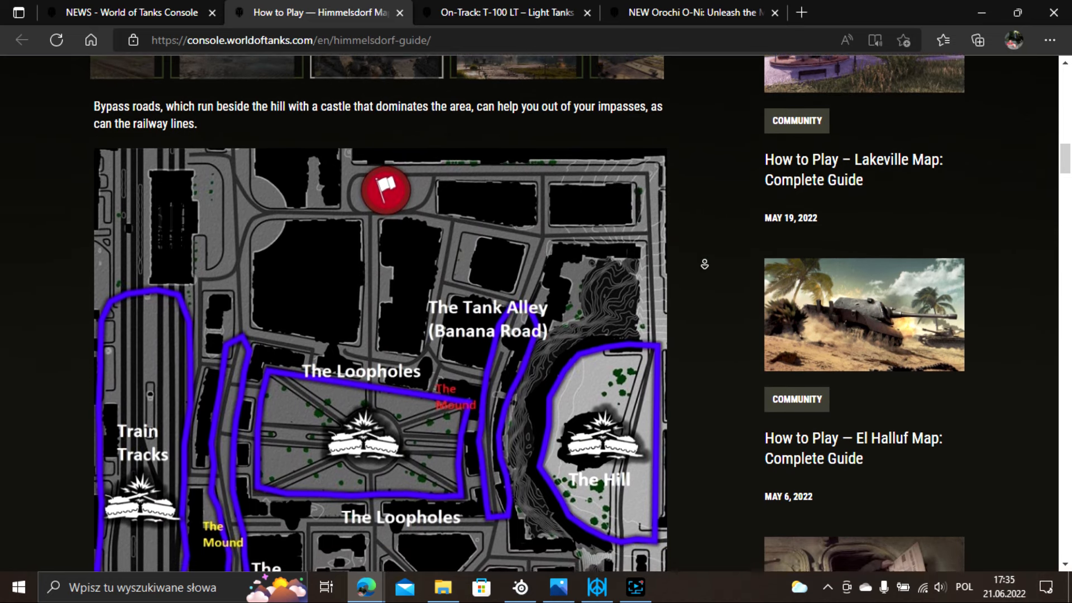
pyautogui.scroll(-3)
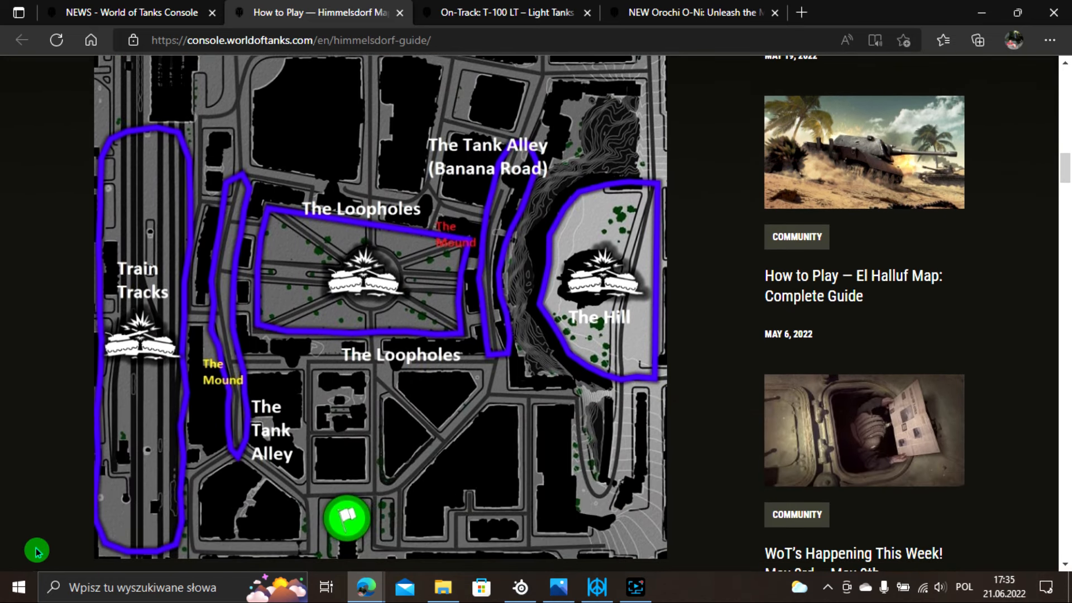
pyautogui.moveTo(673, 169)
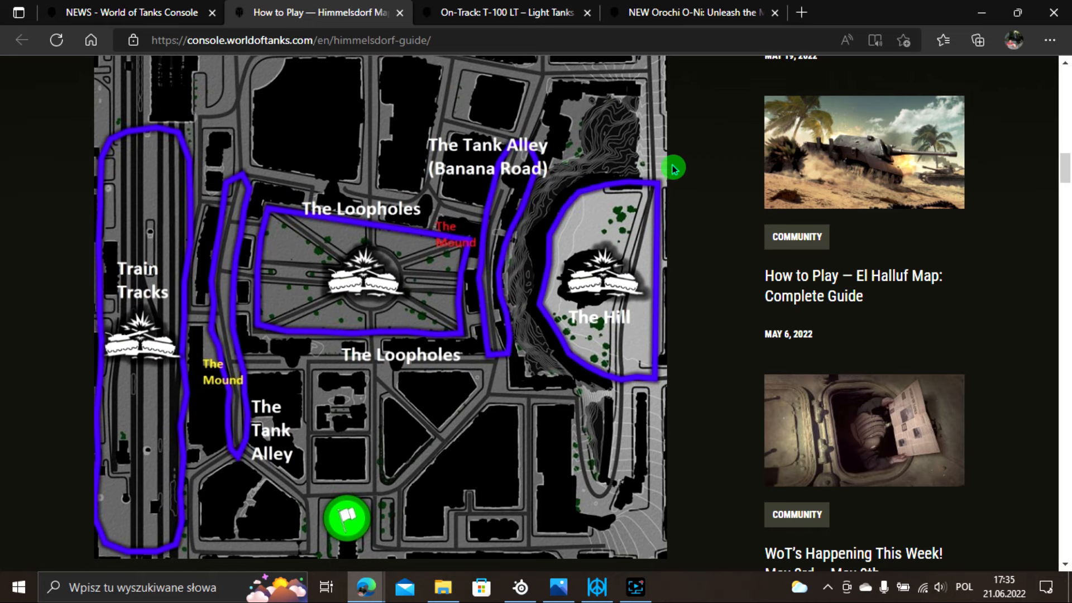
pyautogui.scroll(-3)
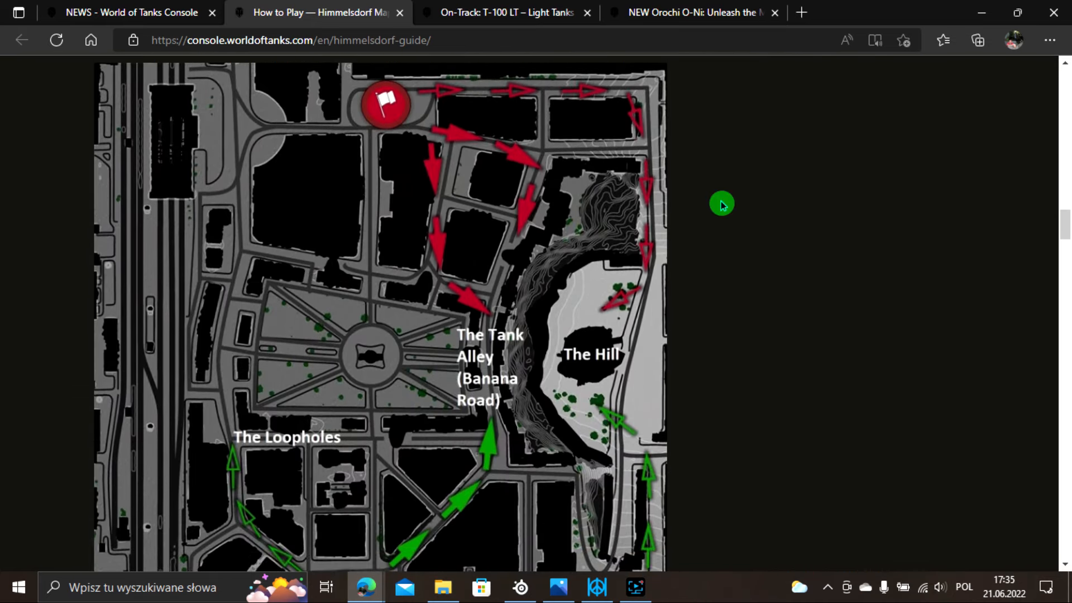
pyautogui.moveTo(348, 267)
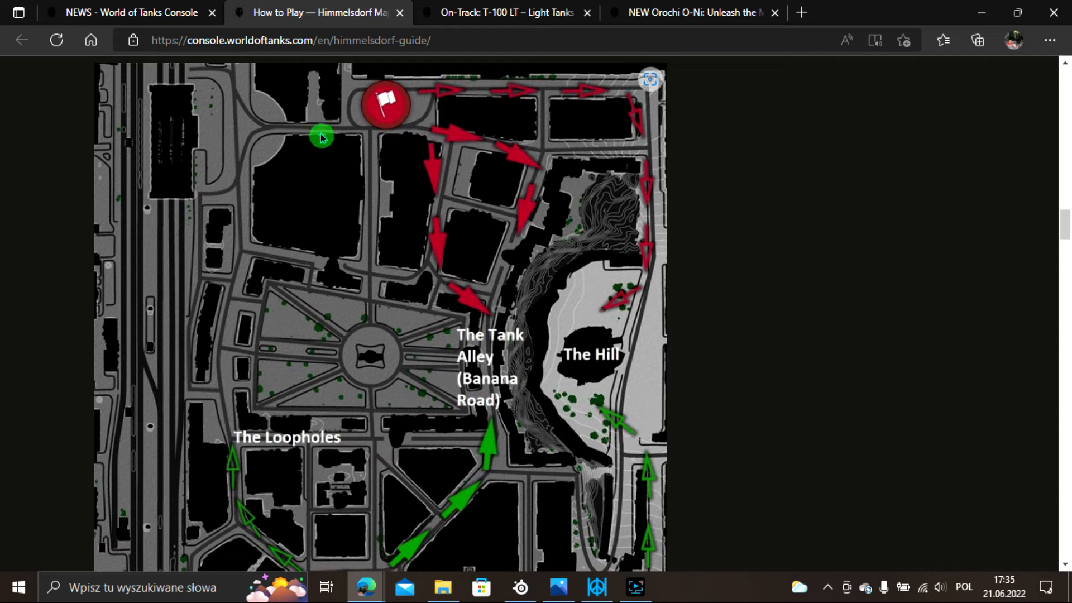
pyautogui.moveTo(406, 142)
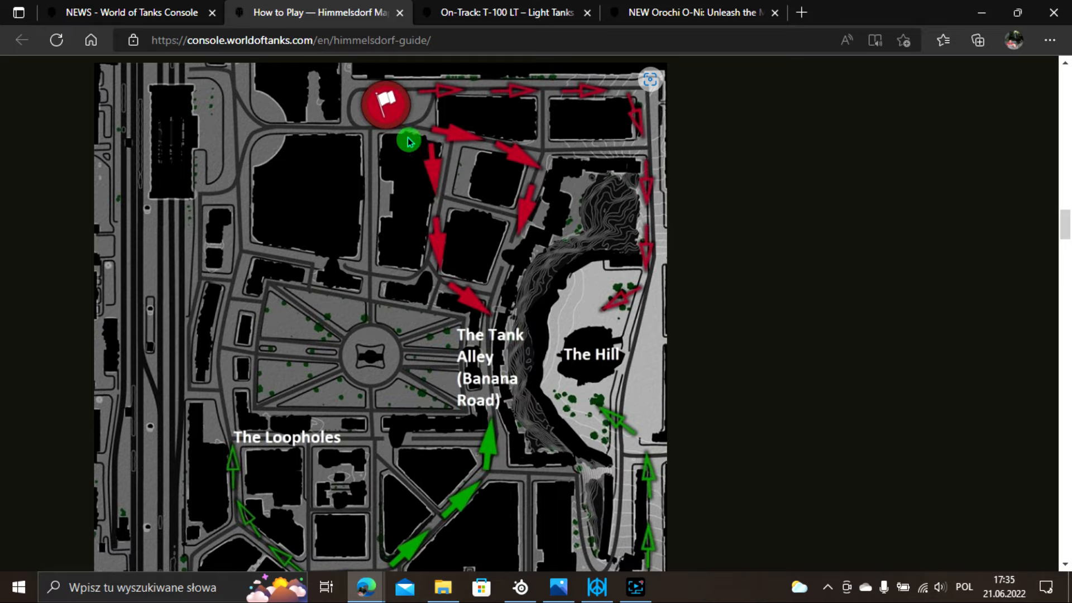
pyautogui.moveTo(404, 266)
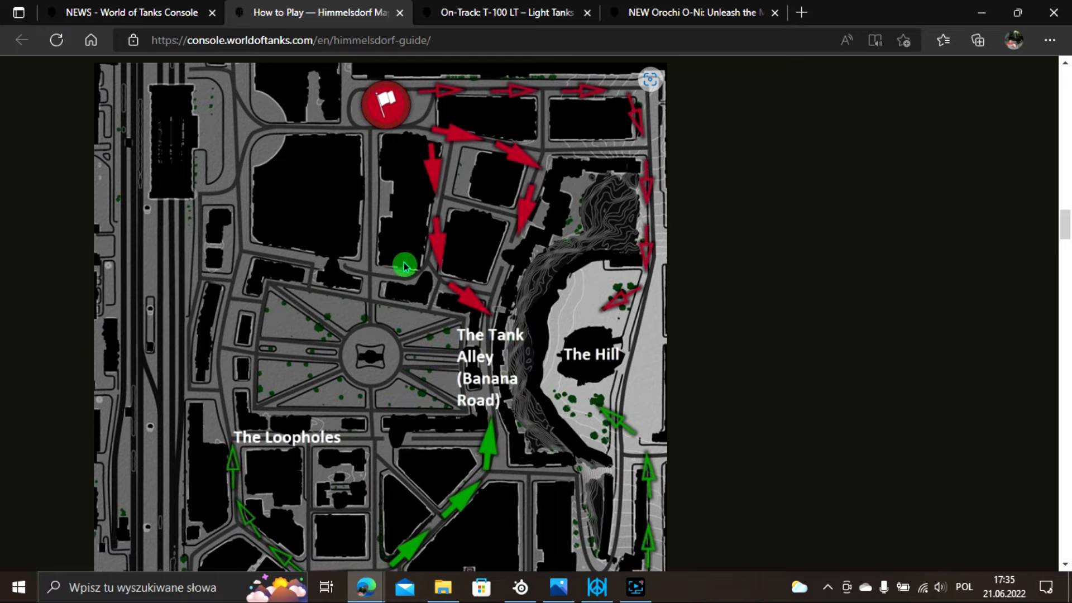
pyautogui.moveTo(530, 199)
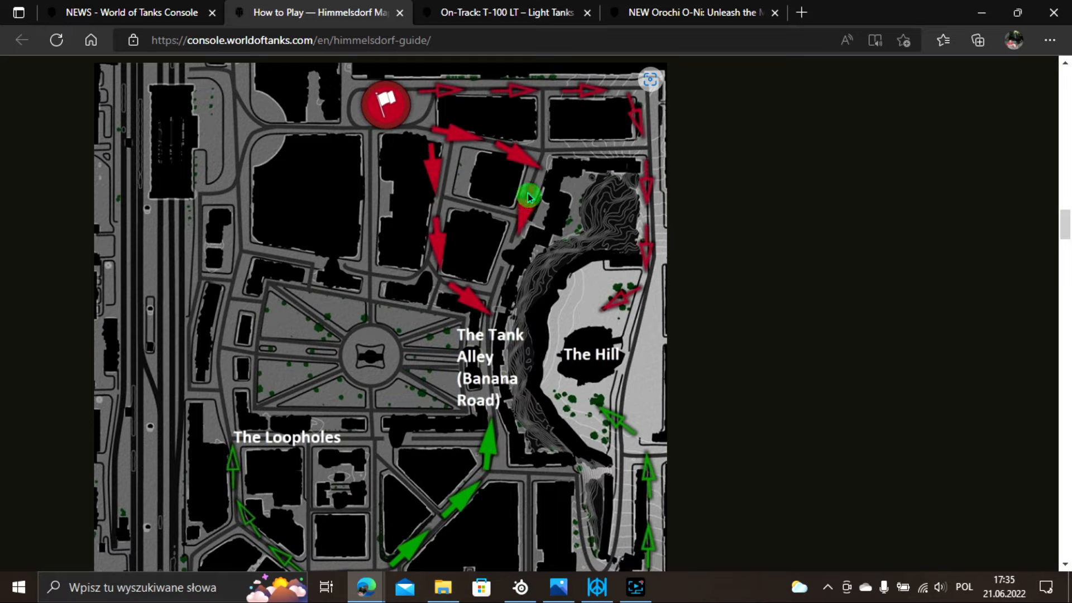
pyautogui.moveTo(693, 186)
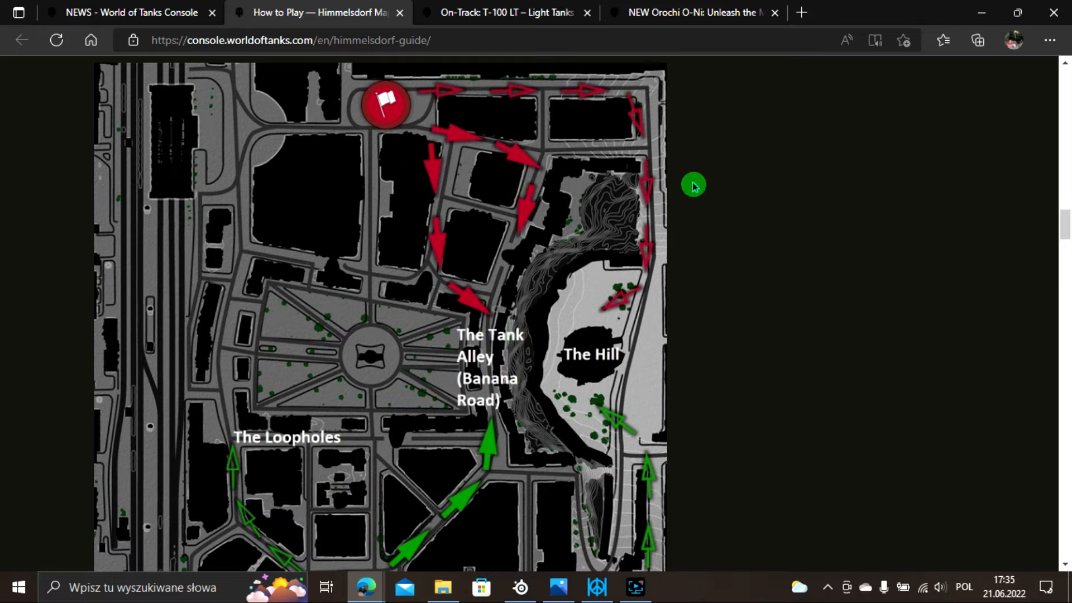
pyautogui.moveTo(328, 195)
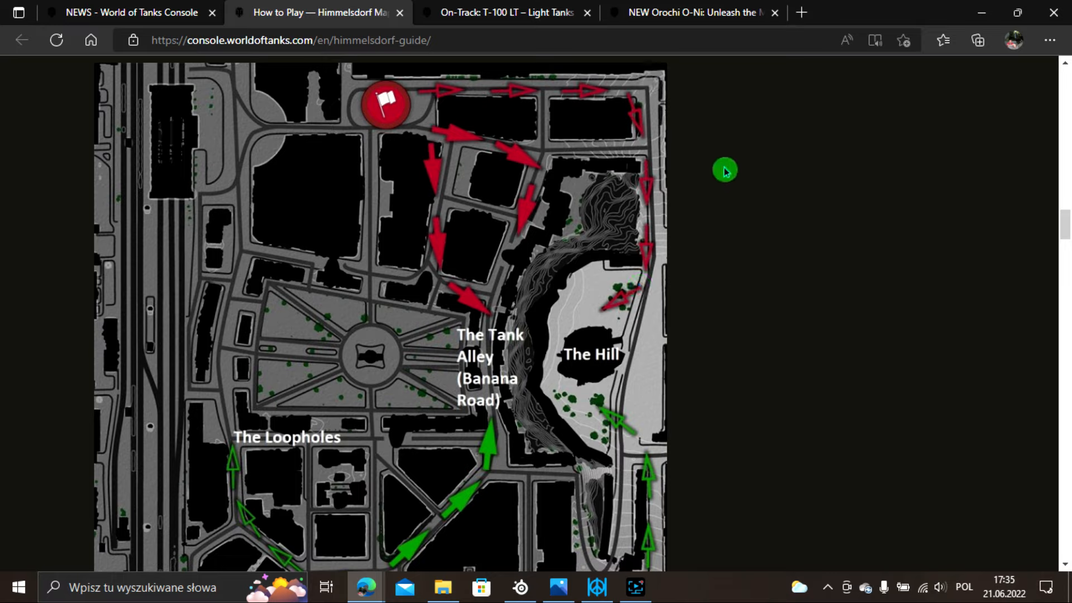
pyautogui.moveTo(718, 166)
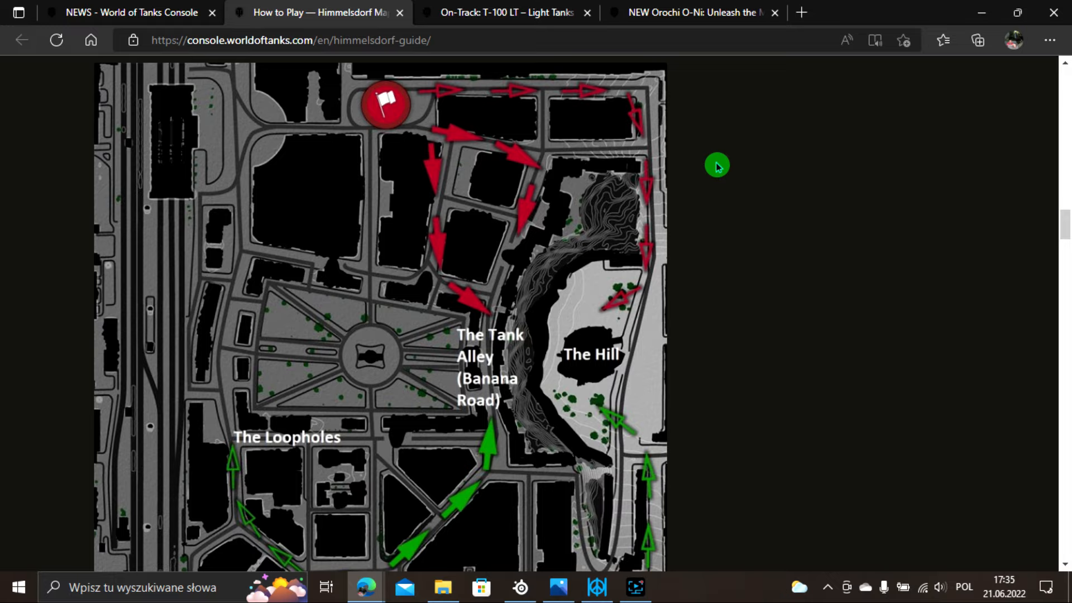
pyautogui.moveTo(388, 166)
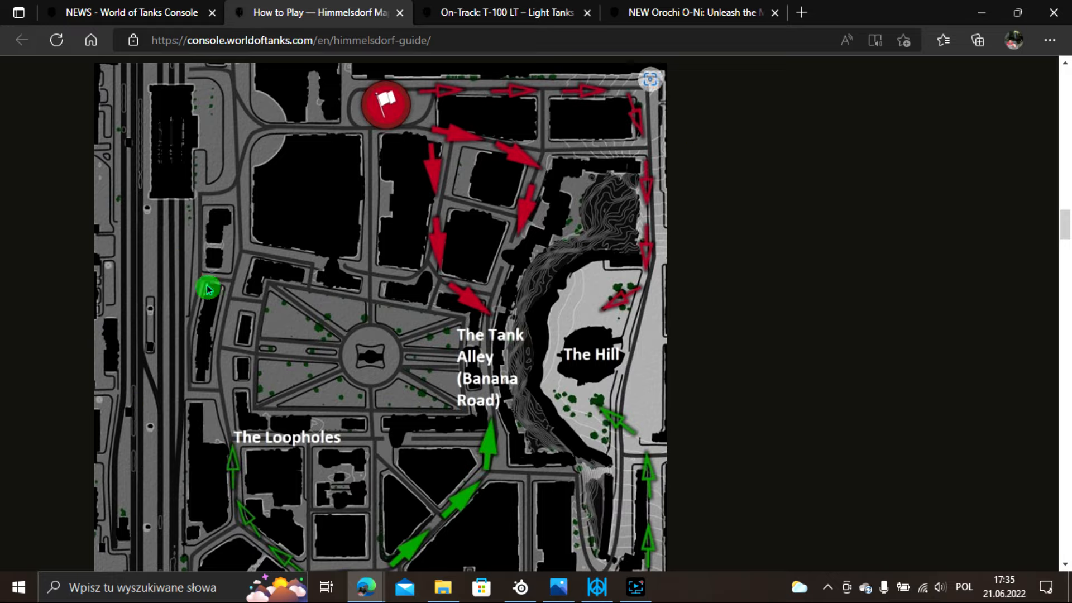
pyautogui.moveTo(213, 203)
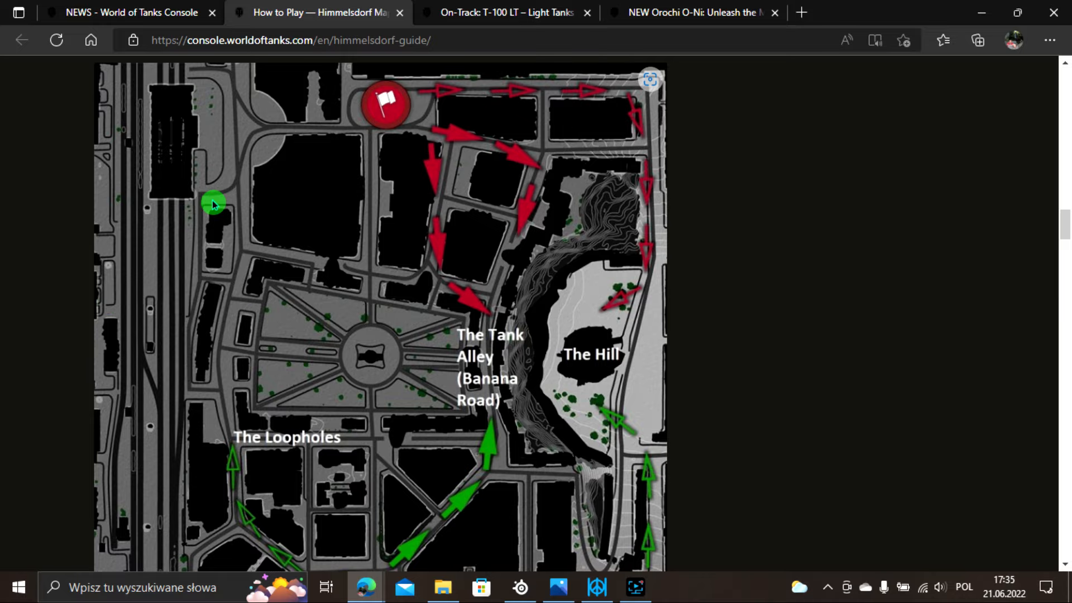
# Read down through the Himmelsdorf guide's opening sections and its annotated map zones.
pyautogui.scroll(-3)
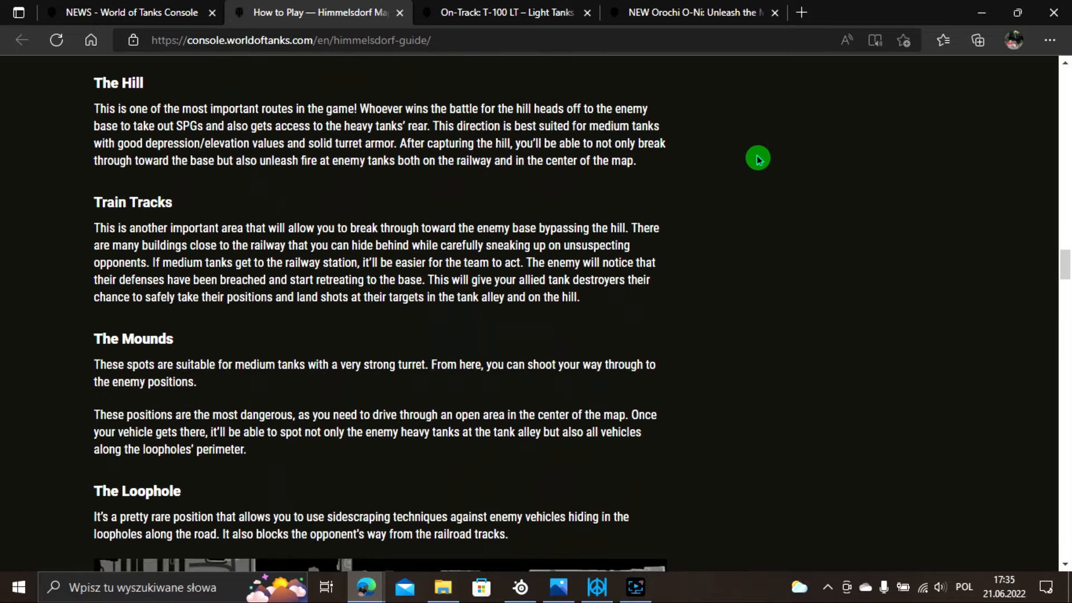
pyautogui.scroll(-3)
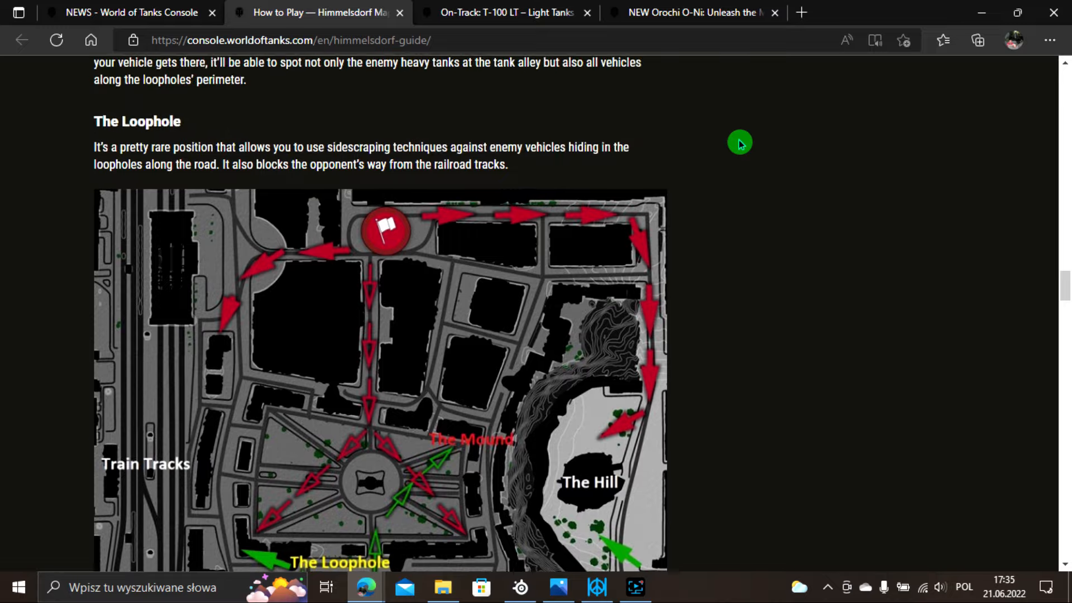
pyautogui.scroll(-3)
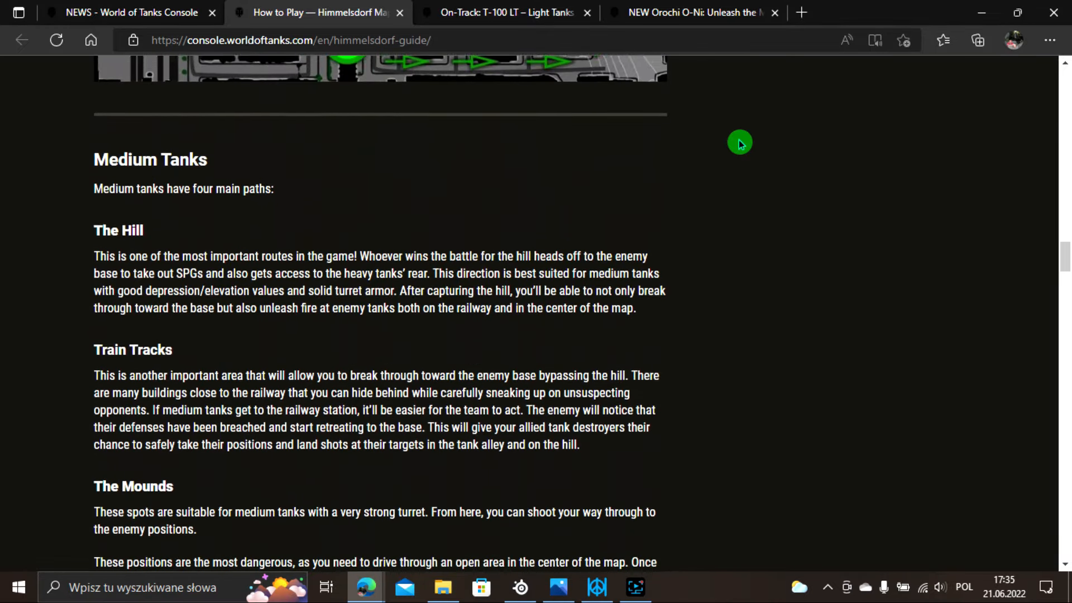
pyautogui.scroll(-3)
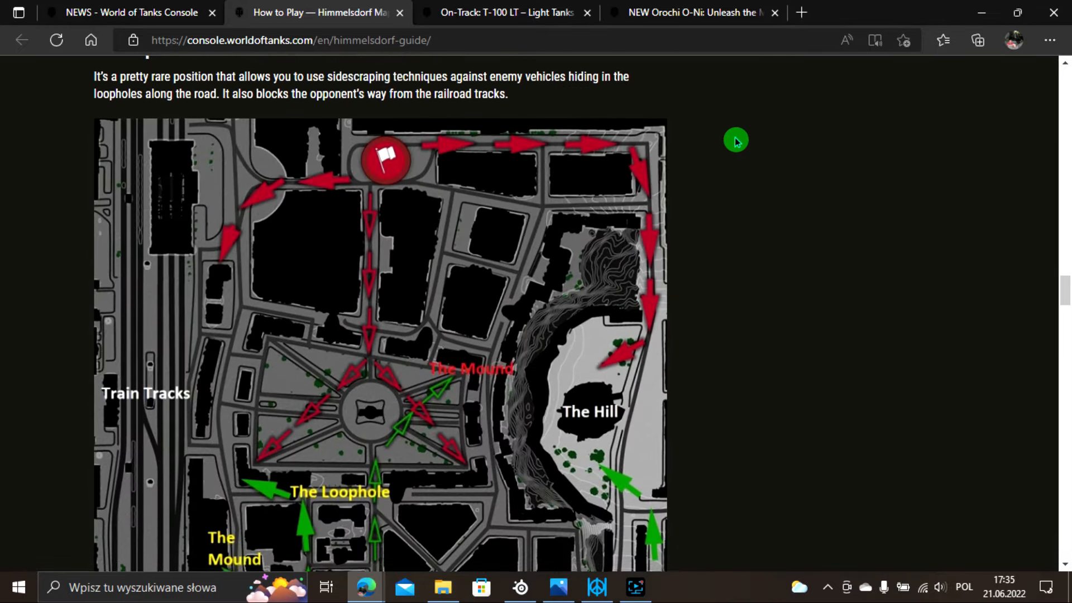
pyautogui.scroll(-3)
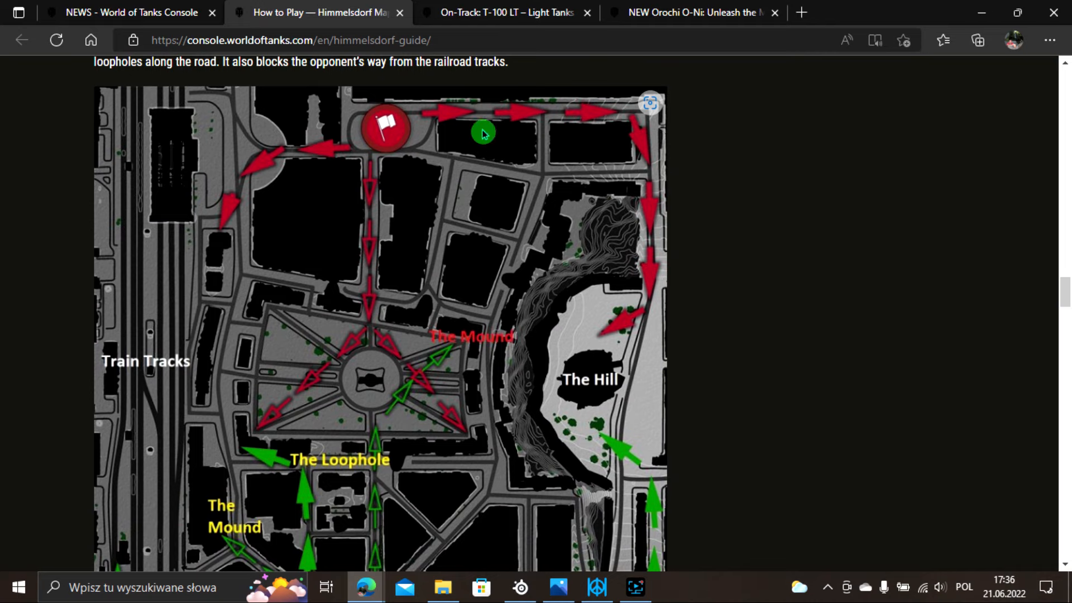
pyautogui.moveTo(590, 189)
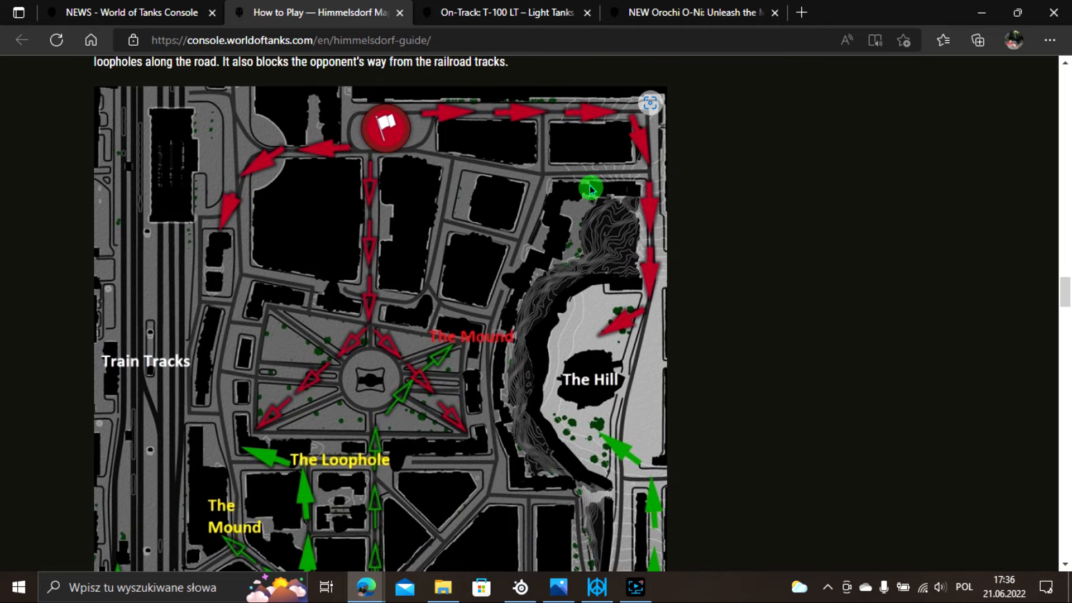
pyautogui.scroll(-3)
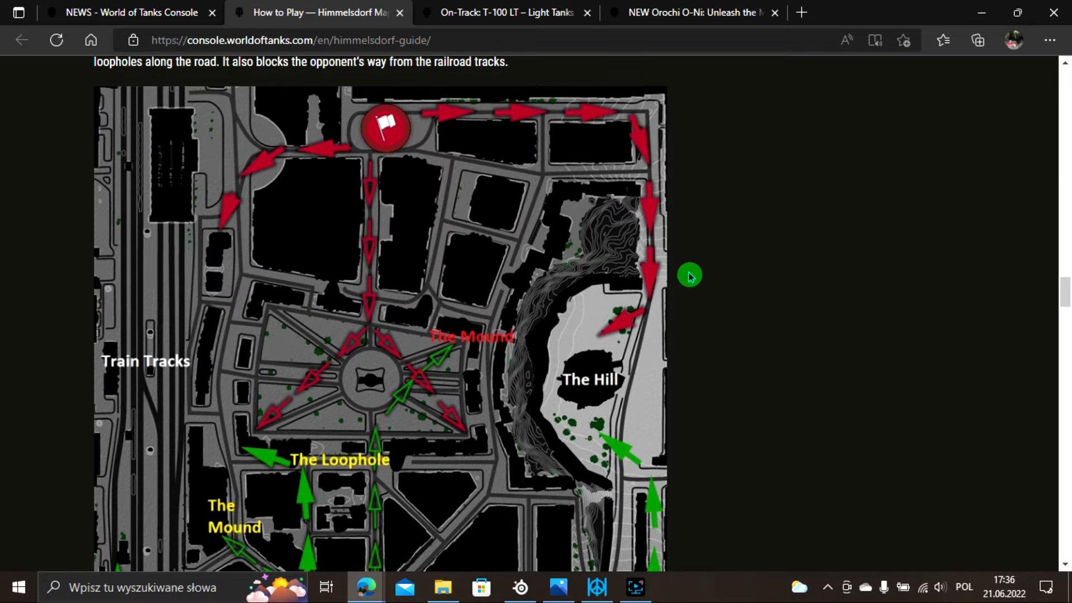
pyautogui.scroll(-3)
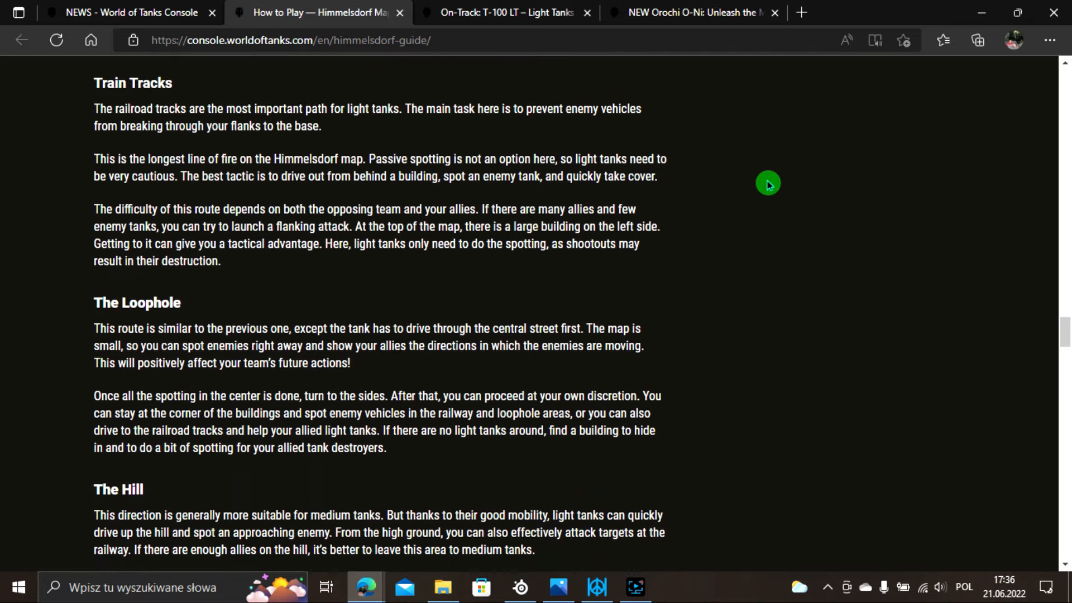
pyautogui.scroll(-3)
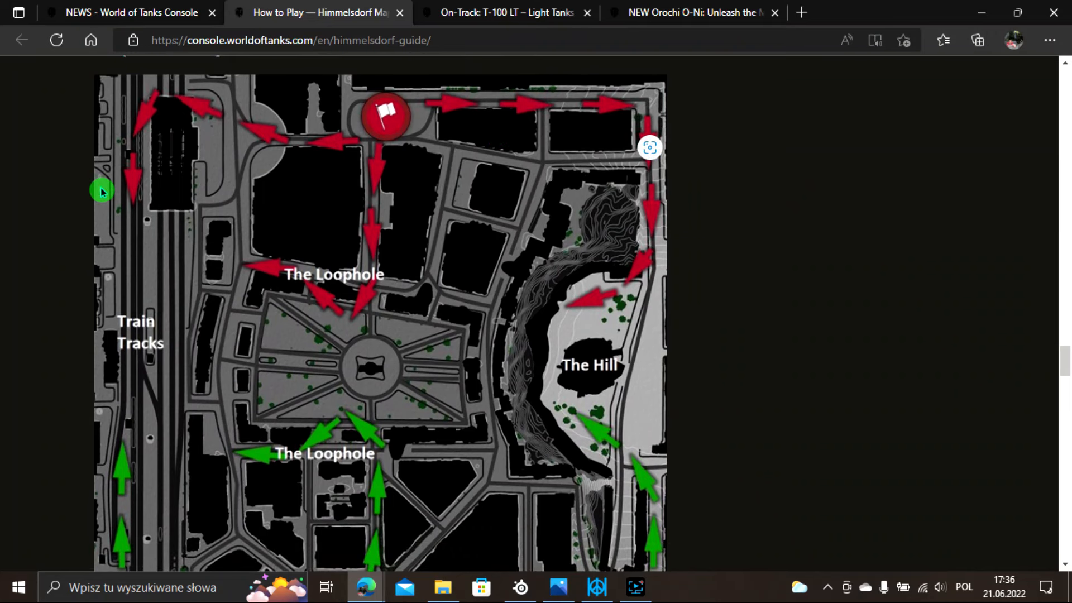
pyautogui.moveTo(445, 499)
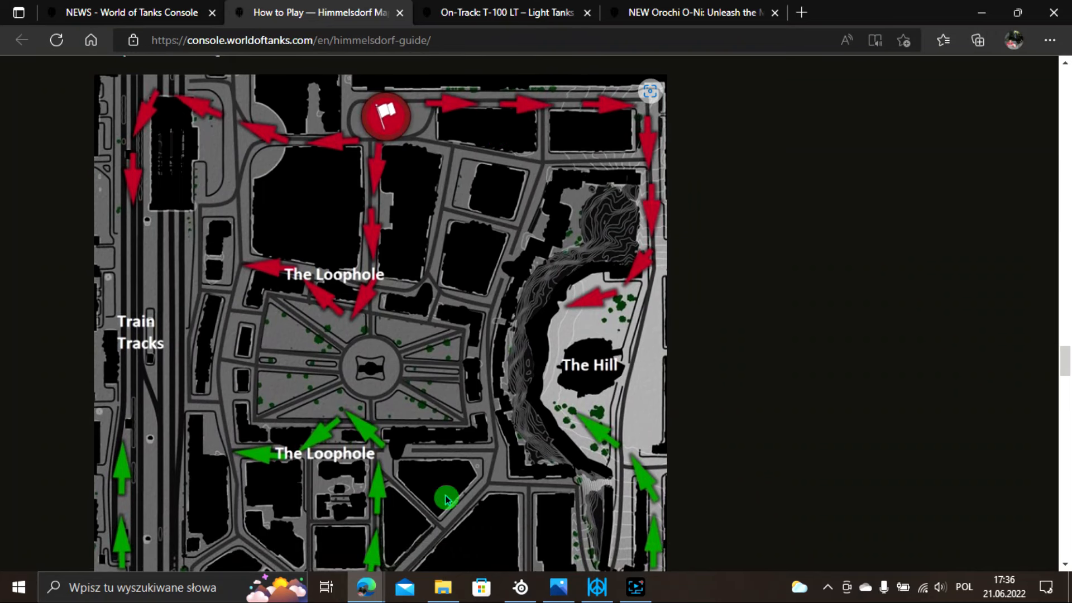
pyautogui.moveTo(541, 276)
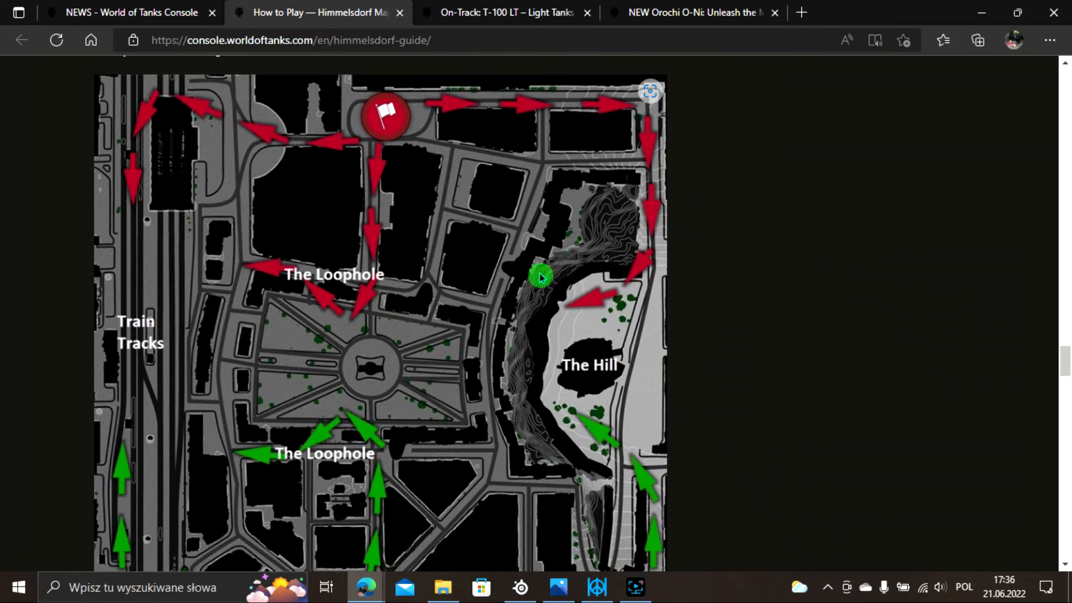
pyautogui.scroll(-3)
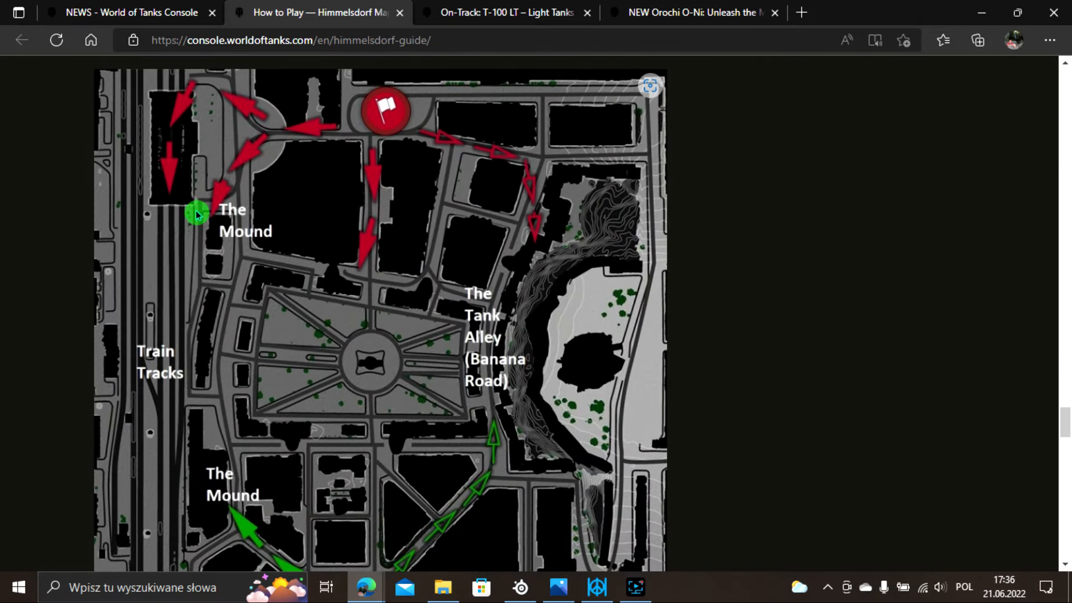
pyautogui.moveTo(525, 239)
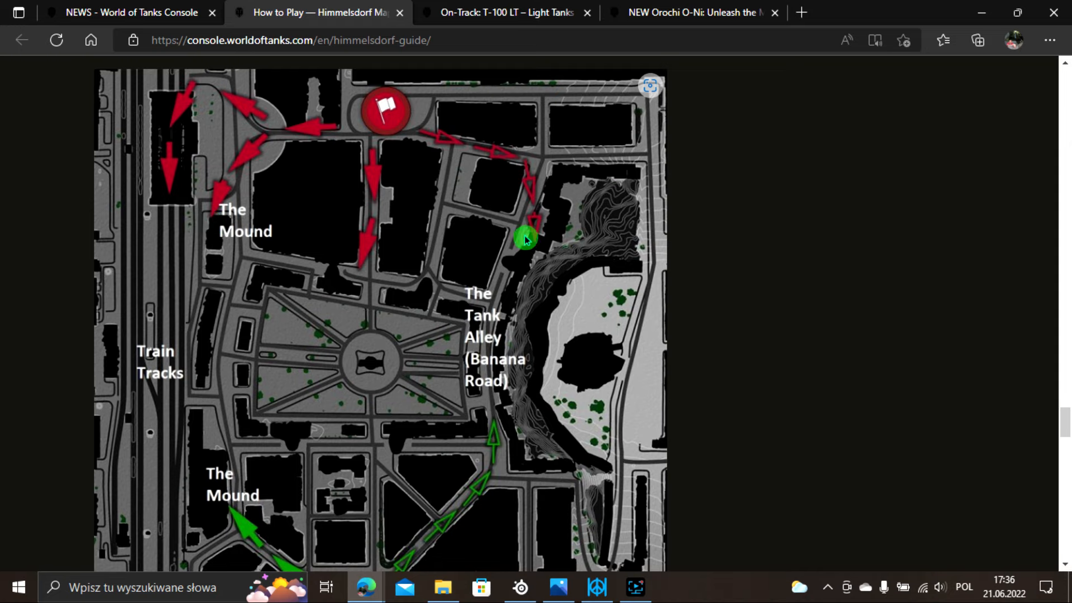
pyautogui.scroll(-3)
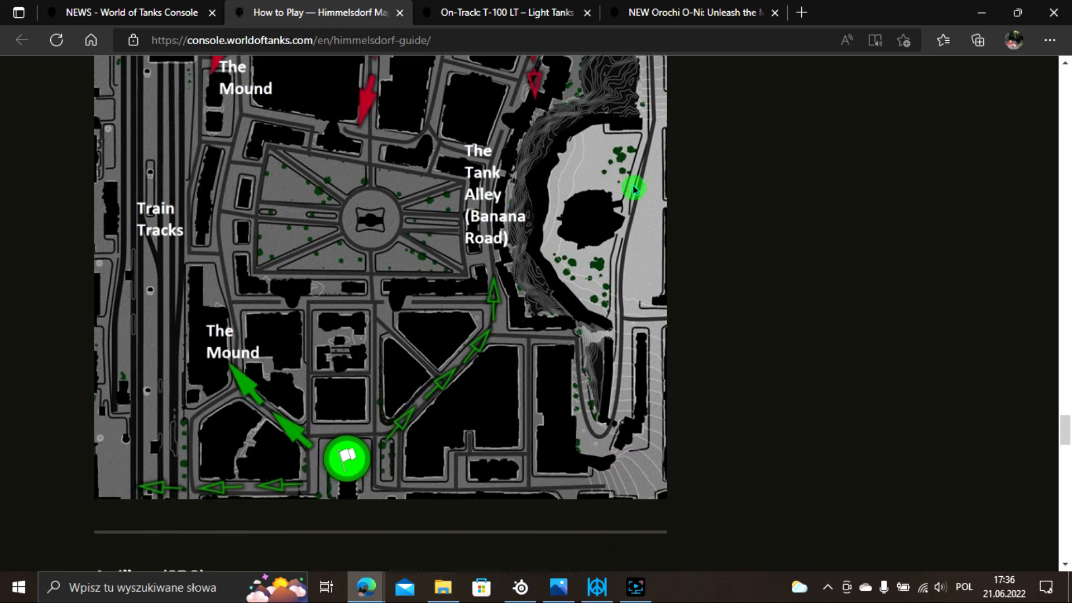
pyautogui.scroll(-3)
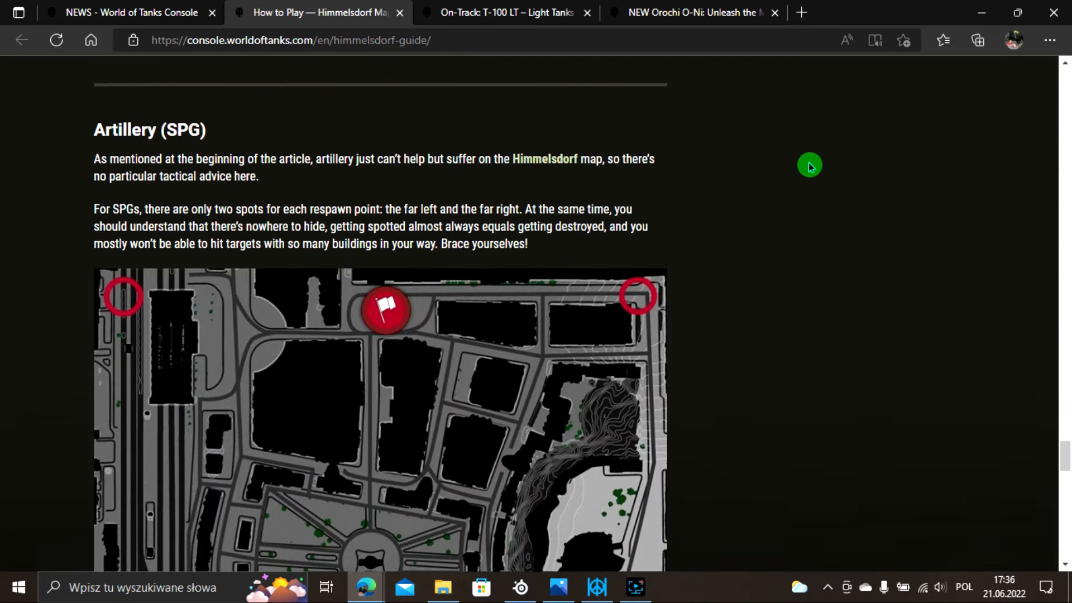
pyautogui.scroll(-3)
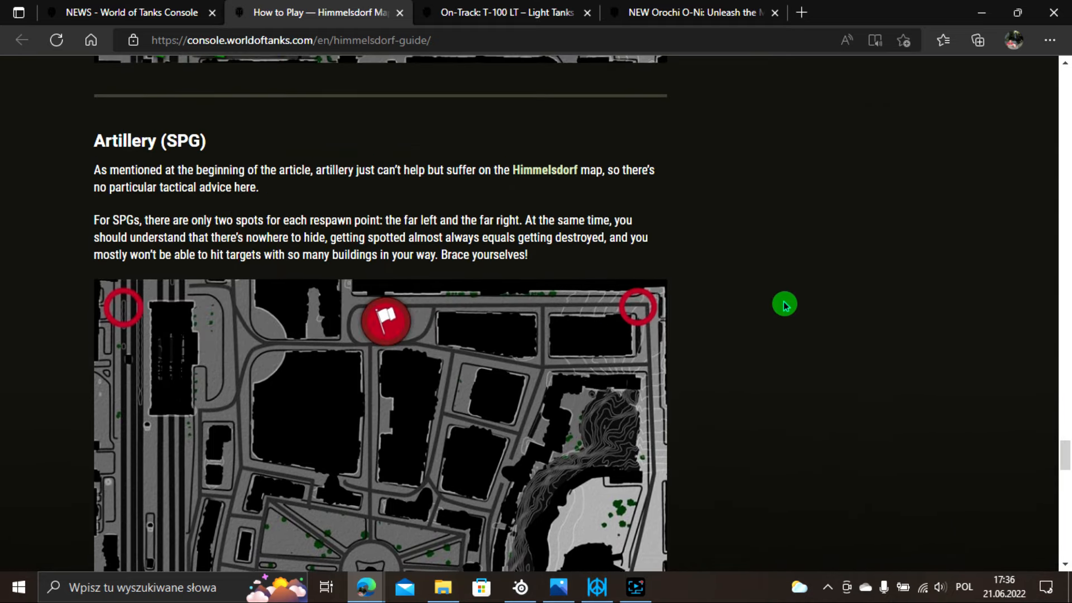
# Continue through the remainder of the Himmelsdorf guide to the end of the article.
pyautogui.scroll(-3)
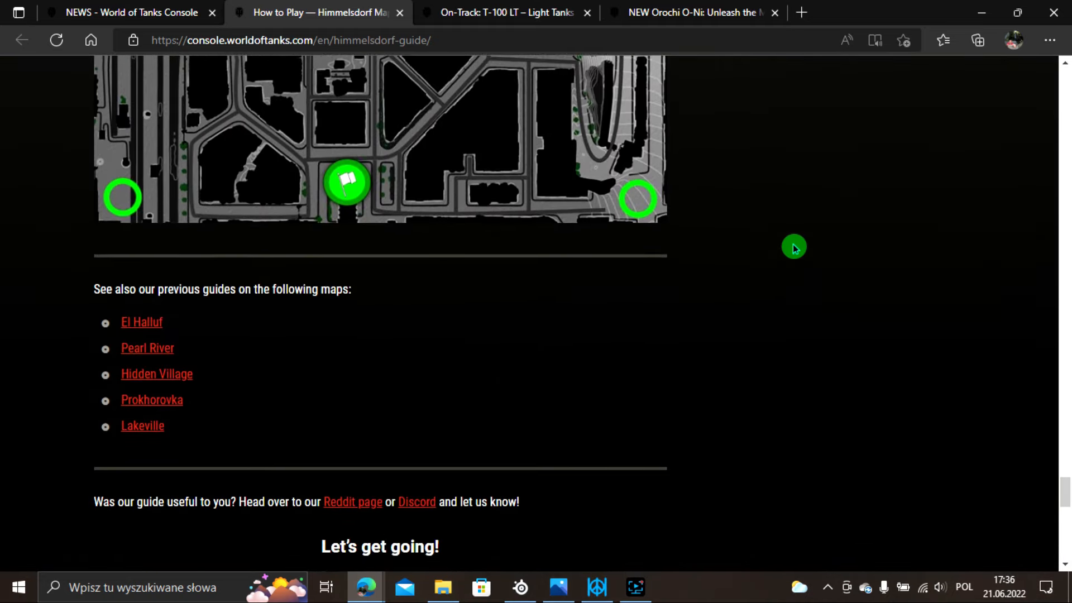
pyautogui.scroll(-3)
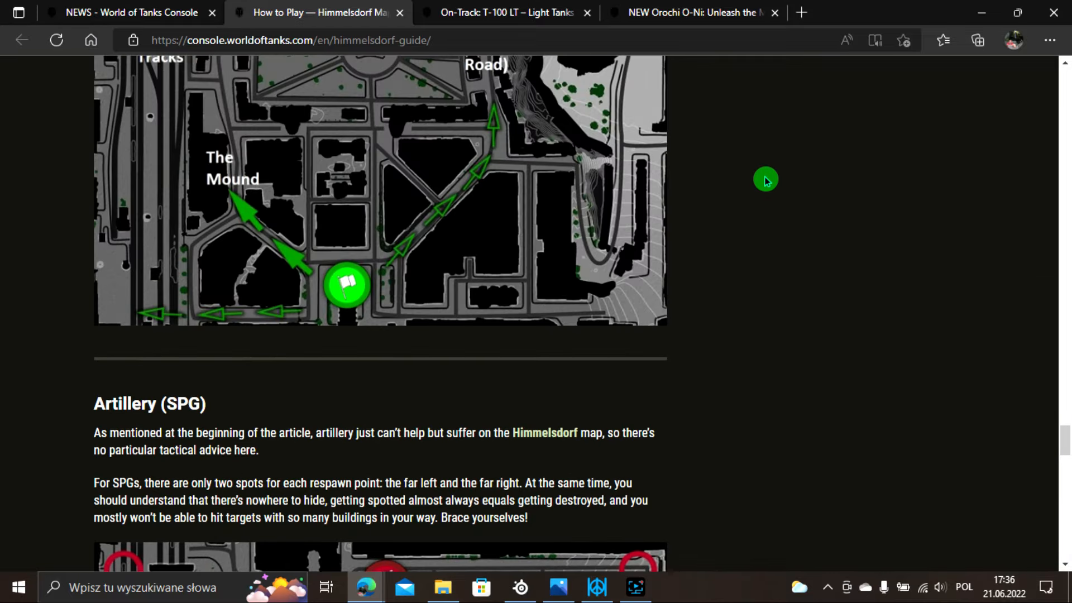
pyautogui.scroll(3)
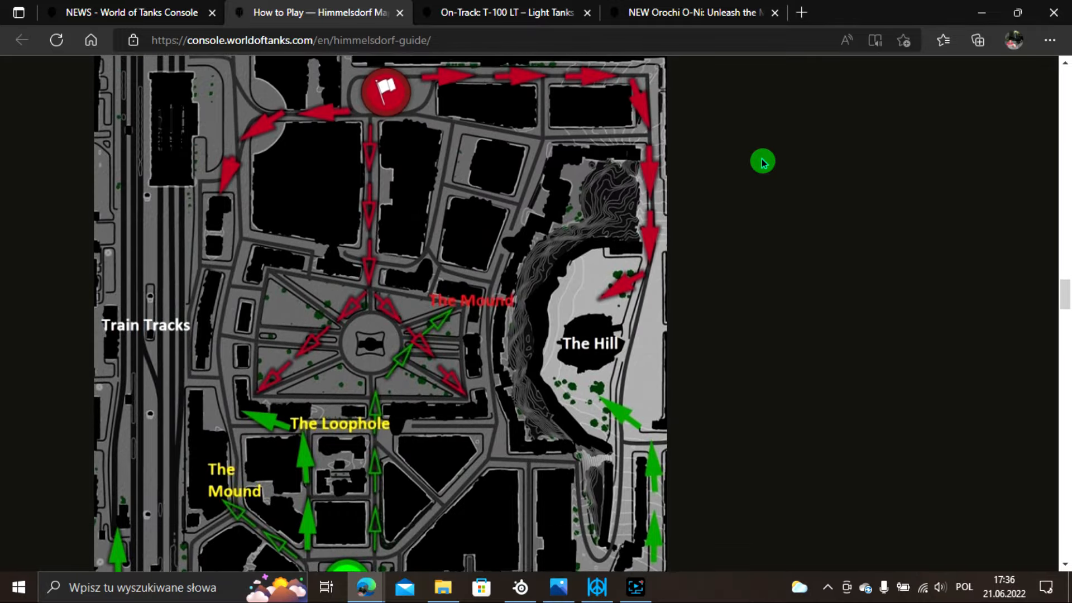
pyautogui.scroll(-3)
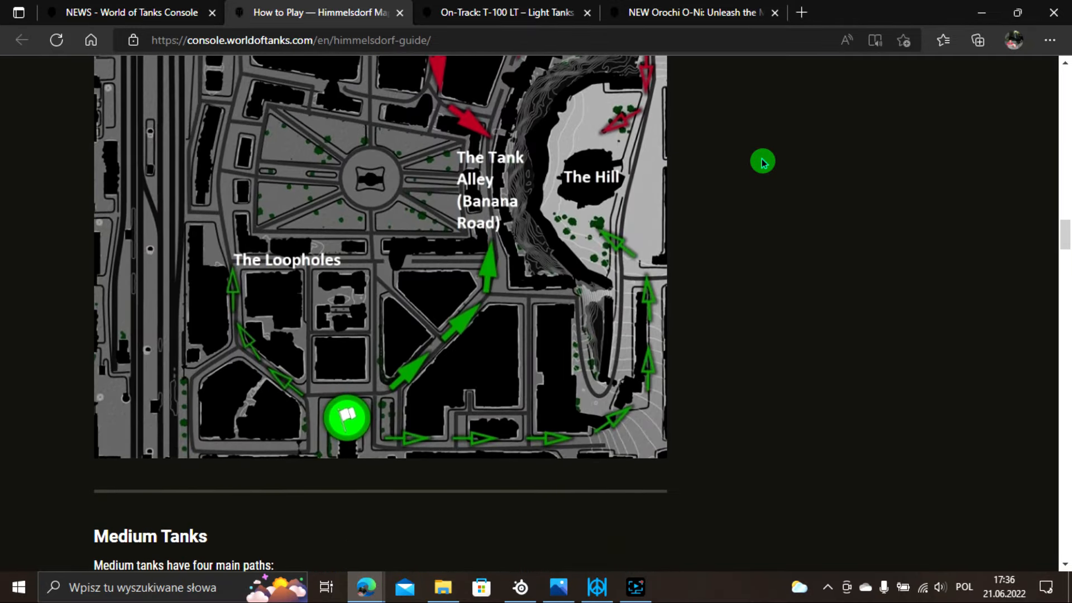
pyautogui.scroll(-3)
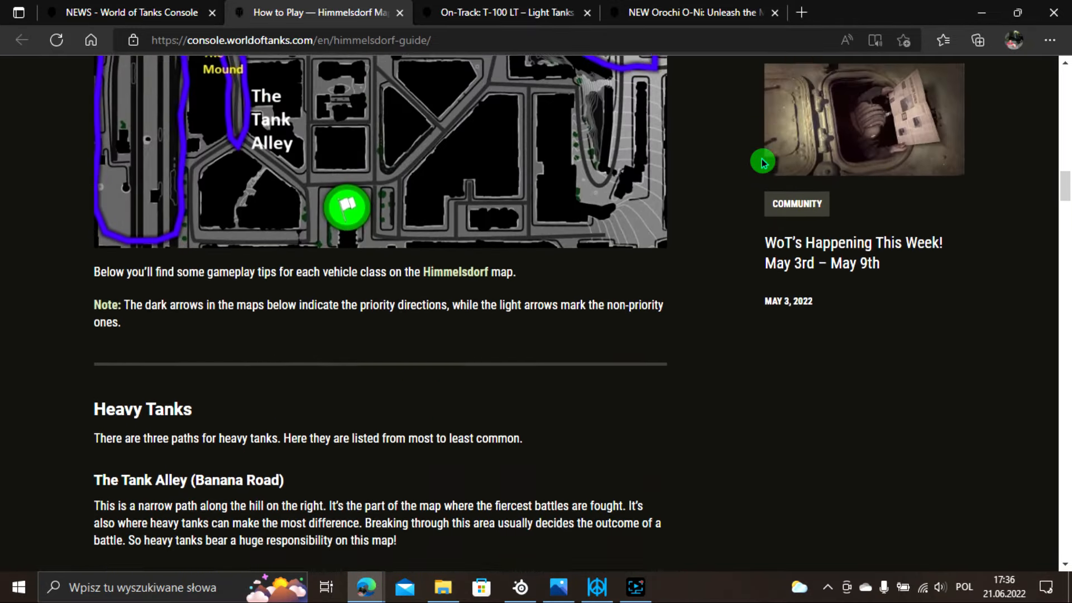
pyautogui.scroll(-3)
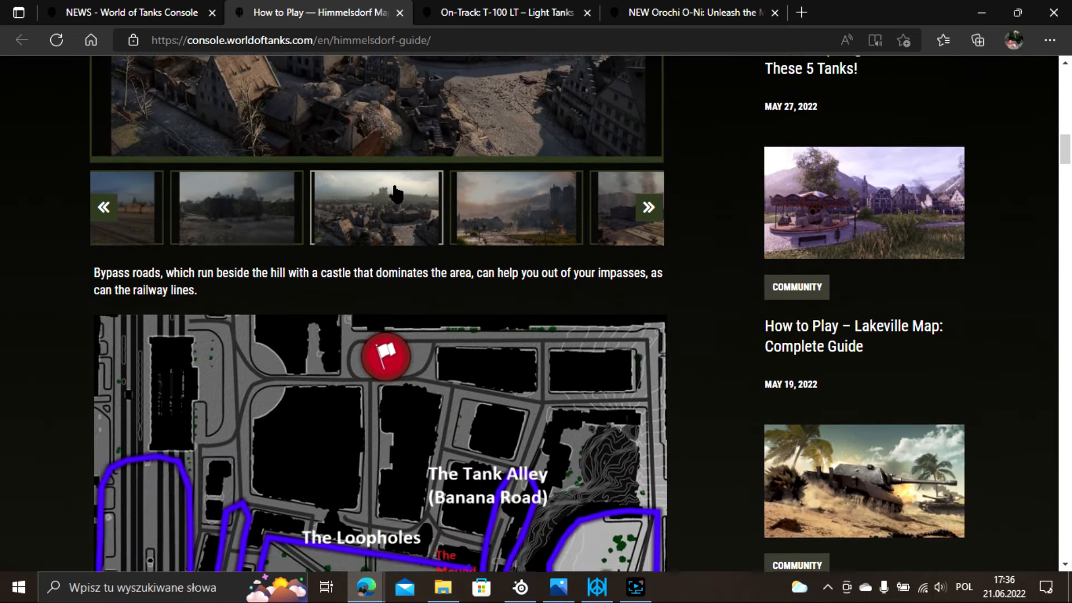
pyautogui.scroll(-3)
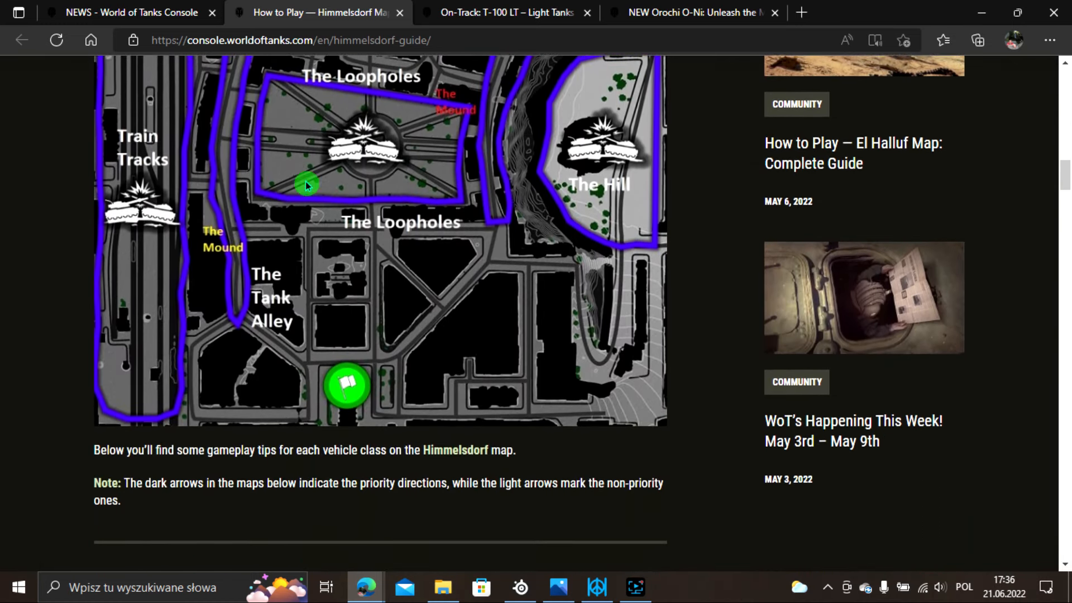
pyautogui.scroll(-3)
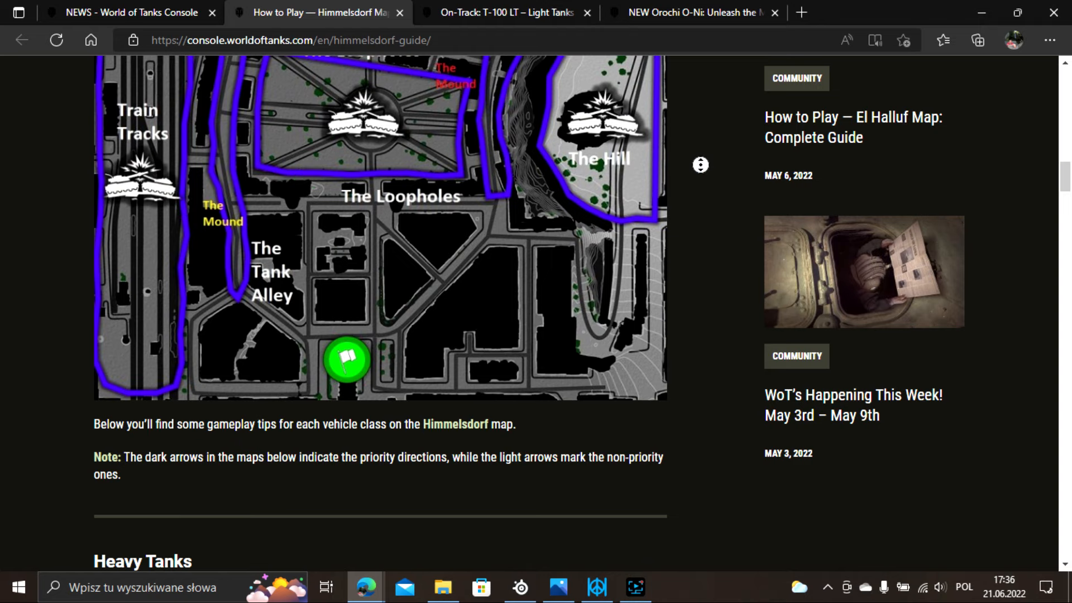
pyautogui.scroll(-3)
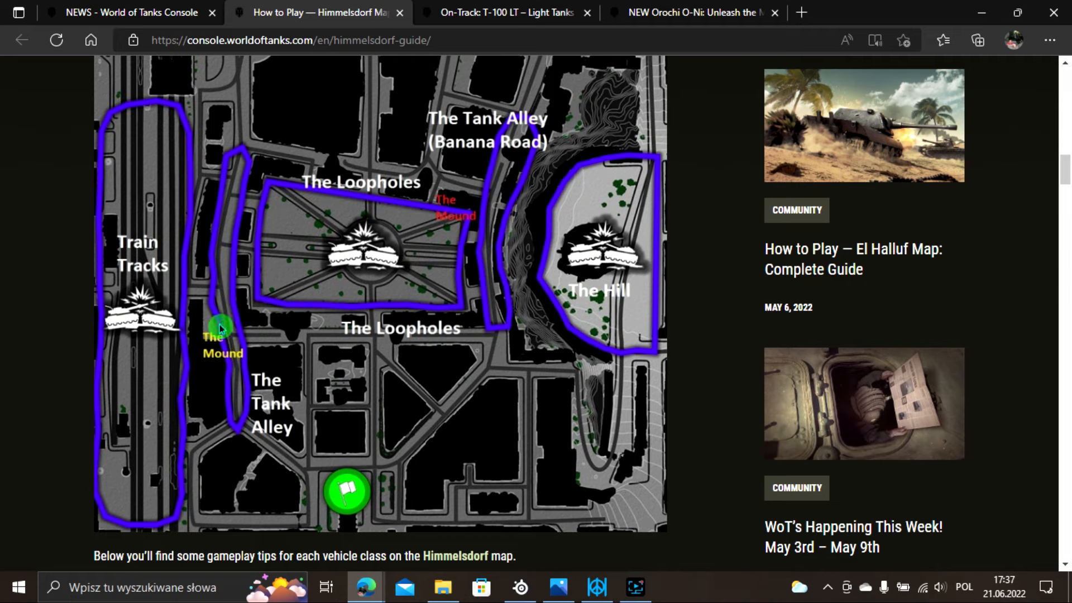
pyautogui.moveTo(293, 60)
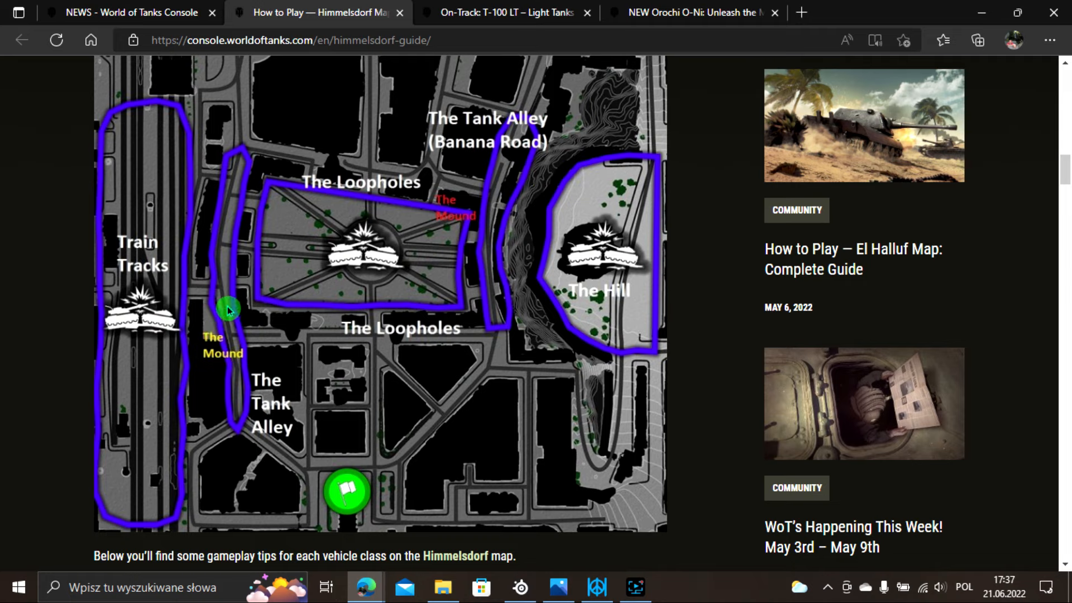
pyautogui.scroll(-3)
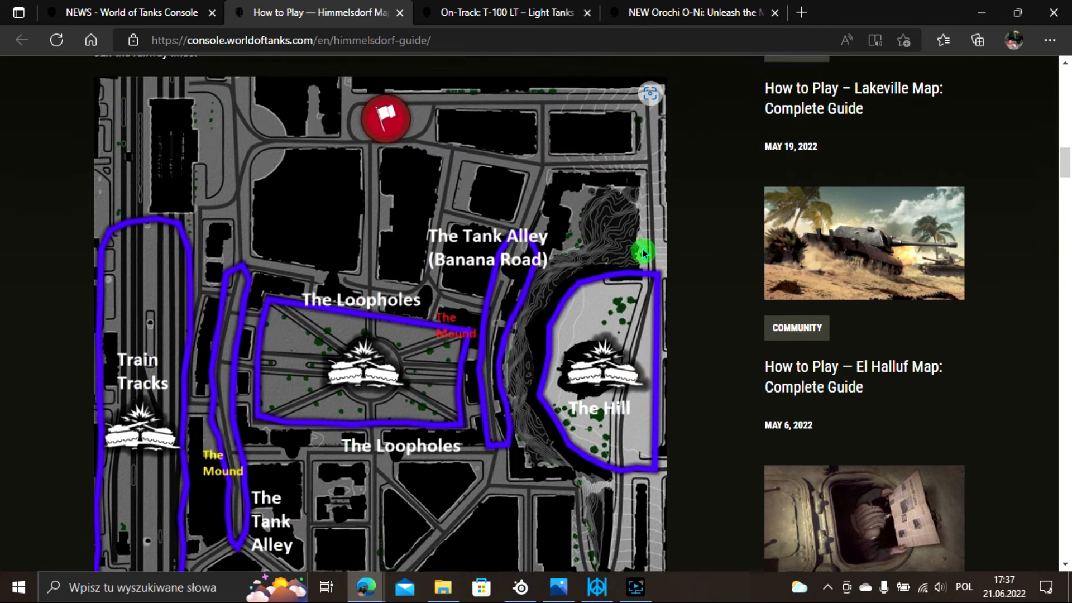
pyautogui.scroll(3)
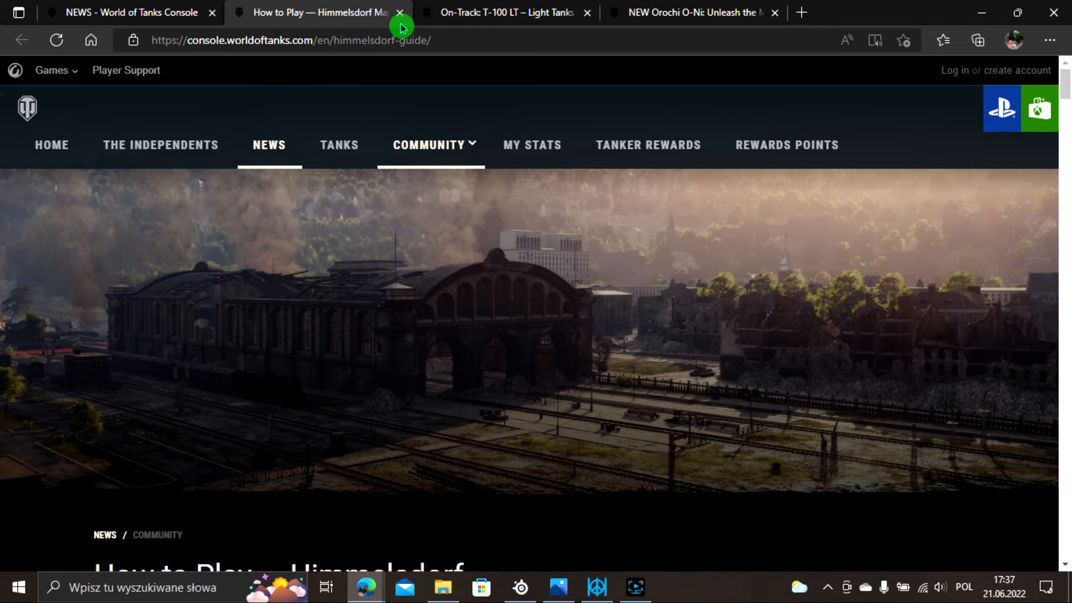
# Close the Himmelsdorf guide tab and read the On-Track T-100 LT article's introduction.
pyautogui.click(400, 12)
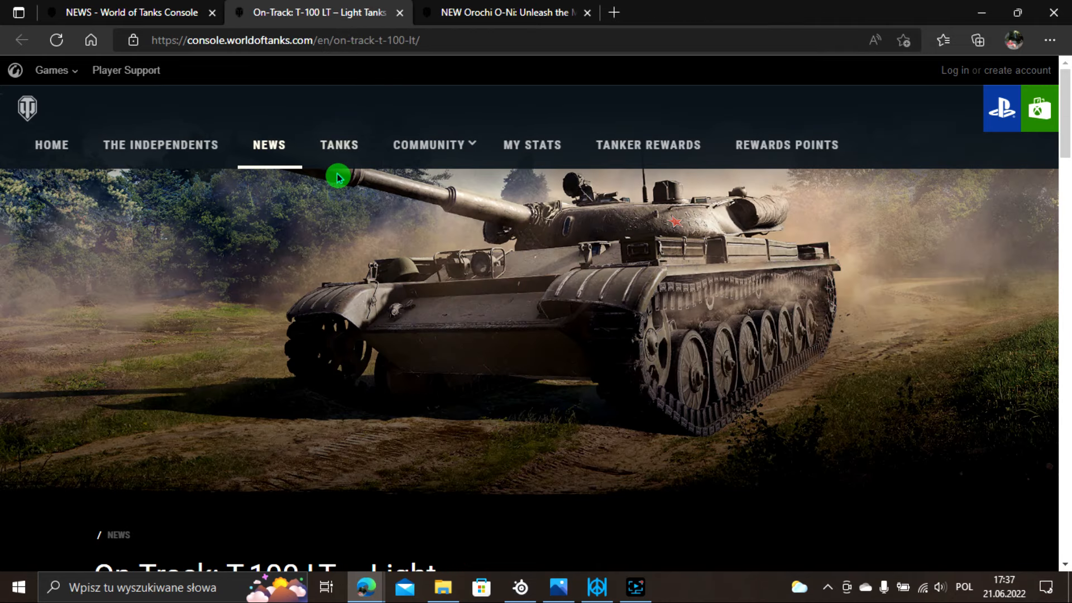
pyautogui.scroll(-3)
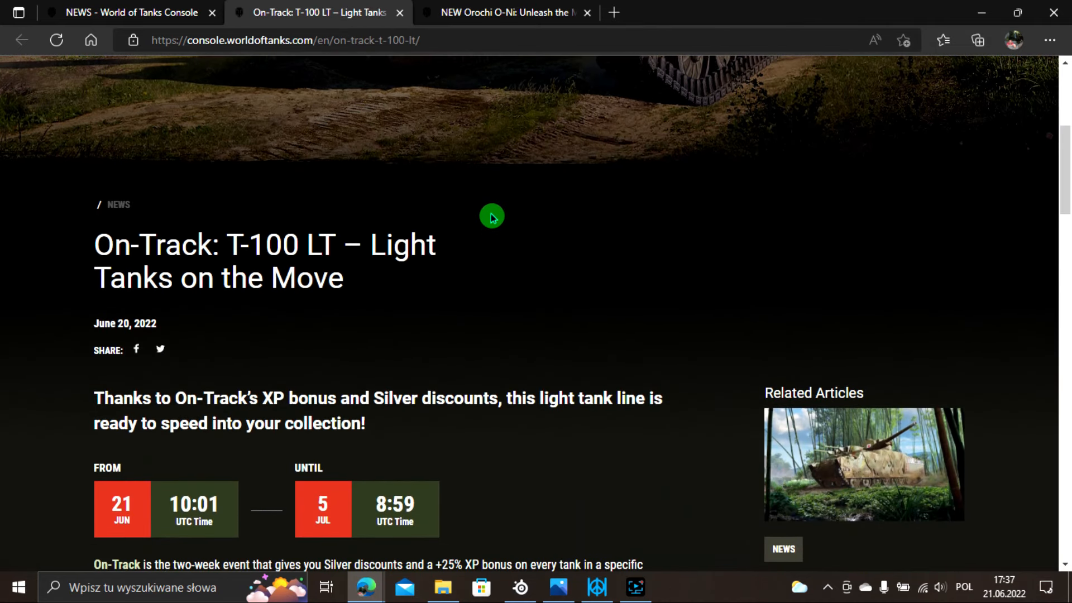
pyautogui.scroll(3)
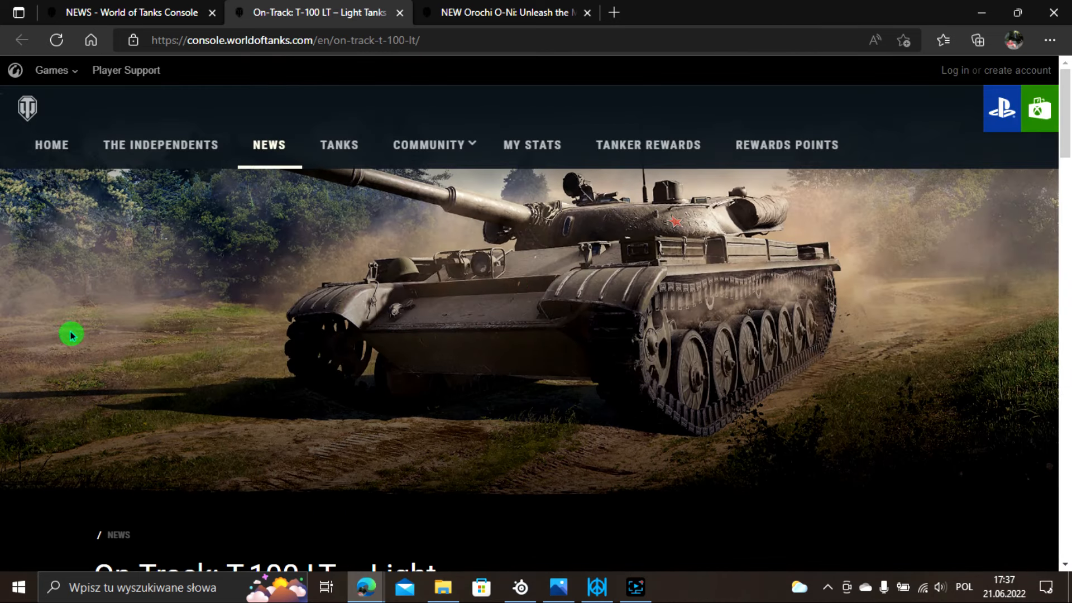
pyautogui.moveTo(639, 350)
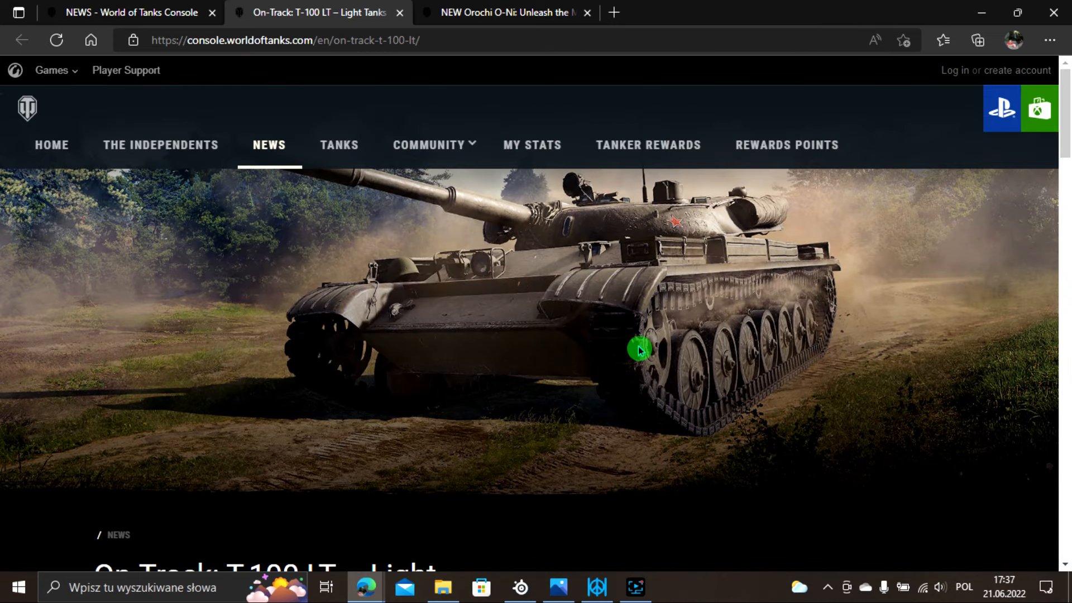
pyautogui.moveTo(606, 380)
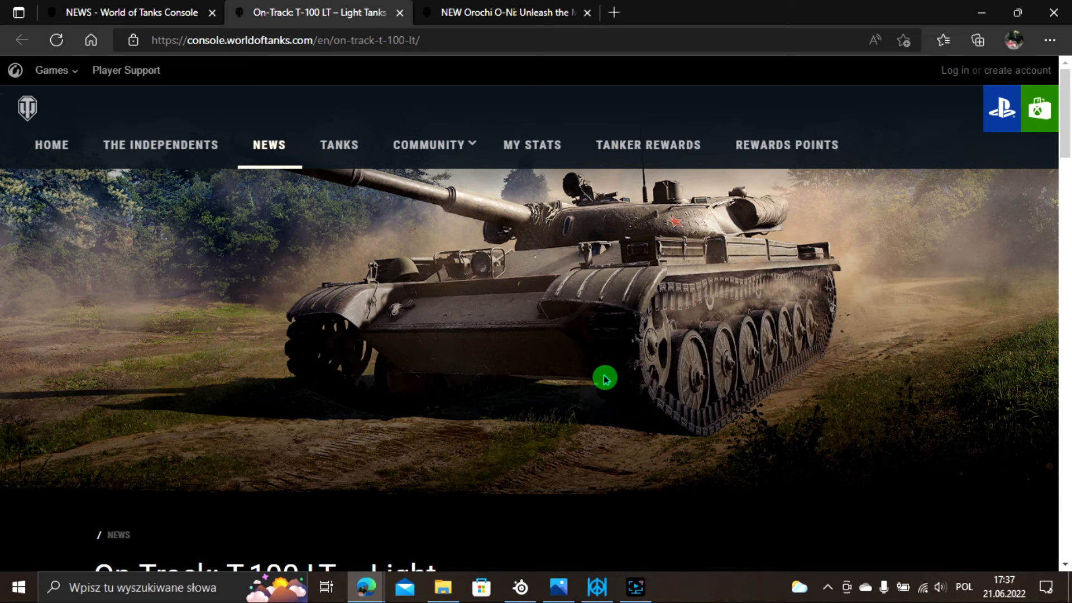
pyautogui.scroll(-3)
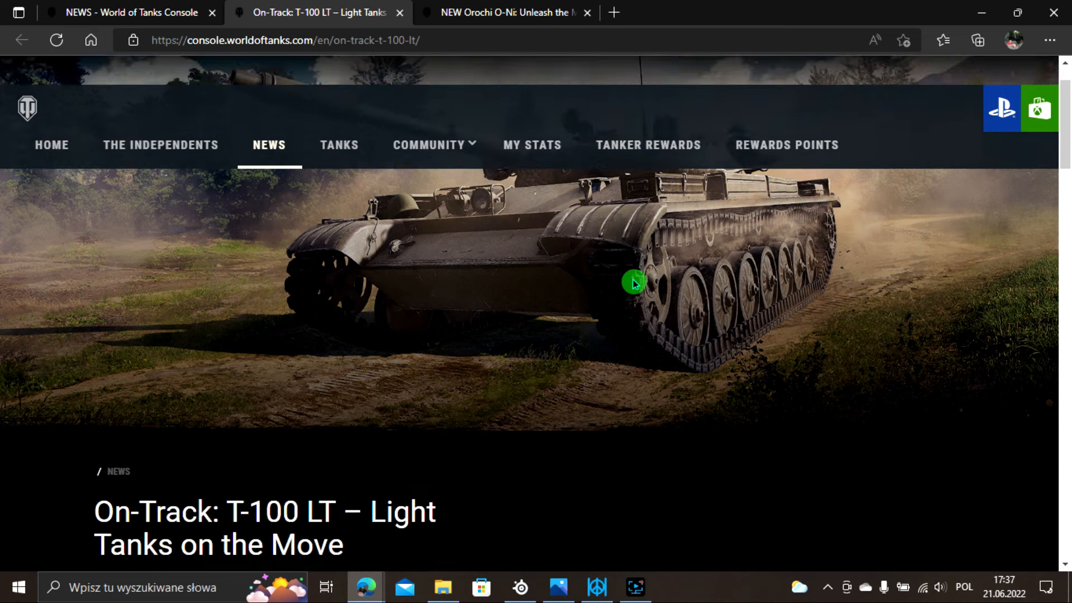
pyautogui.scroll(-3)
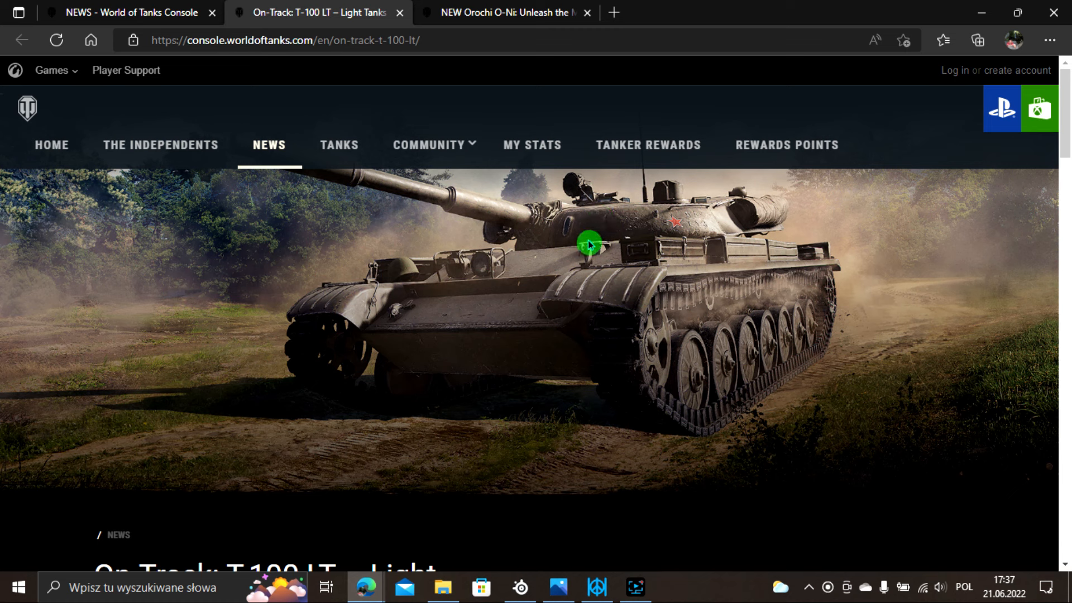
pyautogui.moveTo(647, 277)
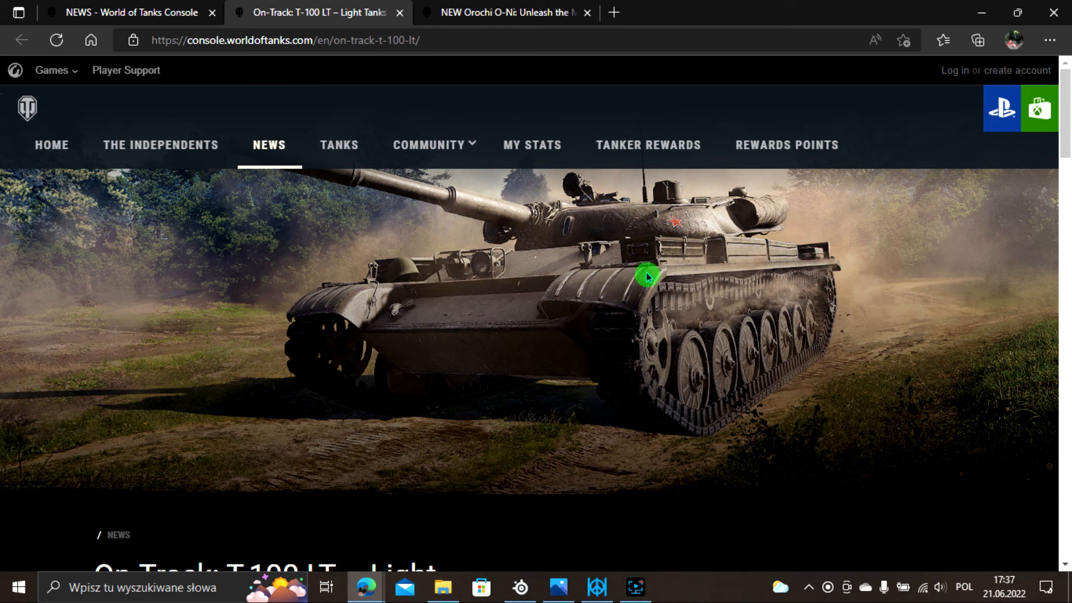
# Move down the On-Track article to its Silver discount tank lists.
pyautogui.scroll(-3)
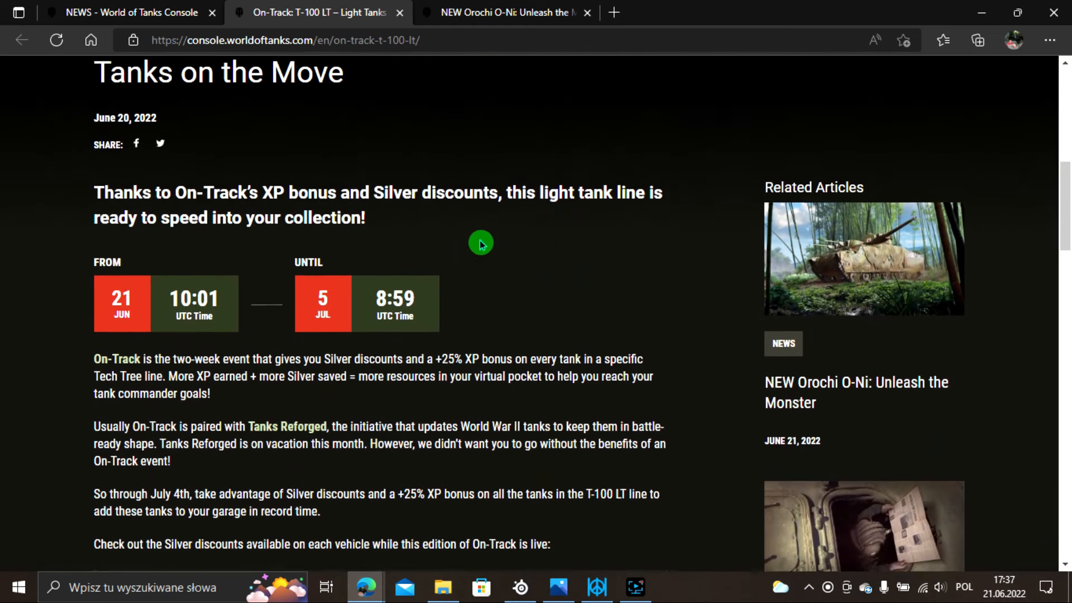
pyautogui.scroll(-3)
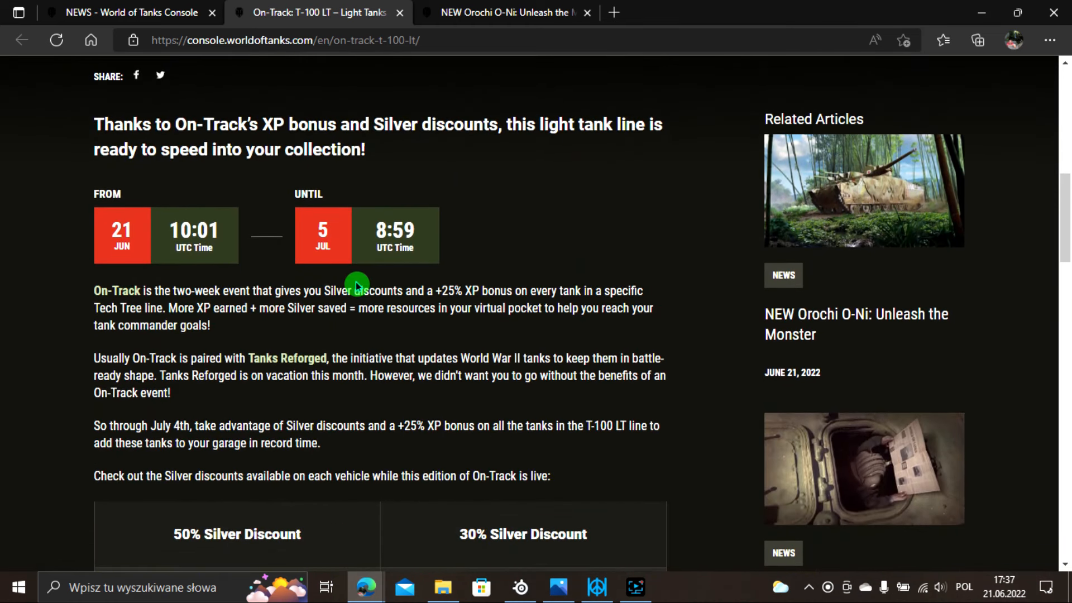
pyautogui.moveTo(506, 279)
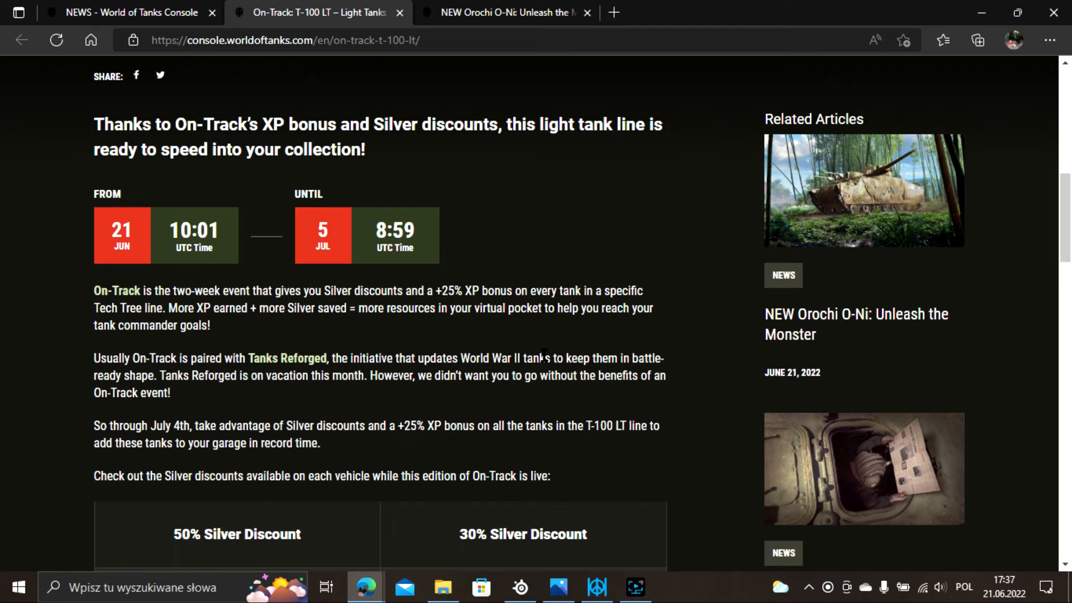
pyautogui.scroll(-3)
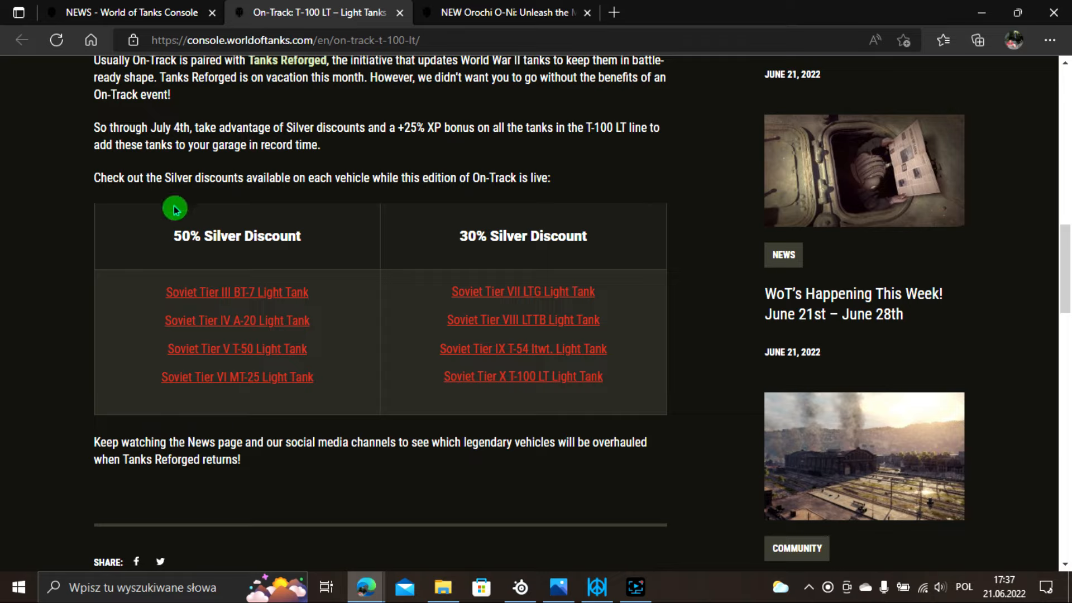
pyautogui.moveTo(142, 303)
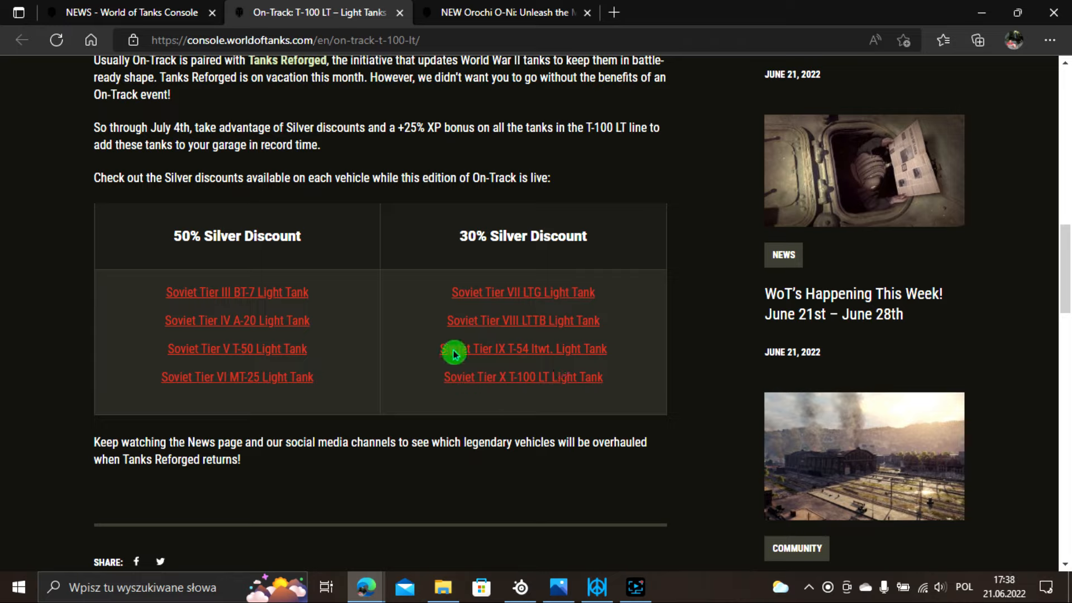
pyautogui.moveTo(389, 324)
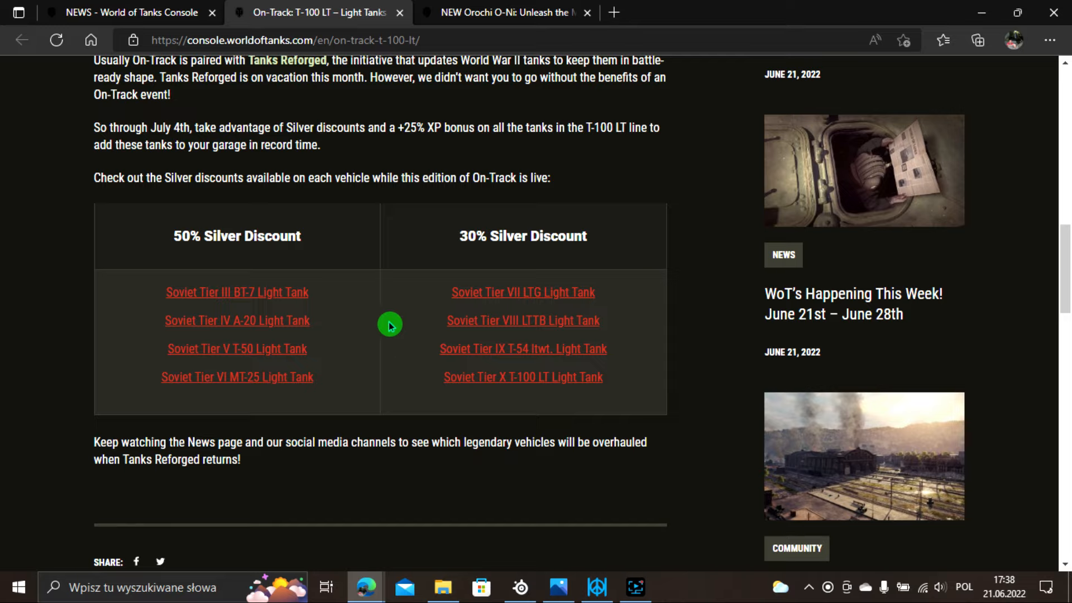
pyautogui.moveTo(268, 221)
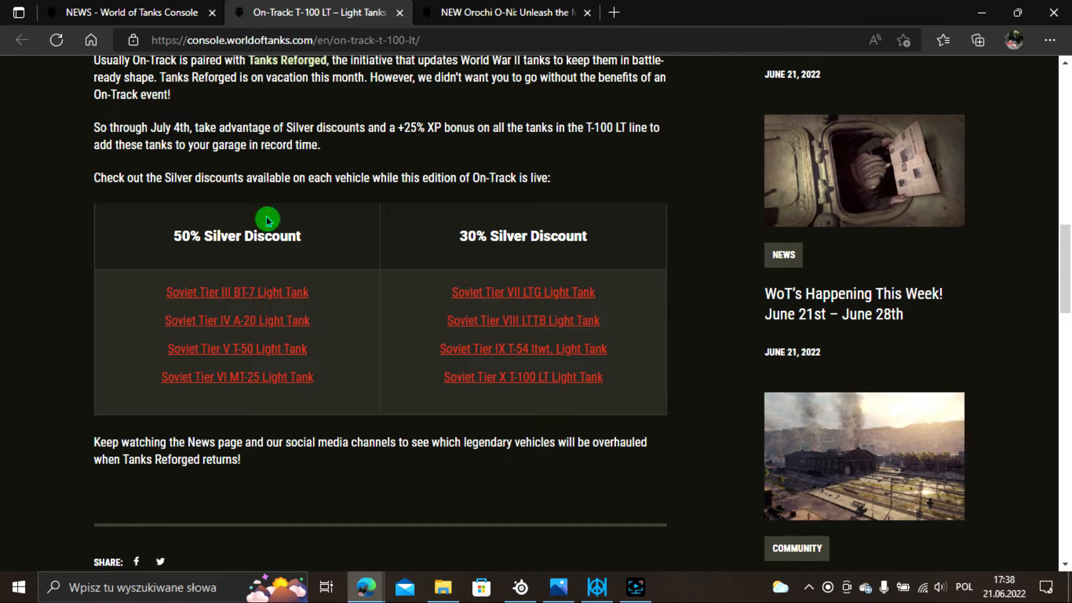
pyautogui.moveTo(237, 292)
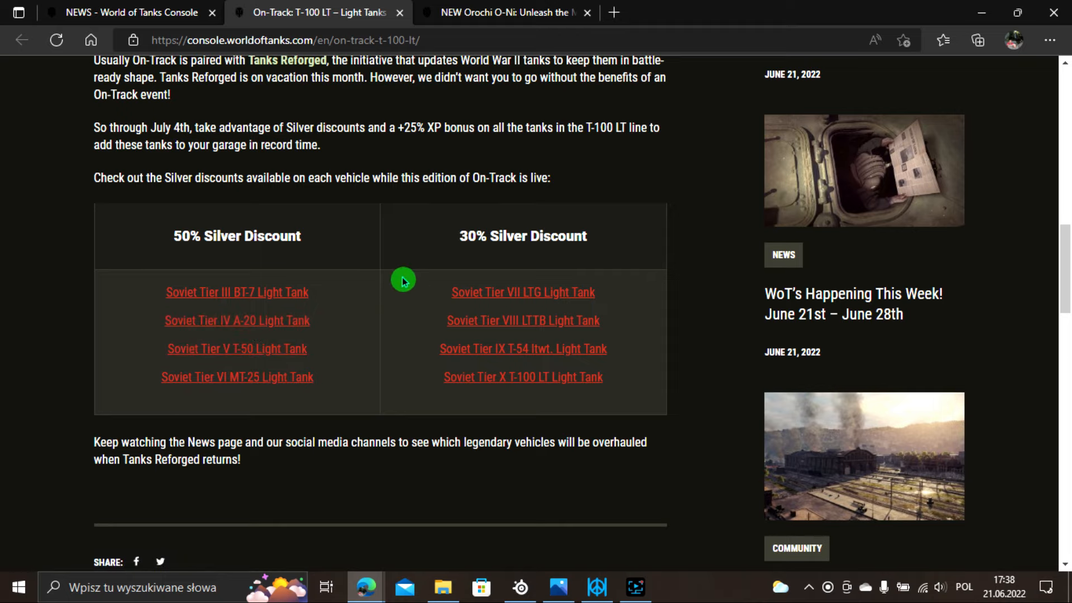
pyautogui.scroll(-3)
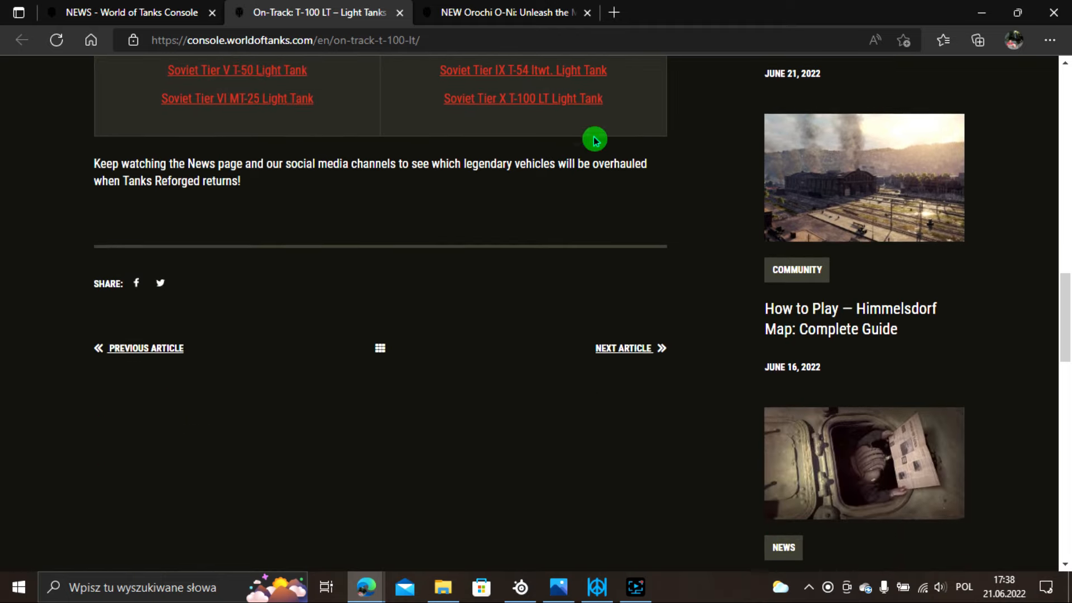
pyautogui.scroll(3)
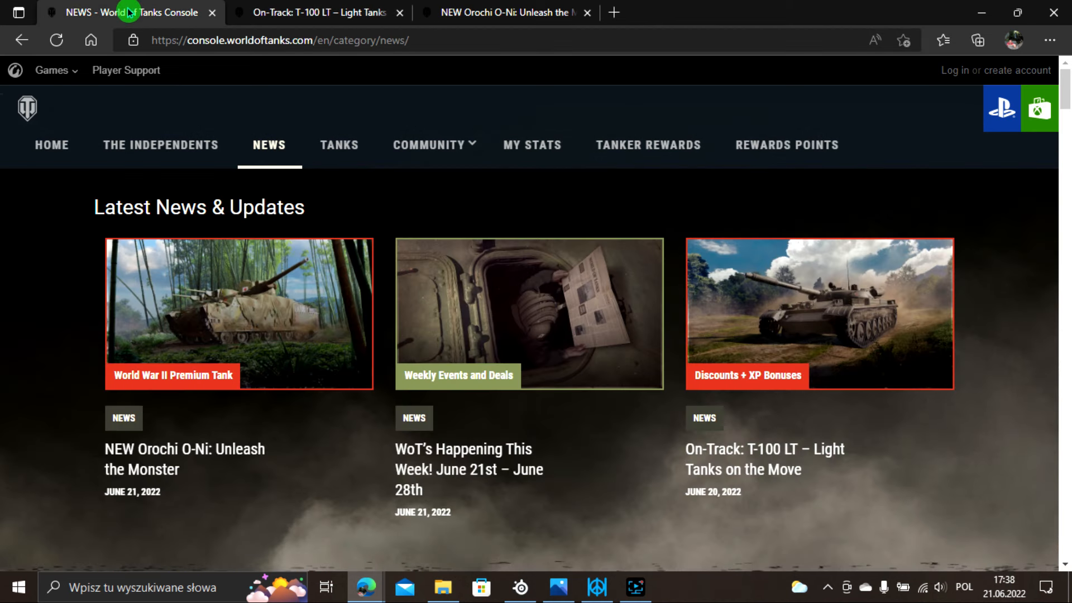
pyautogui.moveTo(246, 315)
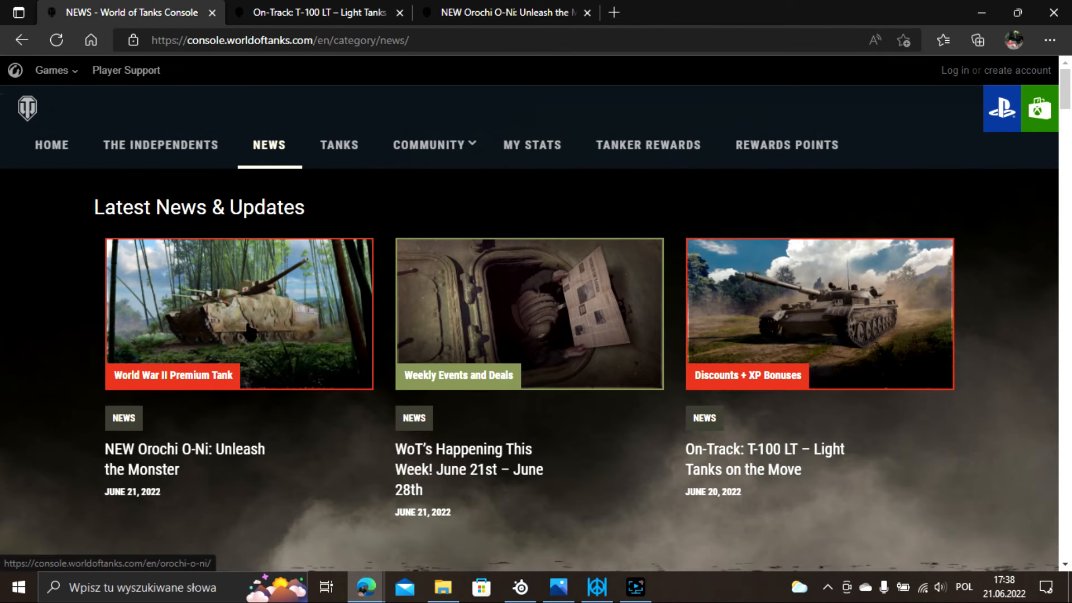
pyautogui.moveTo(468, 469)
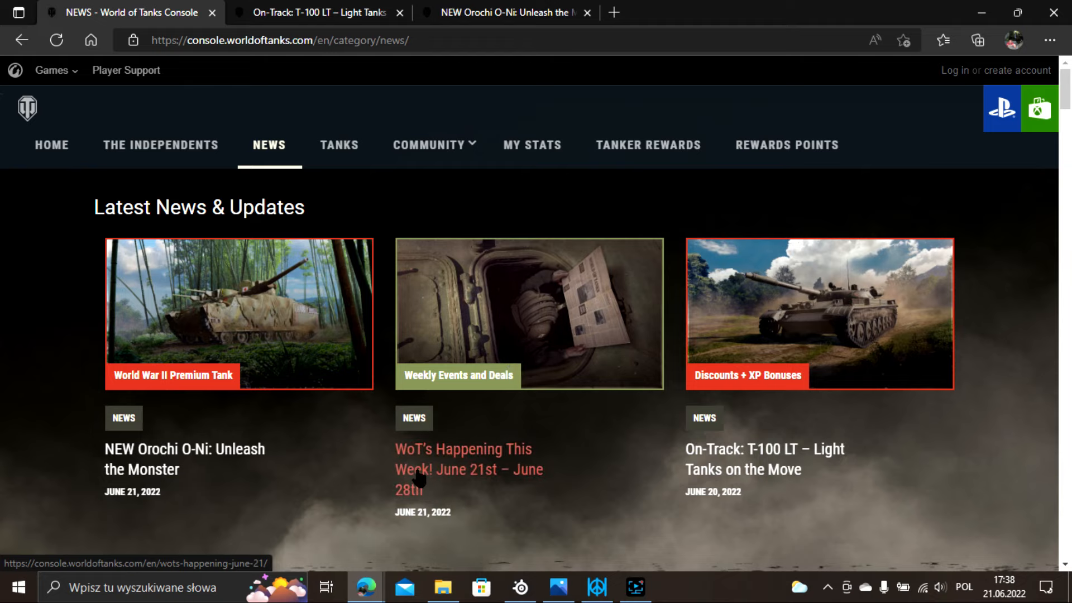
pyautogui.moveTo(575, 390)
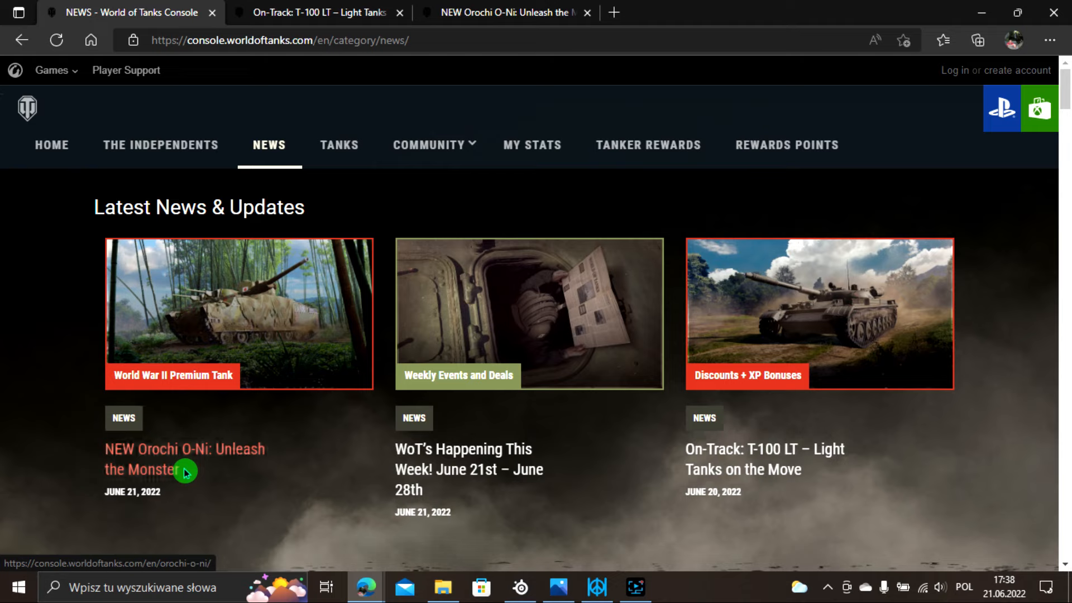
pyautogui.moveTo(203, 471)
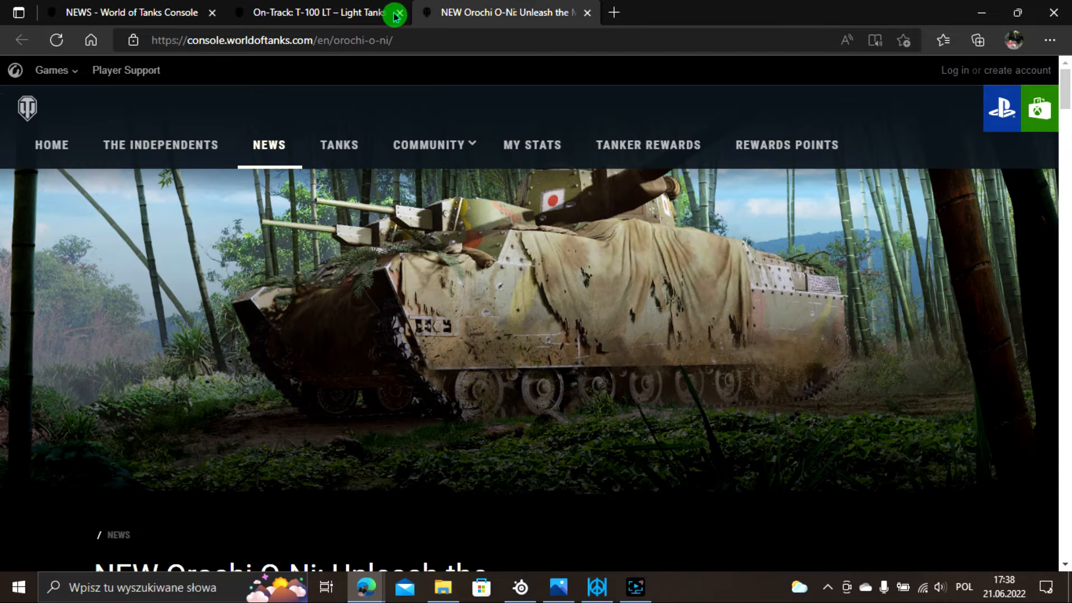
# Close the On-Track T-100 LT tab and read the Orochi O-Ni article's intro below the header image.
pyautogui.click(395, 12)
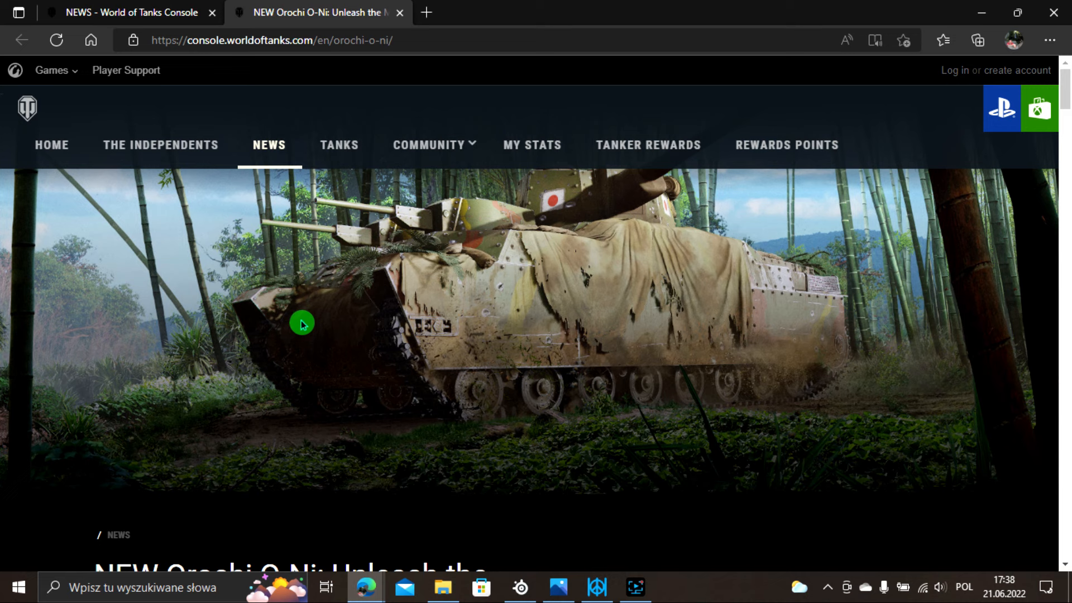
pyautogui.moveTo(431, 412)
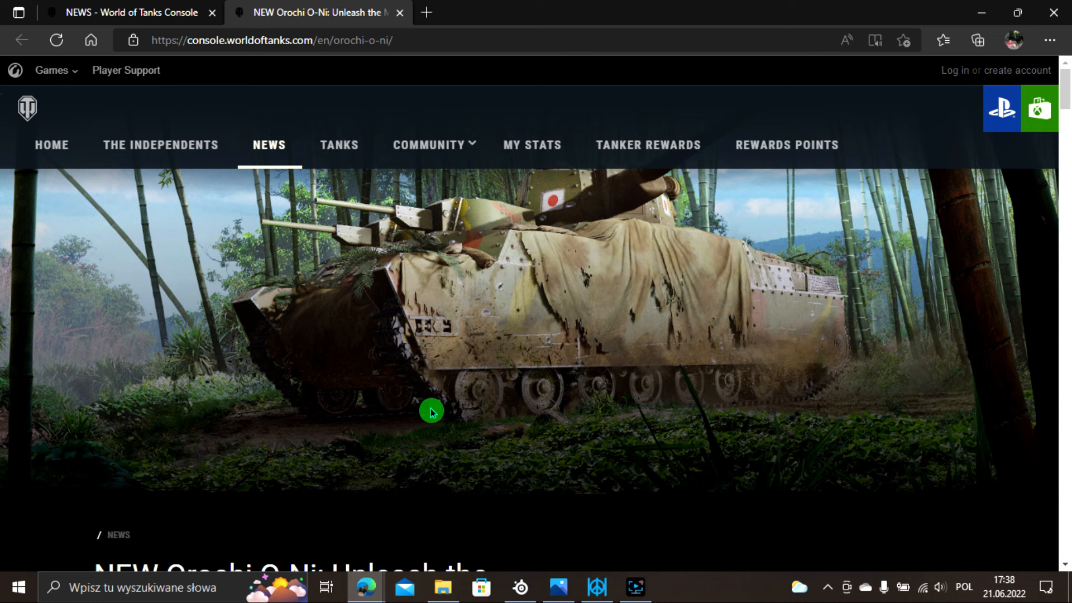
pyautogui.moveTo(434, 366)
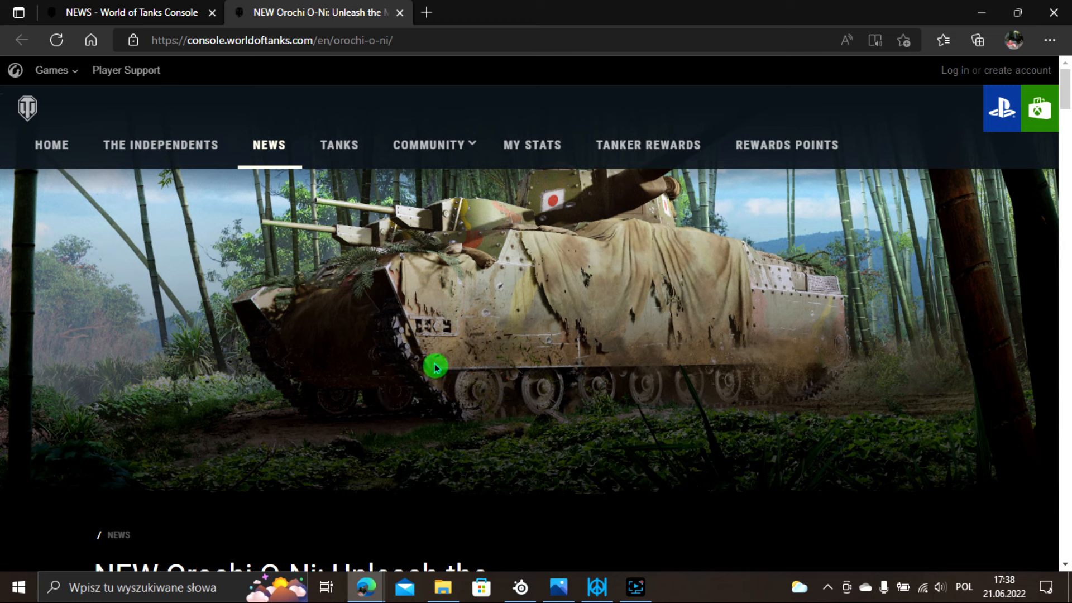
pyautogui.moveTo(231, 329)
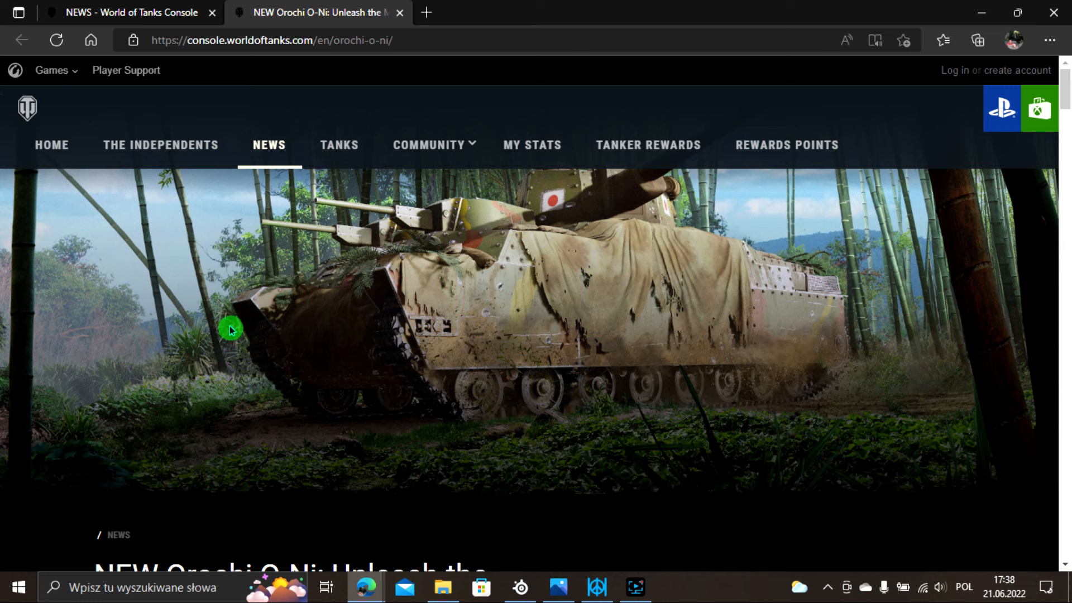
pyautogui.moveTo(482, 343)
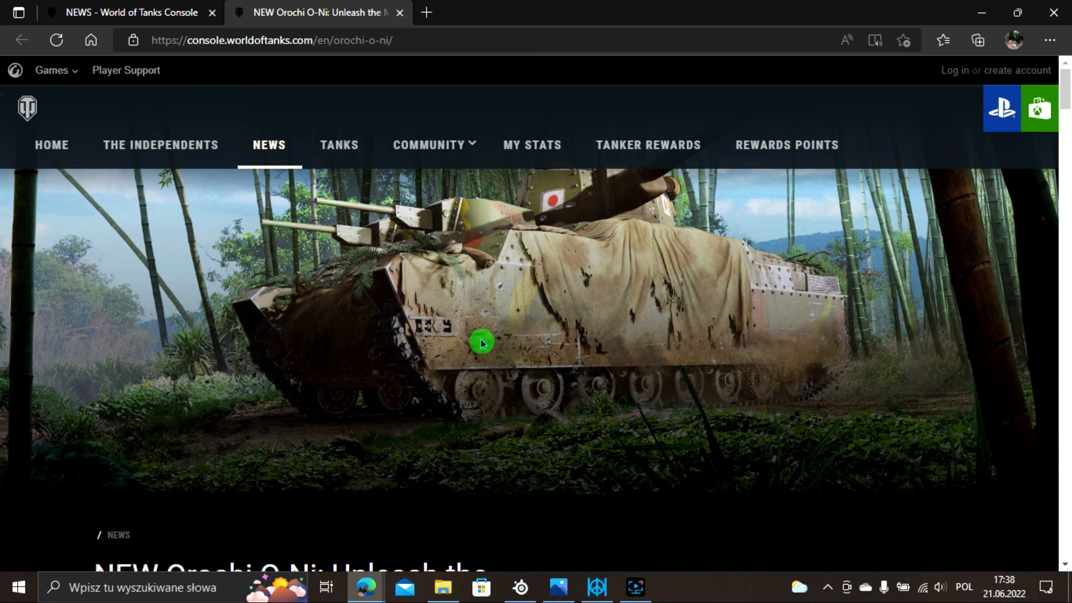
pyautogui.moveTo(470, 333)
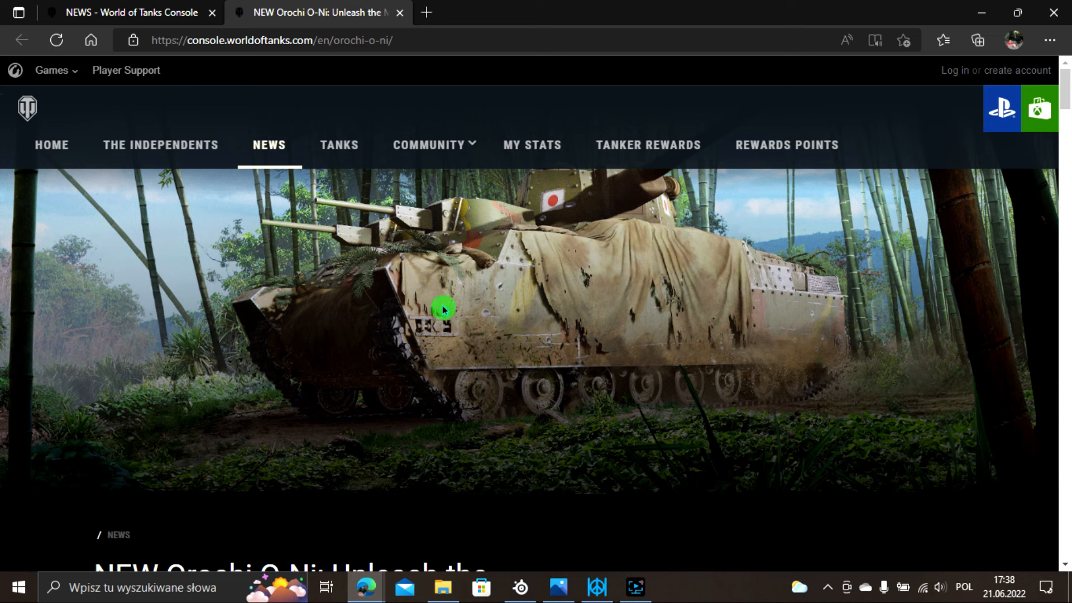
pyautogui.moveTo(164, 327)
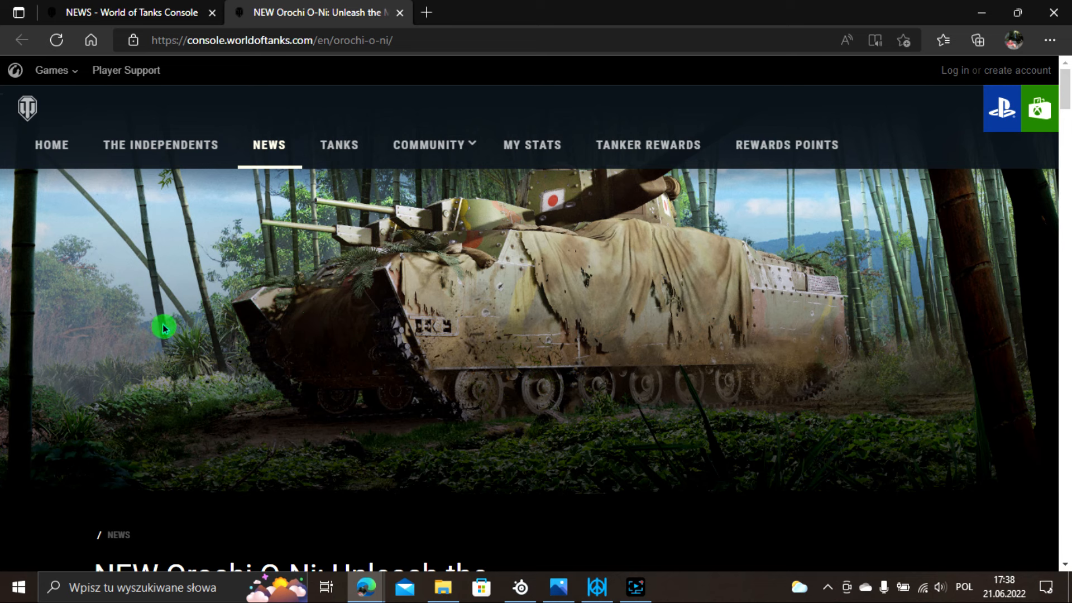
pyautogui.moveTo(507, 306)
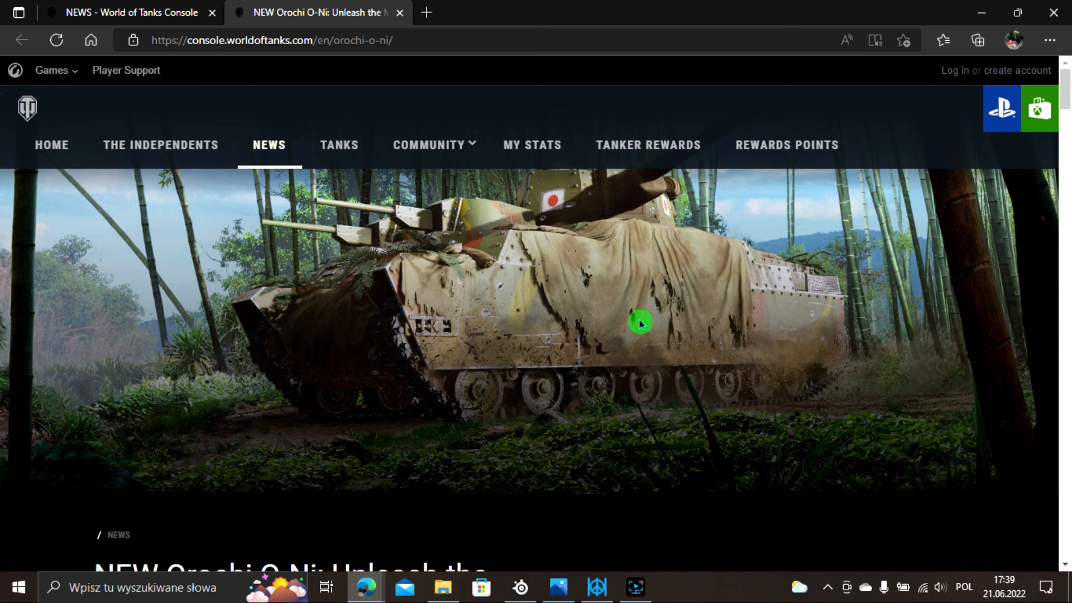
pyautogui.moveTo(624, 324)
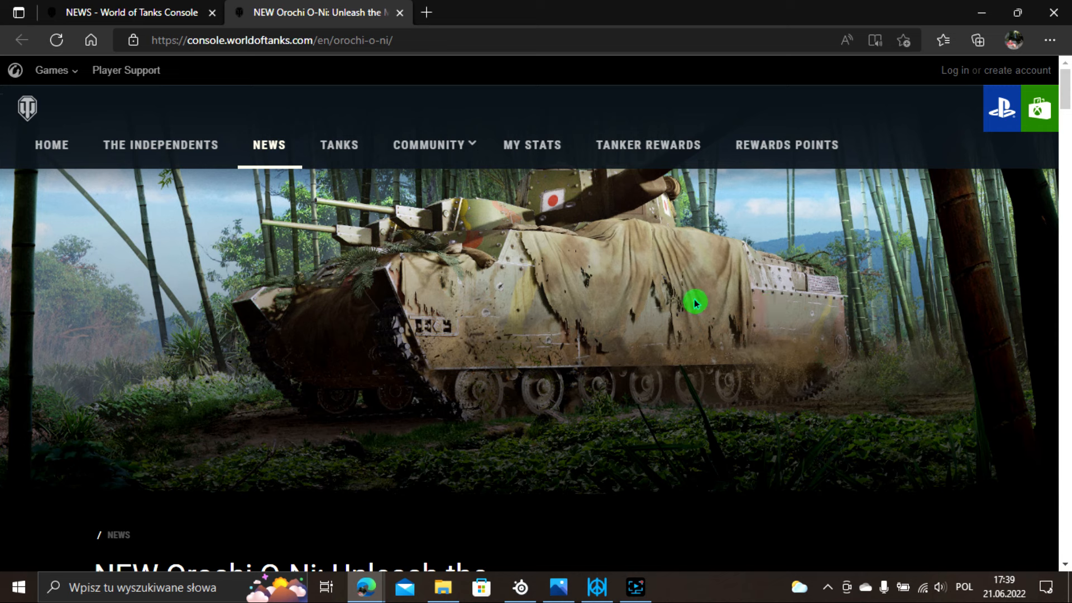
pyautogui.moveTo(409, 328)
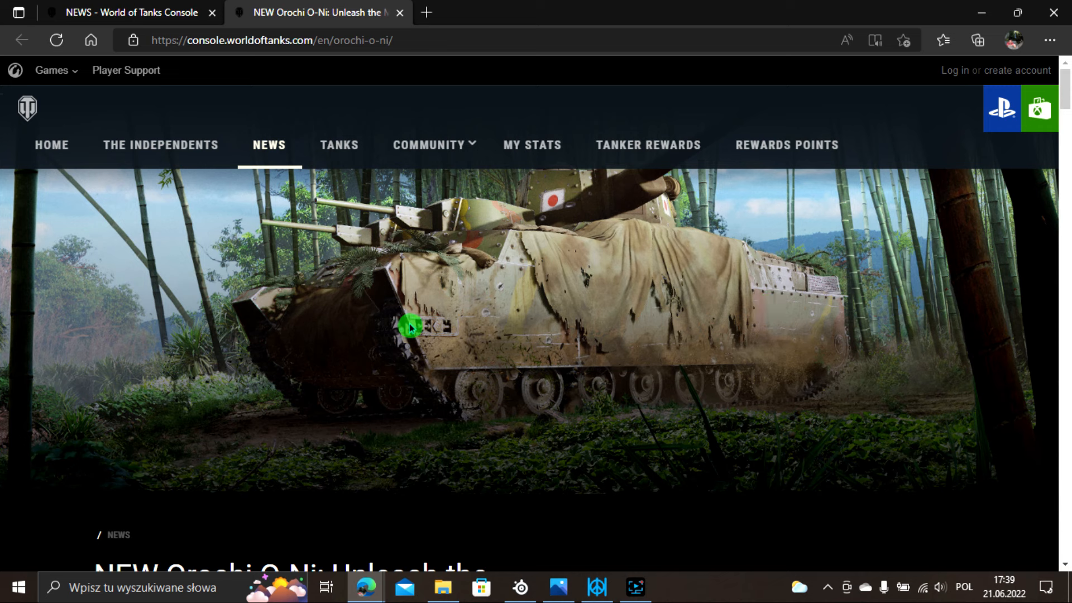
pyautogui.scroll(-3)
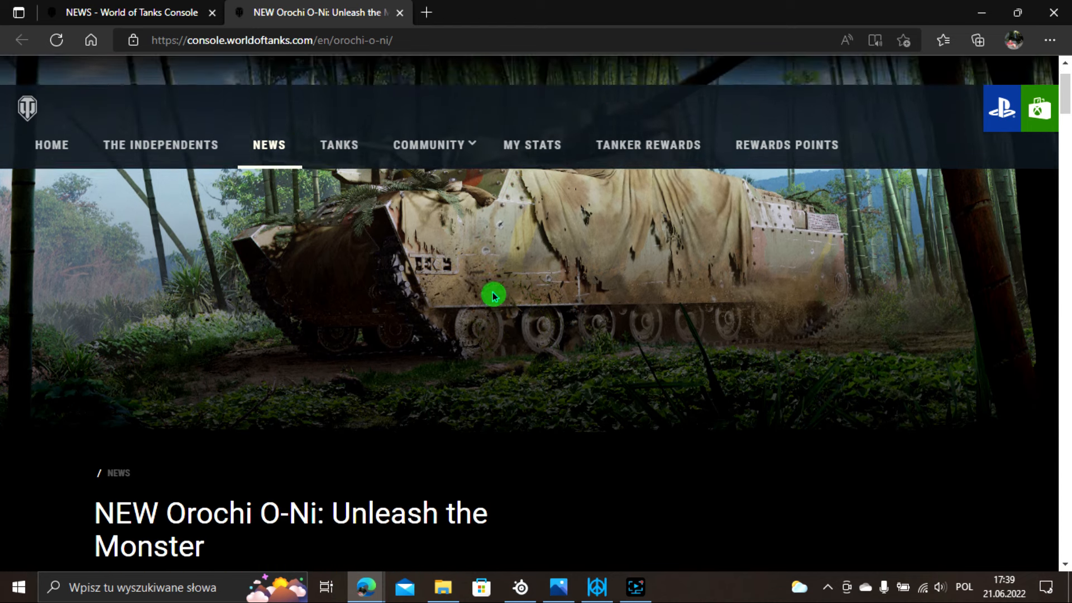
pyautogui.scroll(-3)
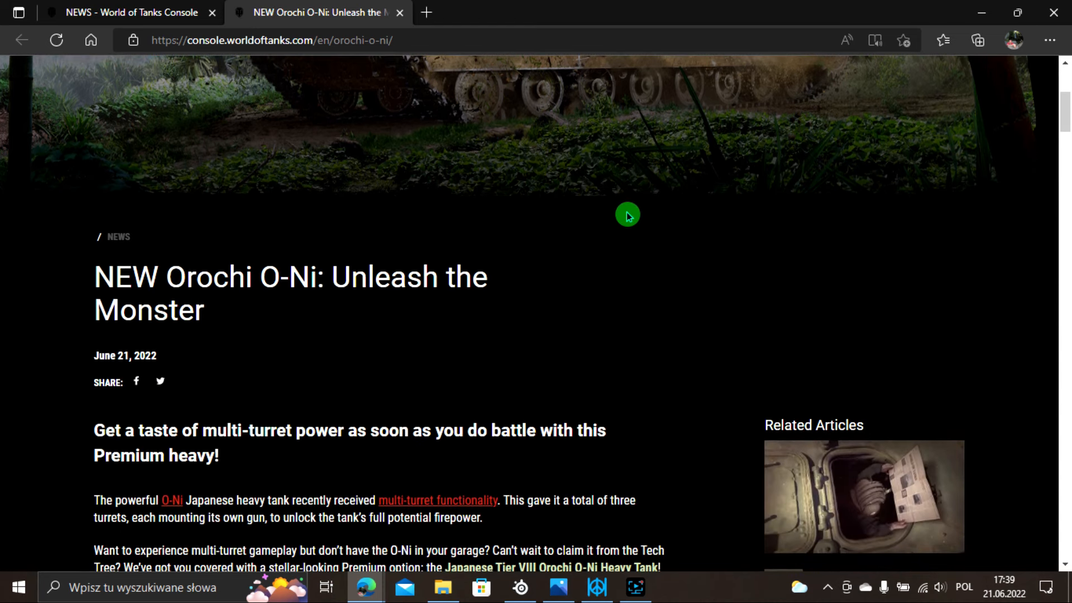
pyautogui.scroll(-3)
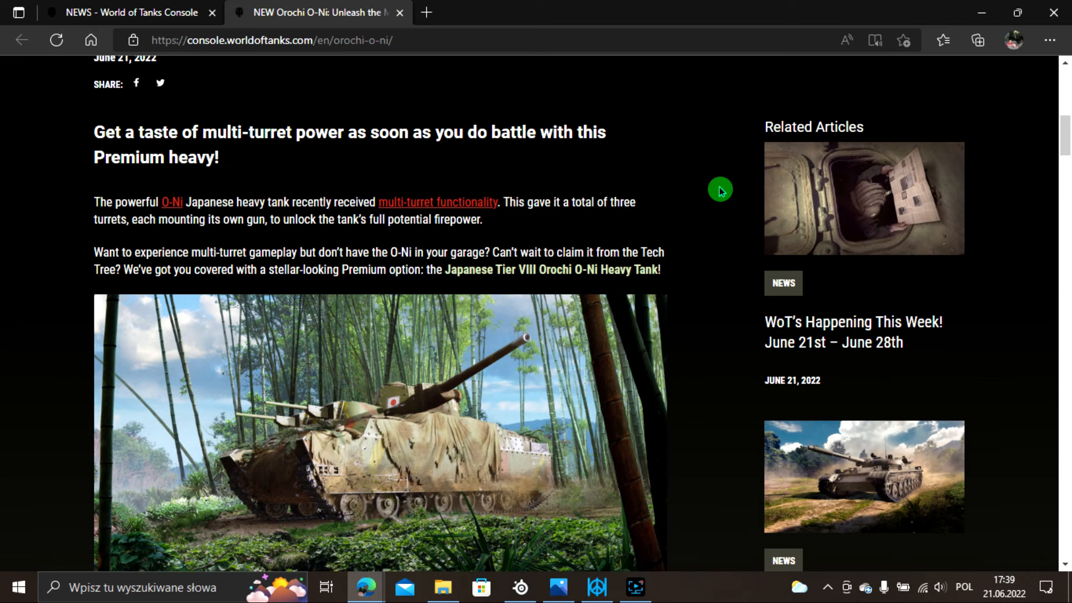
pyautogui.moveTo(718, 203)
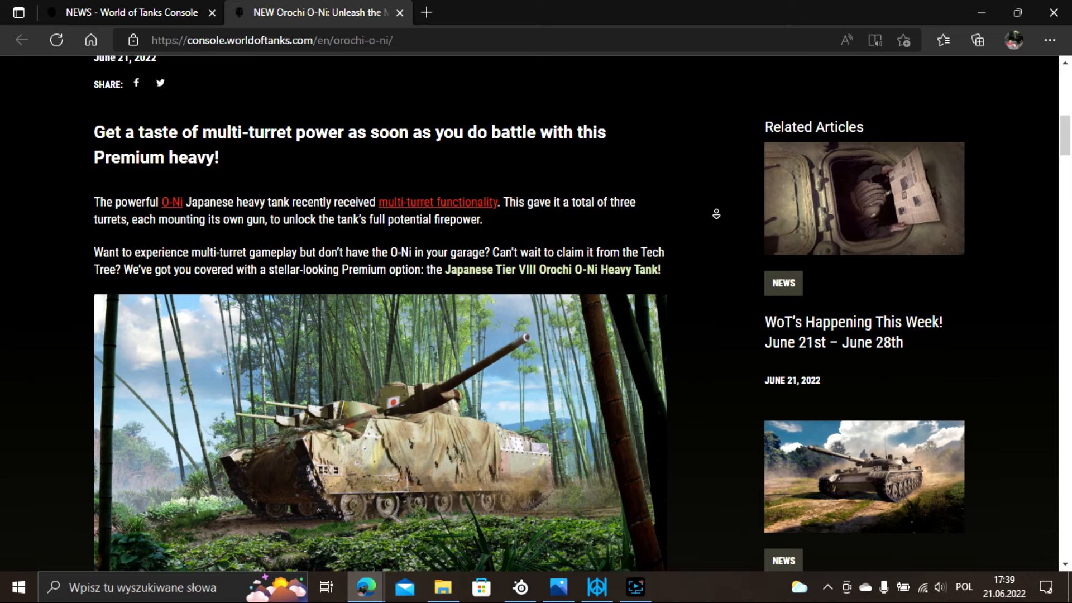
# Continue past the Gameplay Tips until the in-game screenshot gallery is in view.
pyautogui.scroll(-3)
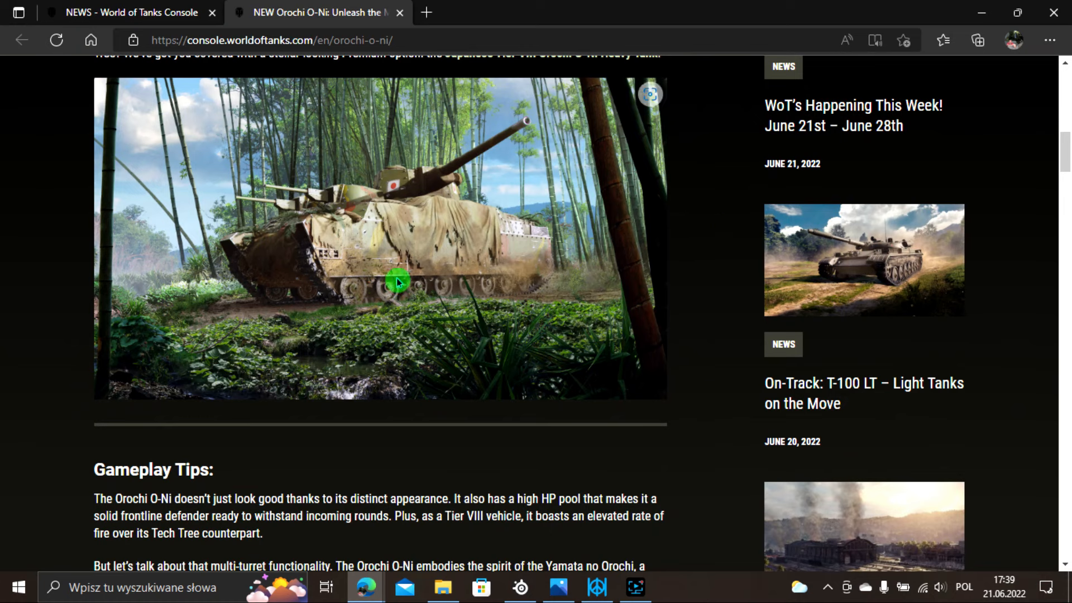
pyautogui.moveTo(366, 262)
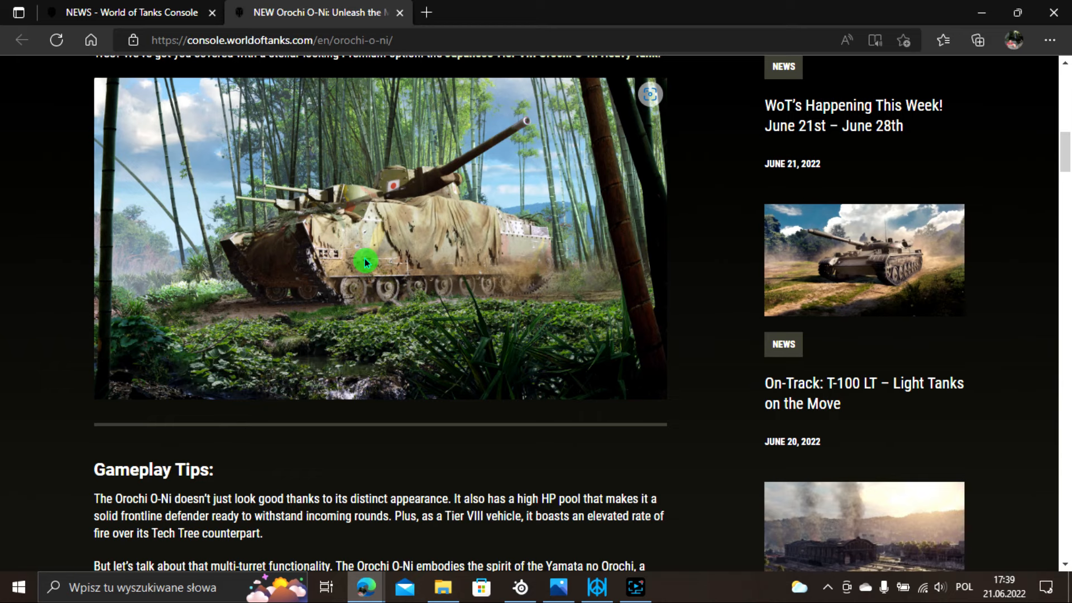
pyautogui.moveTo(373, 218)
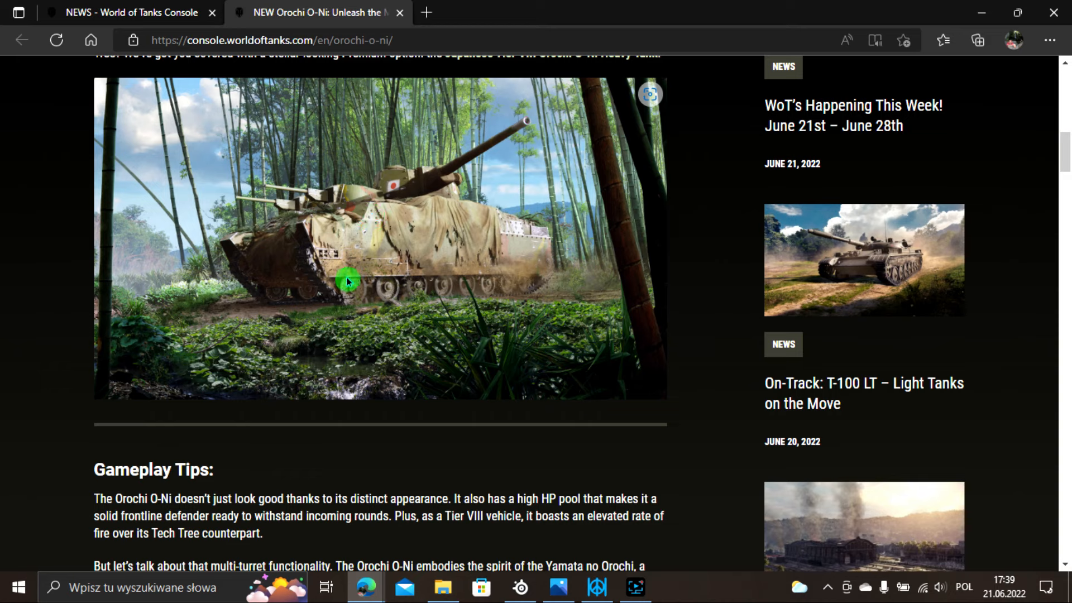
pyautogui.moveTo(319, 245)
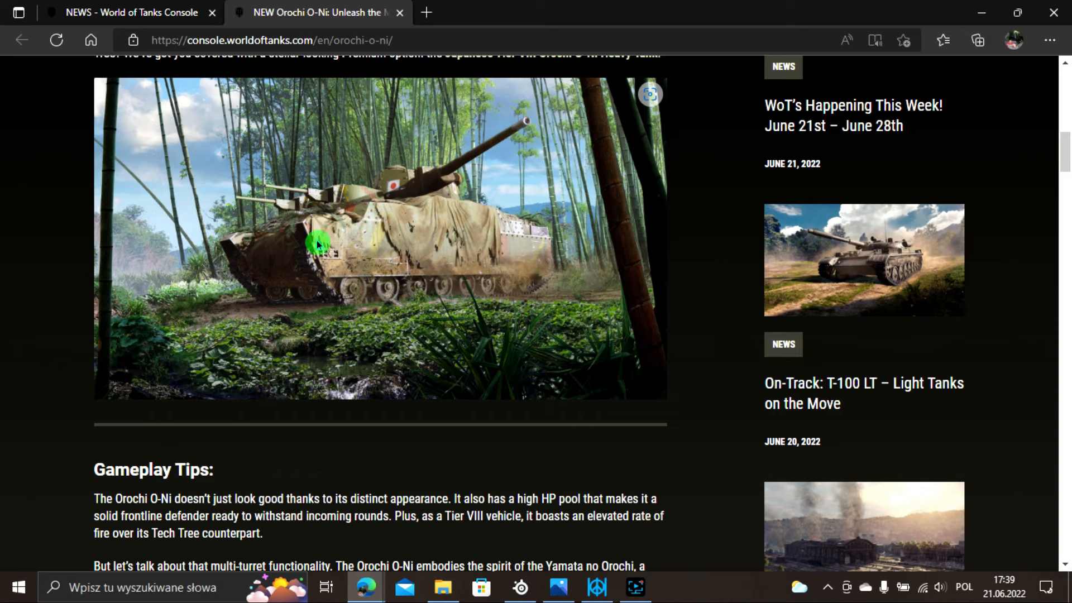
pyautogui.moveTo(409, 225)
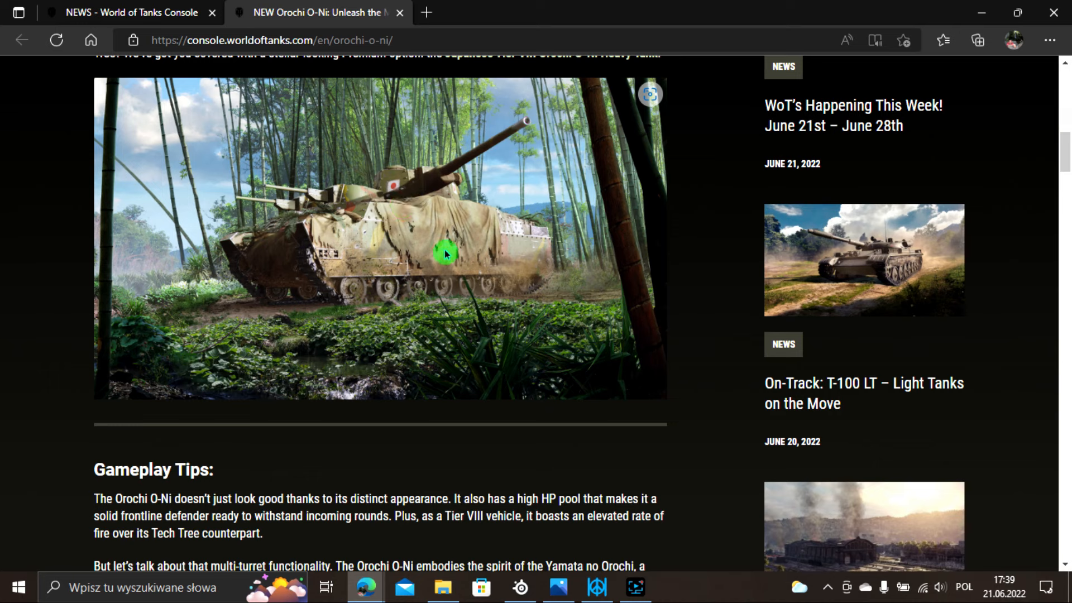
pyautogui.moveTo(408, 247)
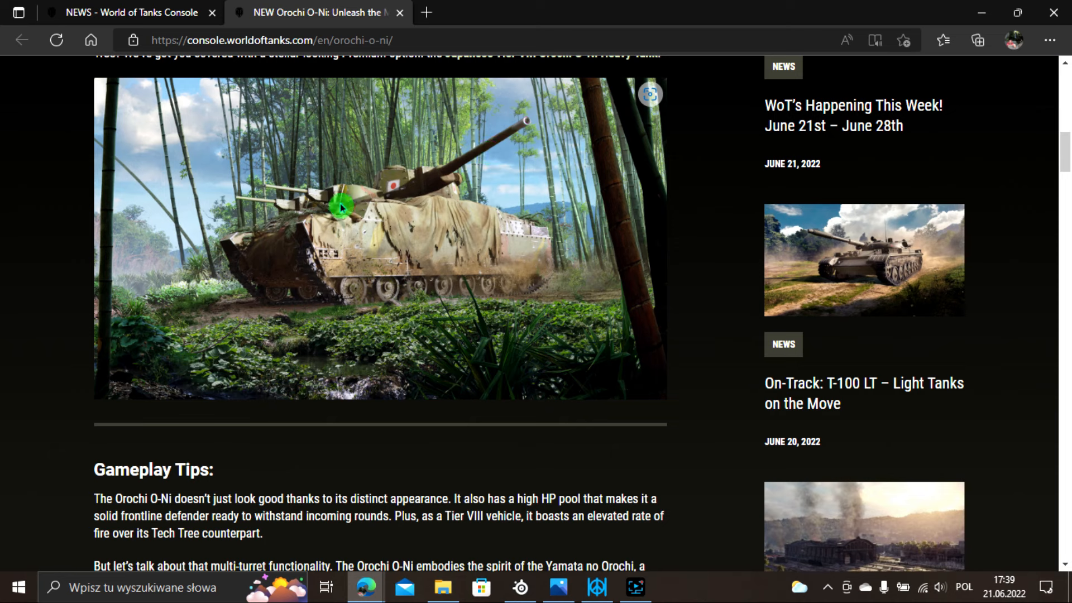
pyautogui.moveTo(404, 252)
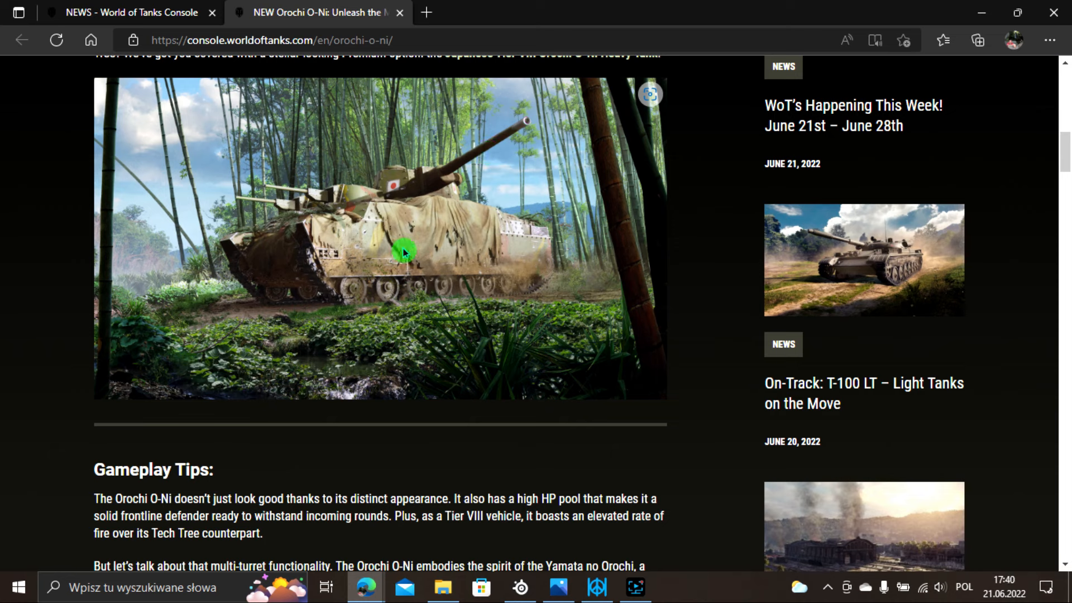
pyautogui.moveTo(412, 239)
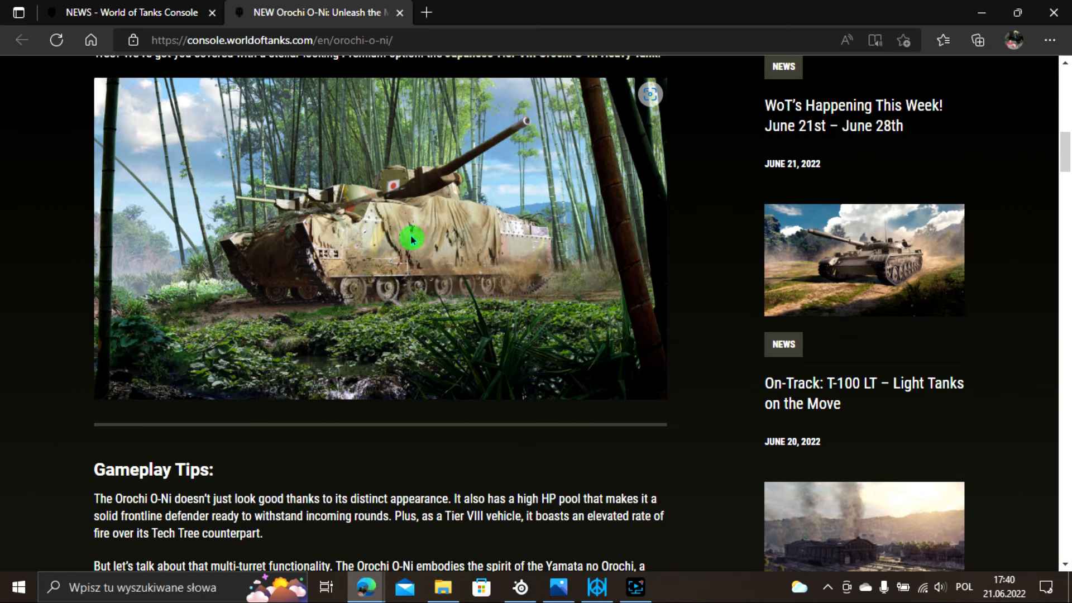
pyautogui.scroll(-3)
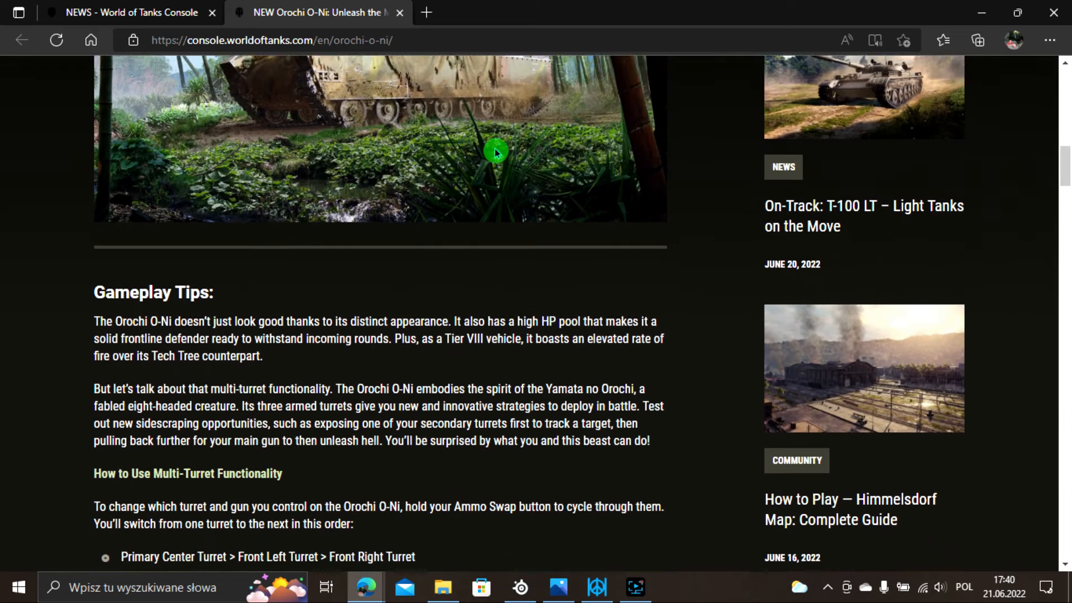
pyautogui.scroll(3)
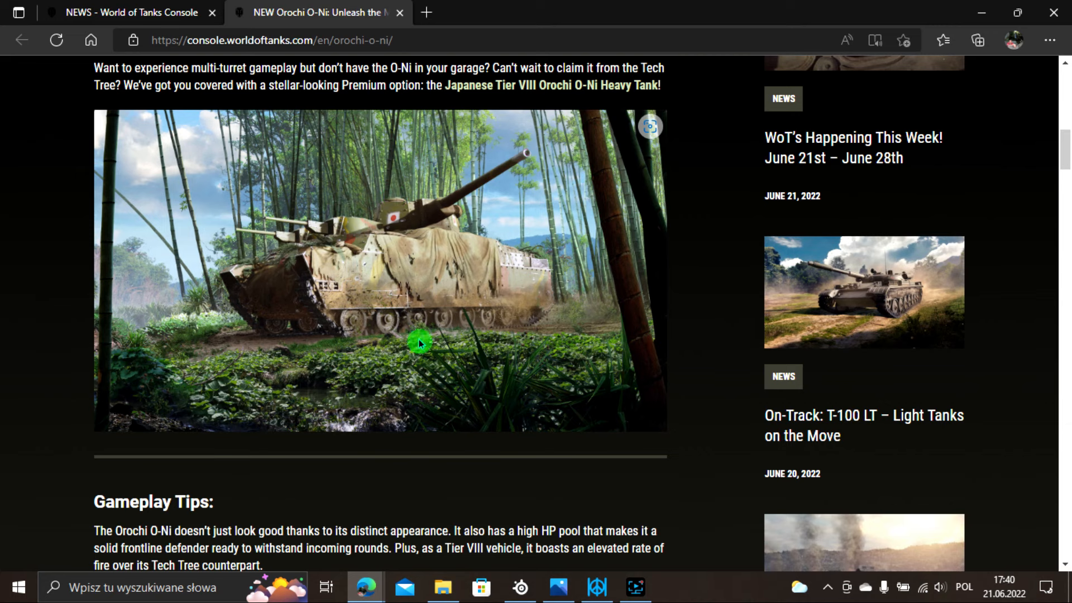
pyautogui.scroll(-3)
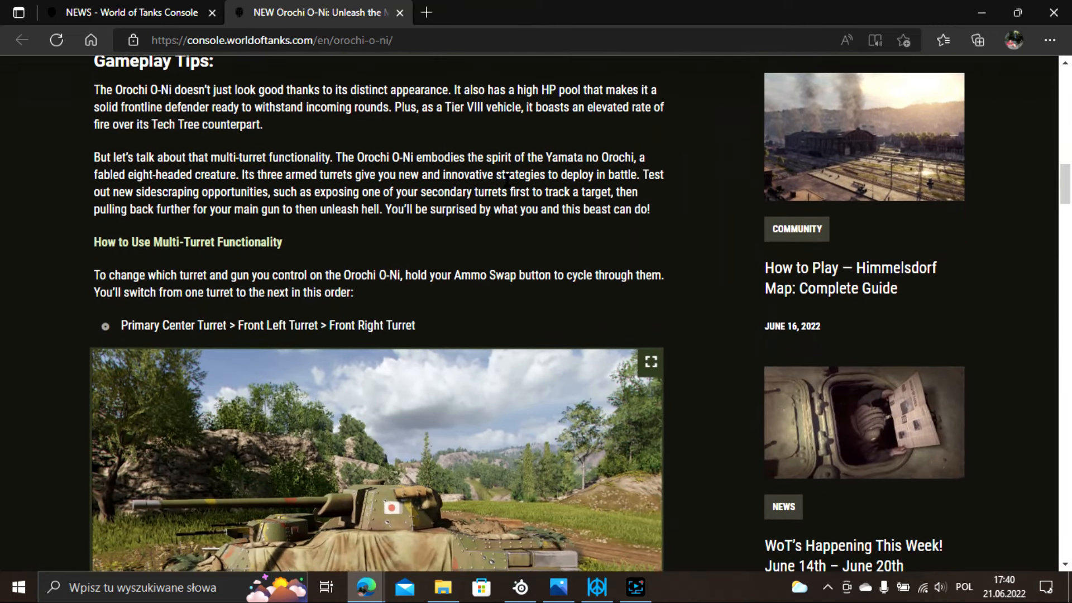
pyautogui.scroll(-3)
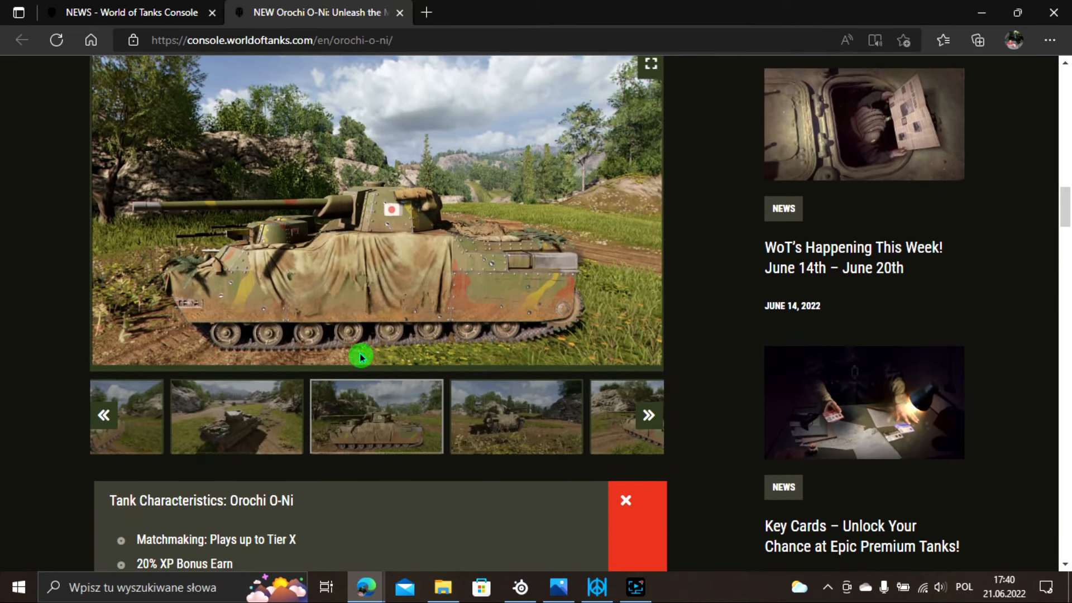
# Enlarge the Orochi O-Ni gallery and cycle through all six images, including the armour viewer with its stats.
pyautogui.click(648, 63)
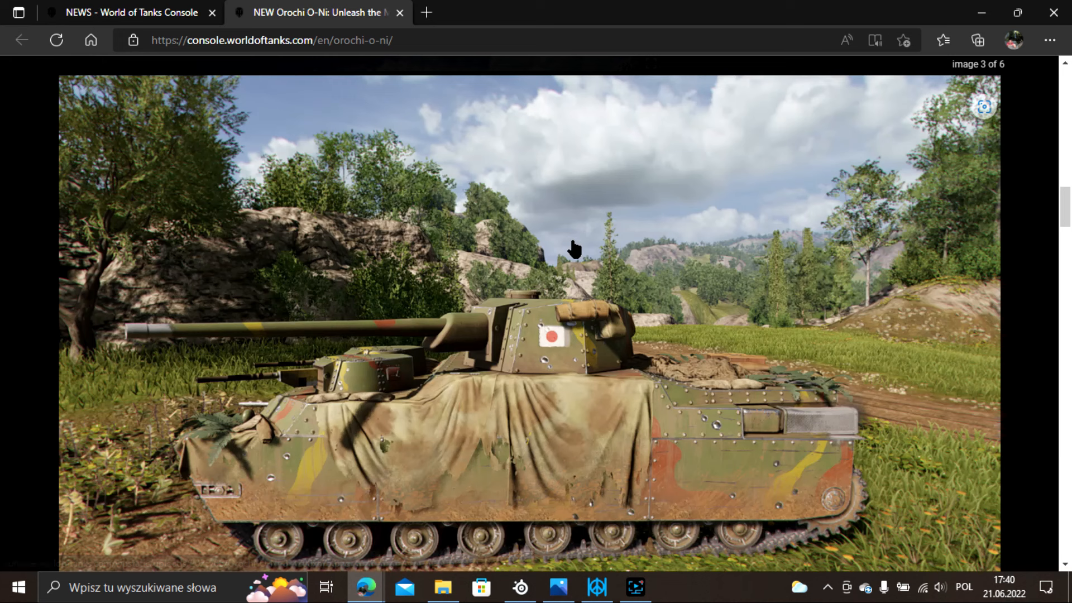
pyautogui.click(988, 341)
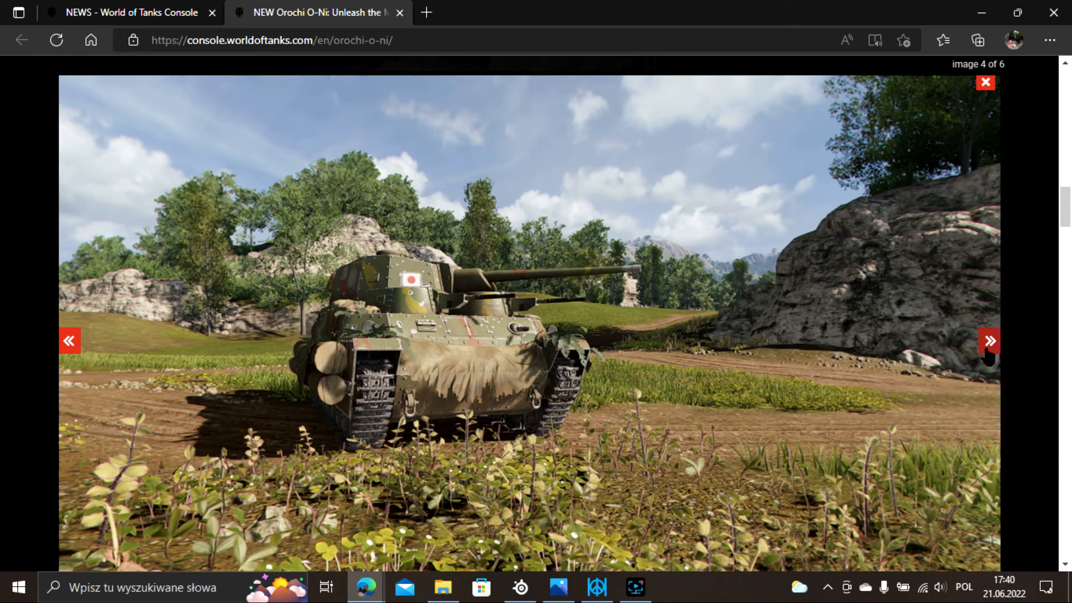
pyautogui.click(988, 342)
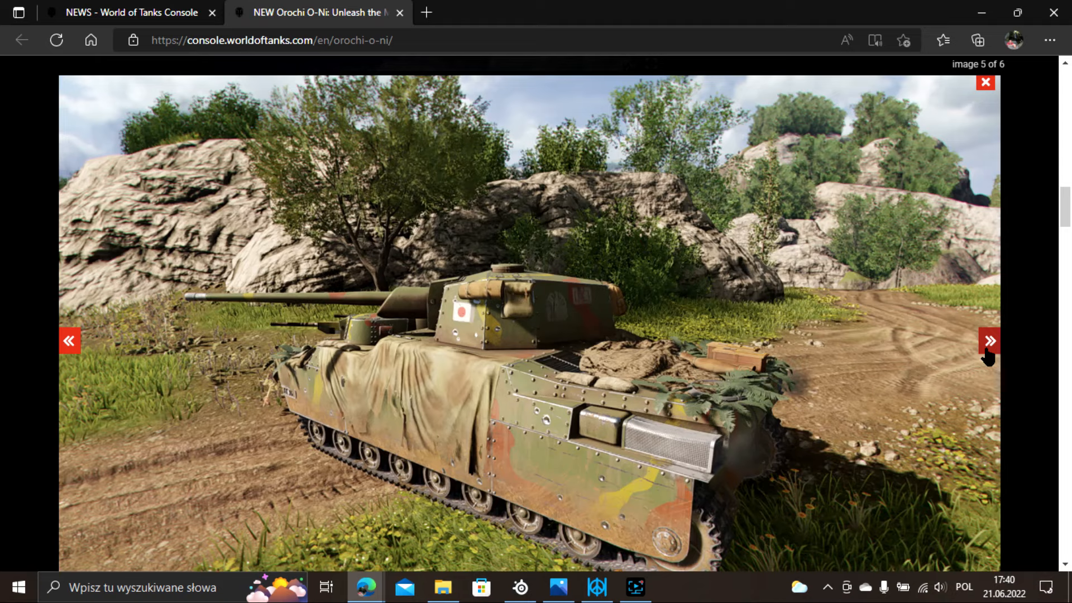
pyautogui.click(990, 340)
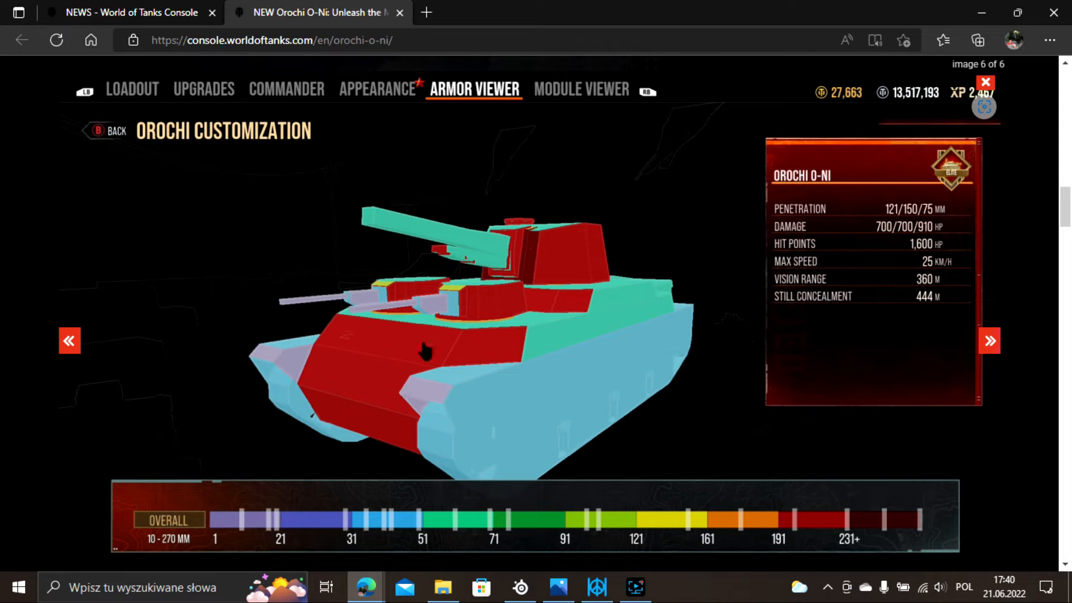
pyautogui.moveTo(424, 336)
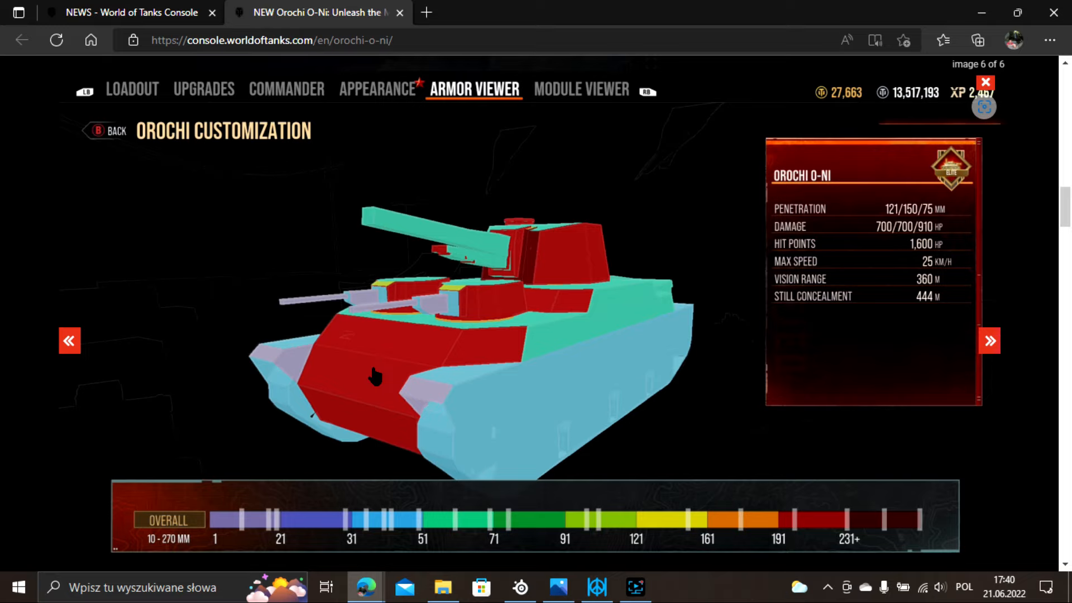
pyautogui.moveTo(344, 374)
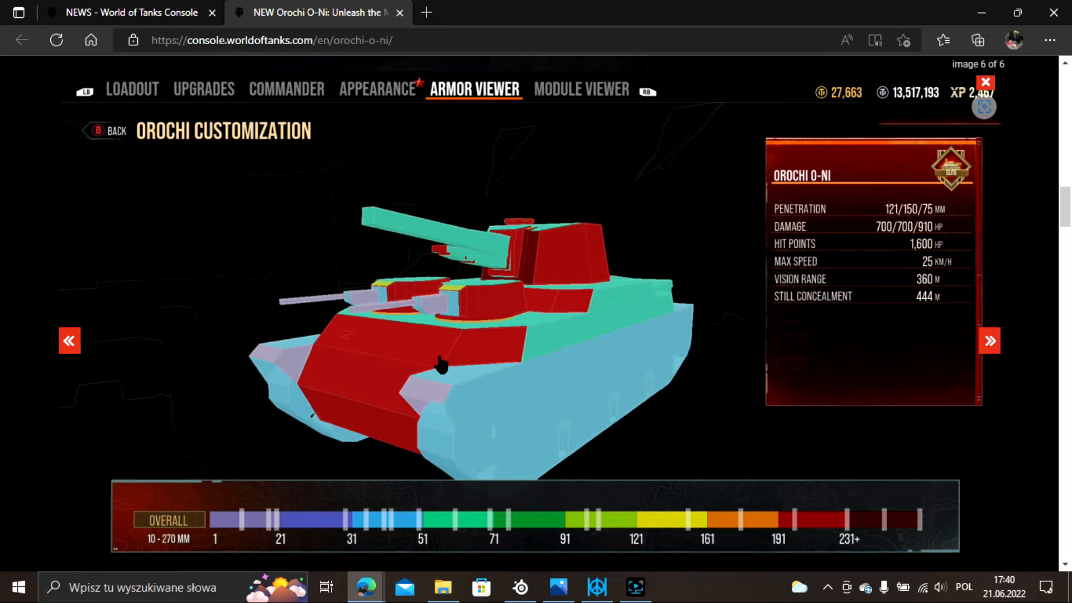
pyautogui.moveTo(393, 376)
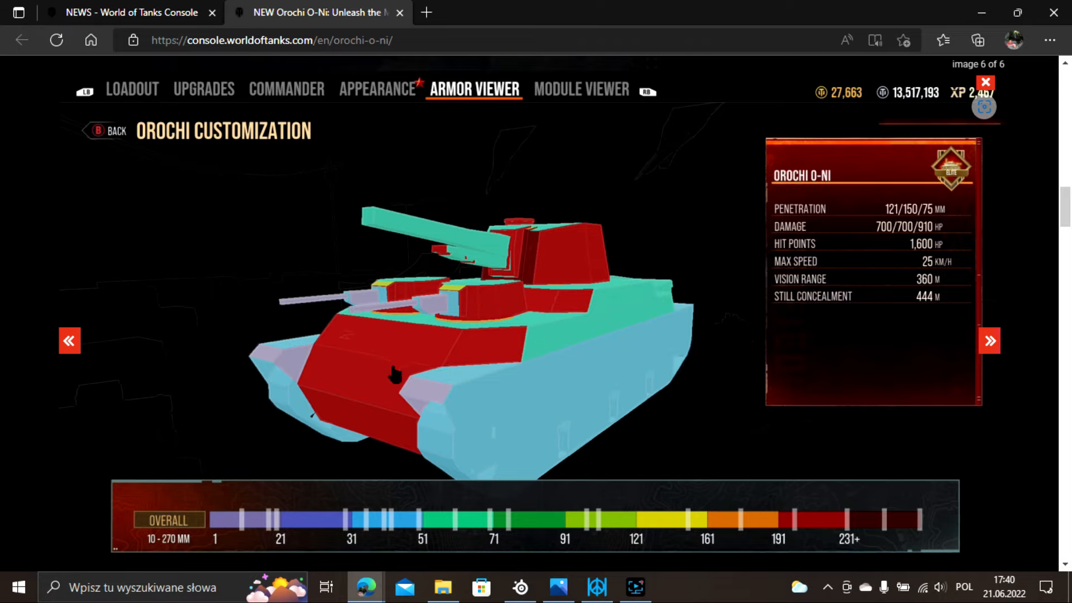
pyautogui.moveTo(332, 352)
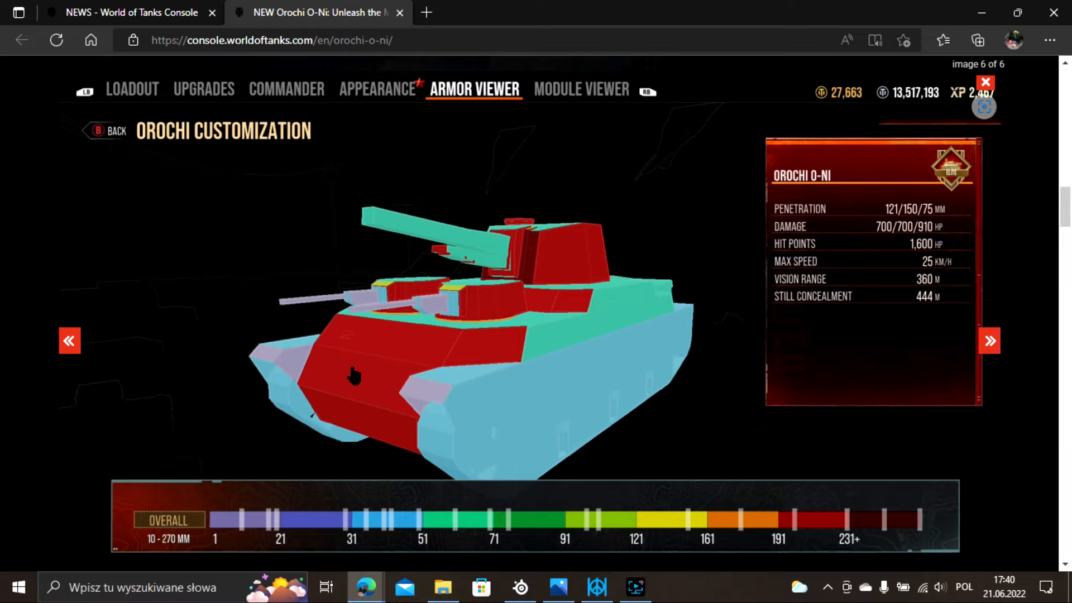
pyautogui.moveTo(614, 370)
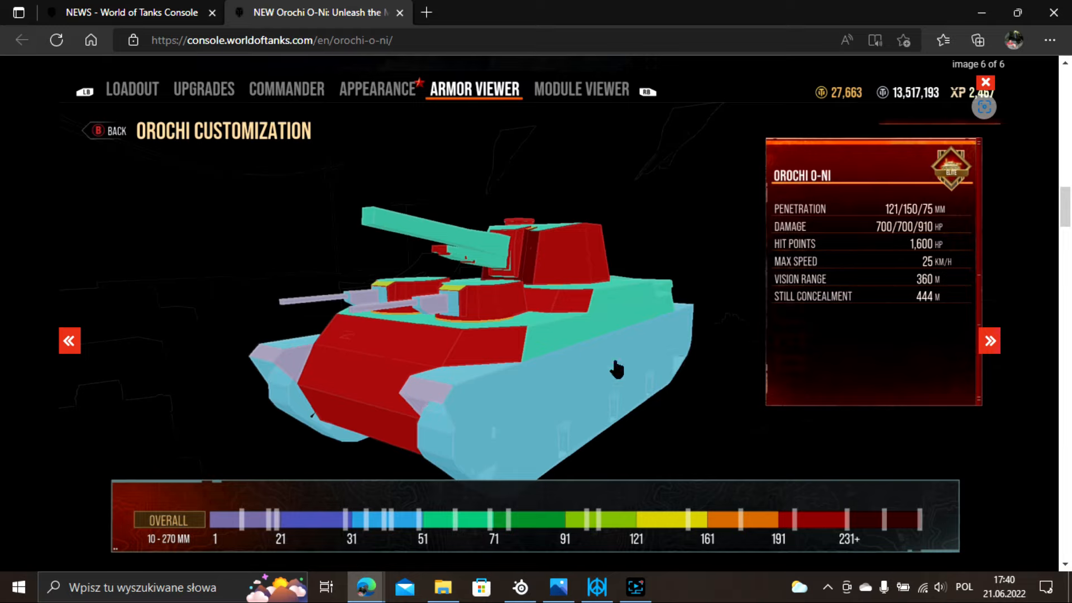
pyautogui.moveTo(537, 386)
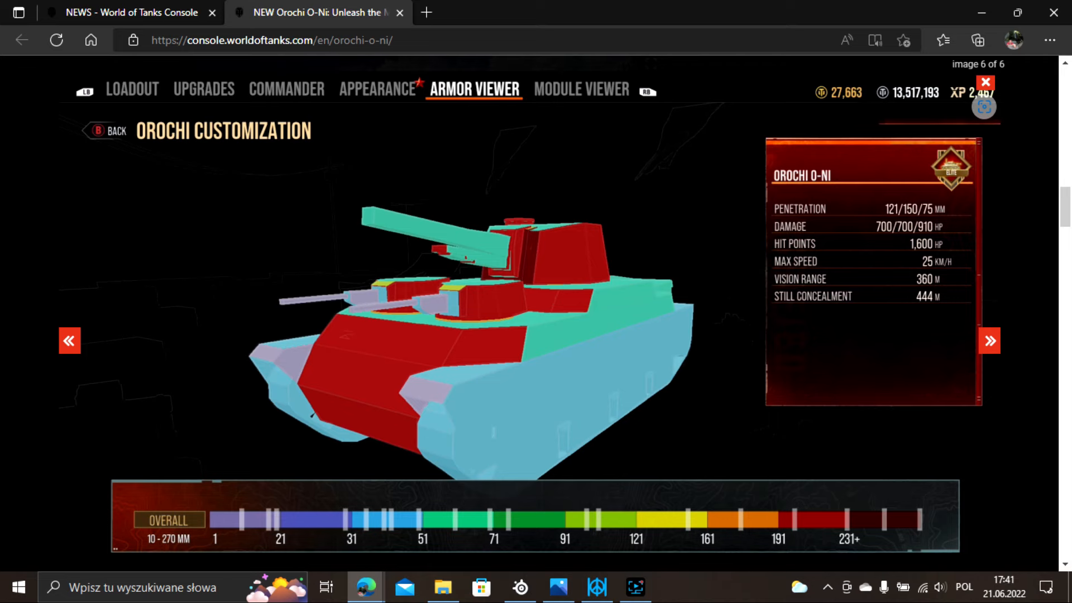
pyautogui.click(989, 341)
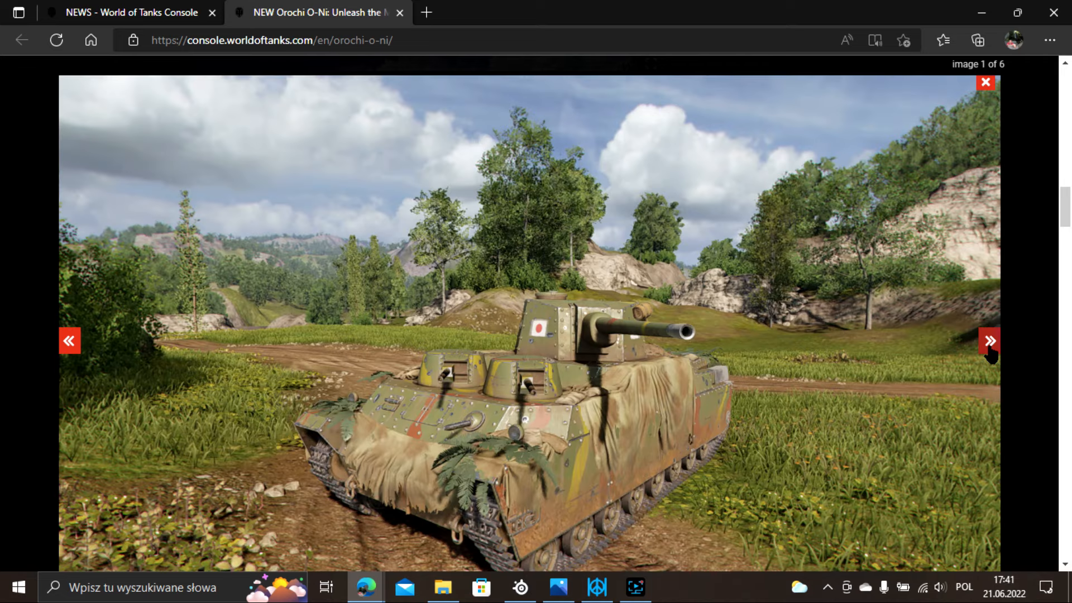
pyautogui.click(989, 340)
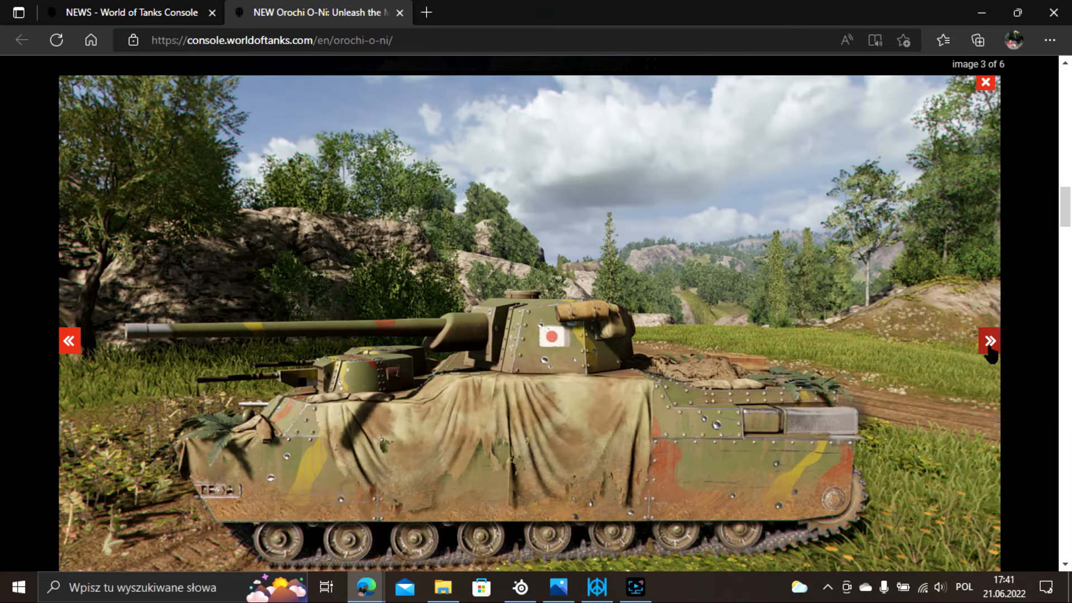
pyautogui.click(989, 341)
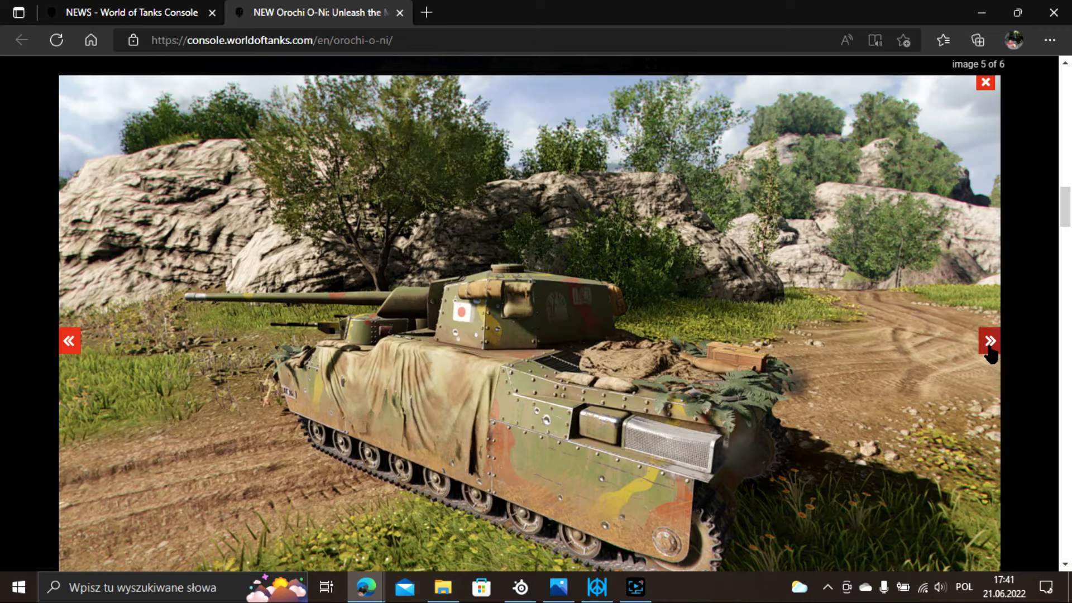
pyautogui.click(990, 340)
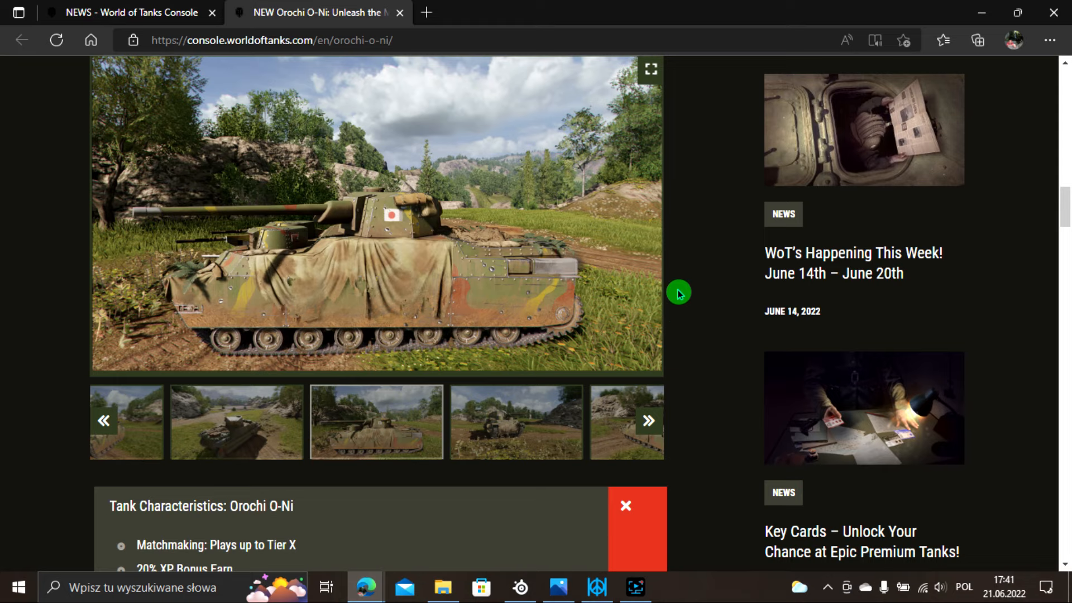
pyautogui.scroll(-3)
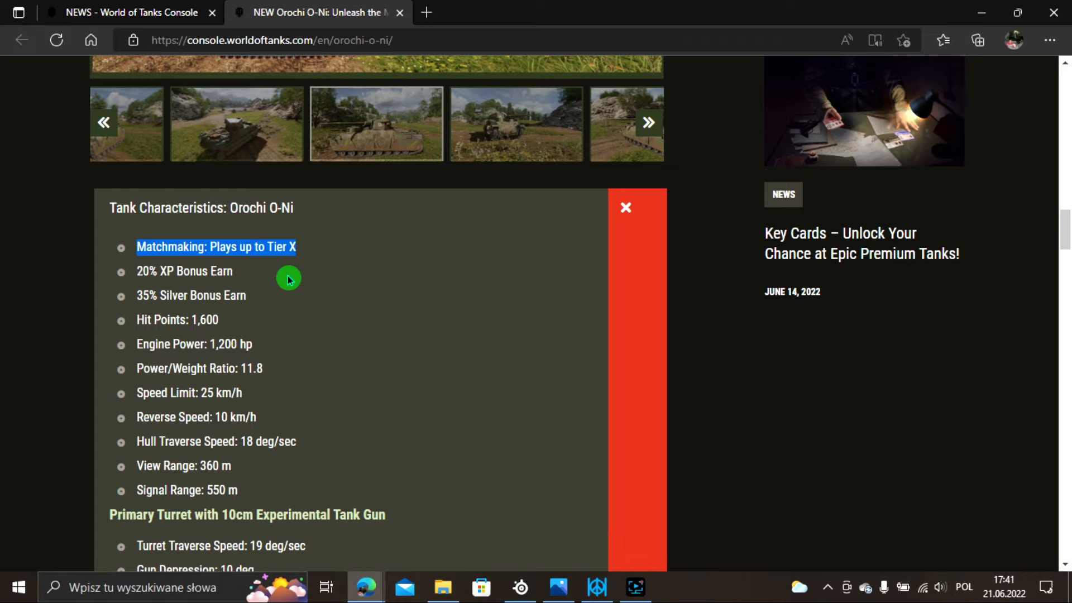
pyautogui.moveTo(318, 267)
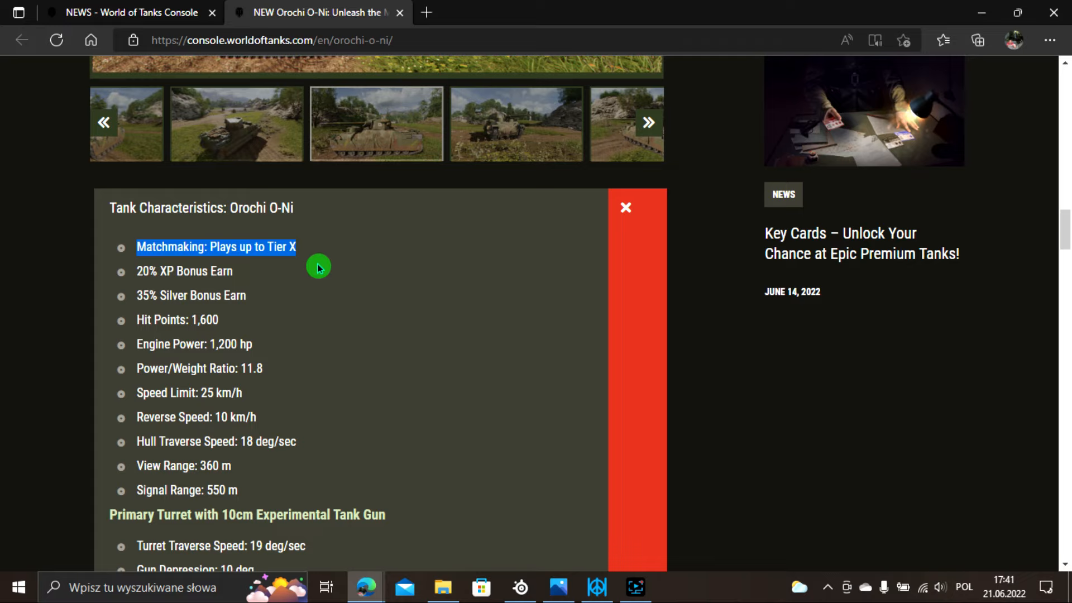
pyautogui.moveTo(278, 312)
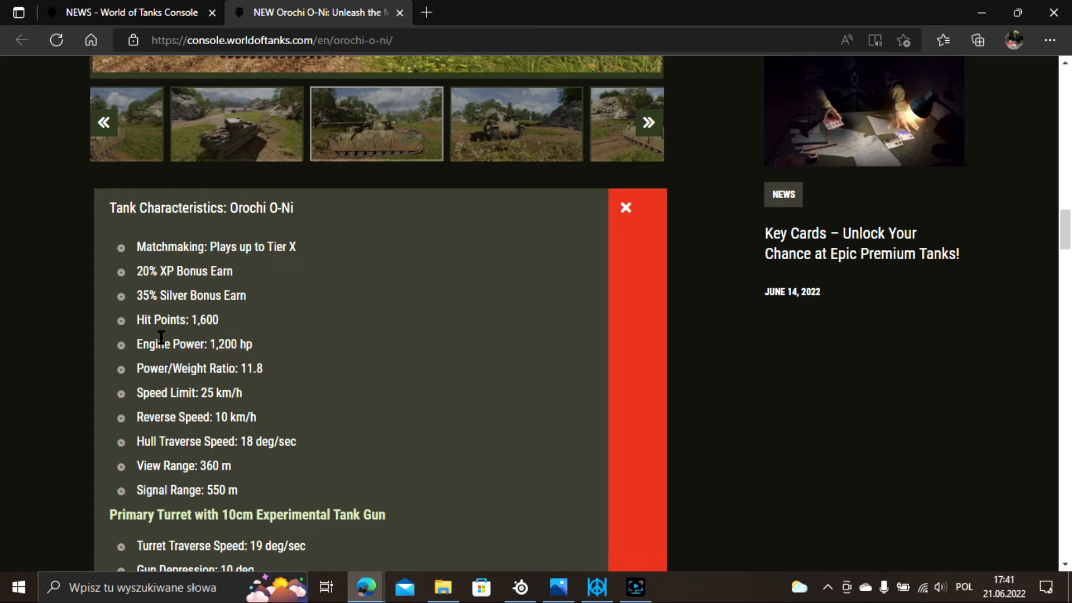
pyautogui.doubleClick(207, 319)
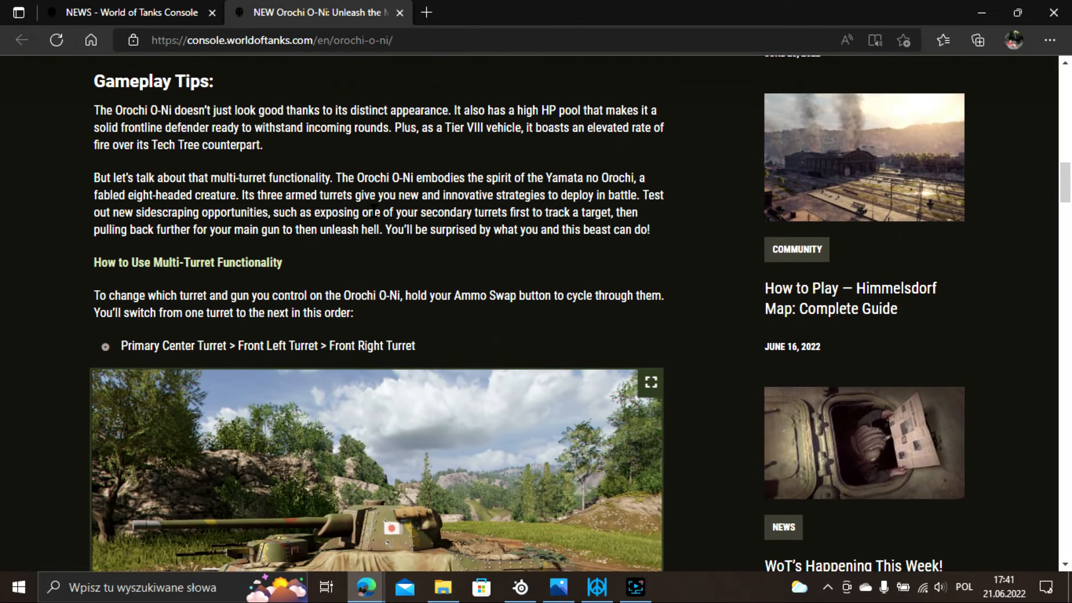
pyautogui.moveTo(452, 110); pyautogui.dragTo(538, 111)
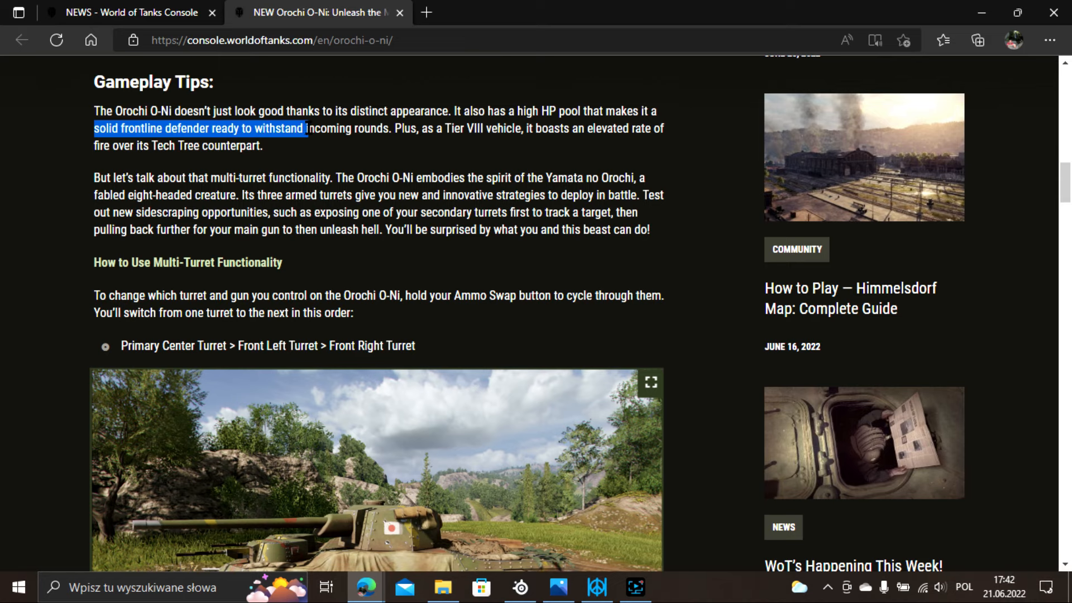
pyautogui.moveTo(309, 127); pyautogui.dragTo(387, 127)
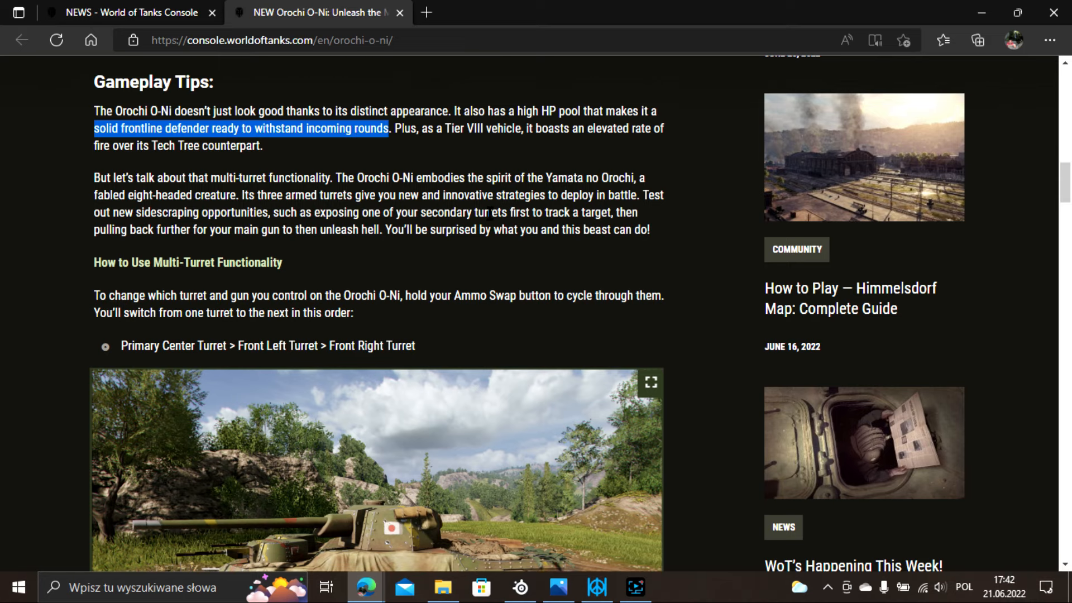
pyautogui.scroll(-3)
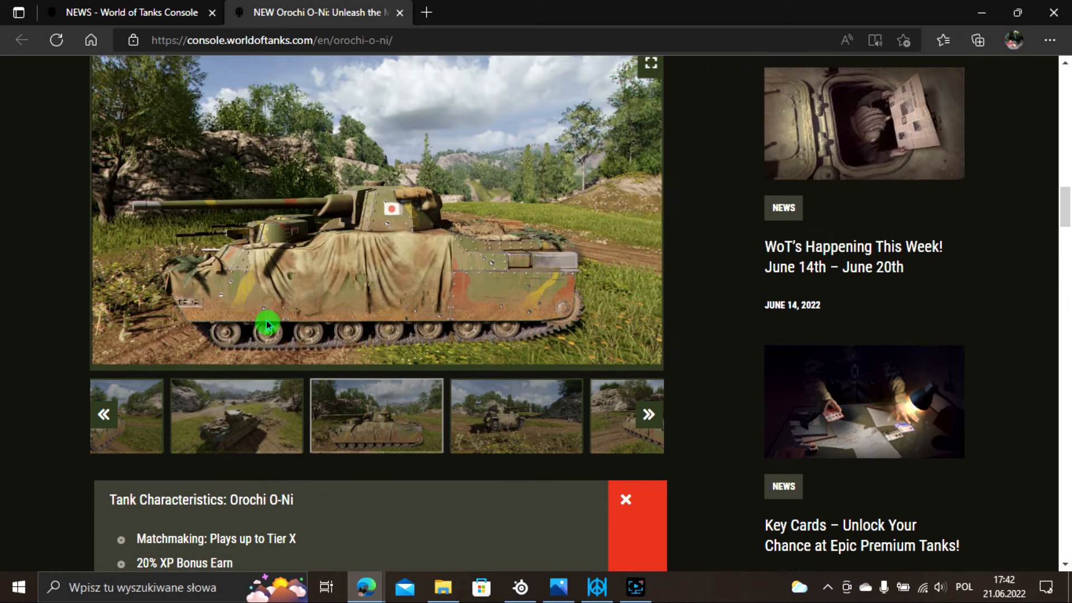
pyautogui.moveTo(59, 313)
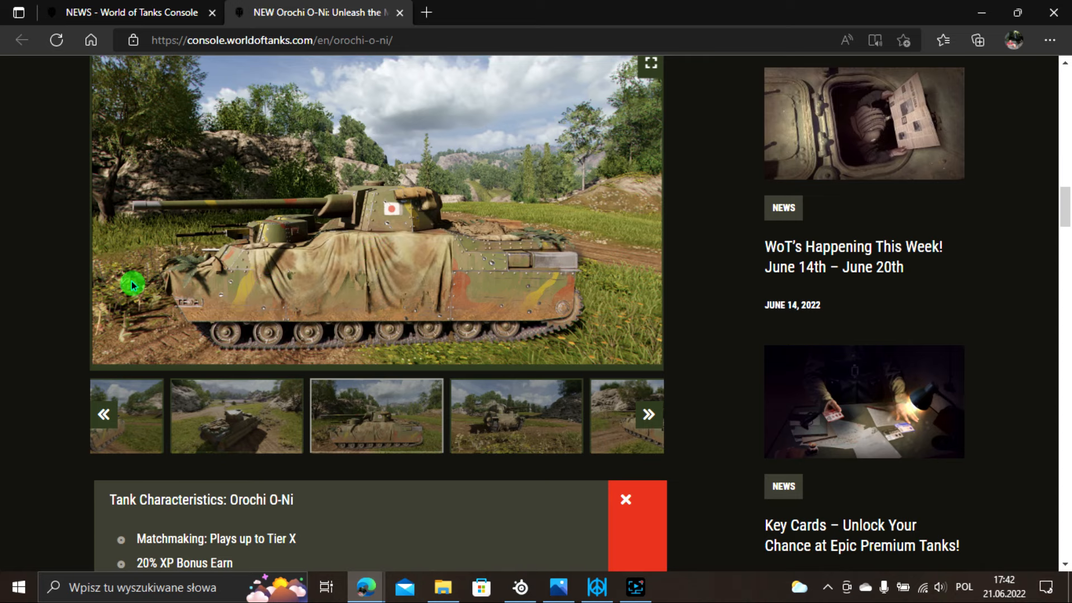
pyautogui.scroll(-3)
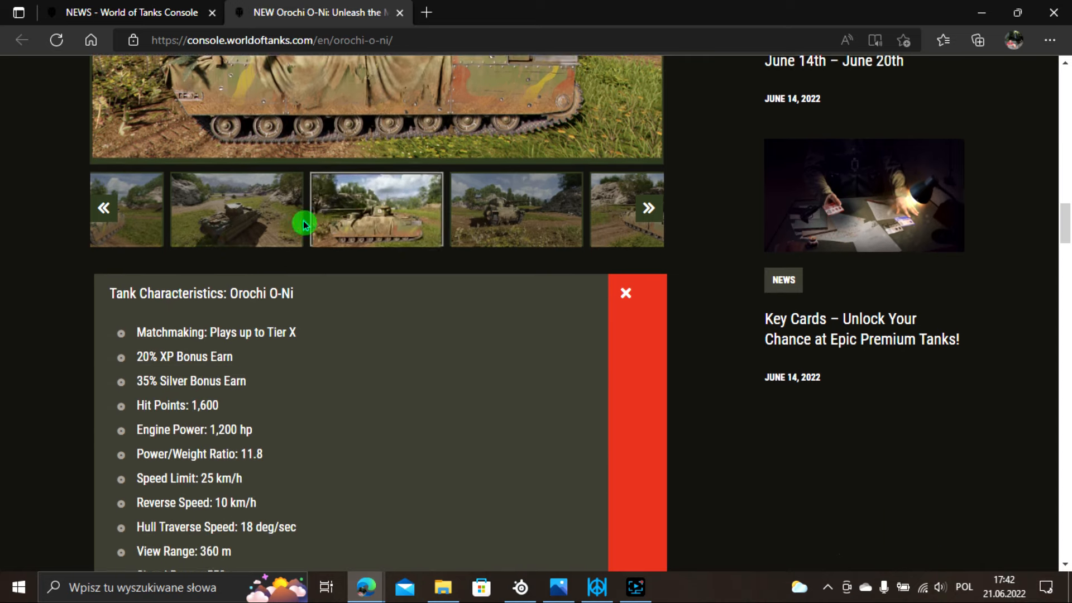
# Move down the characteristics to the Primary Turret 10cm Experimental Tank Gun stats, traverse speed to shell types.
pyautogui.scroll(-3)
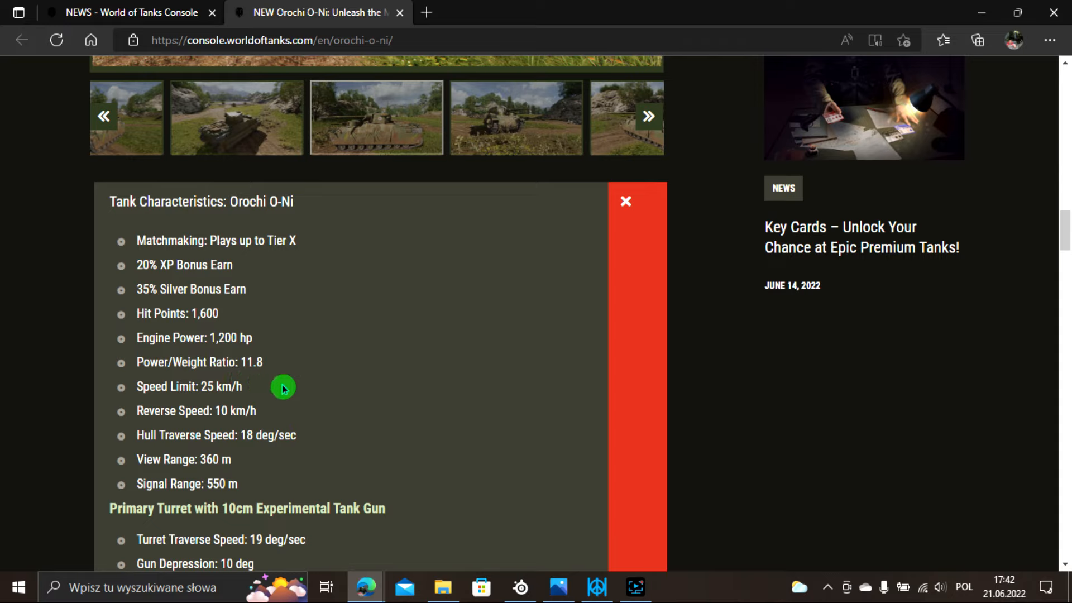
pyautogui.moveTo(272, 387)
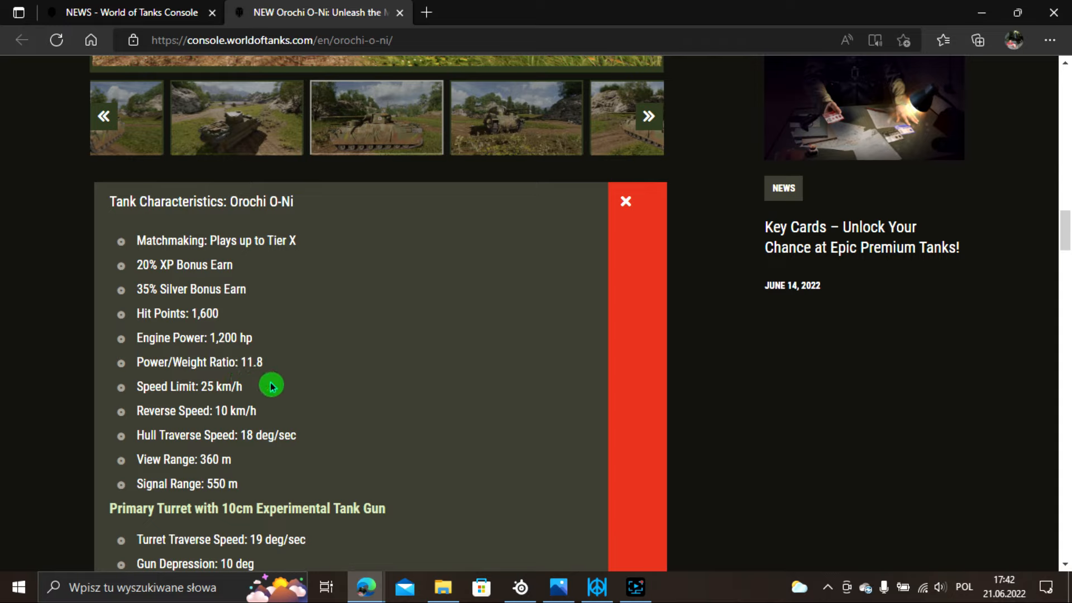
pyautogui.moveTo(178, 405)
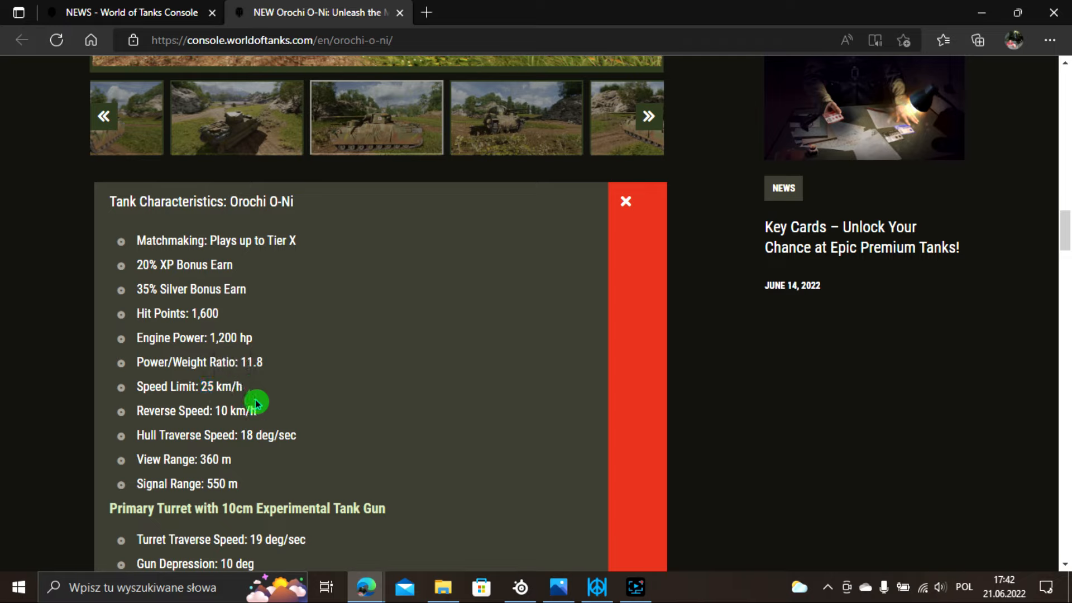
pyautogui.moveTo(251, 401)
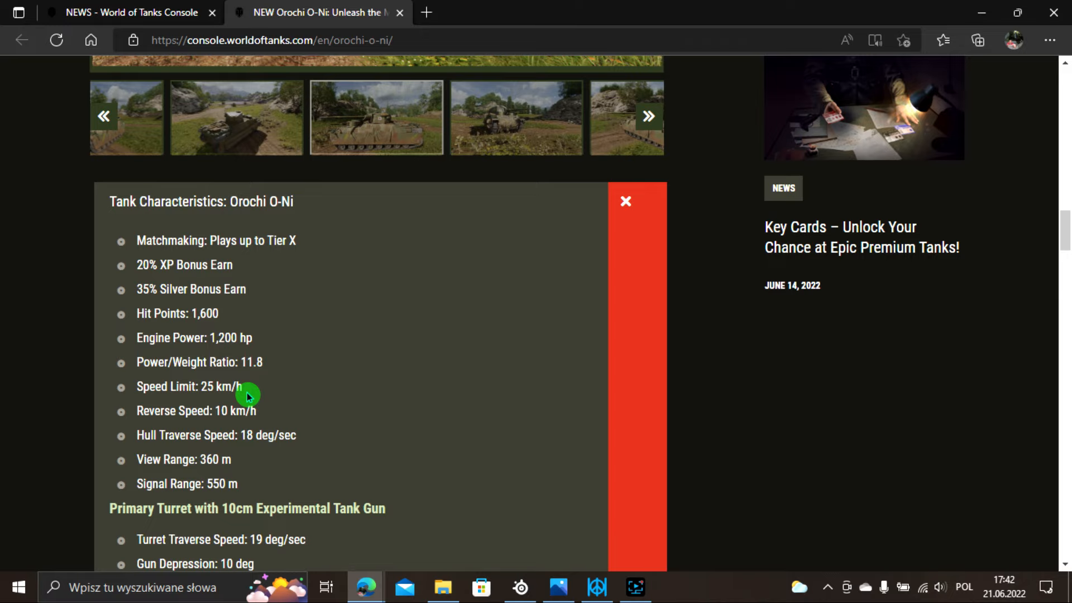
pyautogui.moveTo(229, 399)
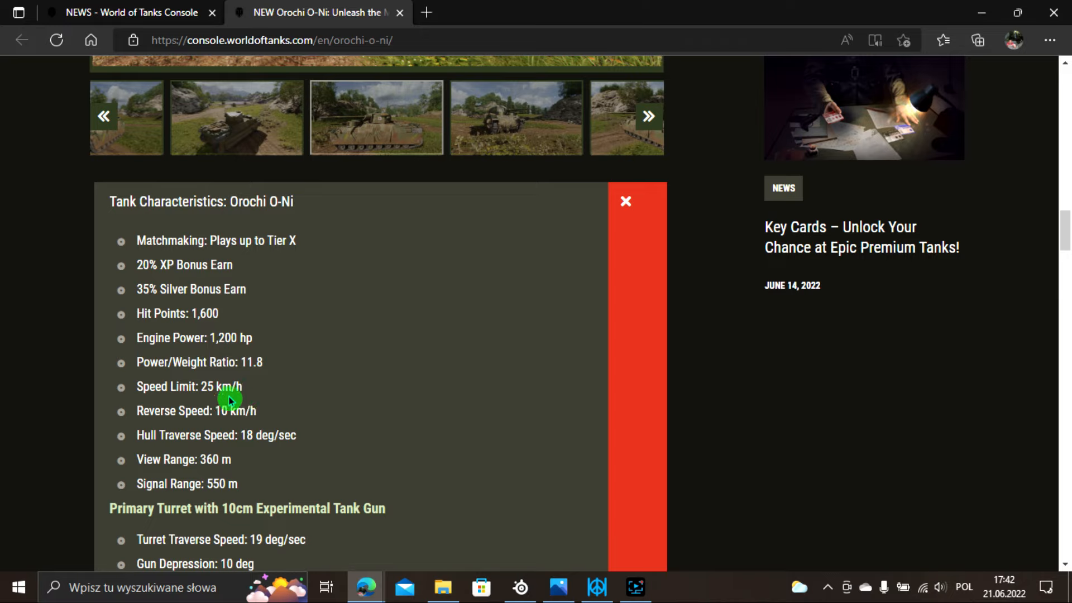
pyautogui.moveTo(245, 401)
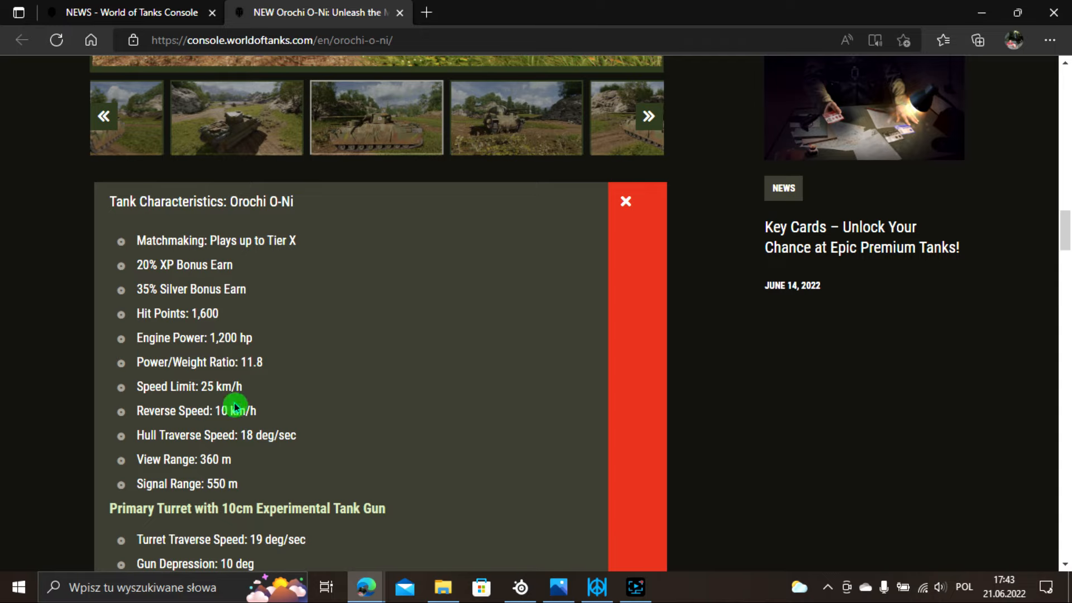
pyautogui.moveTo(242, 399)
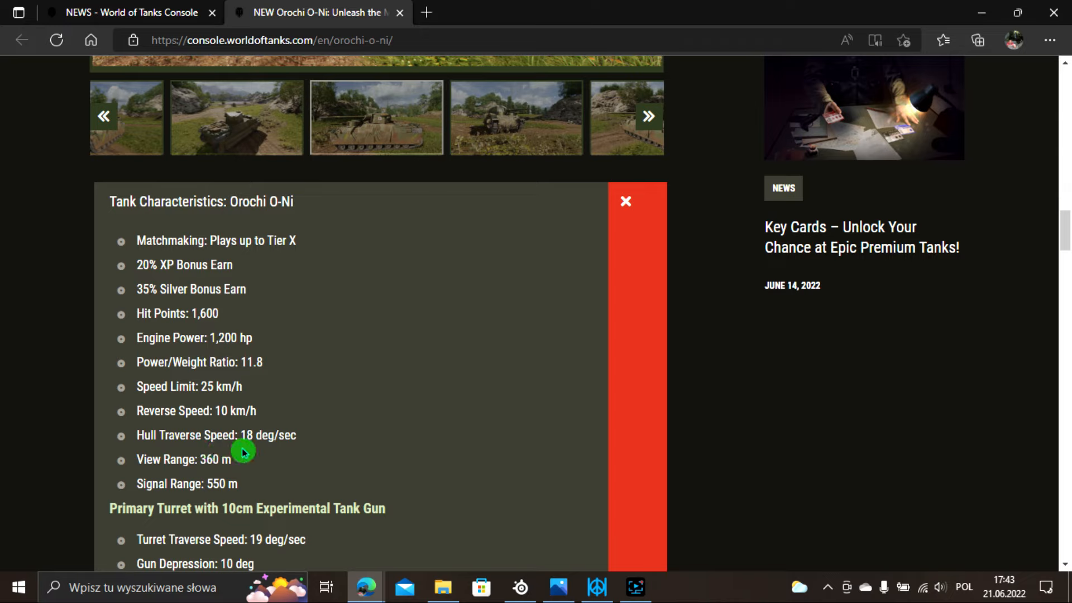
pyautogui.moveTo(286, 454)
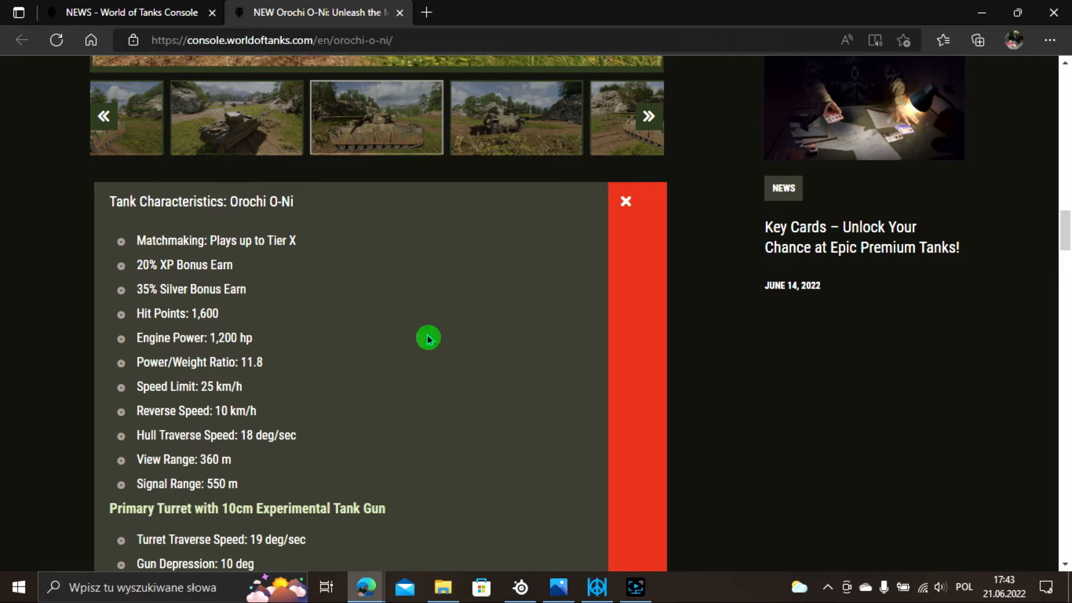
pyautogui.scroll(-3)
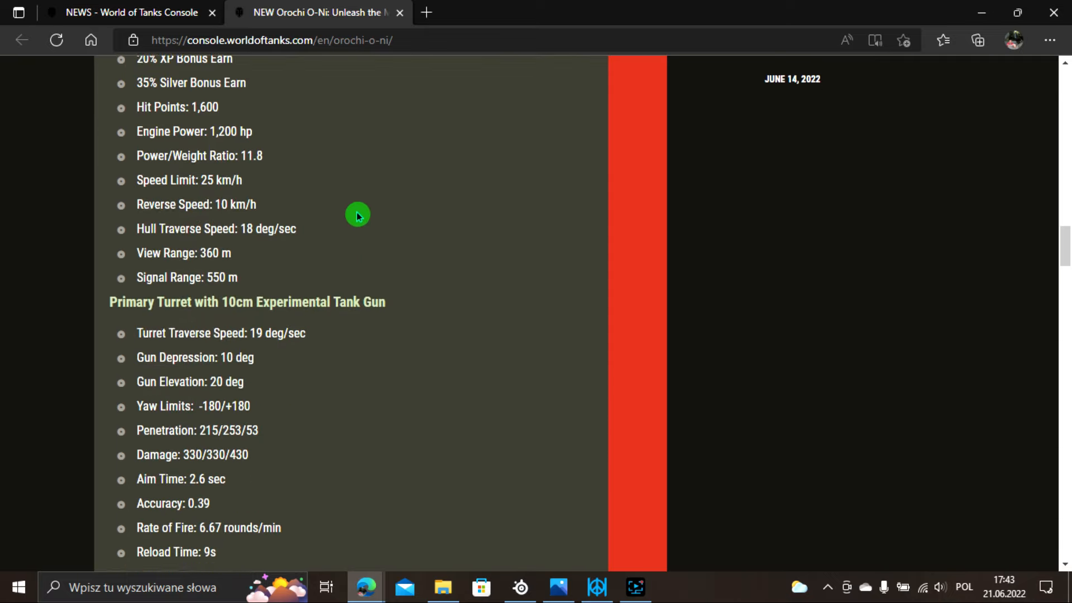
pyautogui.scroll(-3)
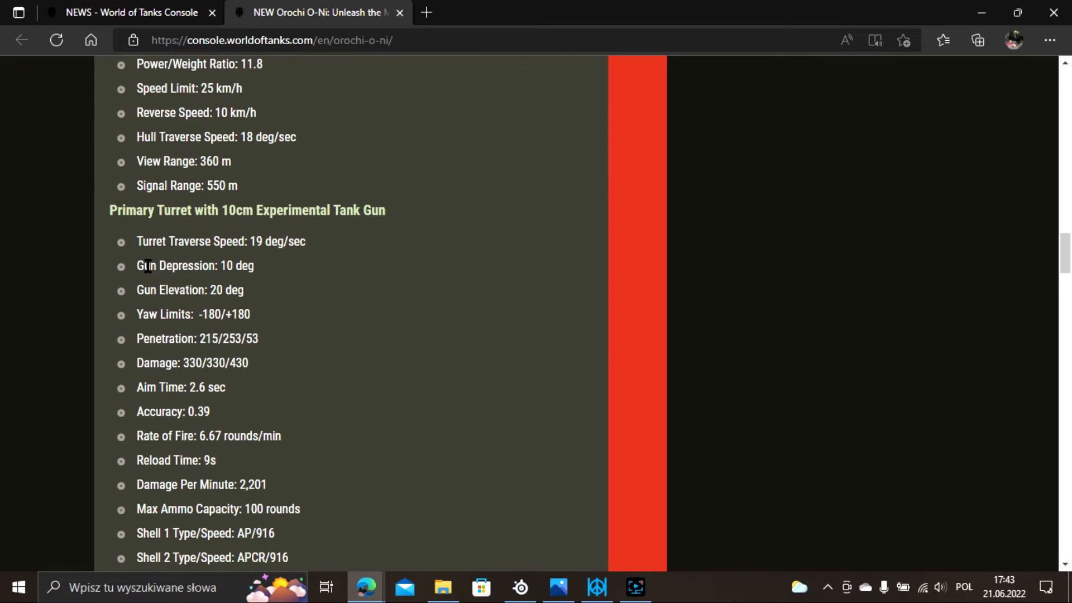
pyautogui.moveTo(267, 247)
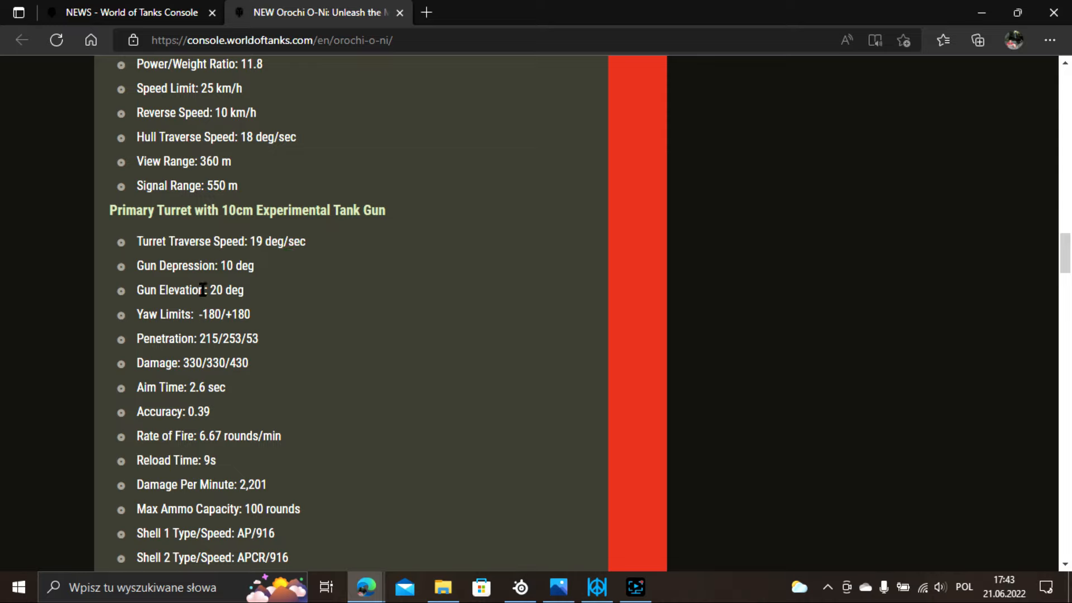
pyautogui.moveTo(182, 310)
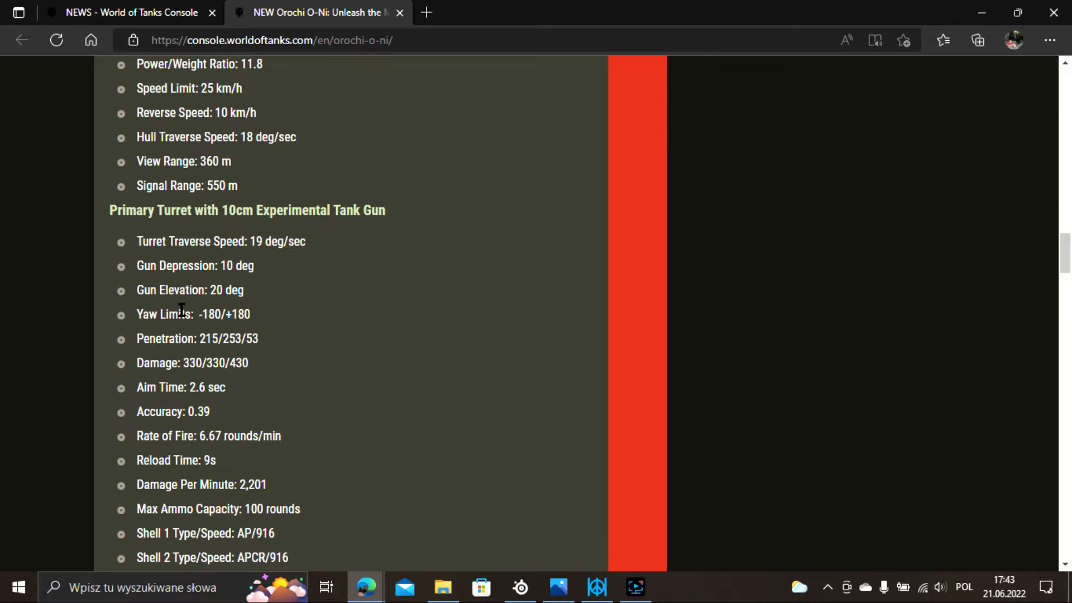
pyautogui.moveTo(214, 321)
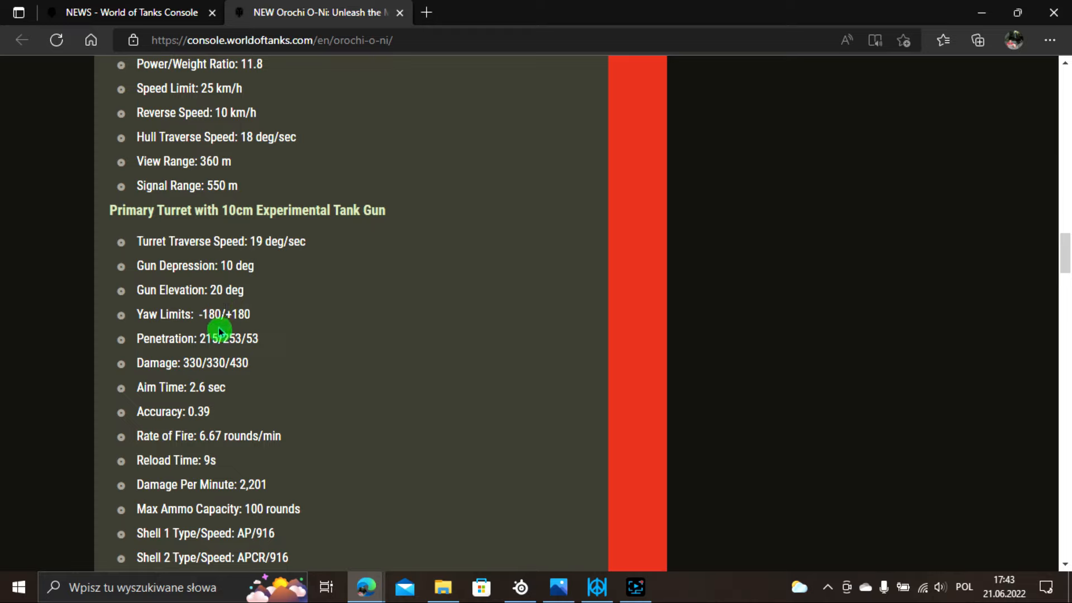
pyautogui.moveTo(607, 257)
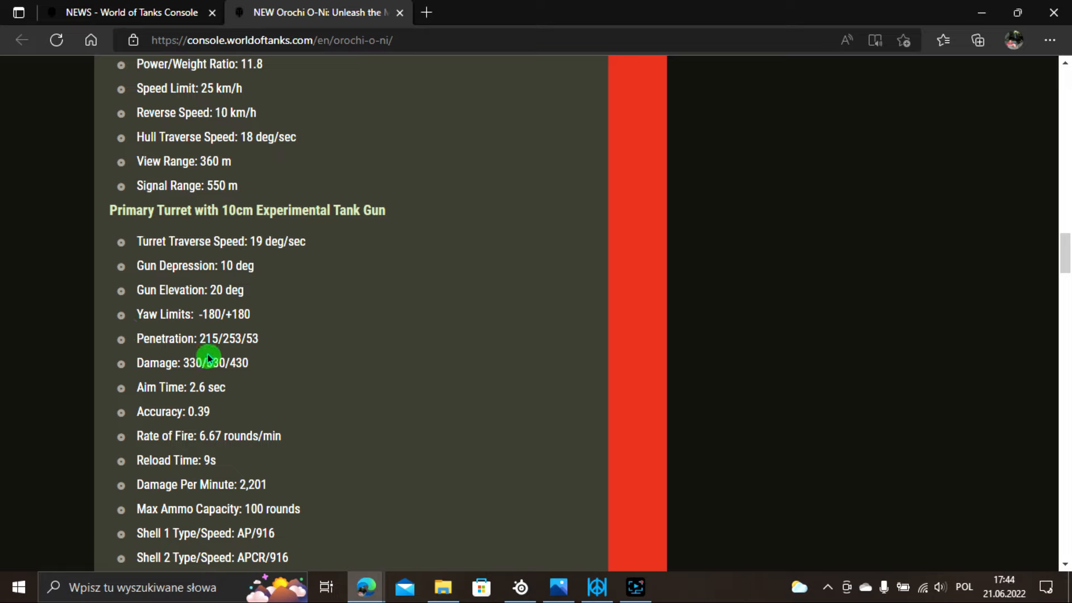
pyautogui.moveTo(255, 353)
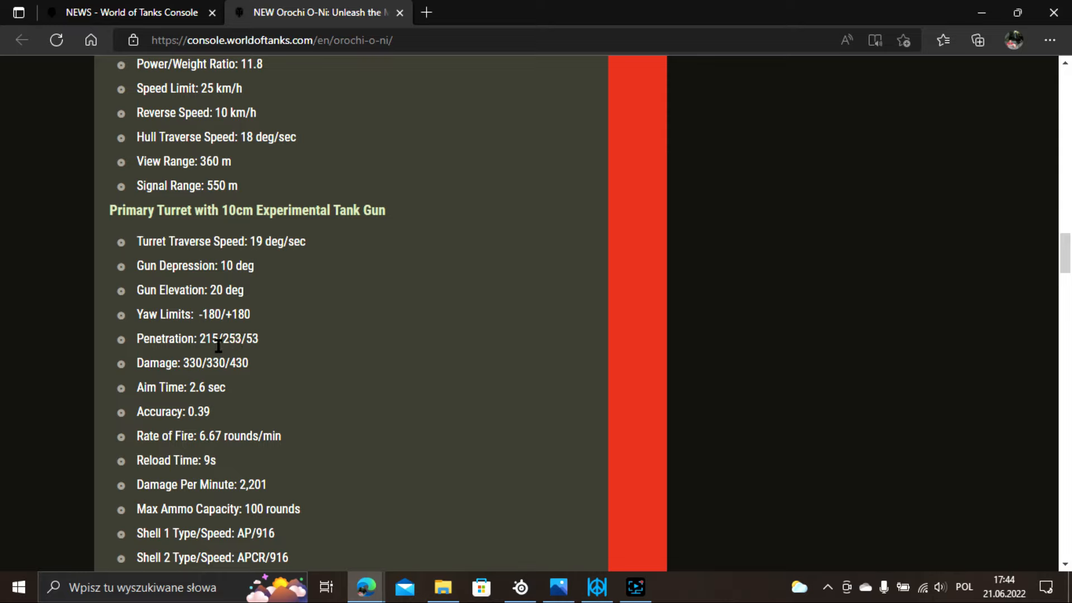
pyautogui.moveTo(182, 379)
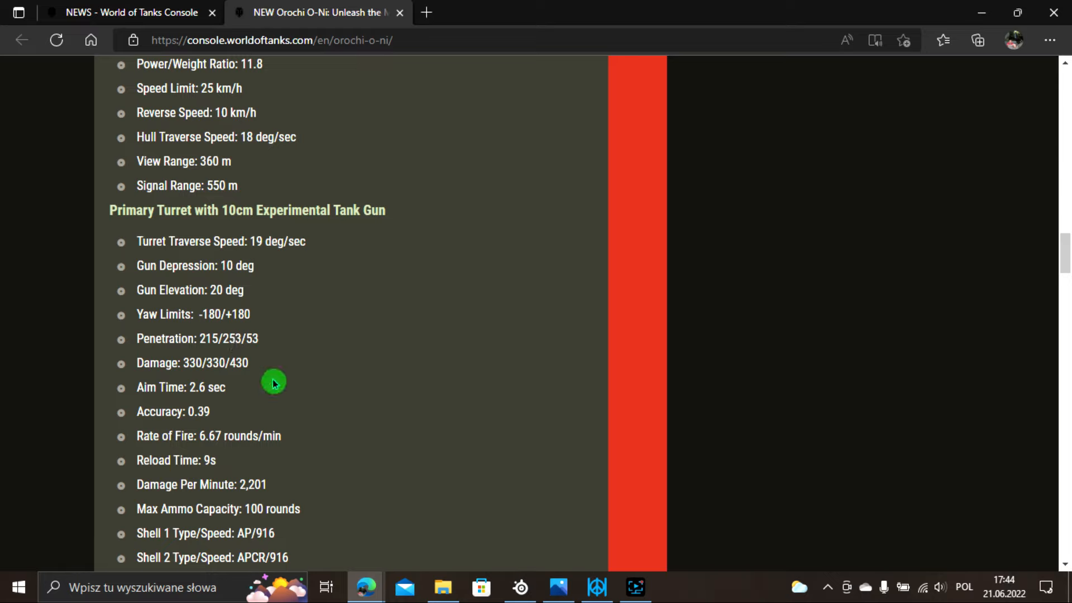
pyautogui.moveTo(193, 403)
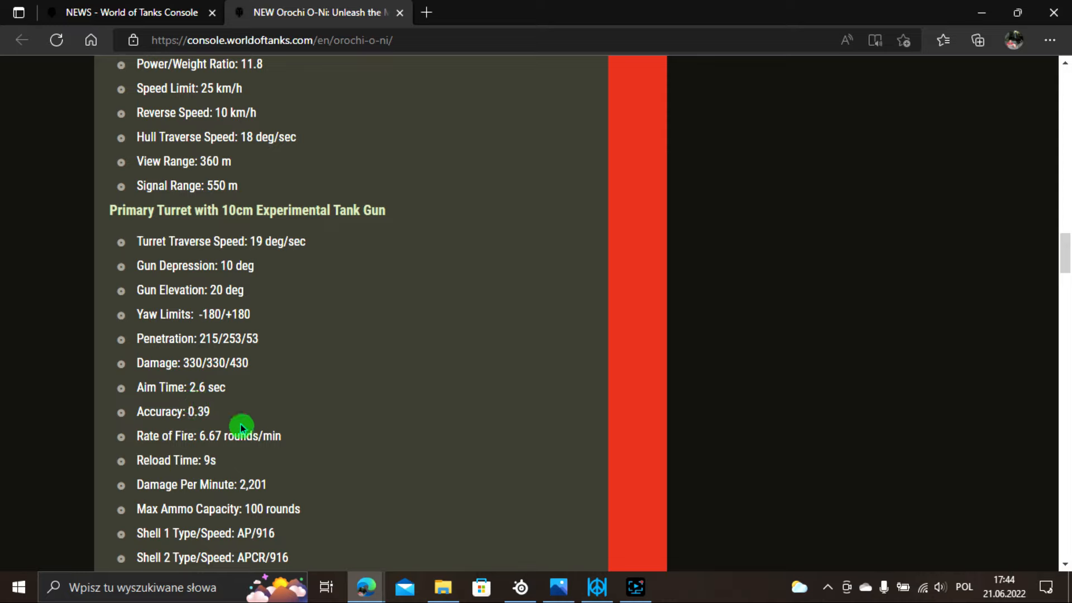
pyautogui.moveTo(200, 455)
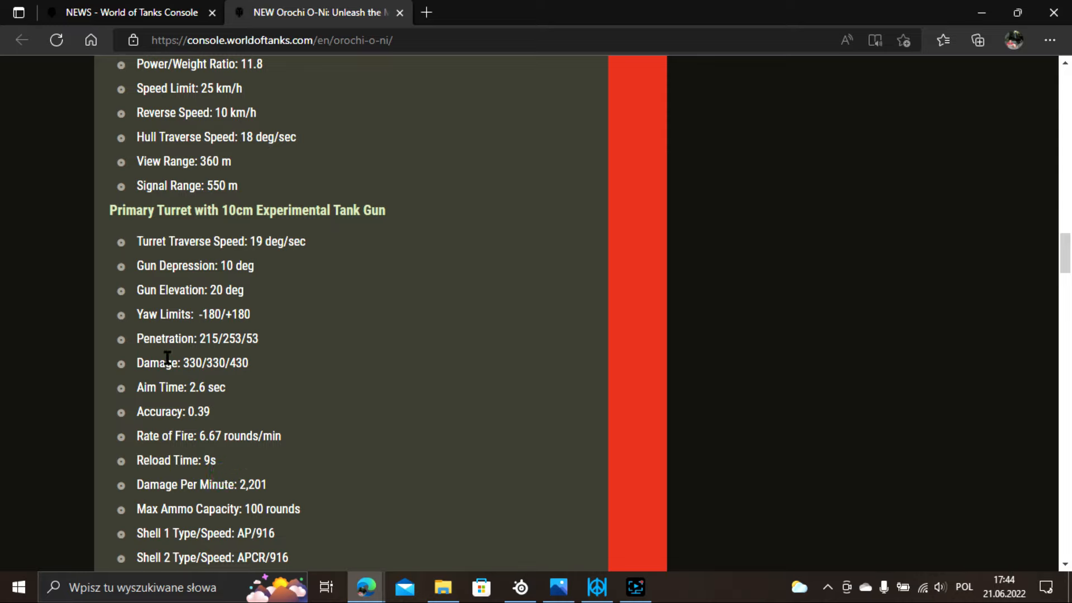
pyautogui.moveTo(240, 318)
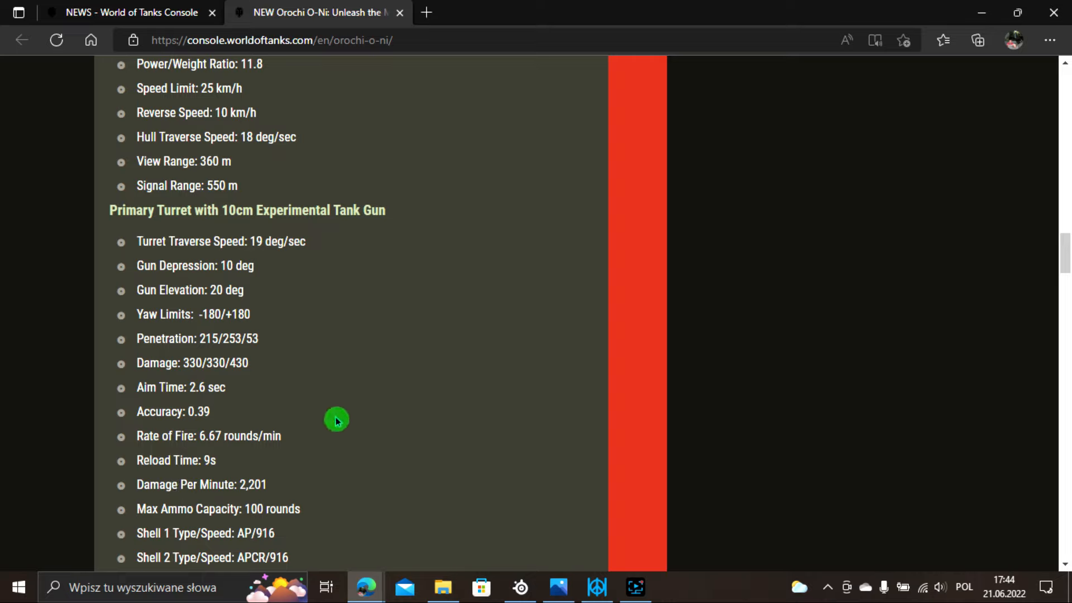
pyautogui.scroll(-3)
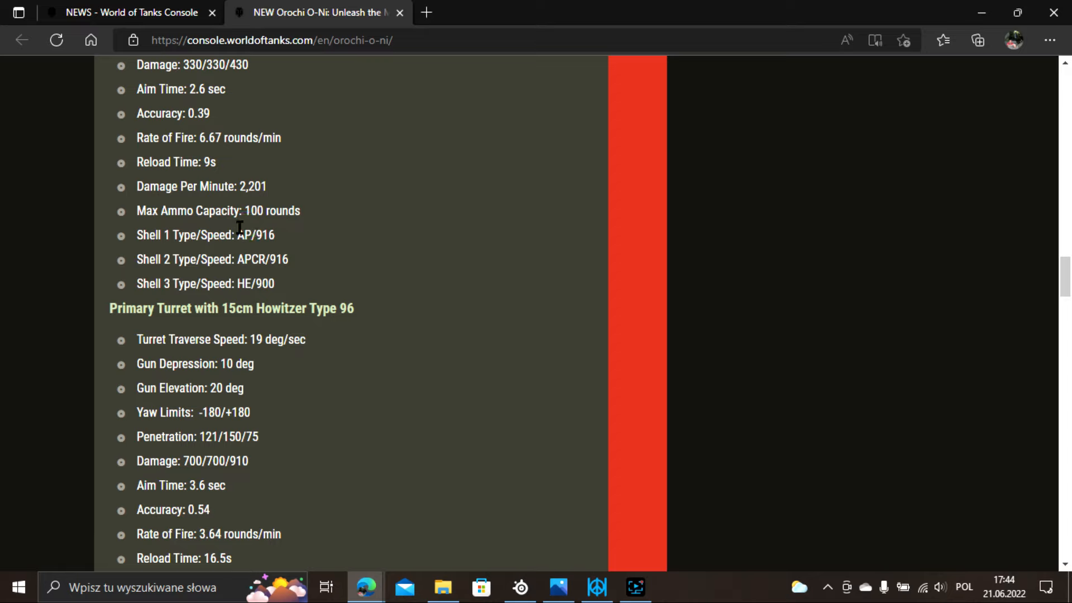
pyautogui.moveTo(163, 258)
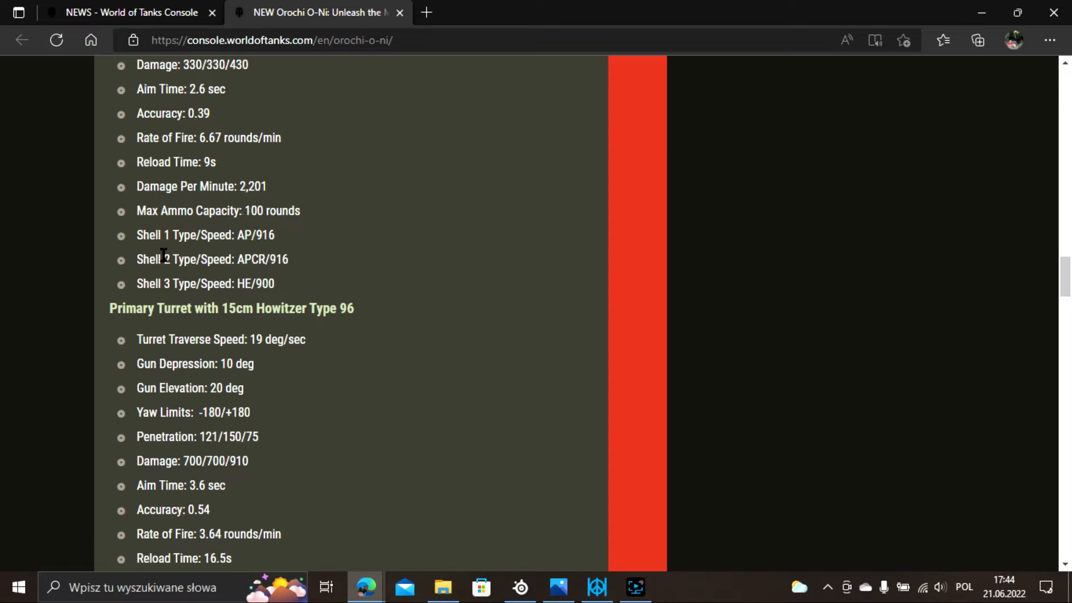
pyautogui.moveTo(169, 253)
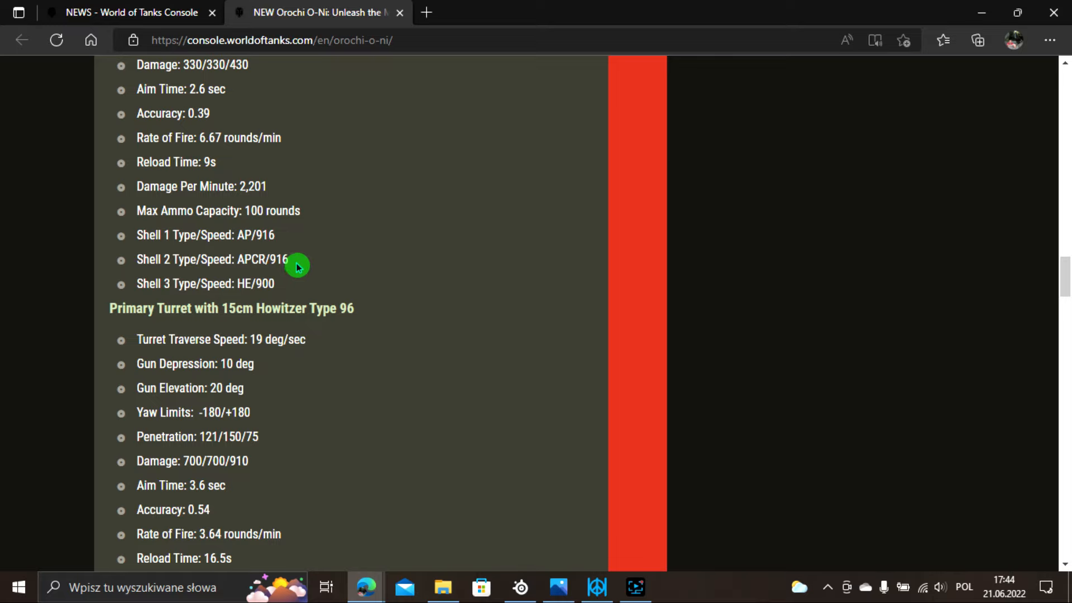
pyautogui.moveTo(312, 287)
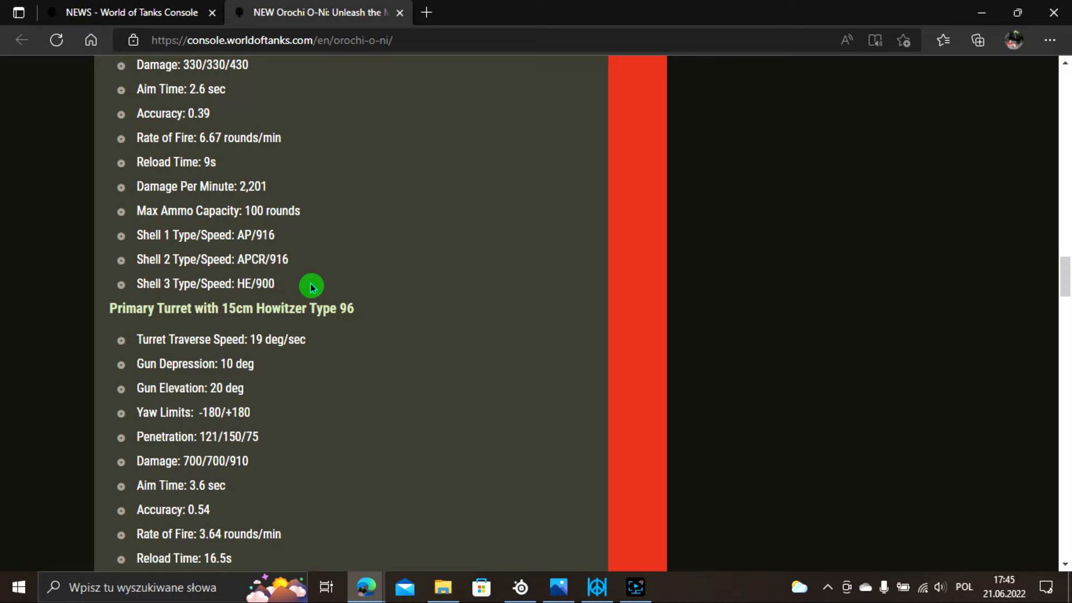
pyautogui.moveTo(249, 301)
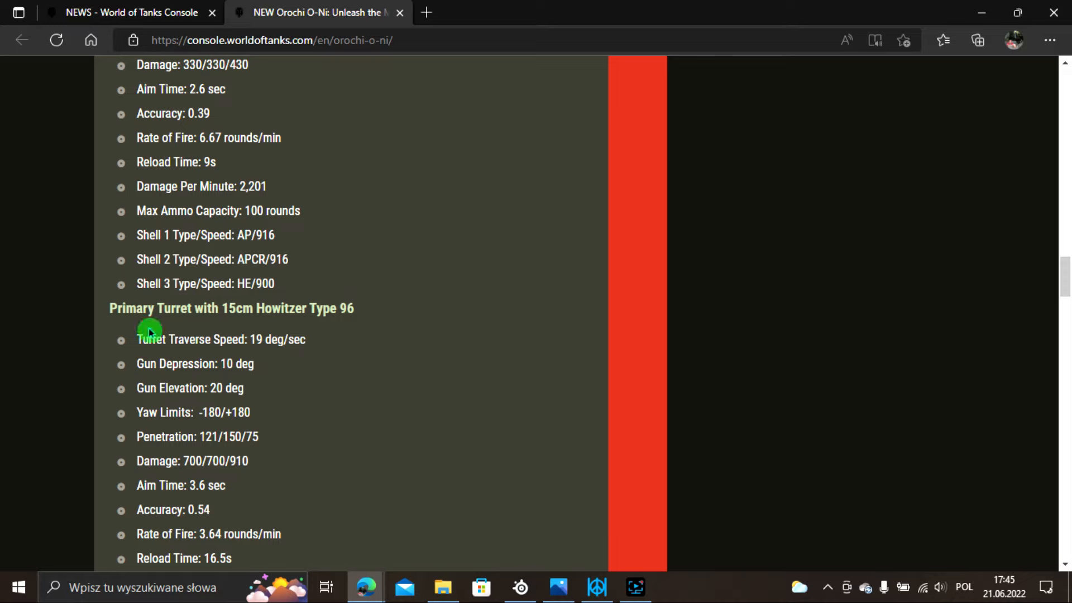
pyautogui.moveTo(168, 323)
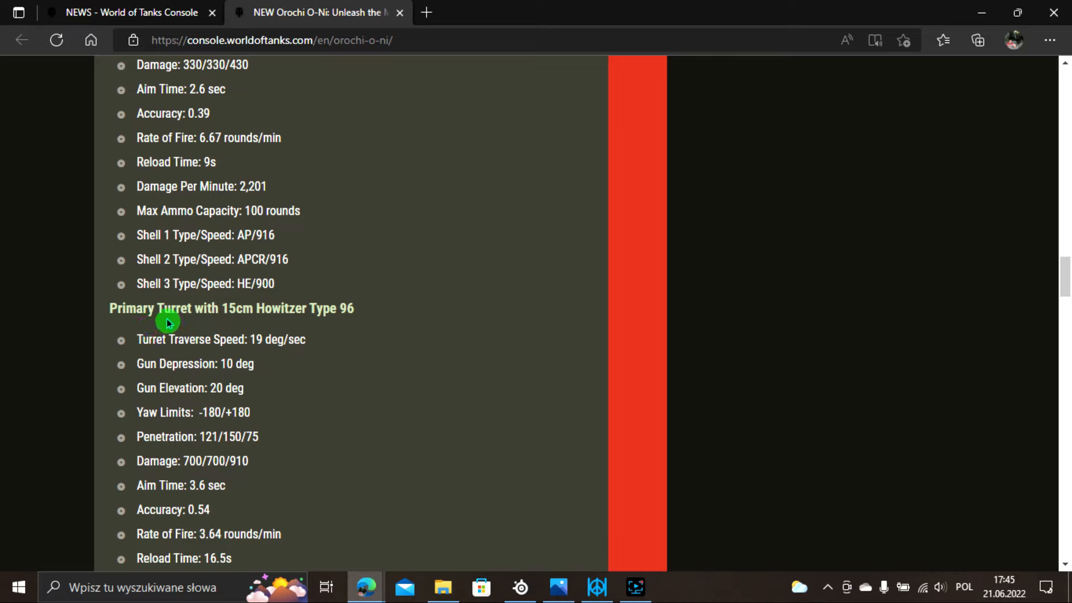
pyautogui.moveTo(228, 331)
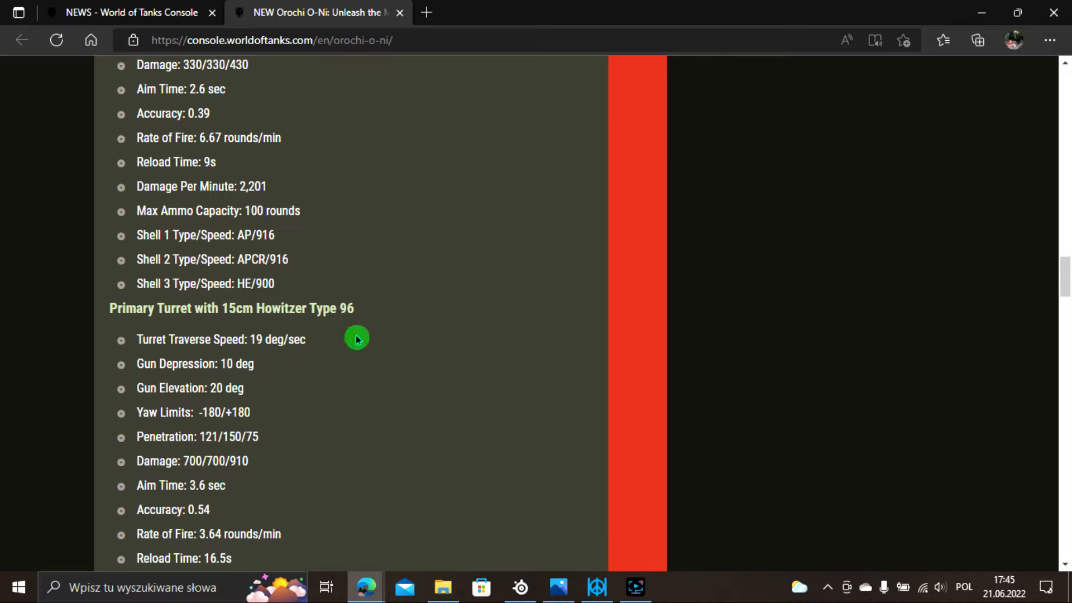
pyautogui.moveTo(318, 354)
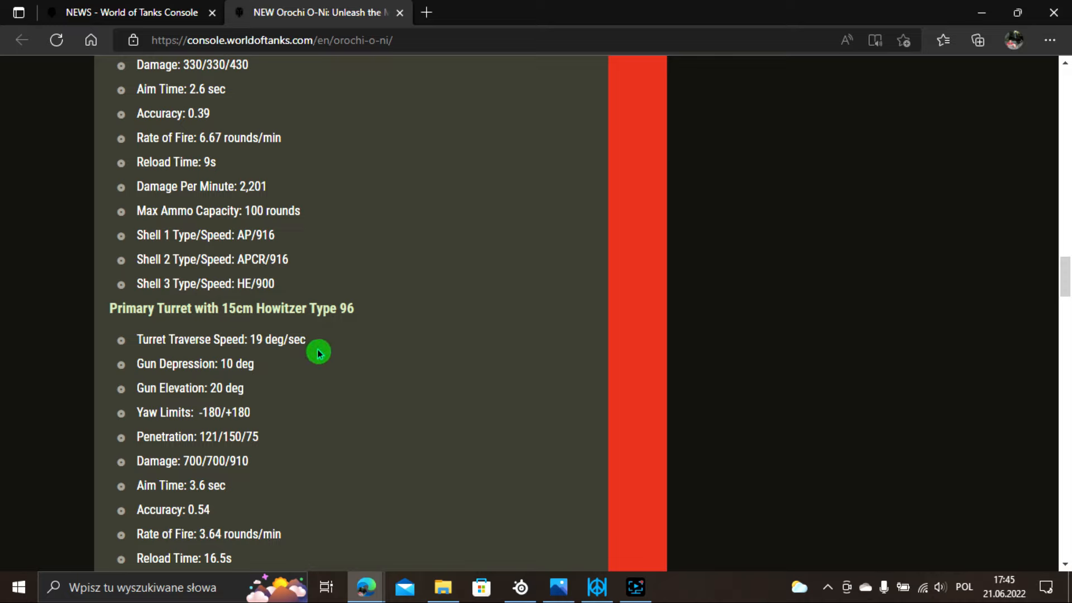
pyautogui.moveTo(123, 369)
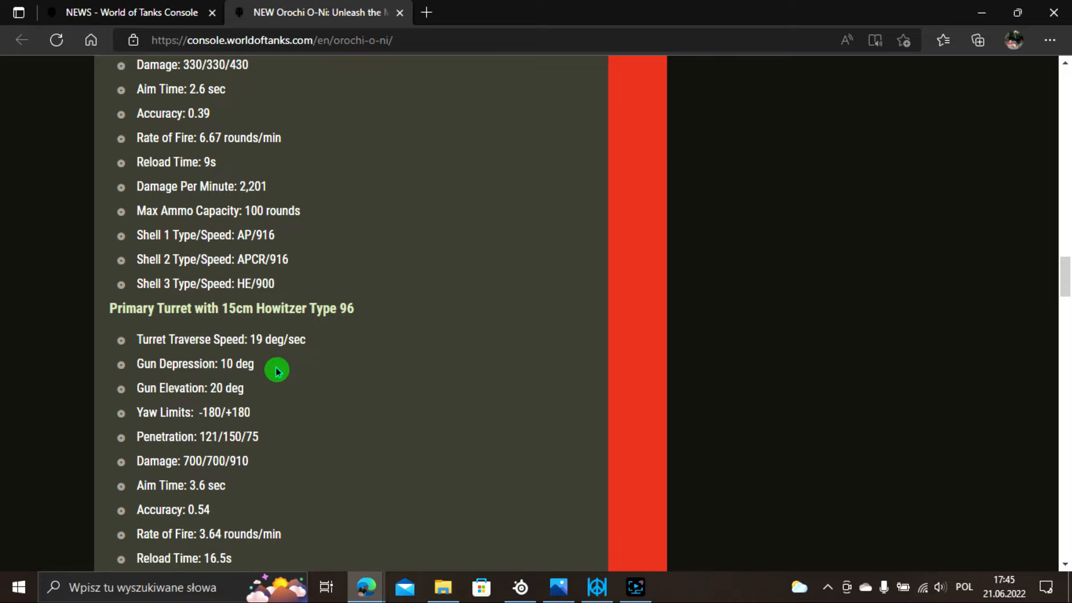
pyautogui.moveTo(302, 362)
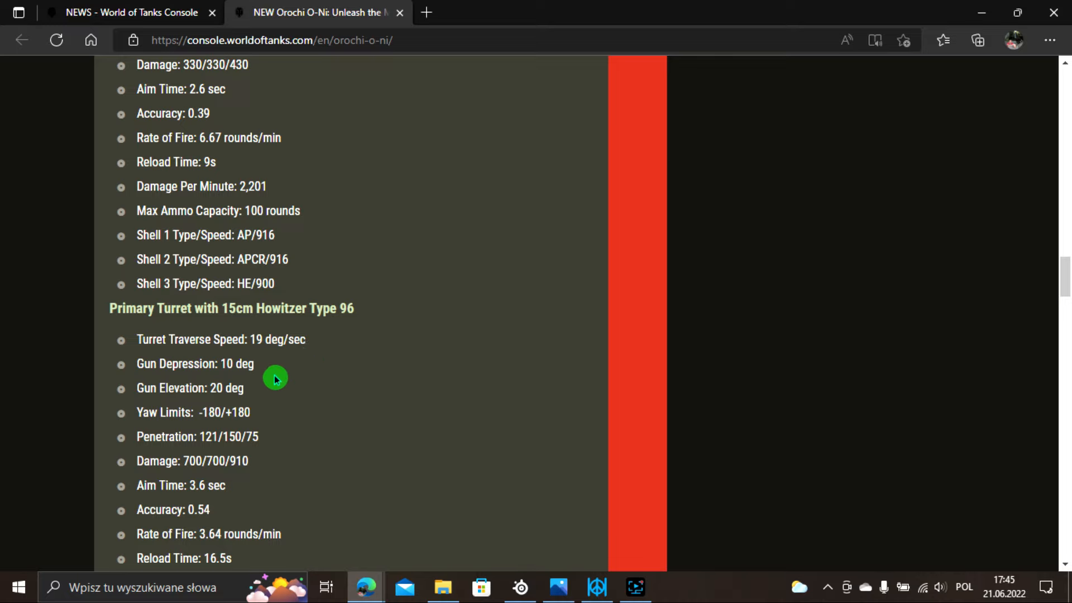
pyautogui.moveTo(275, 413)
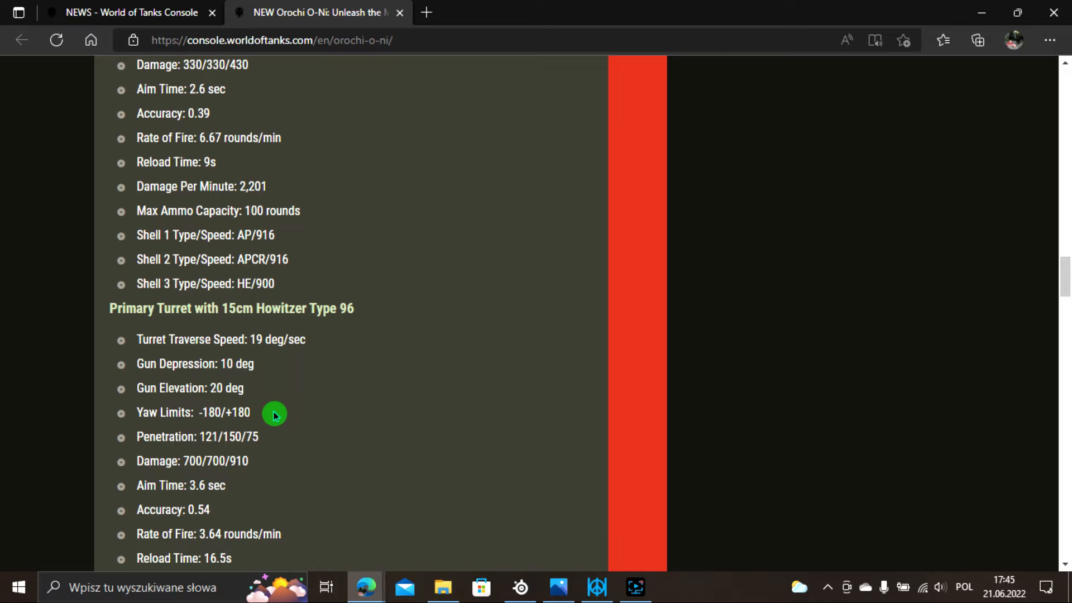
pyautogui.moveTo(219, 431)
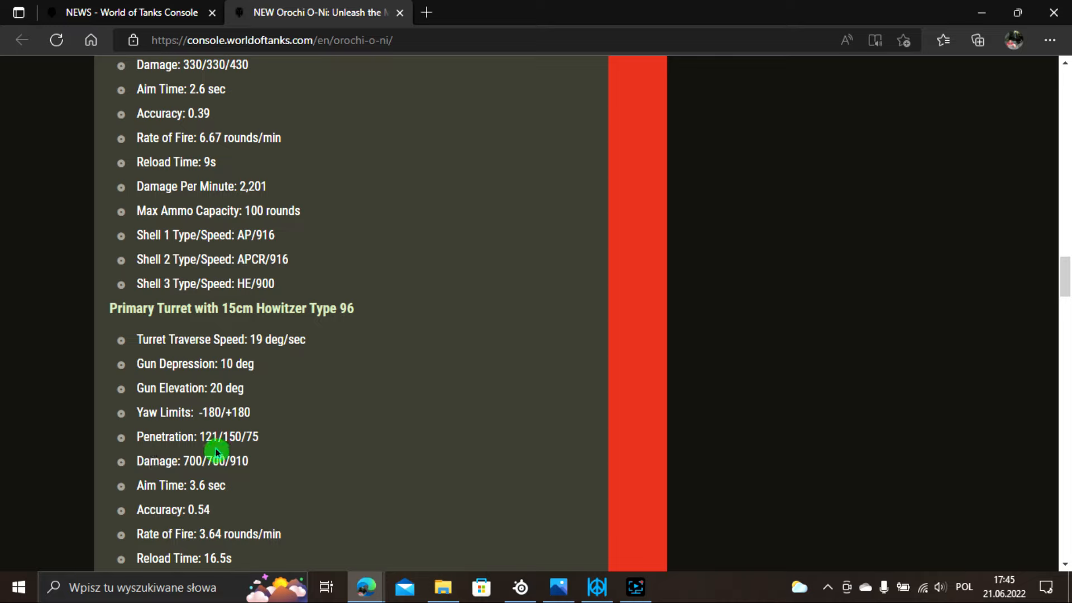
pyautogui.moveTo(233, 454)
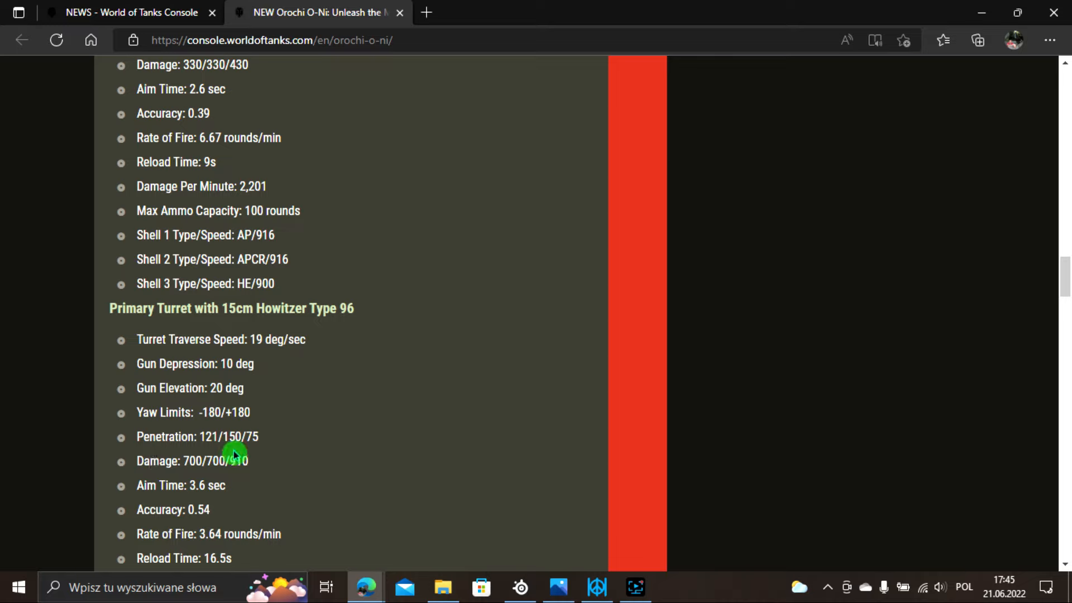
pyautogui.moveTo(171, 479)
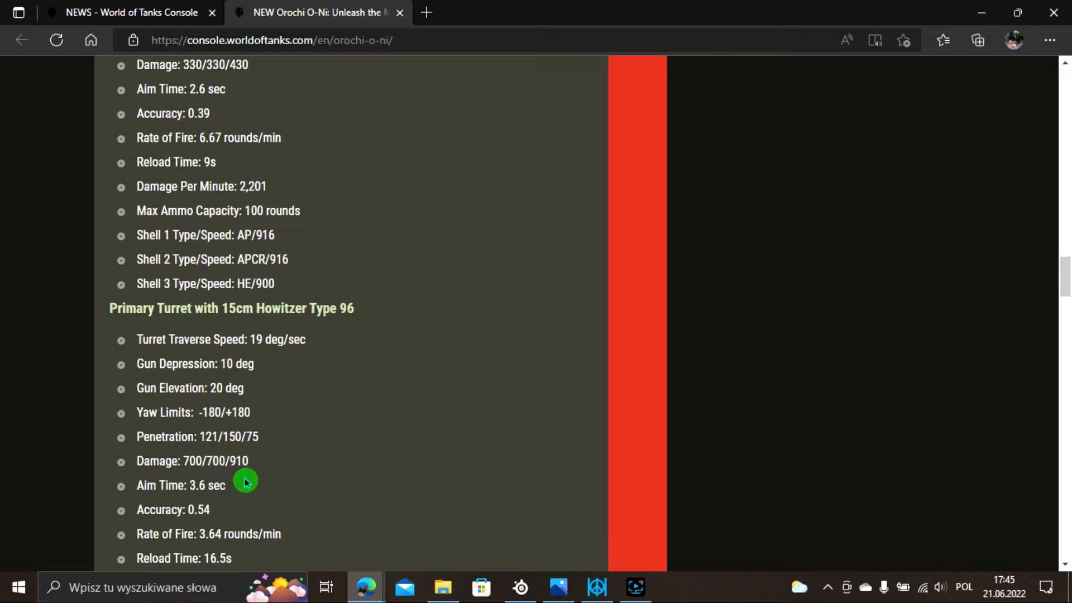
pyautogui.moveTo(216, 501)
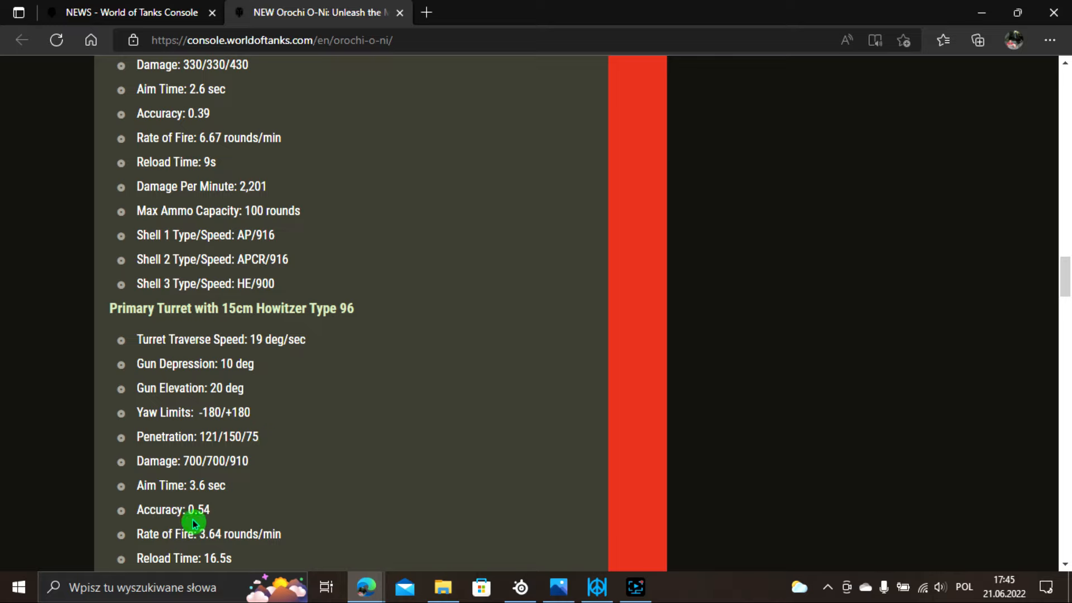
pyautogui.moveTo(172, 486)
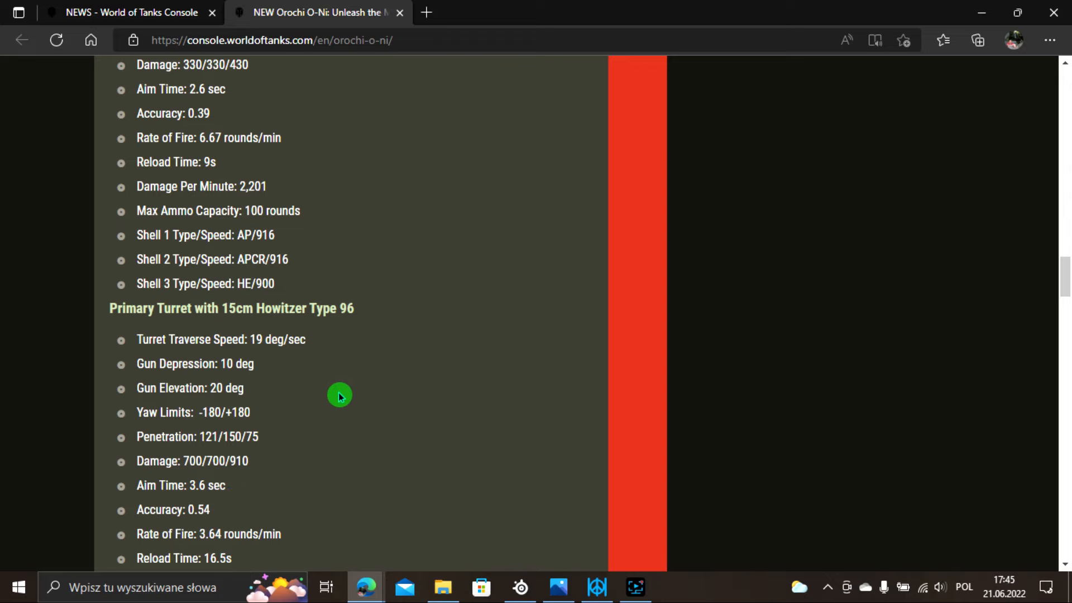
# Move down past the Howitzer shell types to the Secondary Turret with 47mm Gun (Front Left) heading.
pyautogui.scroll(-3)
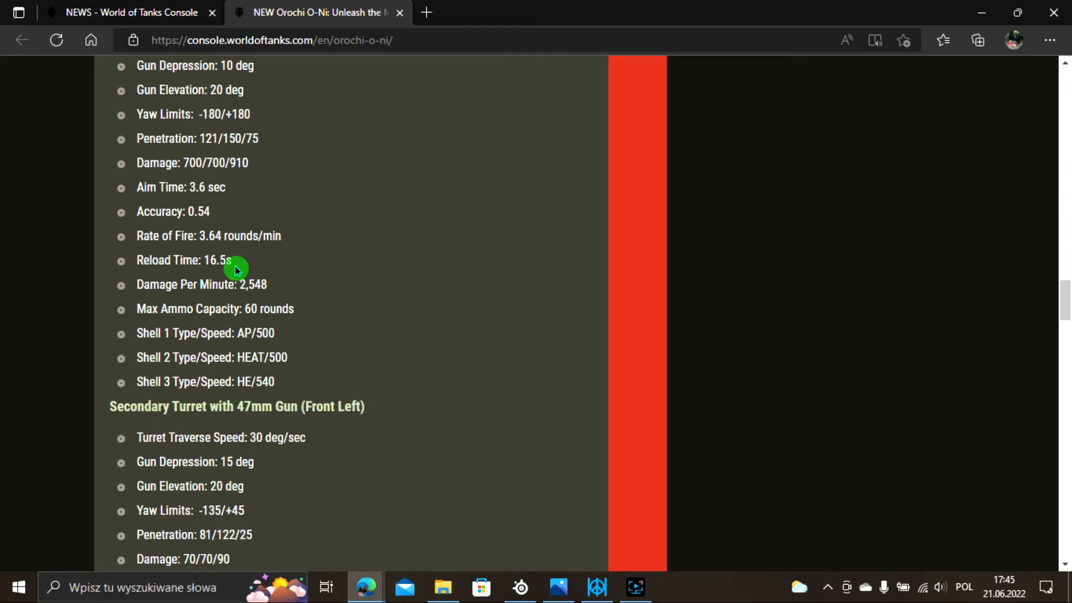
pyautogui.moveTo(206, 255)
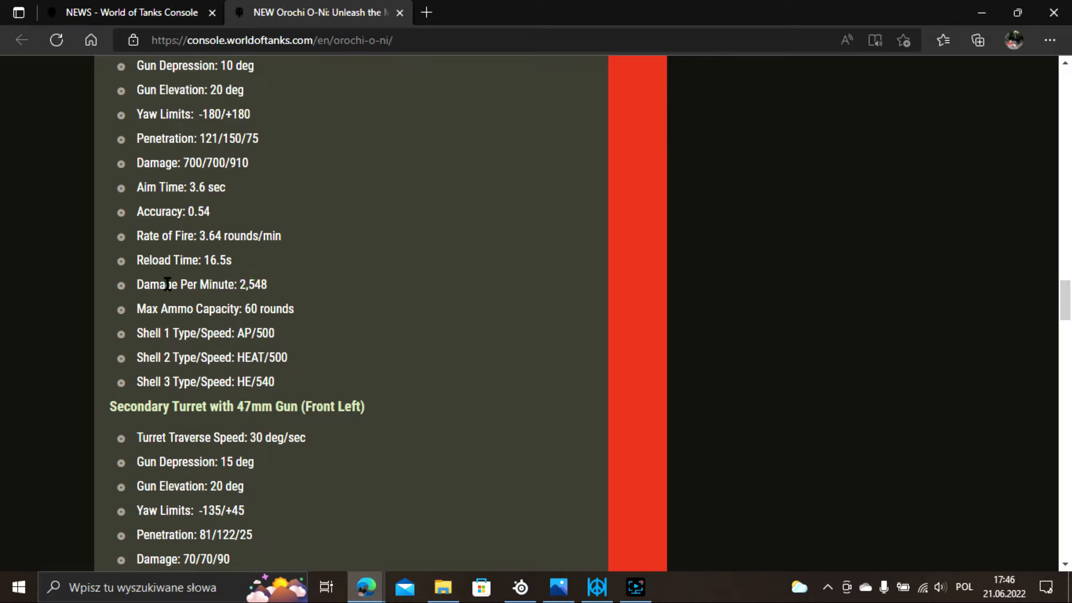
pyautogui.moveTo(214, 332)
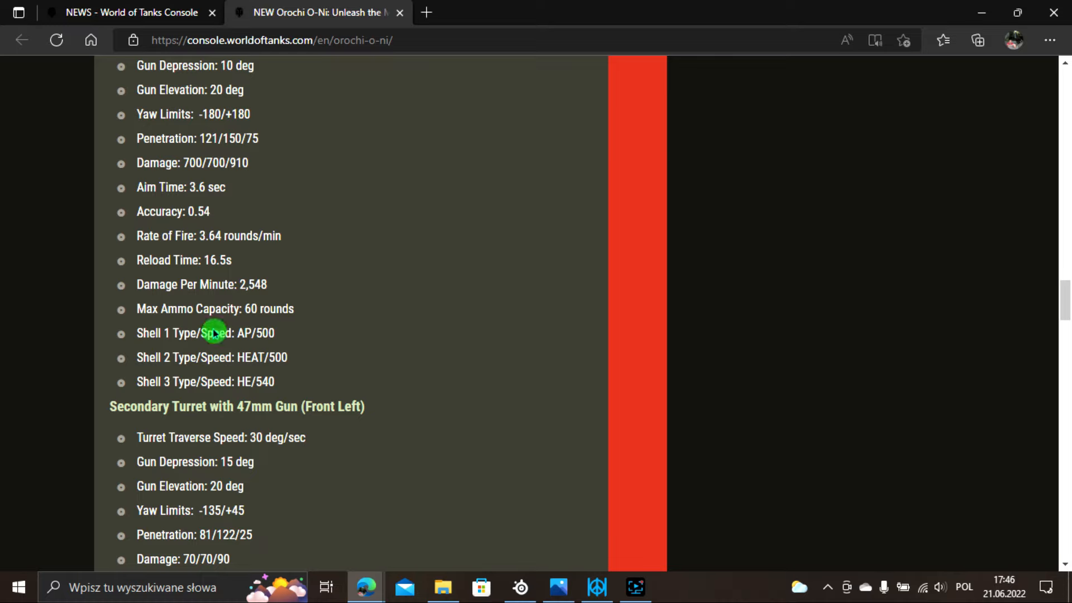
pyautogui.moveTo(184, 345)
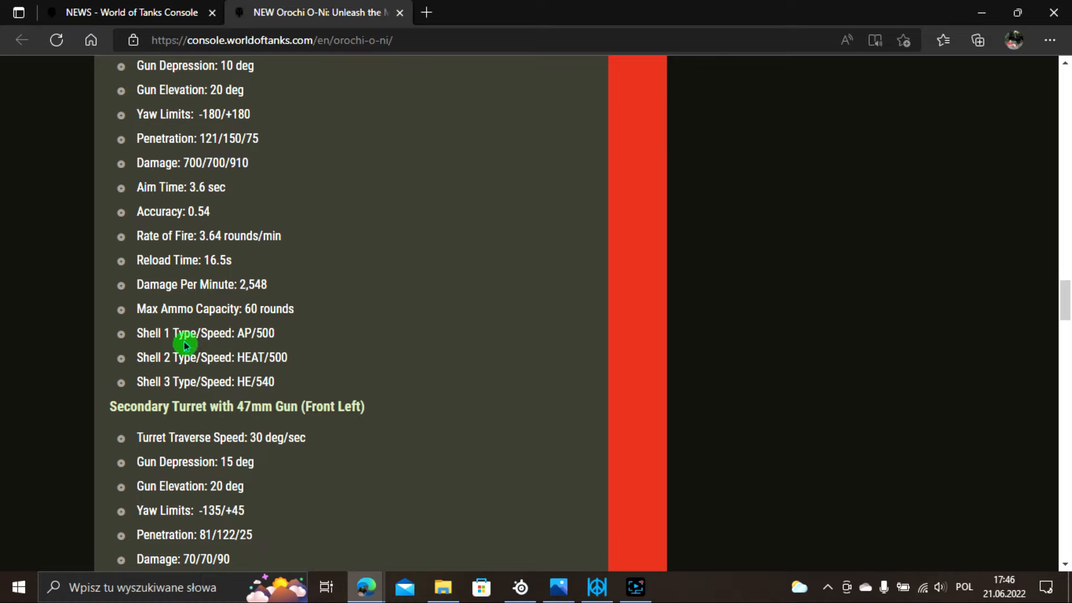
pyautogui.moveTo(266, 350)
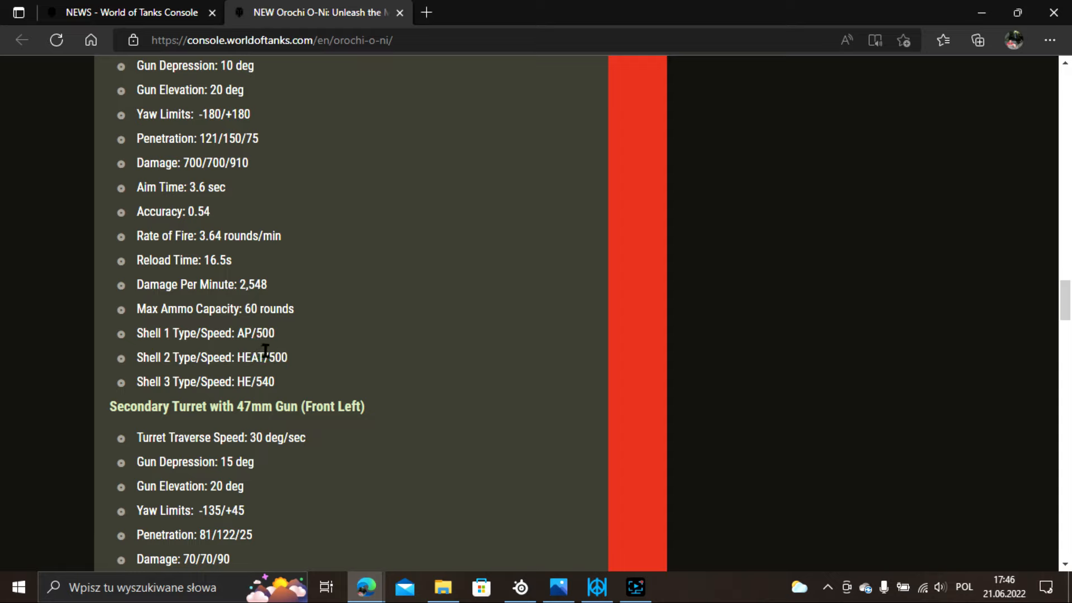
pyautogui.moveTo(167, 377)
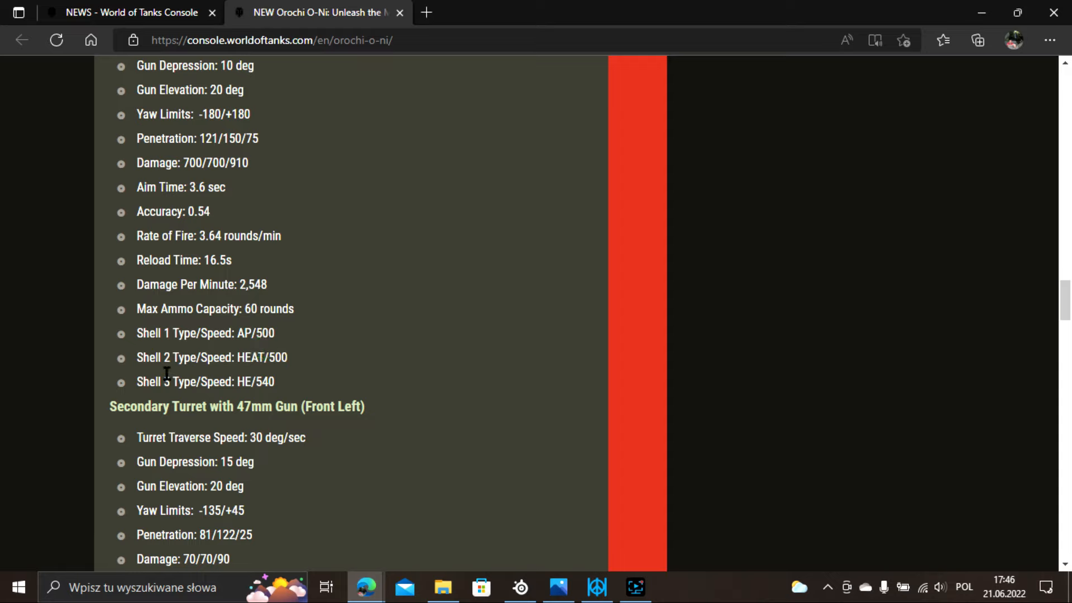
pyautogui.moveTo(280, 374)
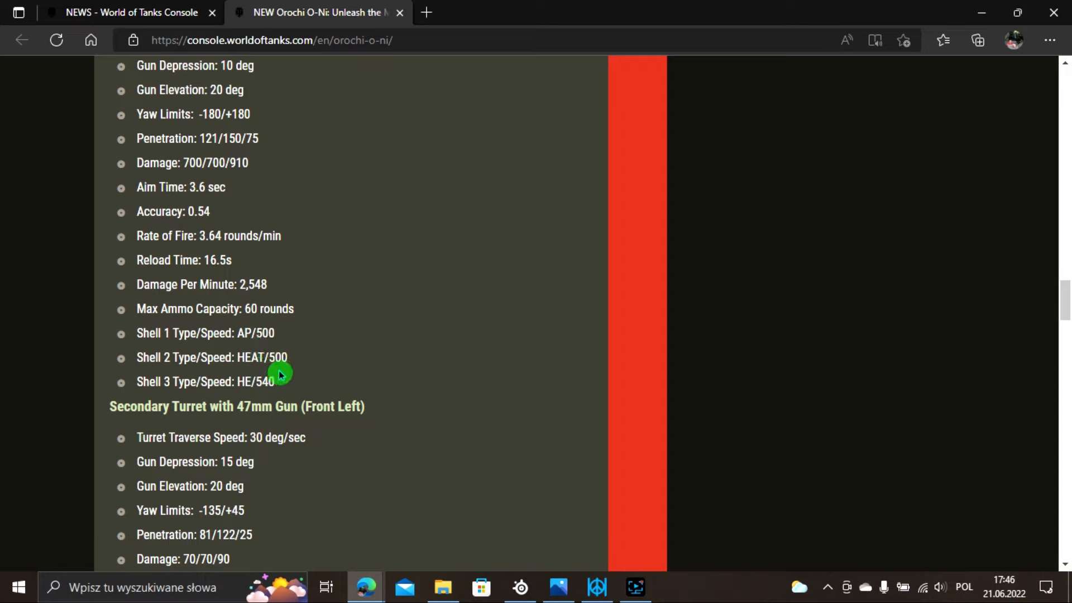
pyautogui.moveTo(274, 400)
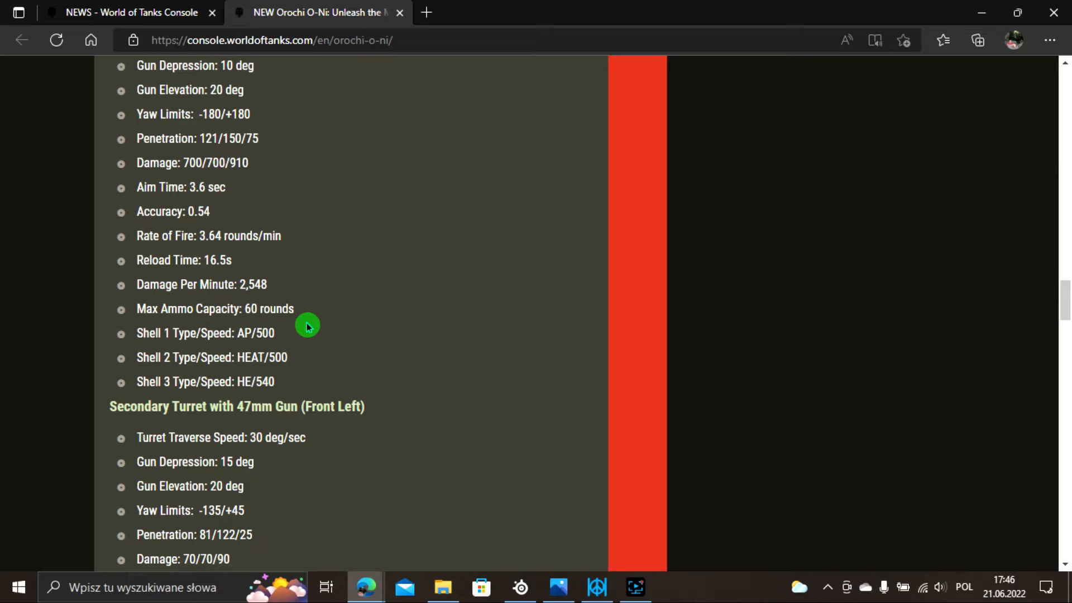
pyautogui.moveTo(267, 266)
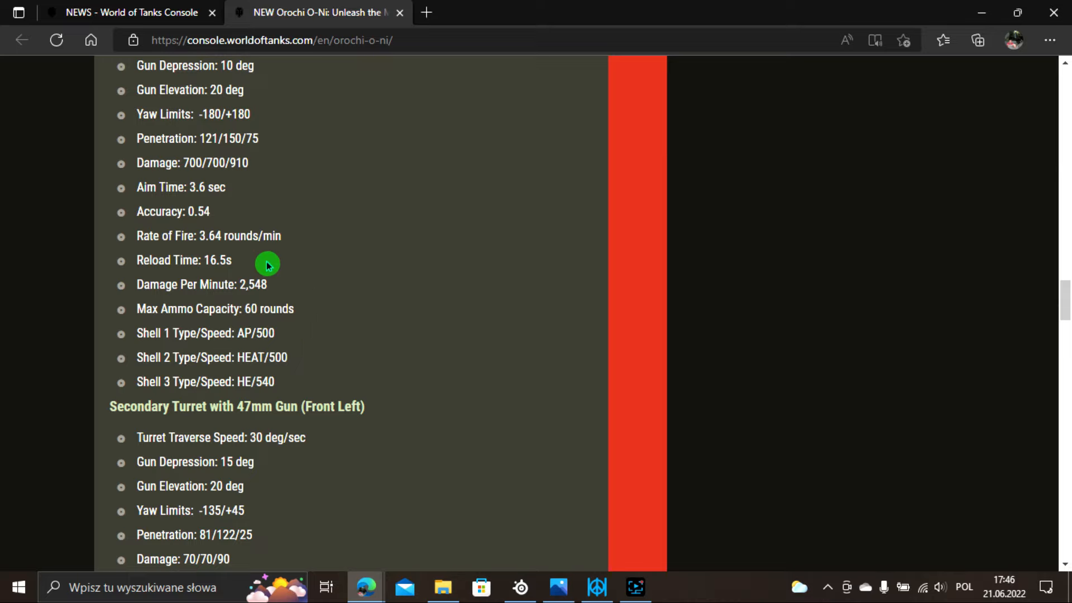
pyautogui.moveTo(326, 246)
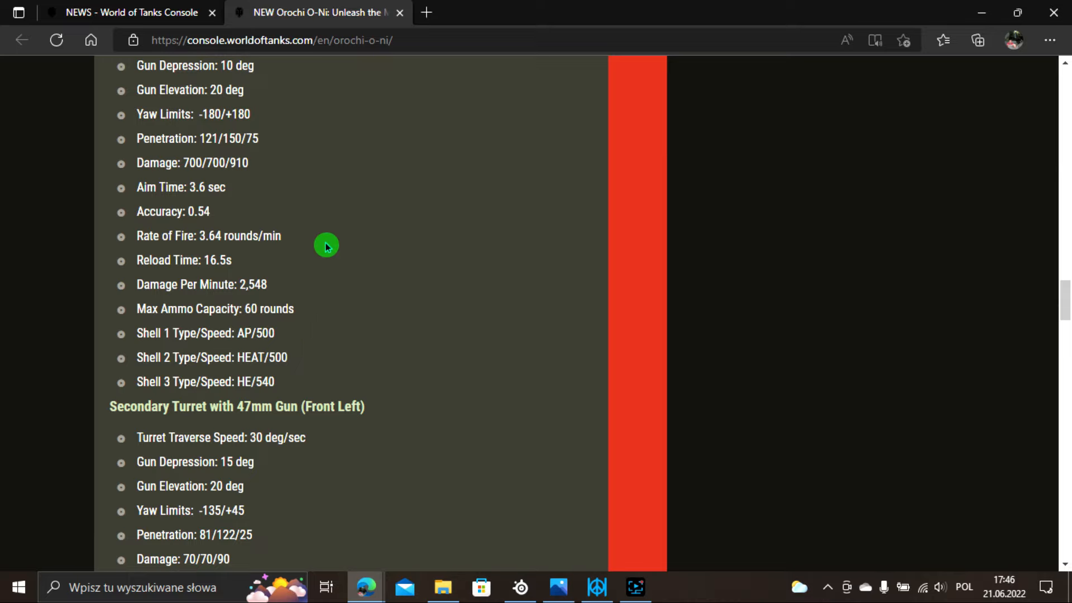
# Move into the Tank Characteristics list and select two gallery thumbnails.
pyautogui.scroll(-3)
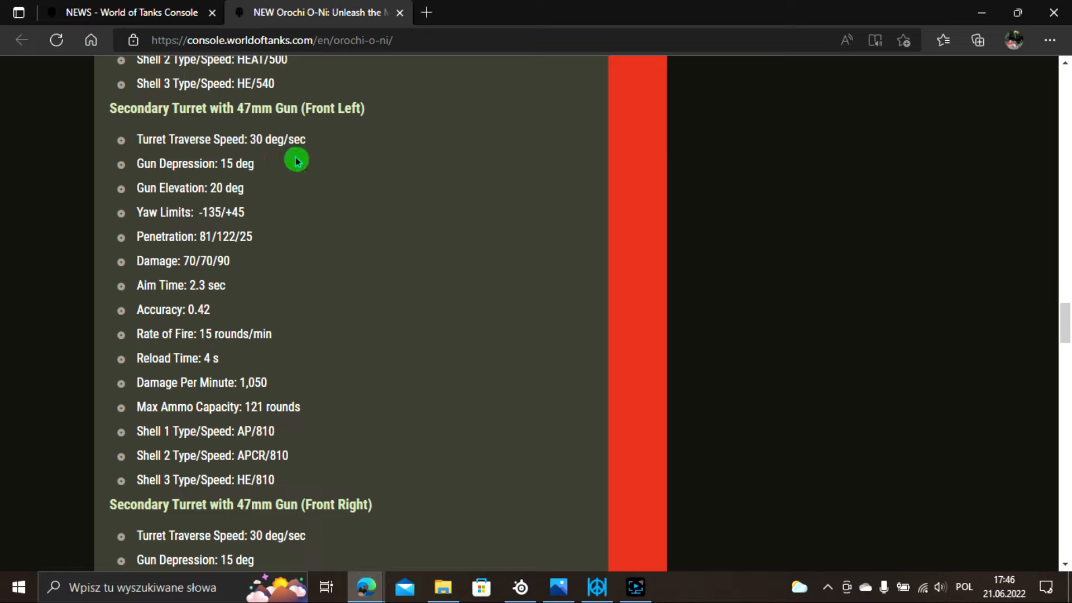
pyautogui.moveTo(264, 178)
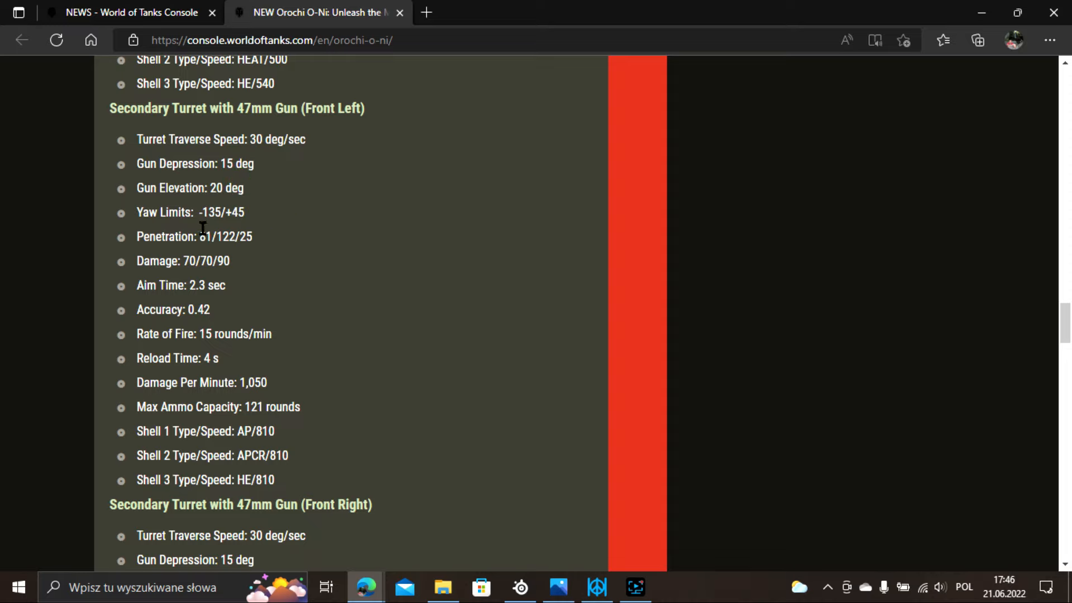
pyautogui.click(248, 224)
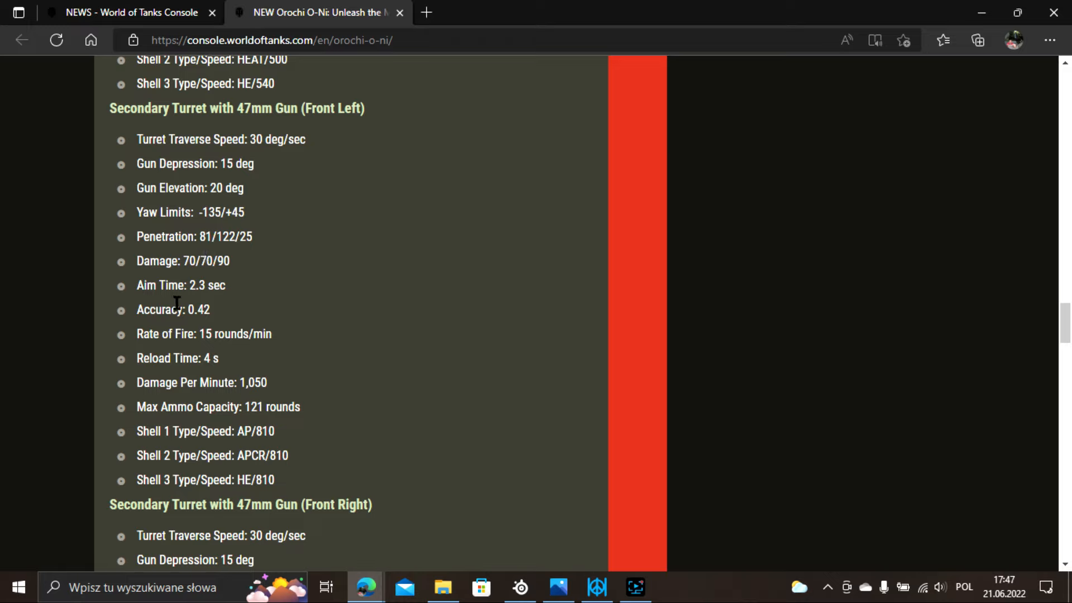
pyautogui.click(232, 302)
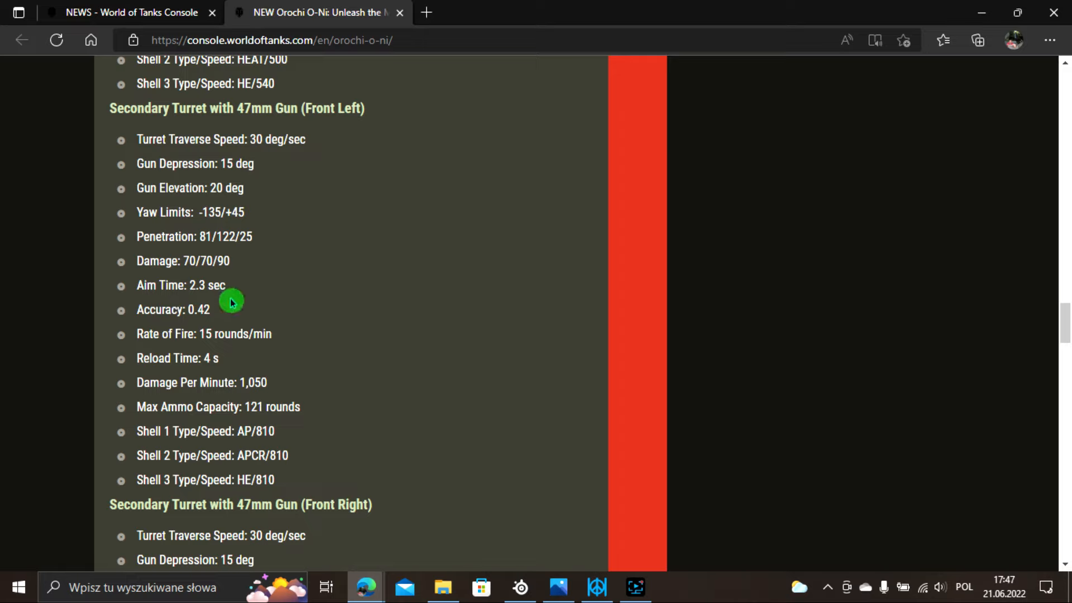
pyautogui.moveTo(218, 328)
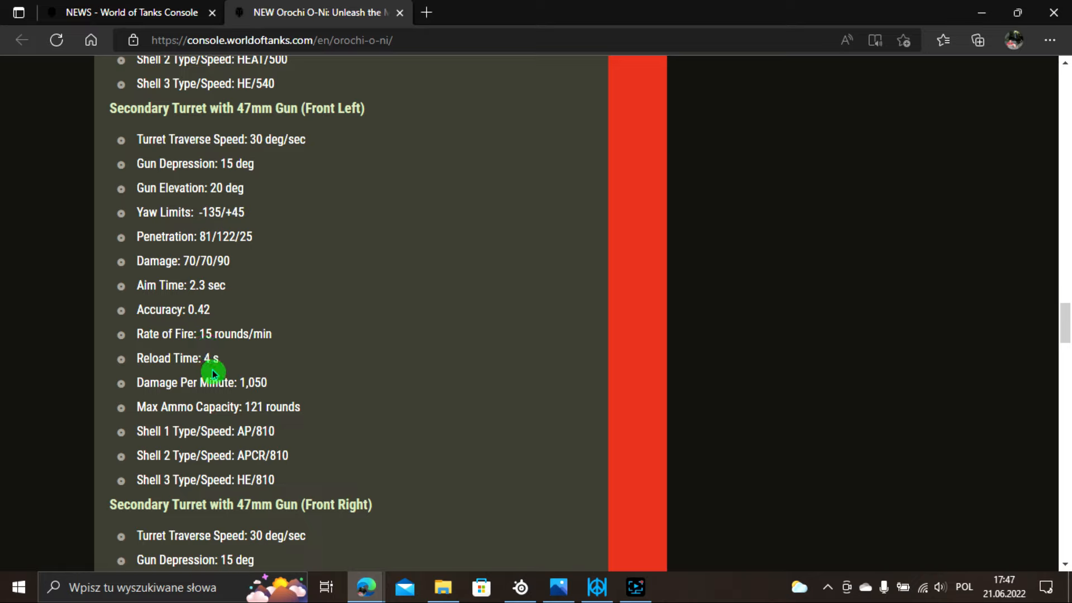
pyautogui.moveTo(208, 400)
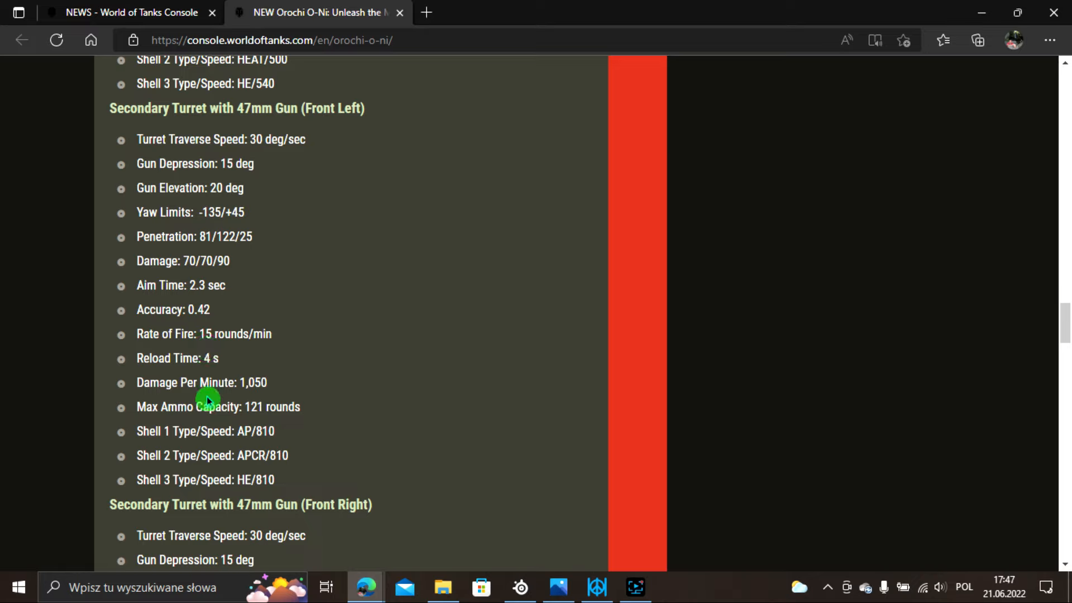
pyautogui.moveTo(249, 402)
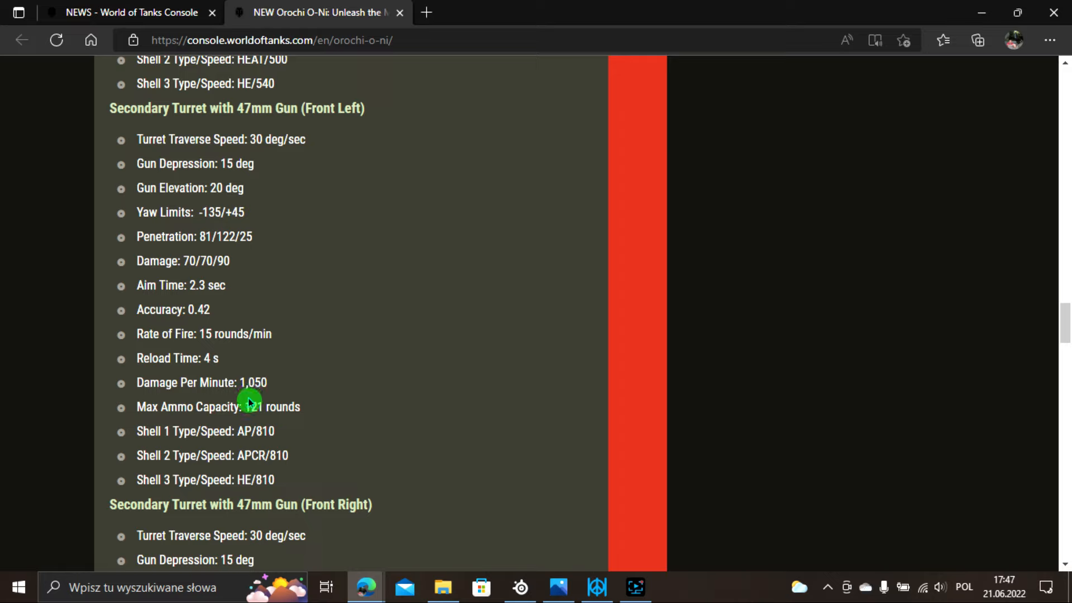
pyautogui.moveTo(187, 266)
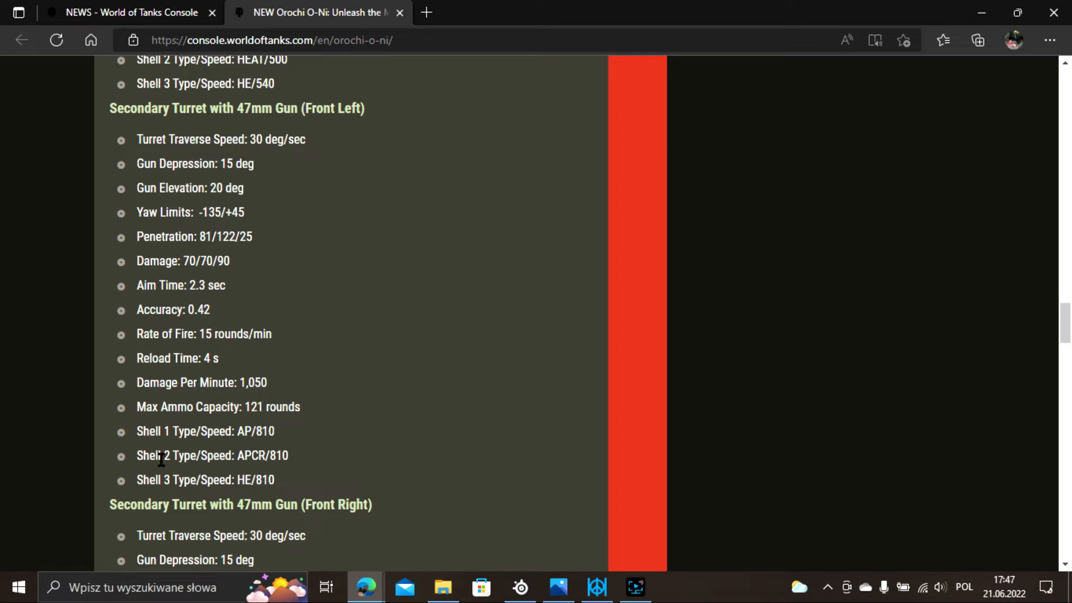
pyautogui.moveTo(244, 499)
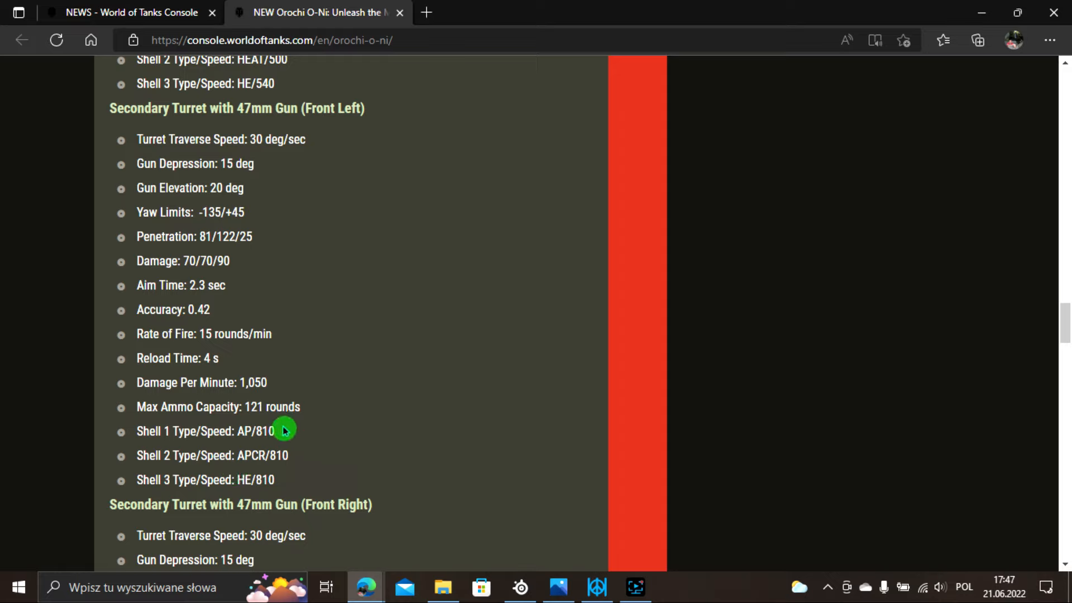
pyautogui.moveTo(369, 334)
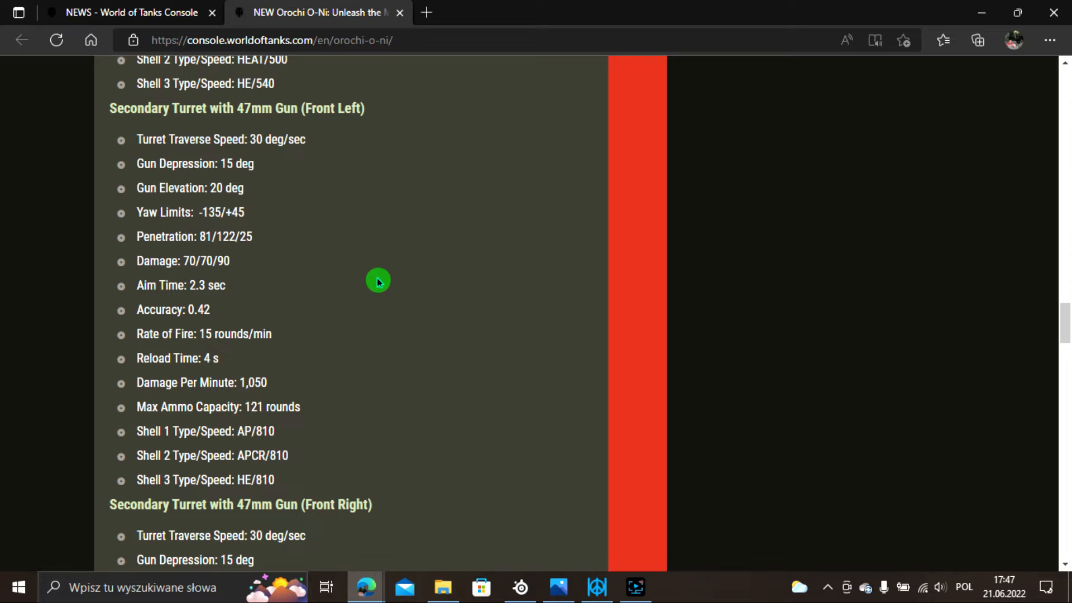
pyautogui.moveTo(363, 182)
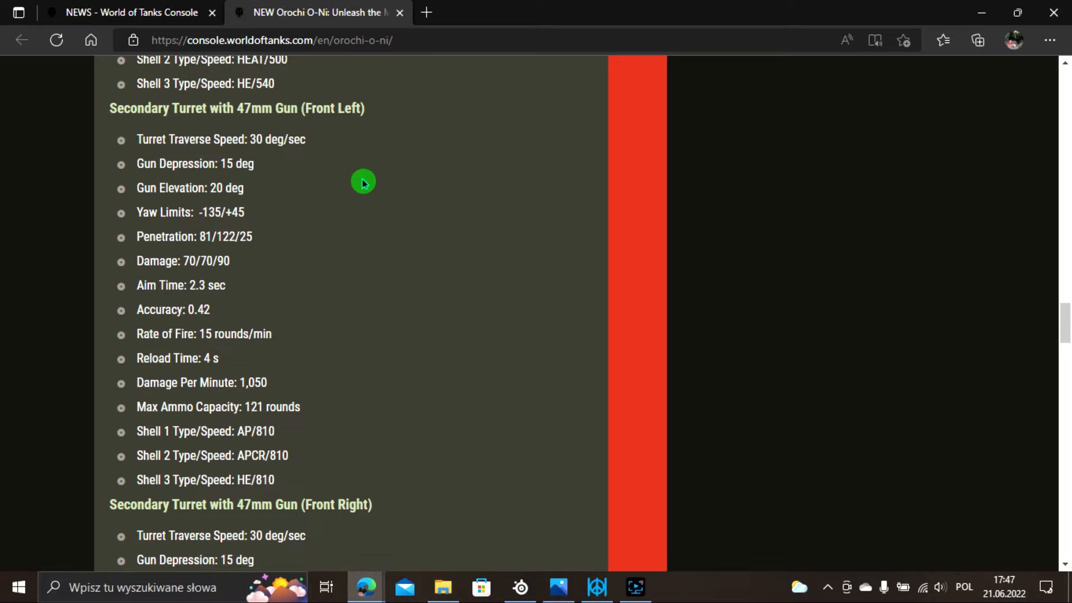
# Read through the turret statistics and view another screenshot in the tank gallery.
pyautogui.scroll(-3)
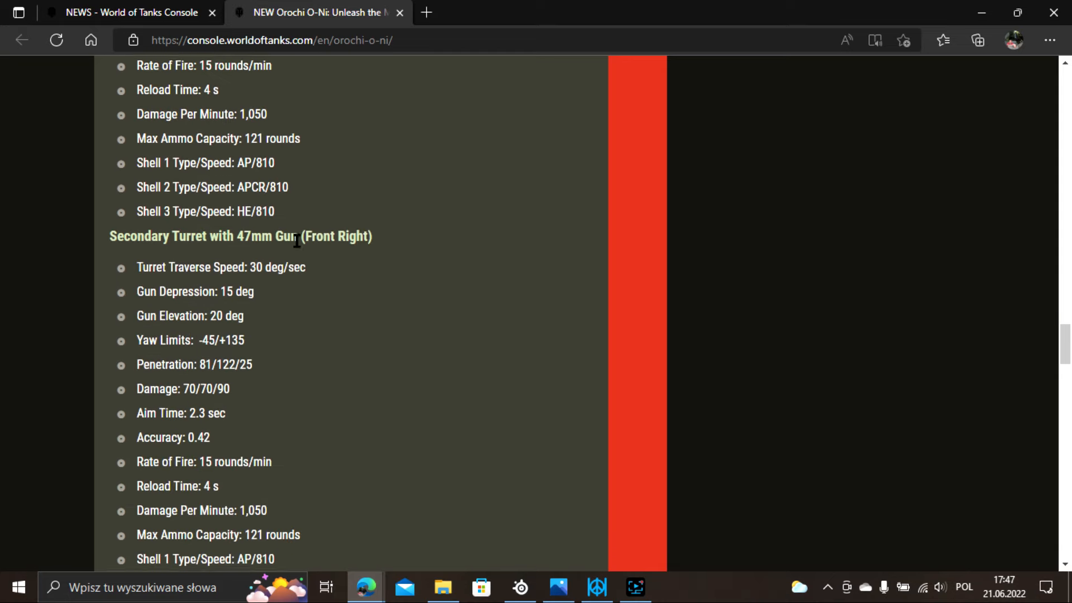
pyautogui.scroll(-3)
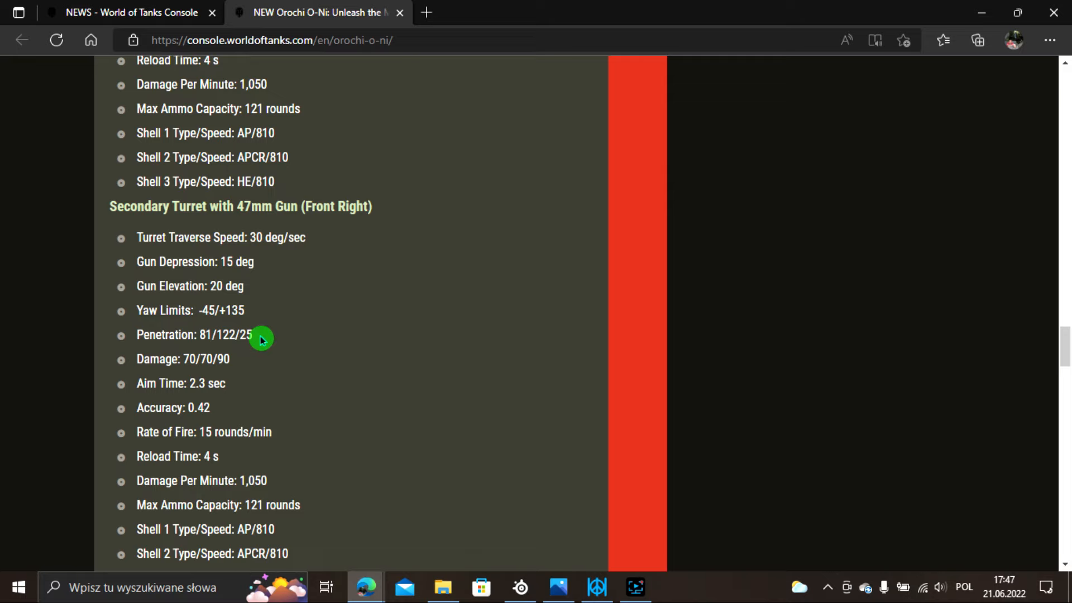
pyautogui.moveTo(307, 294)
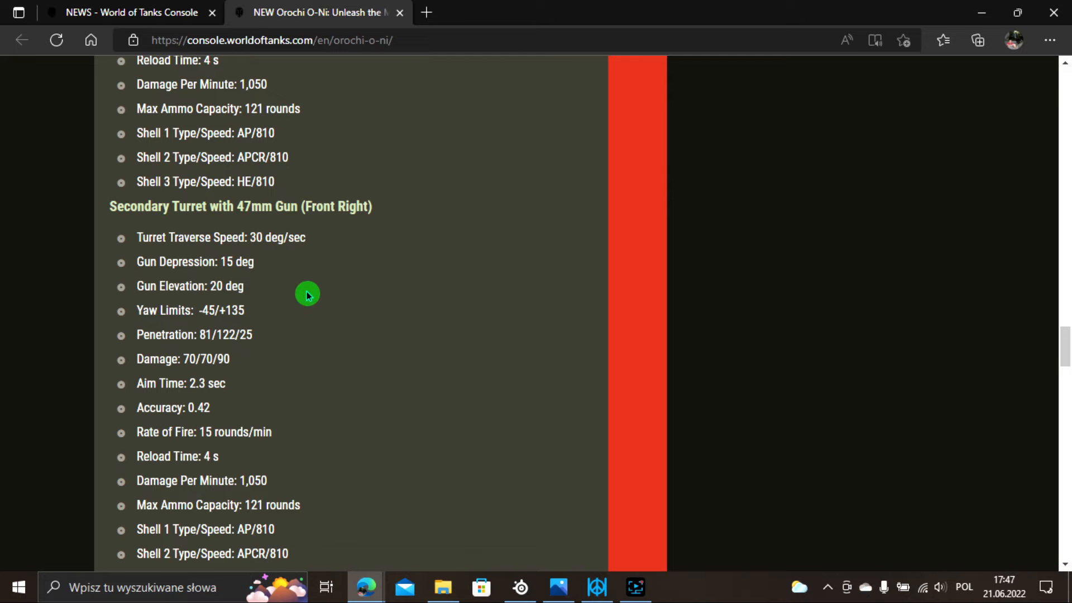
pyautogui.scroll(-3)
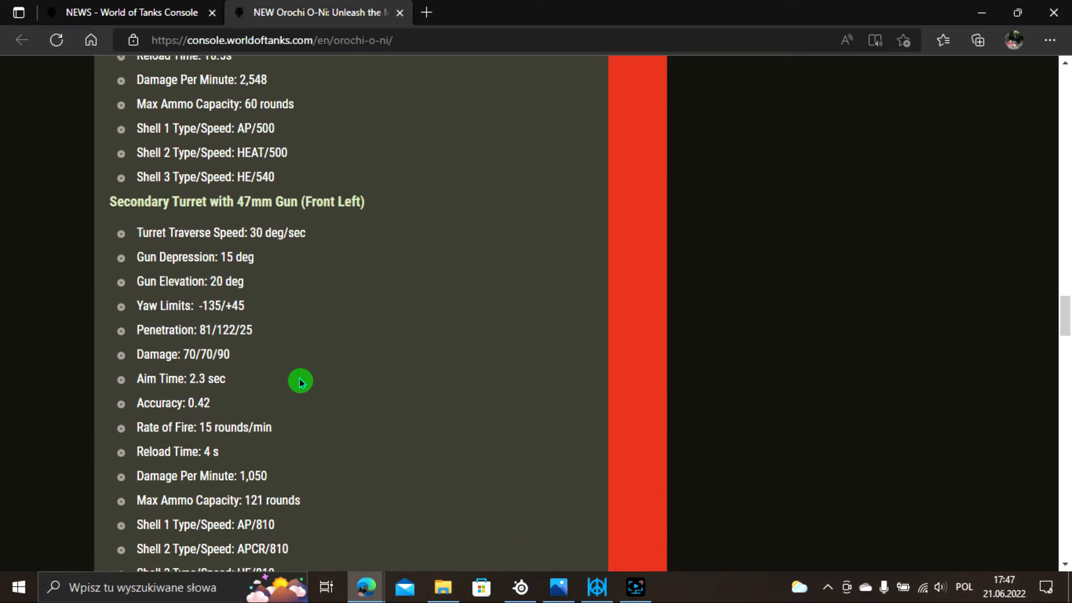
pyautogui.scroll(3)
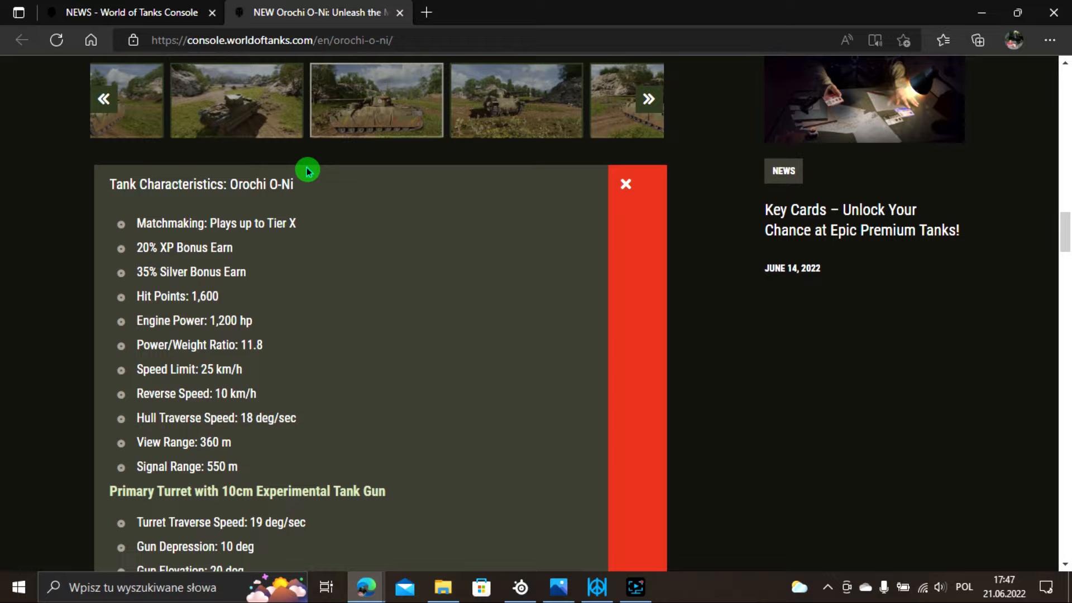
pyautogui.click(625, 185)
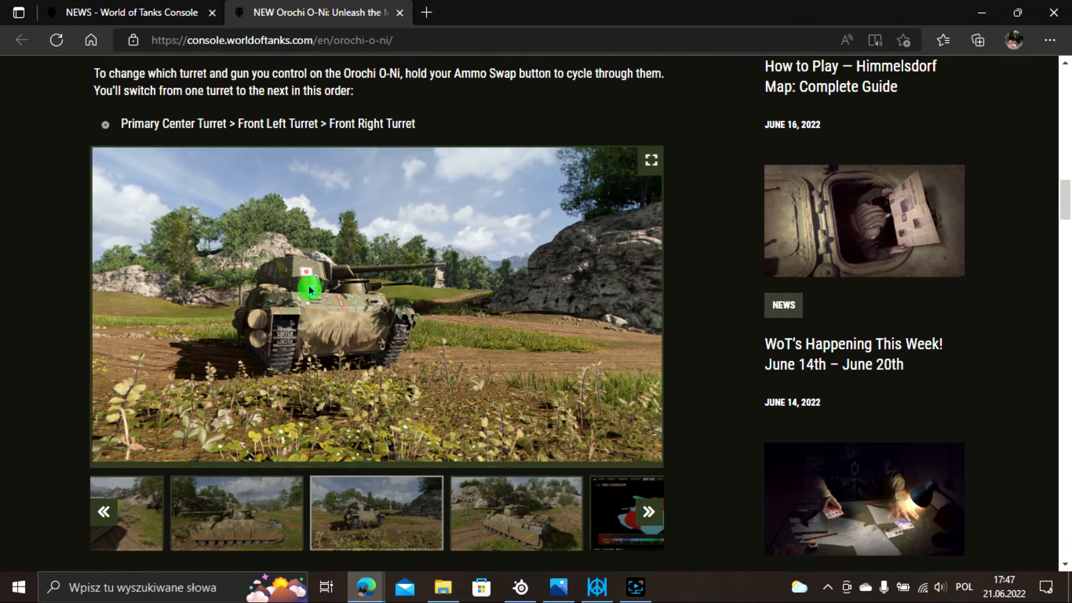
pyautogui.moveTo(367, 312)
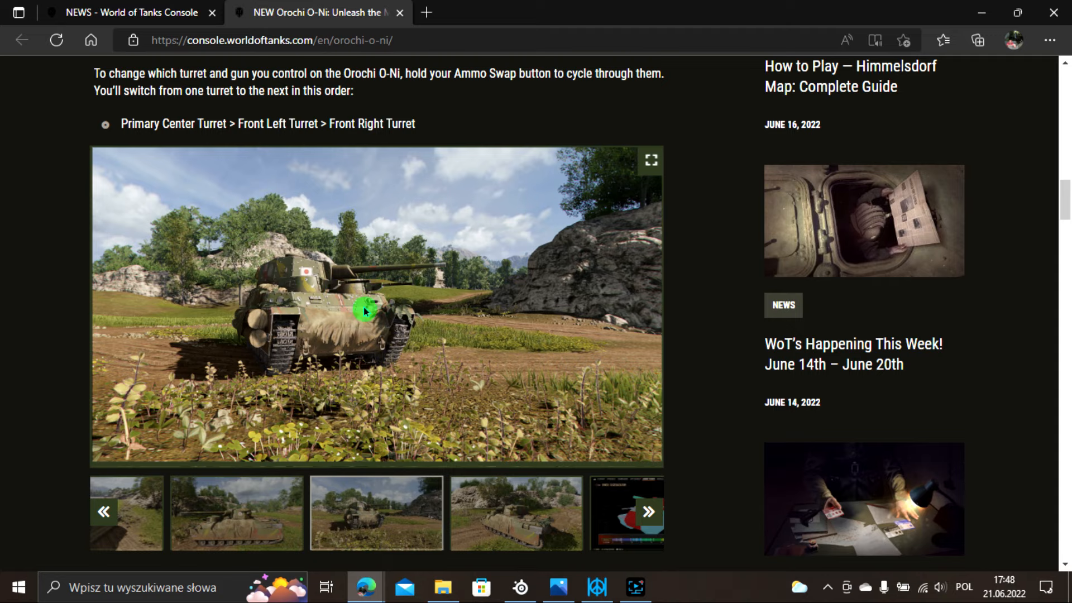
# Continue through the stats, show the armour viewer screenshot, and reach the Orochi O-Ni Bundles section.
pyautogui.scroll(-3)
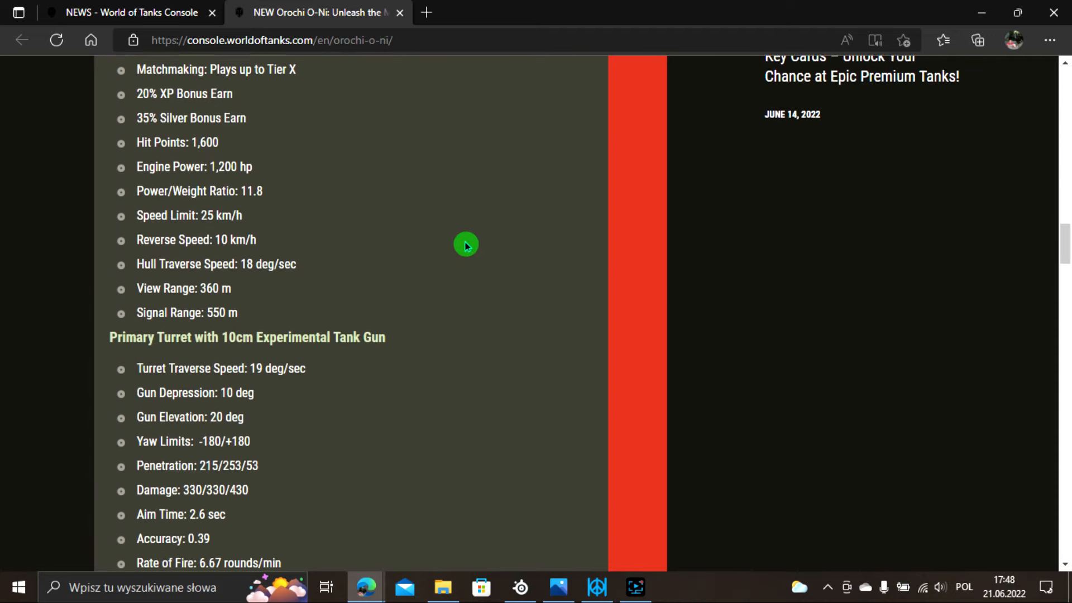
pyautogui.scroll(-3)
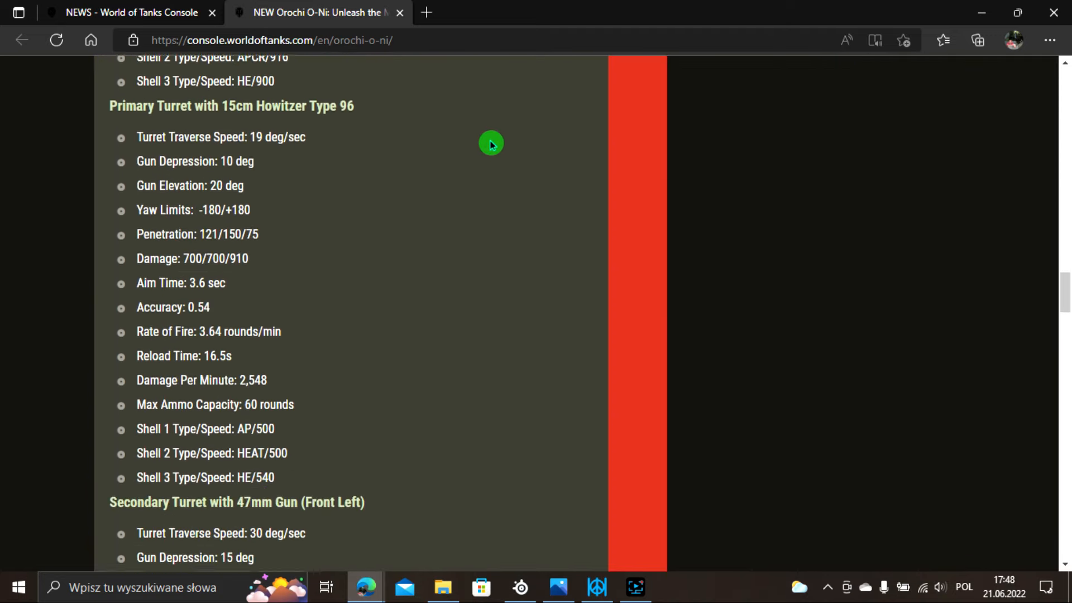
pyautogui.scroll(-3)
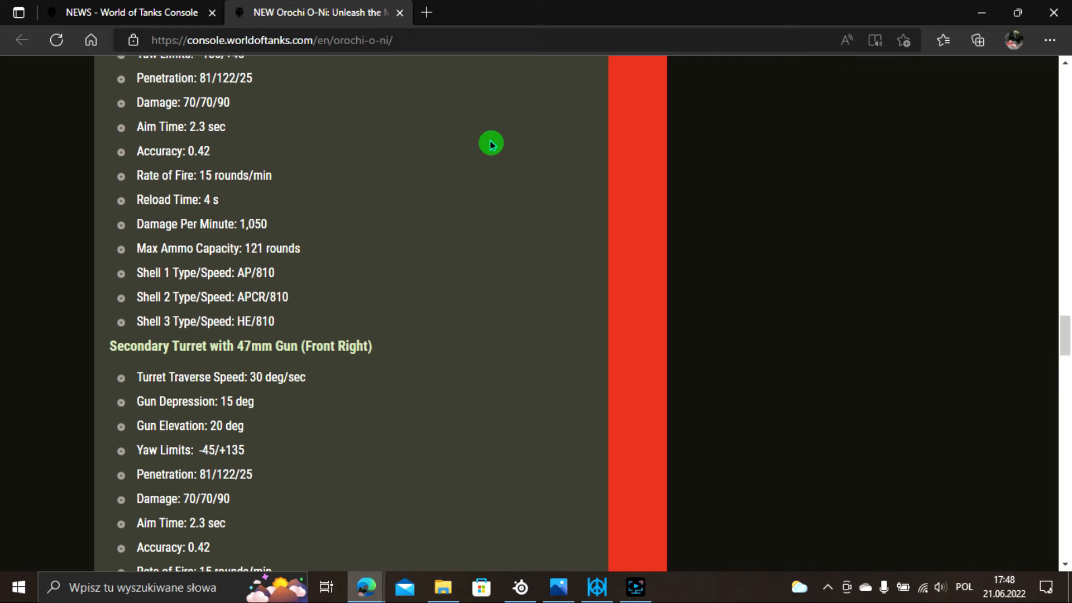
pyautogui.scroll(-3)
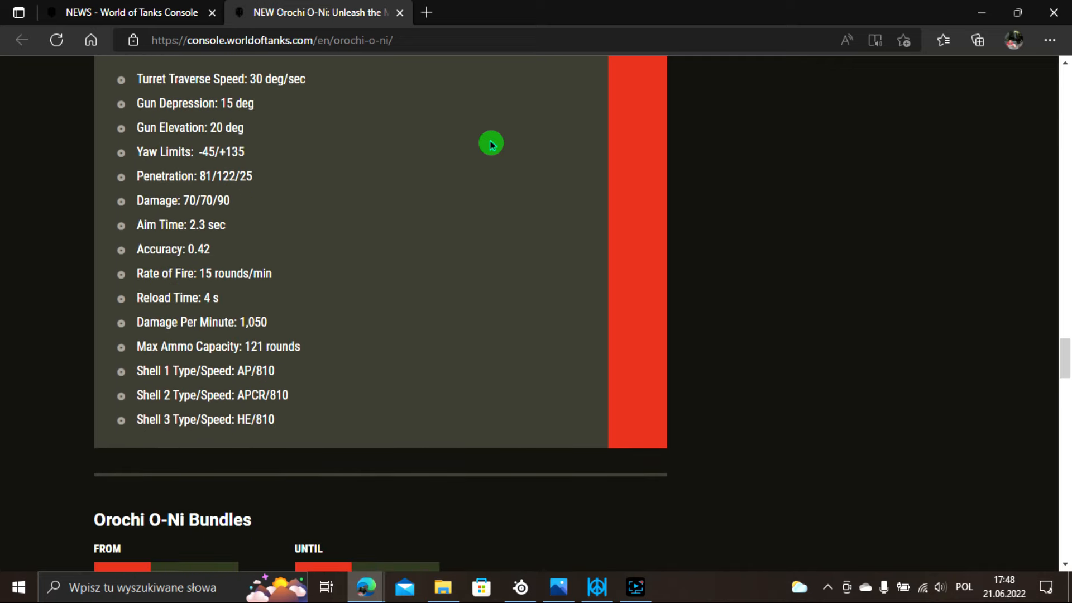
pyautogui.scroll(-3)
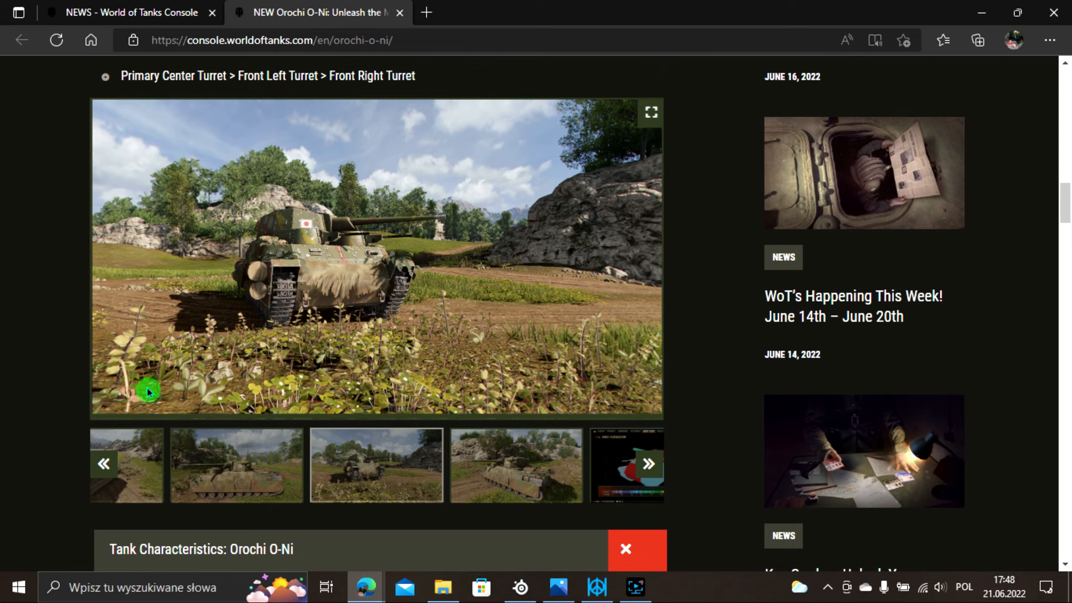
pyautogui.click(647, 464)
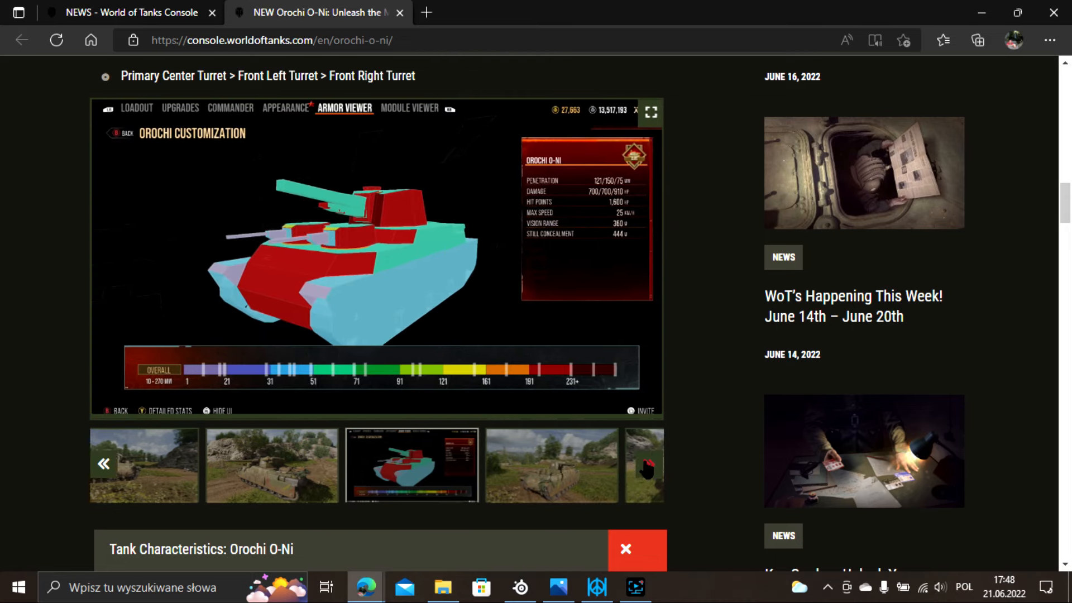
pyautogui.scroll(-3)
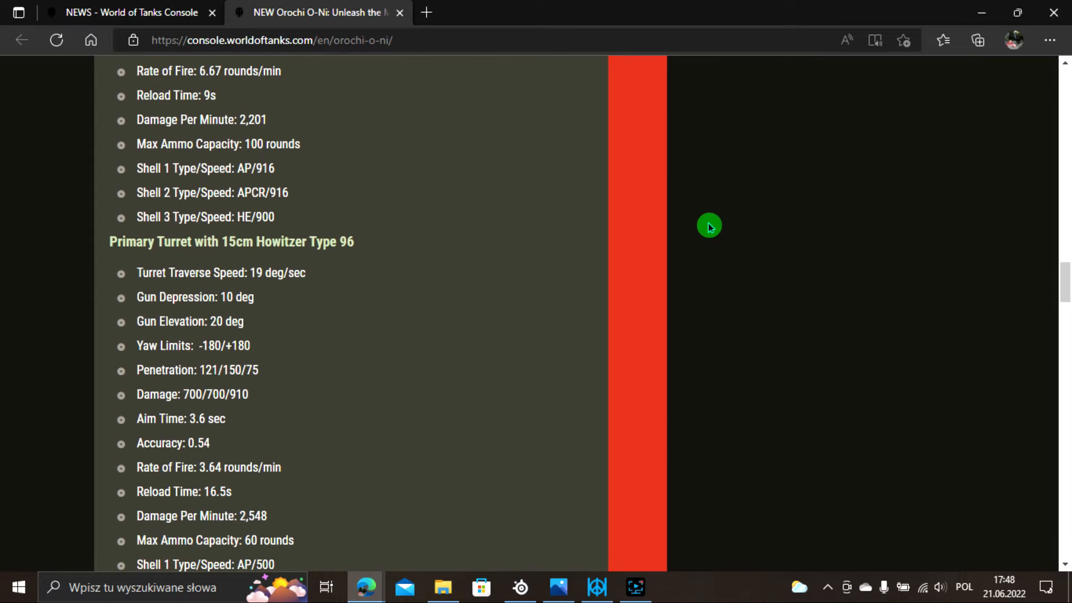
pyautogui.scroll(-3)
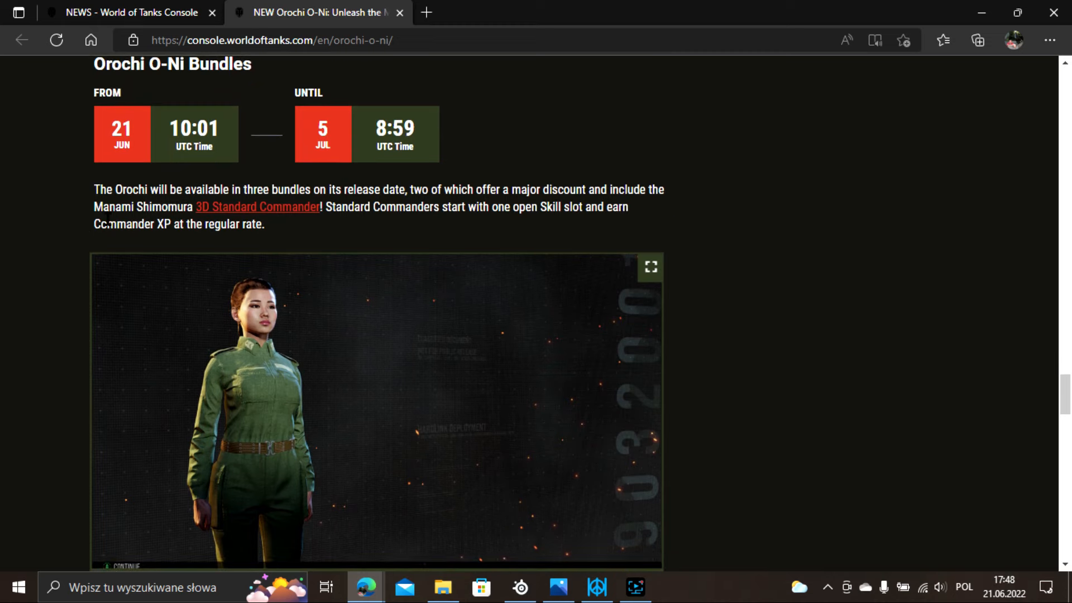
# Show the second bundled commander picture and move down to the bundle offers.
pyautogui.click(354, 242)
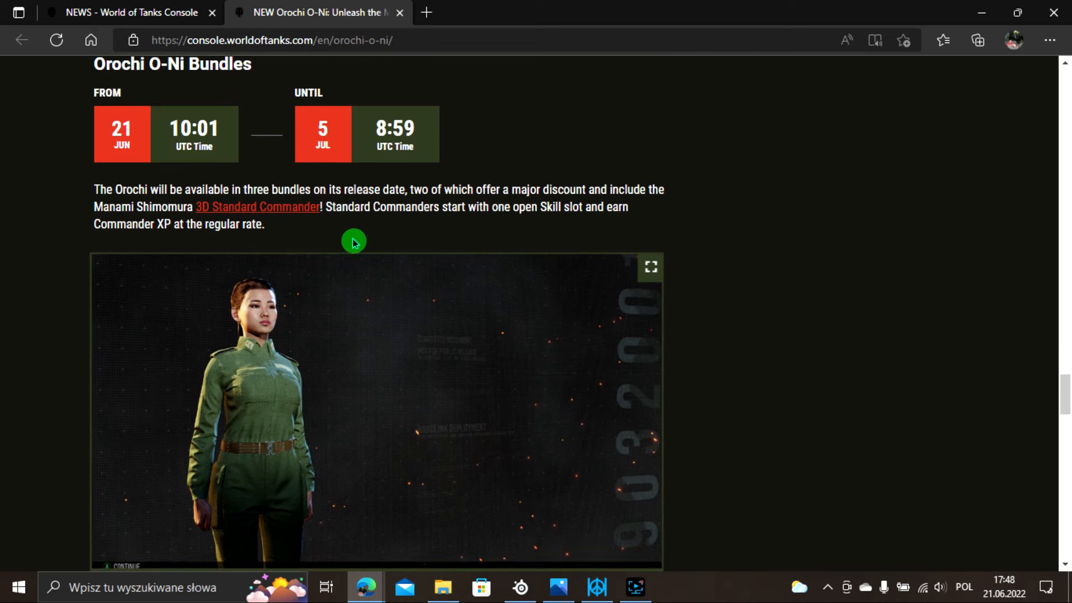
pyautogui.scroll(-3)
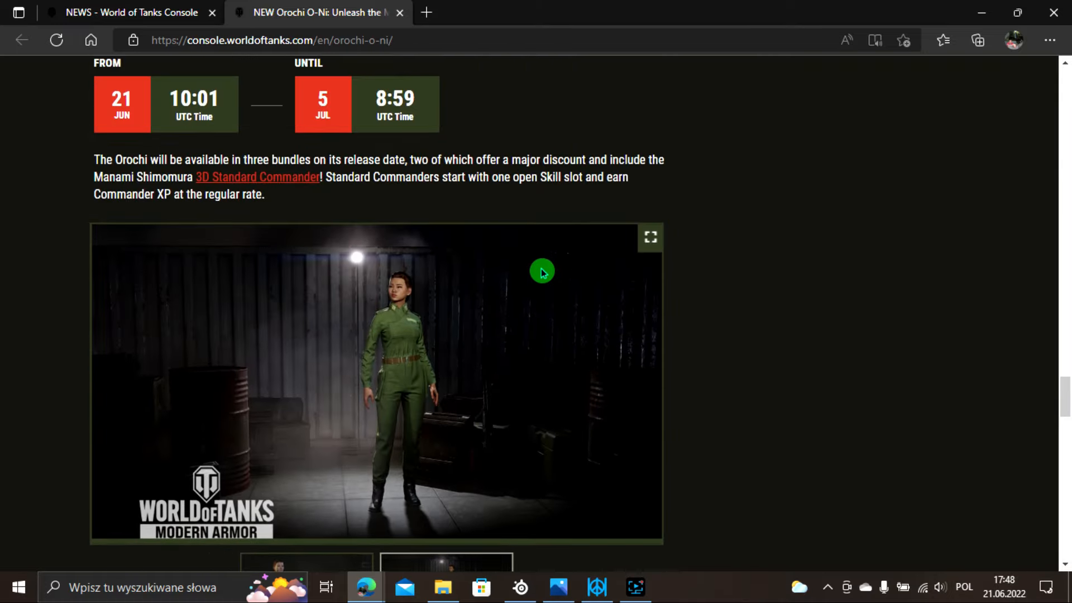
pyautogui.scroll(-3)
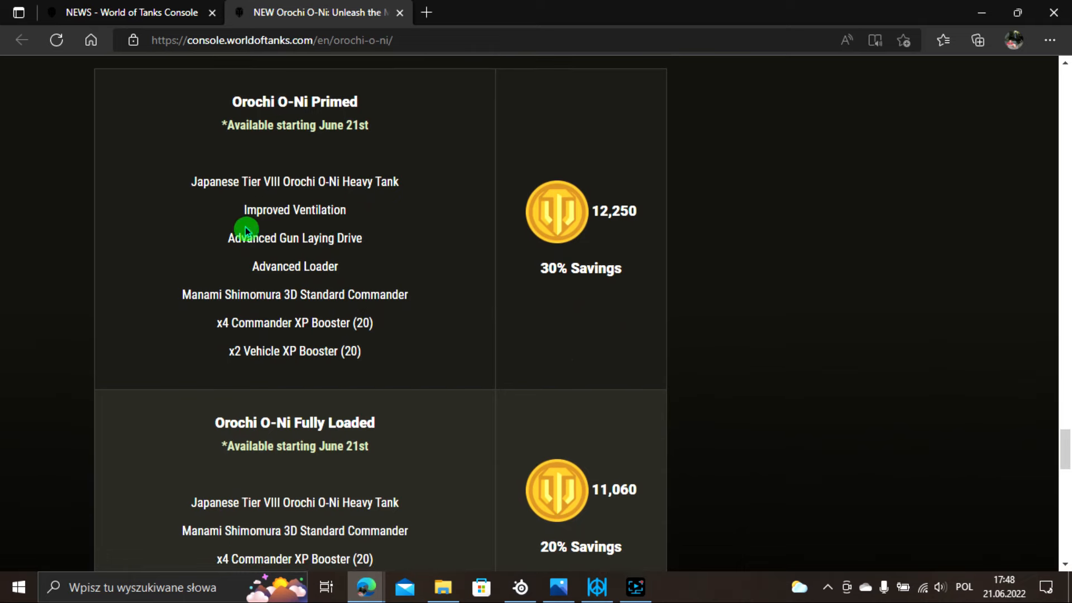
pyautogui.moveTo(291, 210)
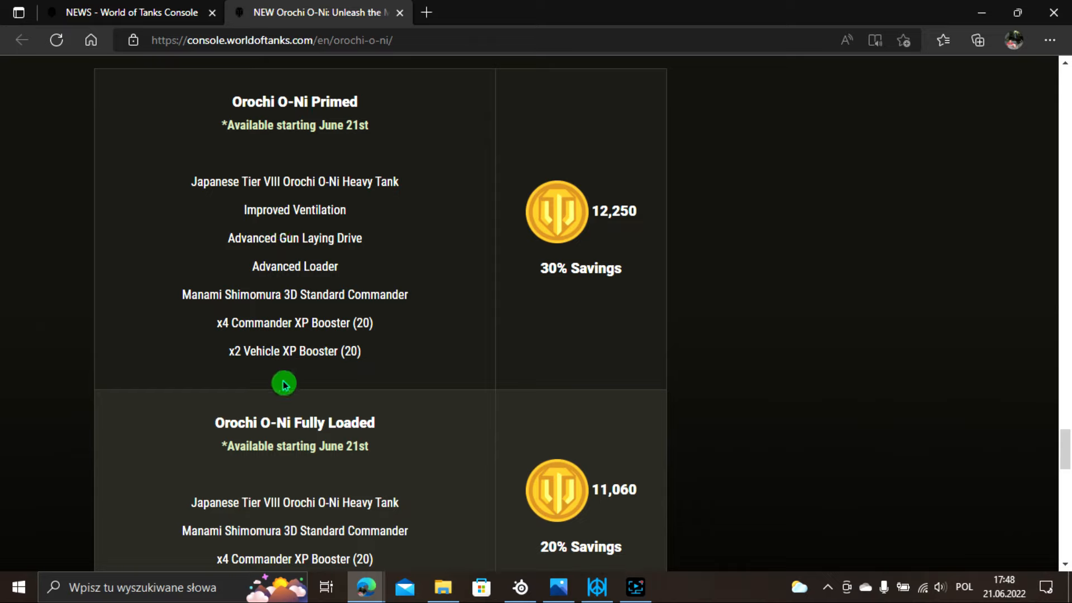
pyautogui.moveTo(291, 342)
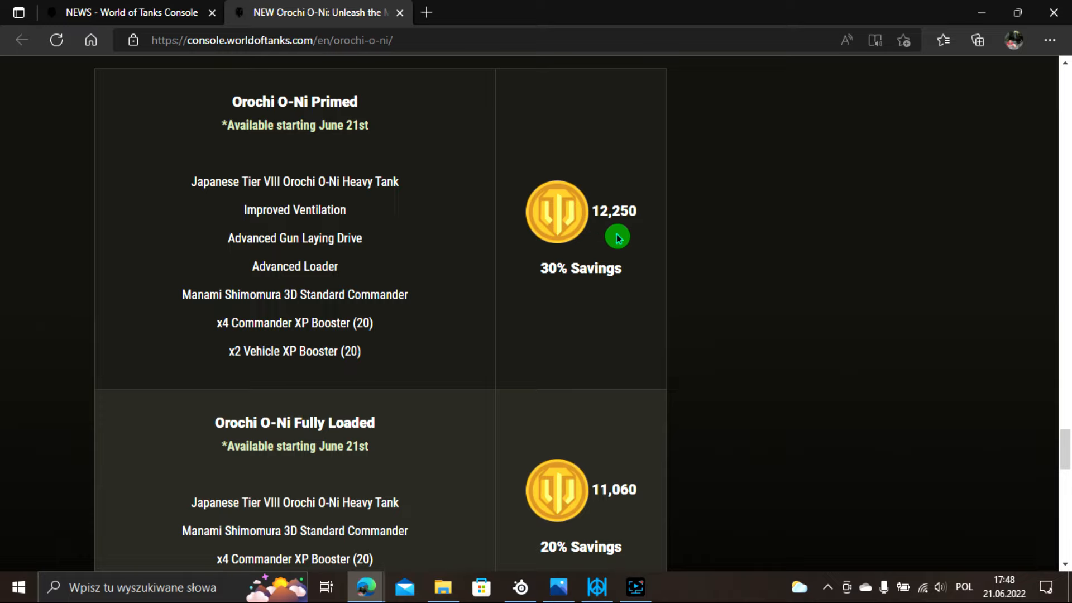
pyautogui.moveTo(565, 330)
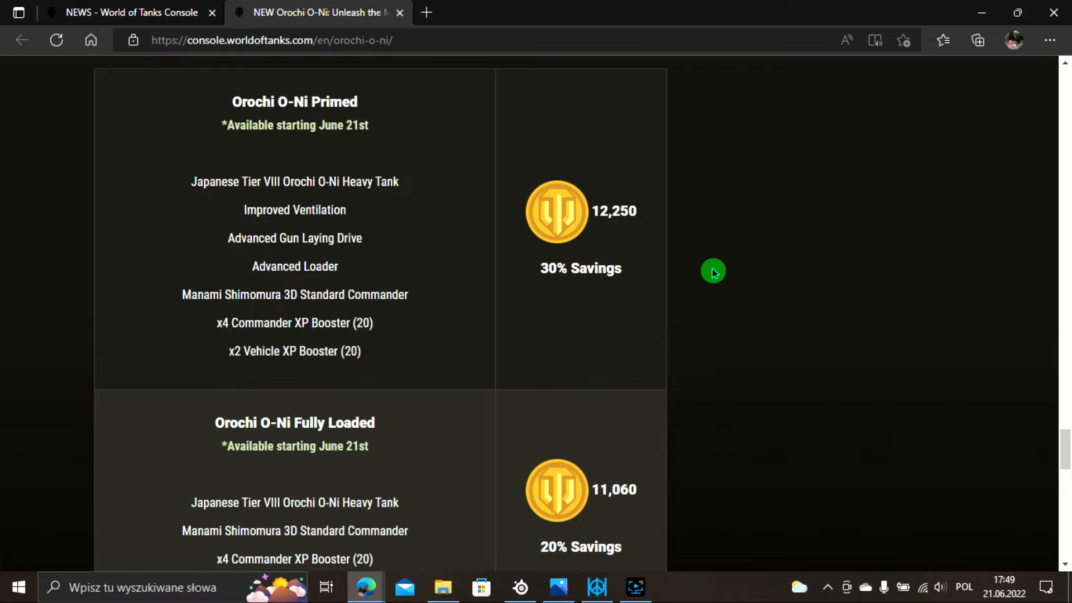
pyautogui.moveTo(752, 412)
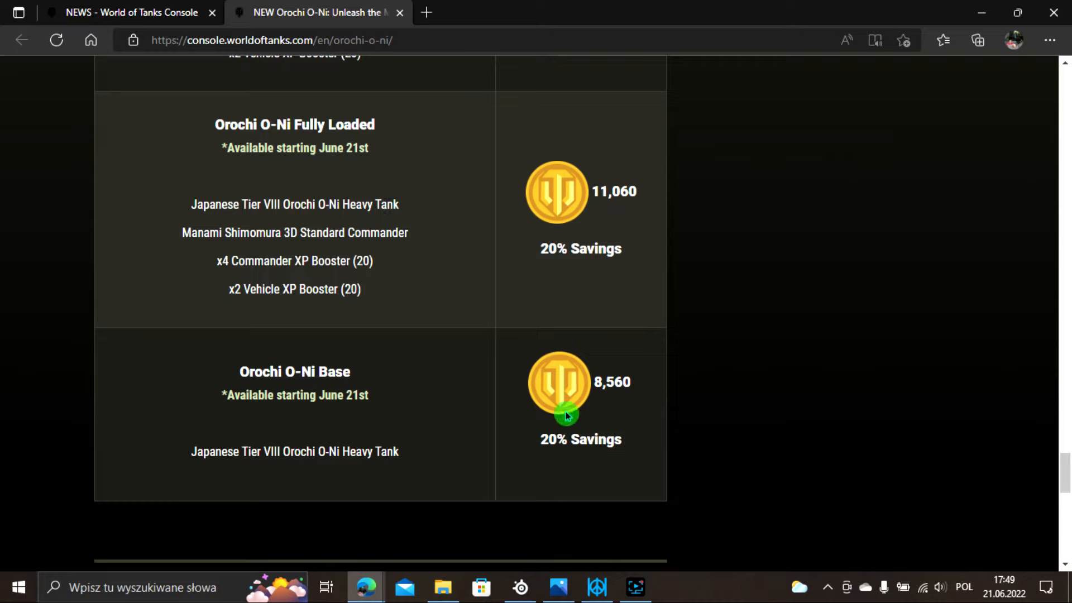
pyautogui.moveTo(629, 420)
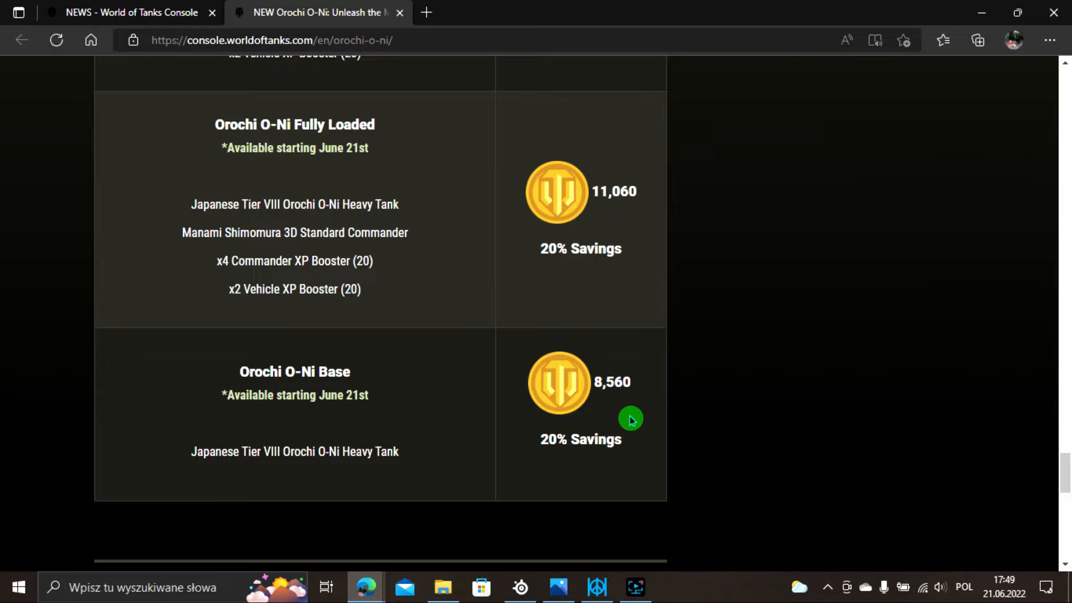
# Review the Primed, Fully Loaded and Base gold prices, then return to the article's top.
pyautogui.scroll(3)
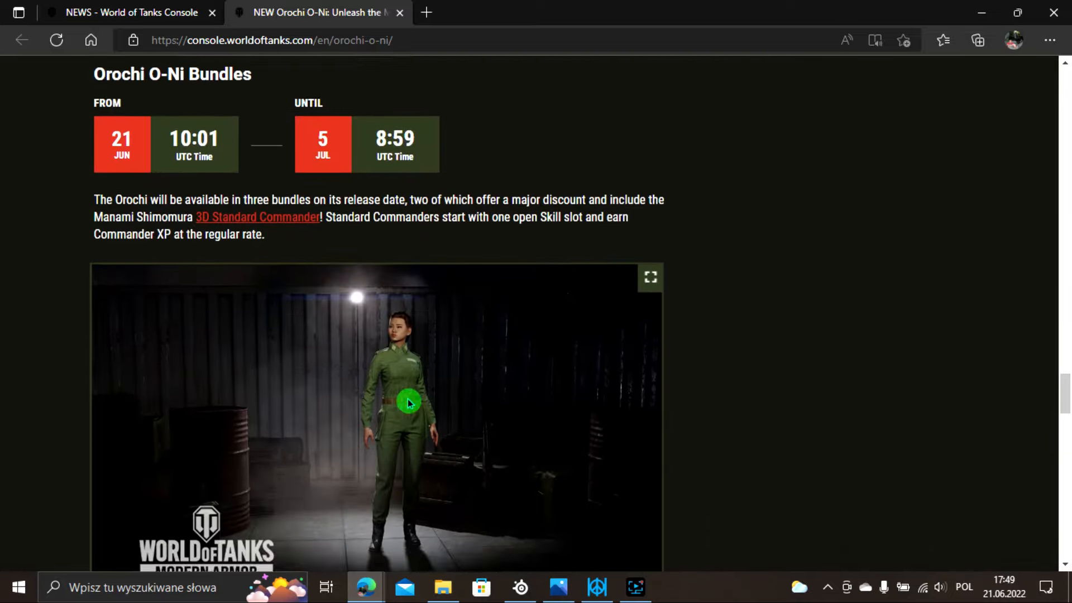
pyautogui.scroll(-3)
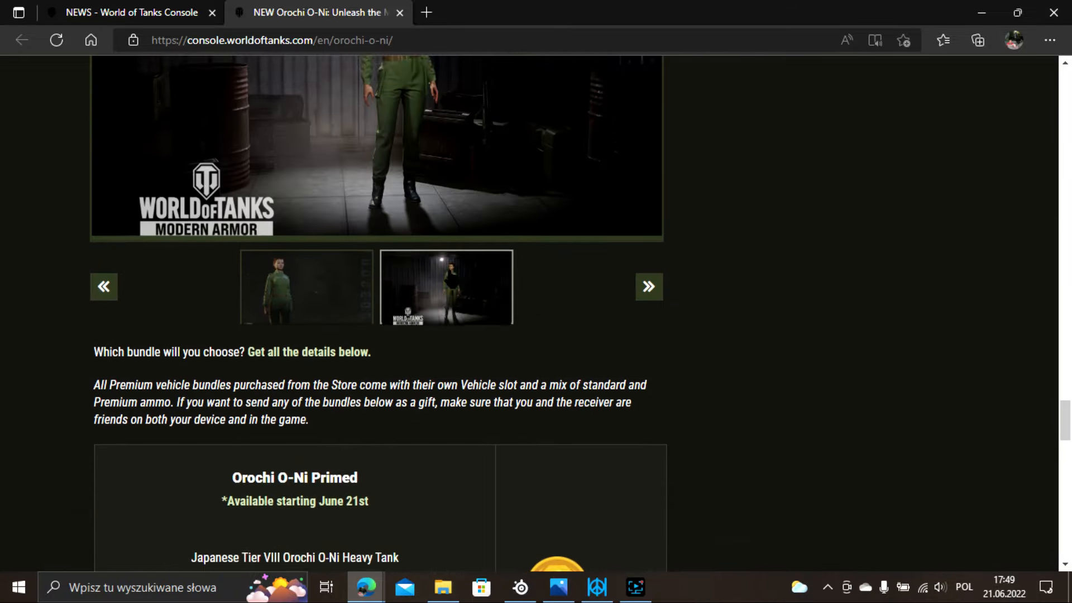
pyautogui.scroll(-3)
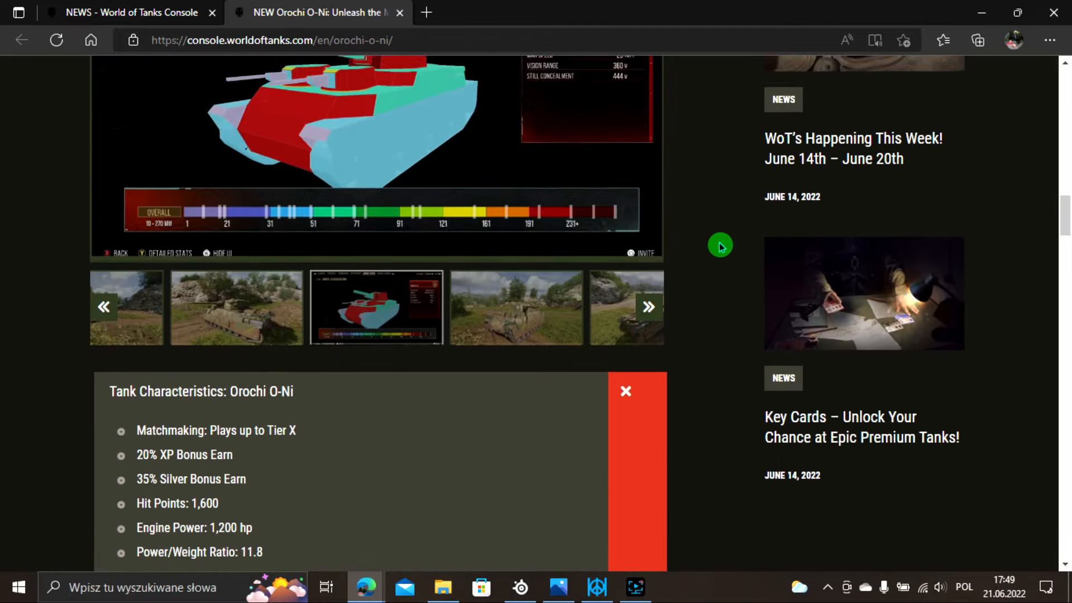
pyautogui.scroll(3)
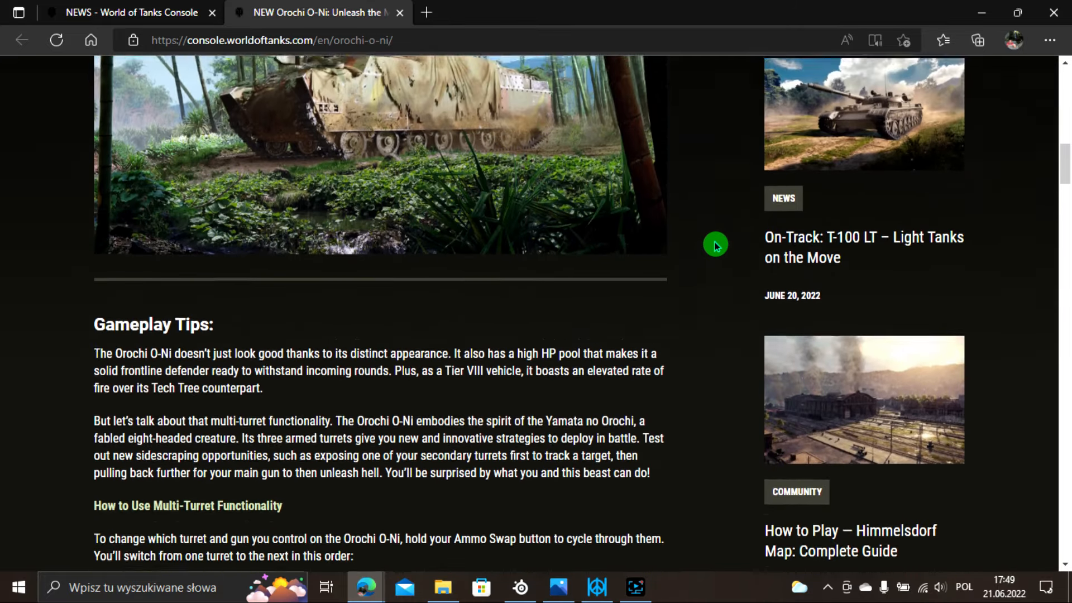
pyautogui.scroll(3)
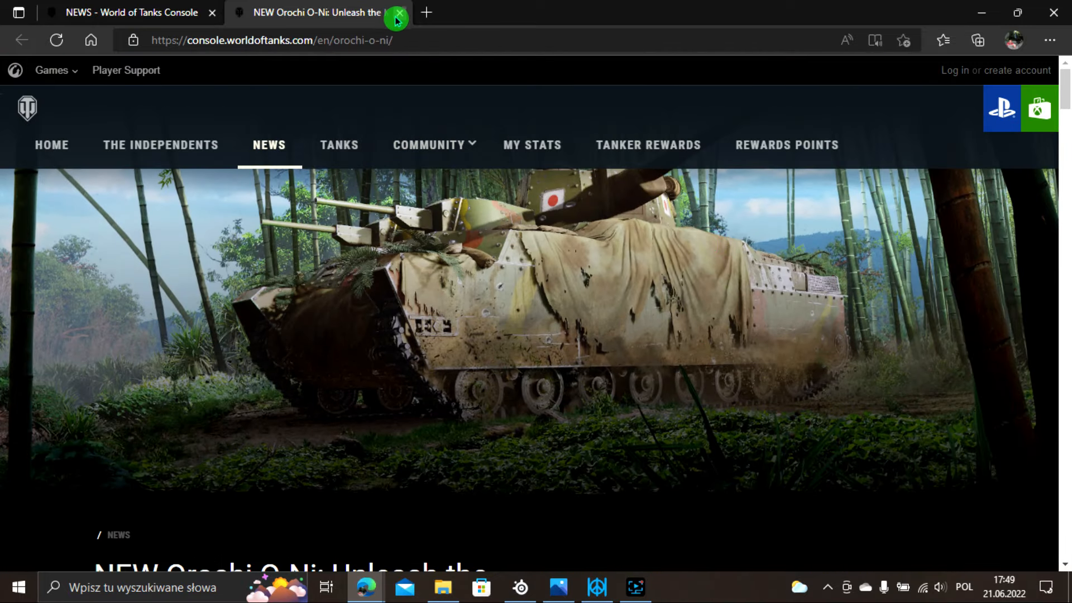
# Close the Orochi article, return to WoT's Happening This Week and move down to the New Vehicle: Orochi O-Ni section.
pyautogui.click(396, 13)
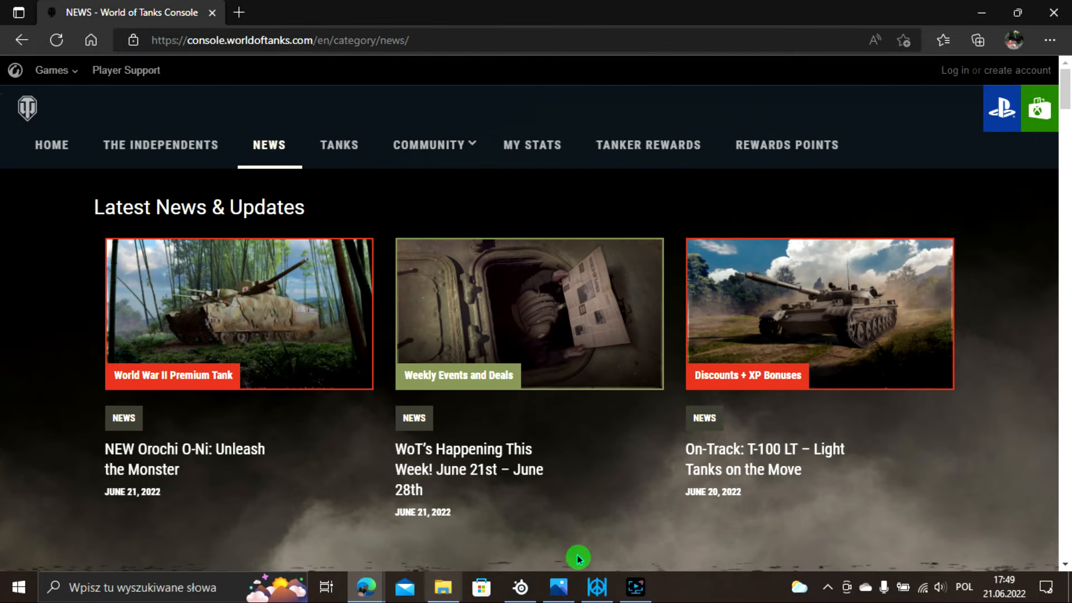
pyautogui.moveTo(468, 469)
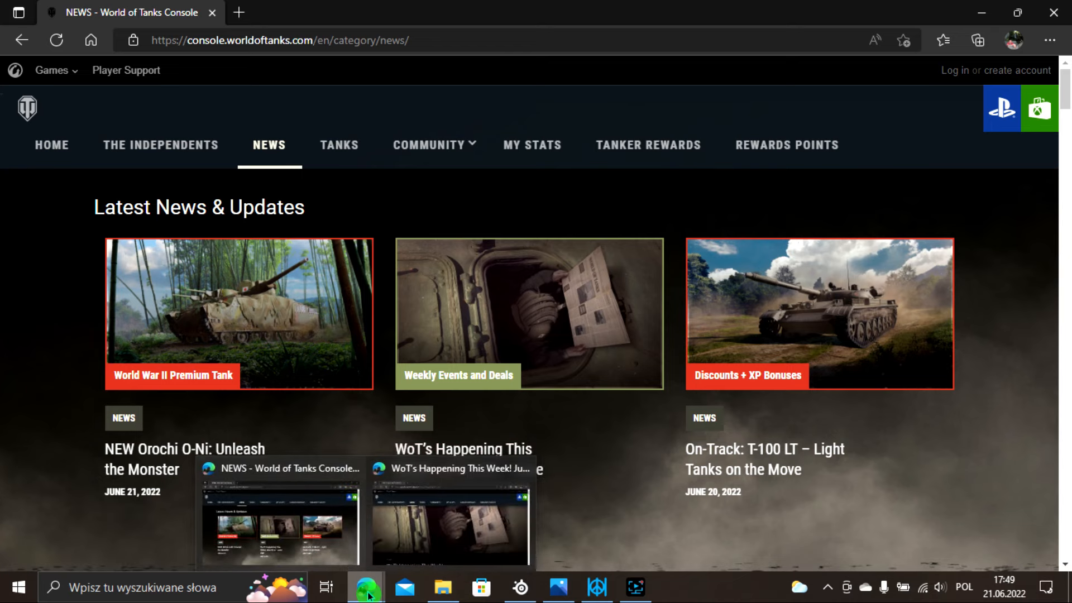
pyautogui.click(530, 314)
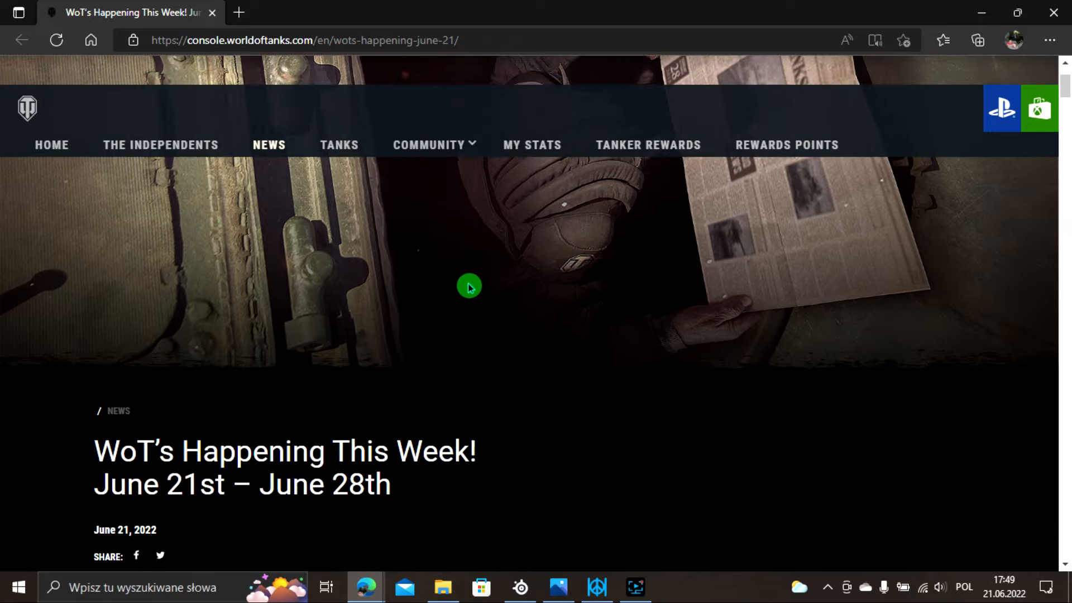
pyautogui.scroll(-3)
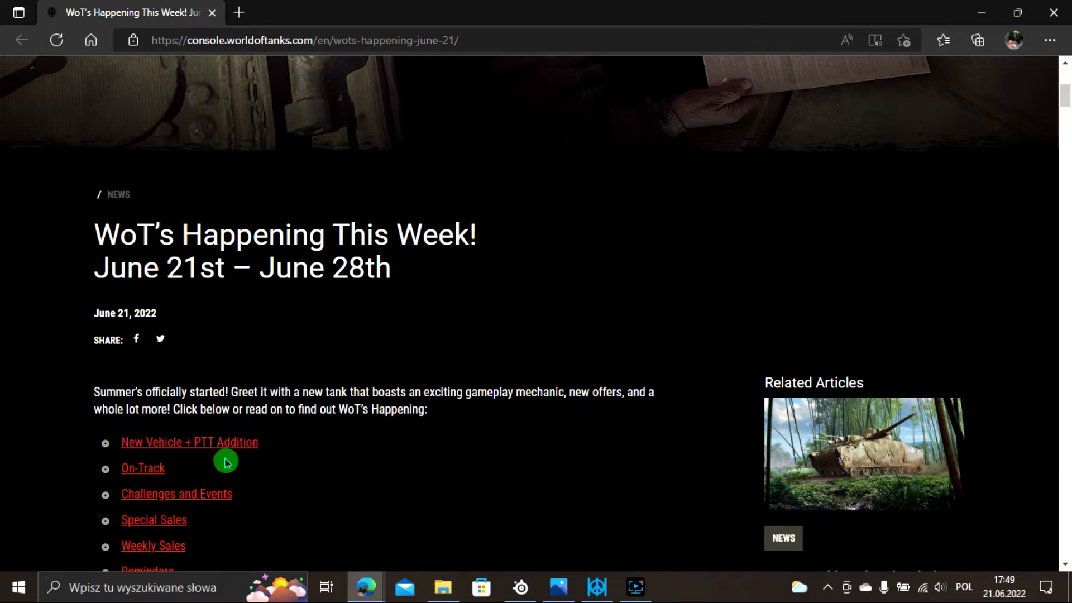
pyautogui.moveTo(241, 476)
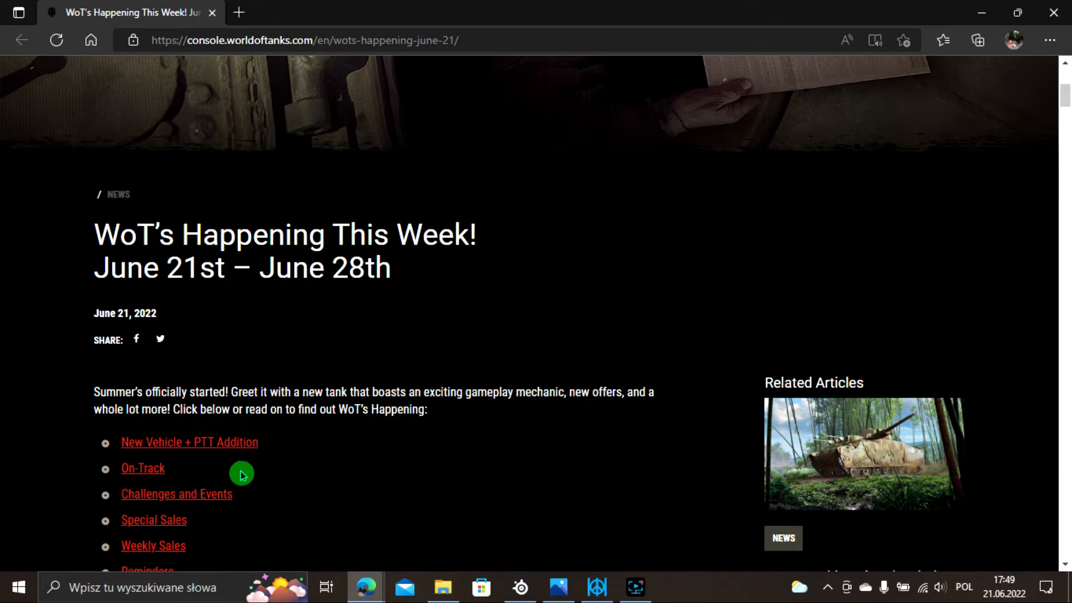
pyautogui.moveTo(239, 458)
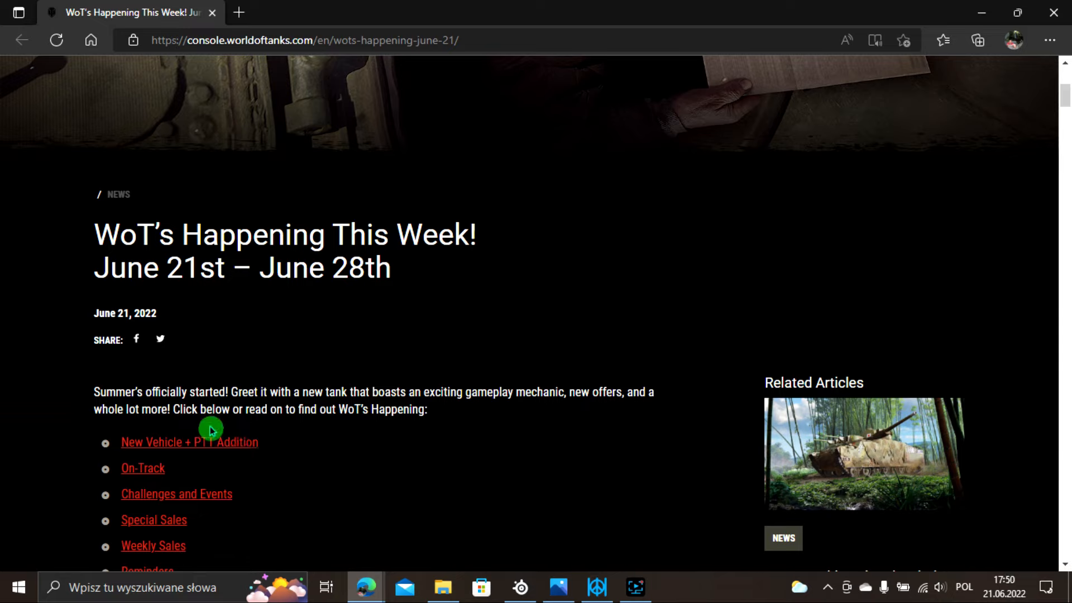
pyautogui.moveTo(277, 442)
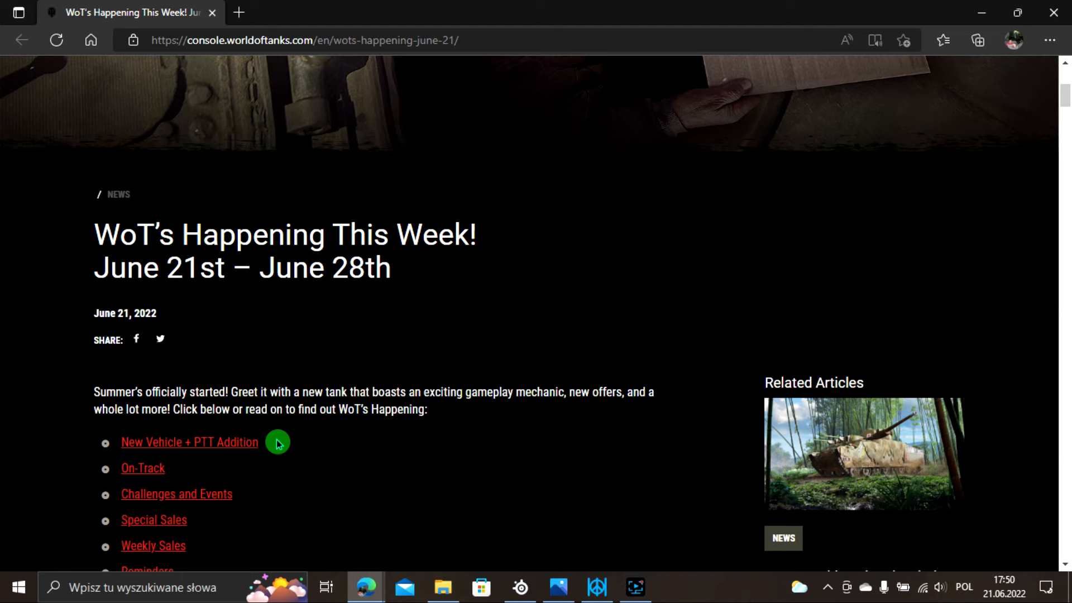
pyautogui.scroll(-3)
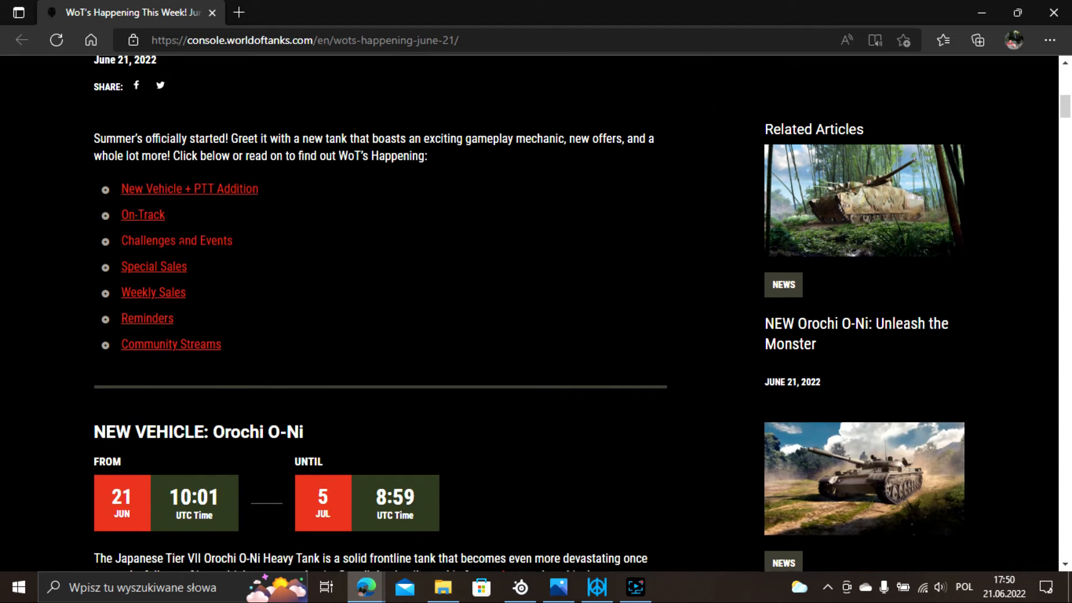
pyautogui.scroll(-3)
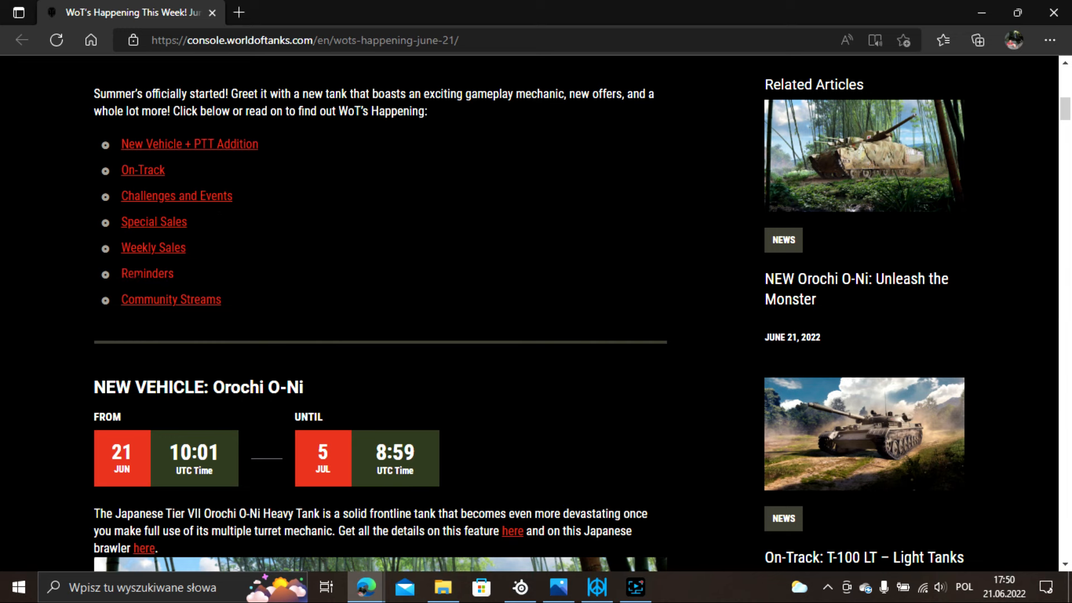
pyautogui.scroll(-3)
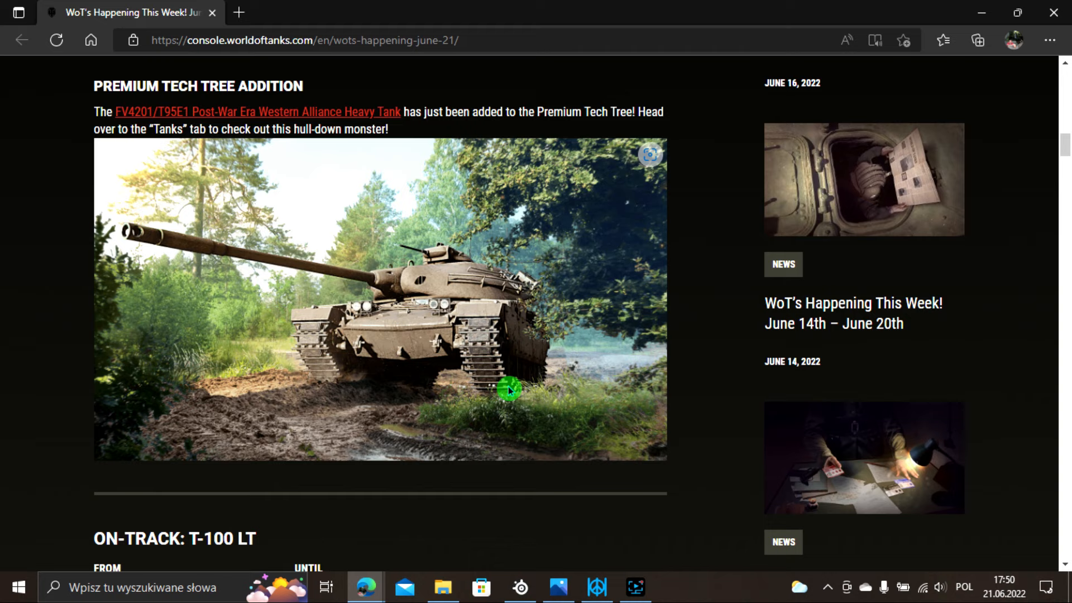
pyautogui.moveTo(81, 239)
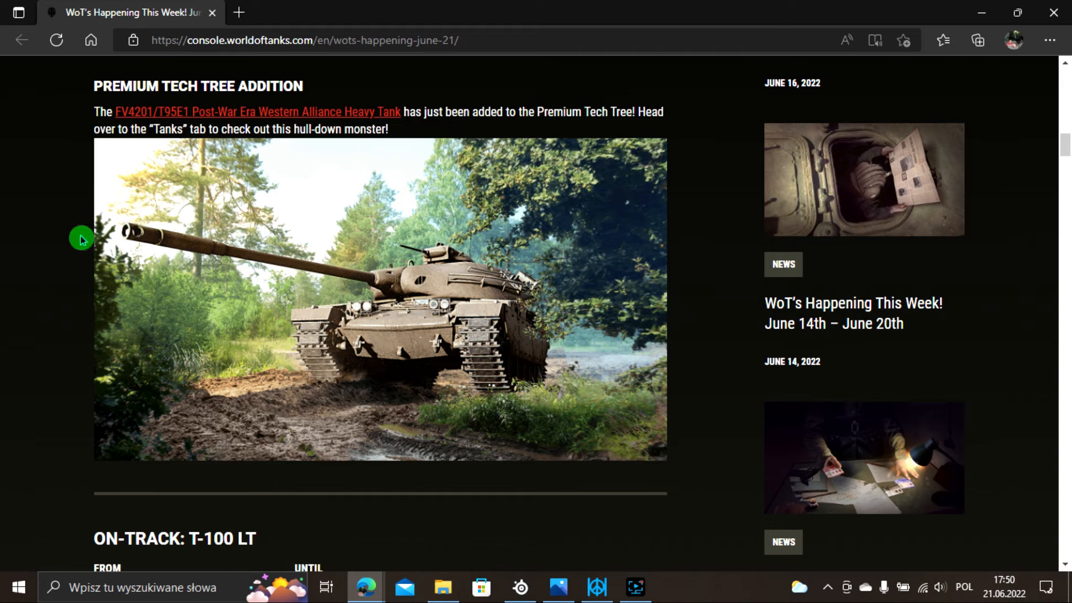
pyautogui.moveTo(230, 149)
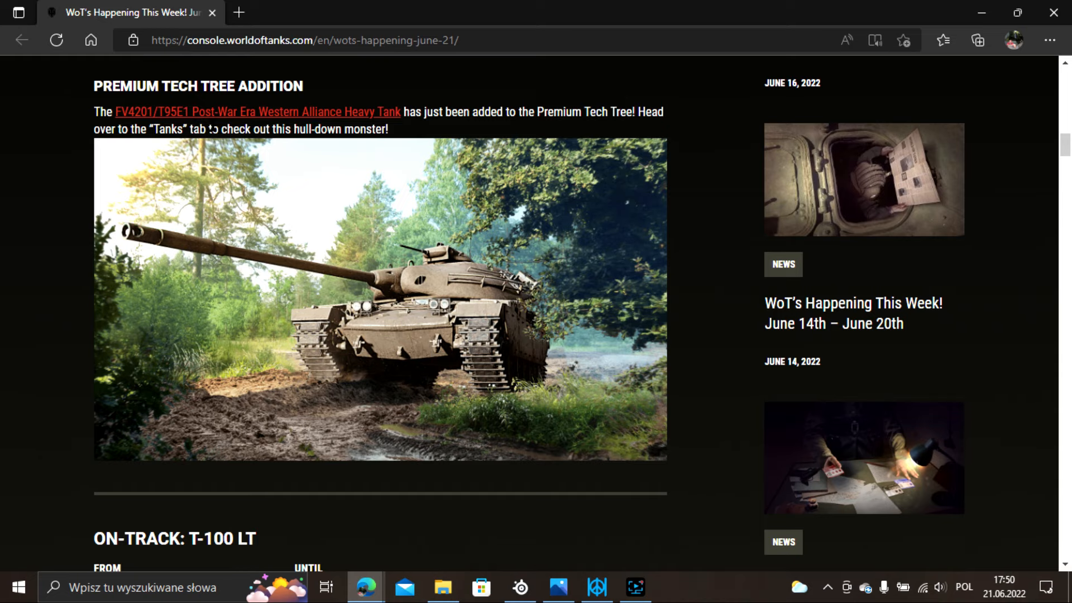
# Scroll down through the On-Track, Panther Challenge and Summer Solstice sections of the article.
pyautogui.scroll(-3)
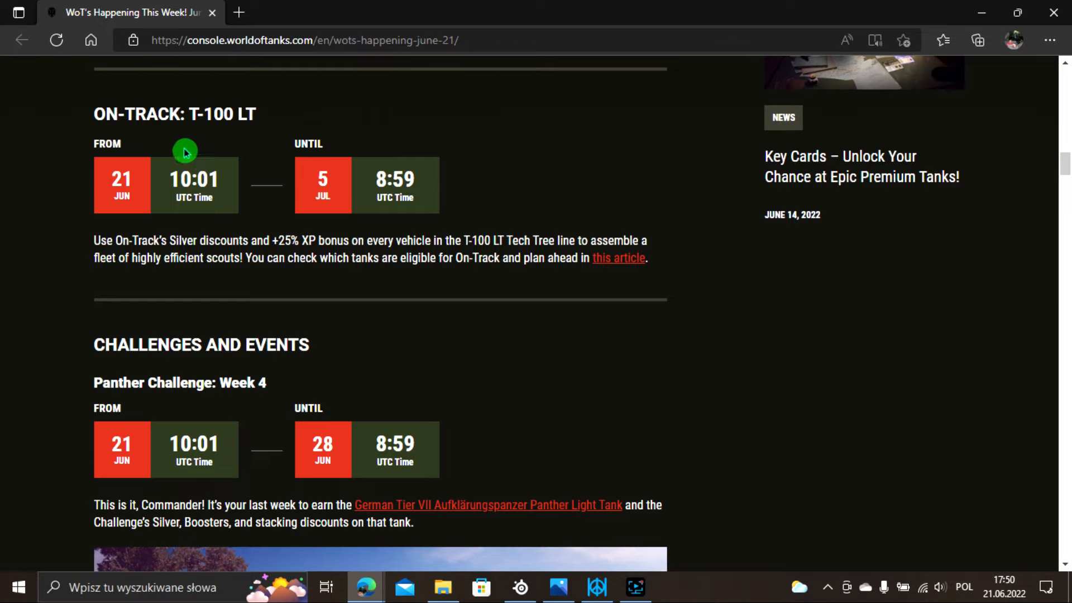
pyautogui.moveTo(283, 278)
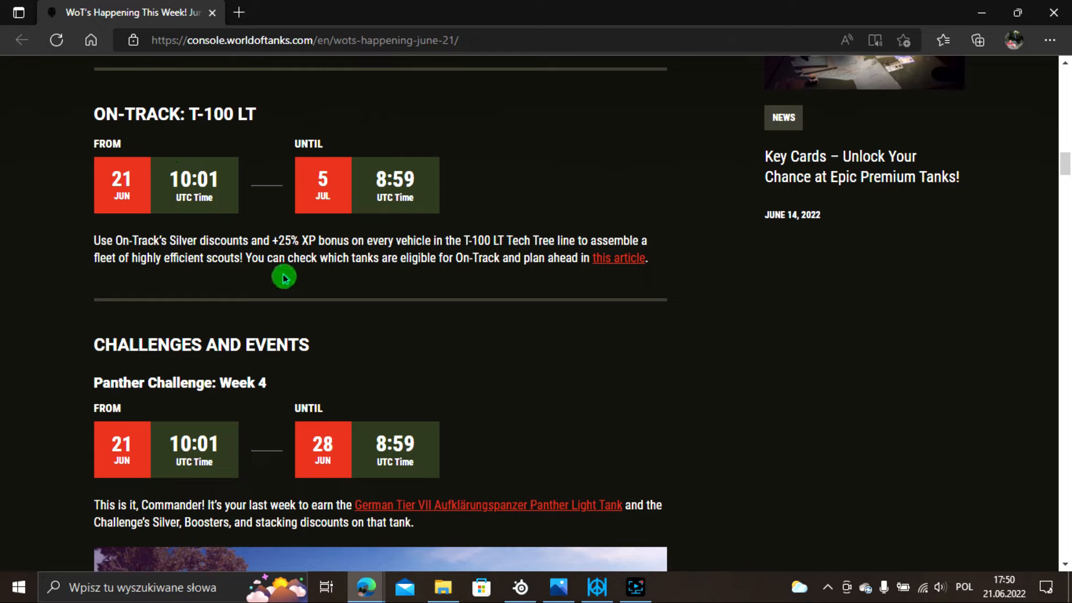
pyautogui.moveTo(236, 142)
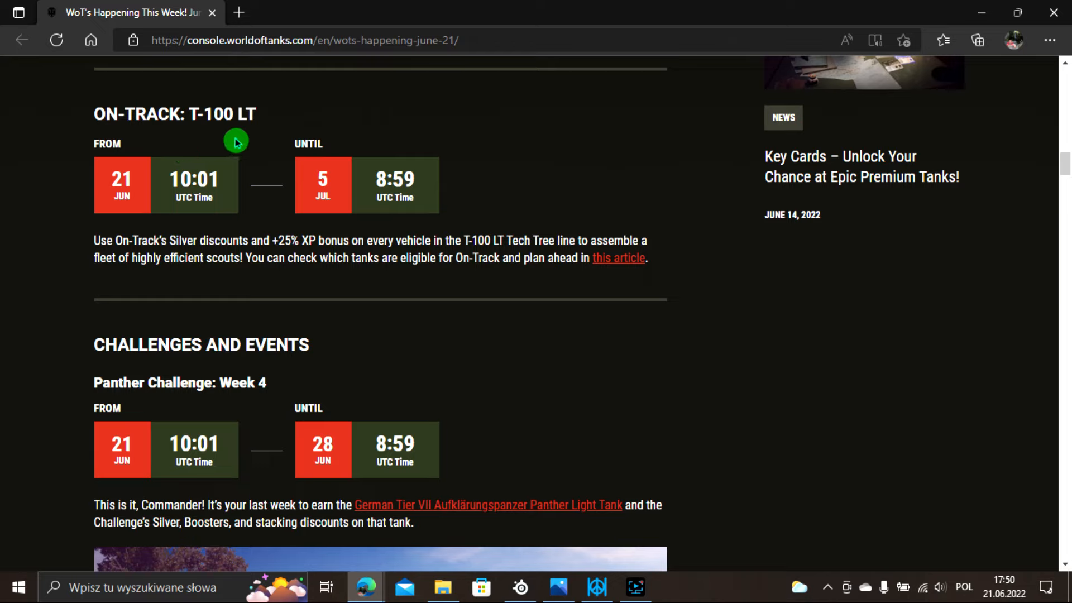
pyautogui.scroll(-3)
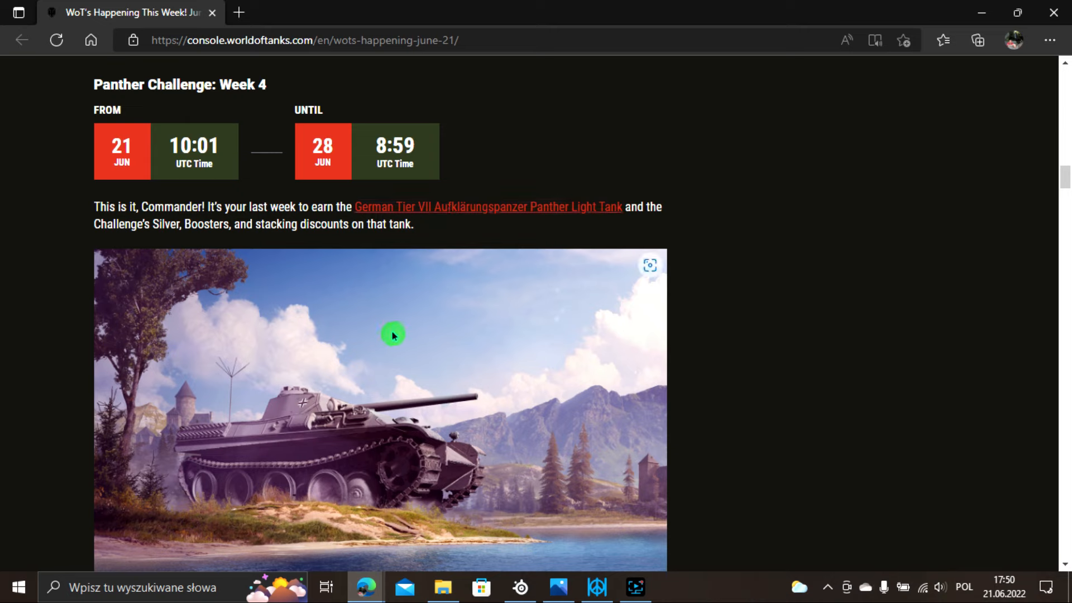
pyautogui.moveTo(458, 320)
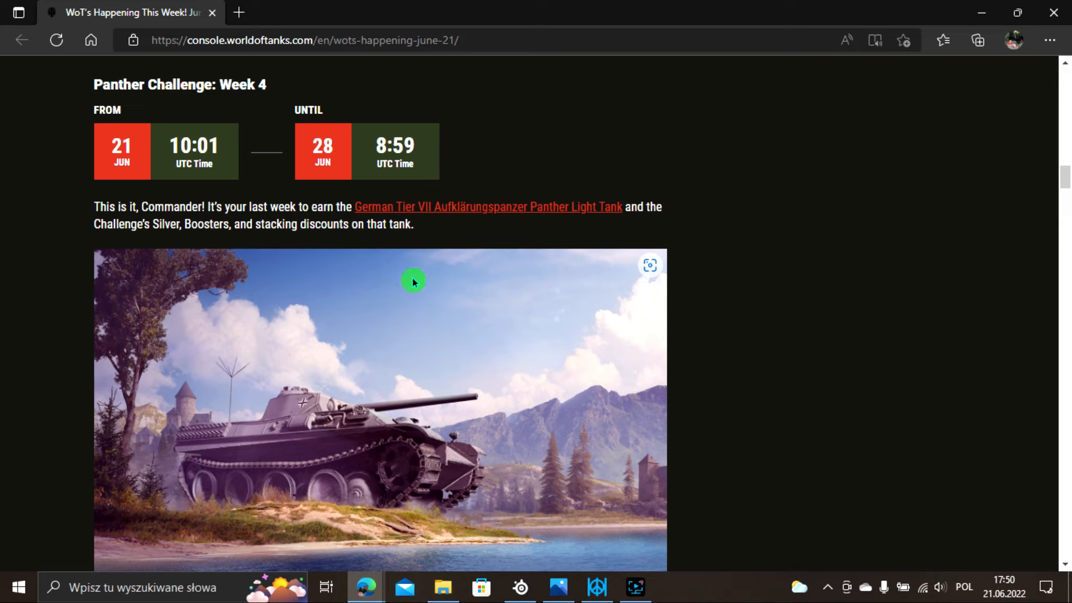
pyautogui.scroll(-3)
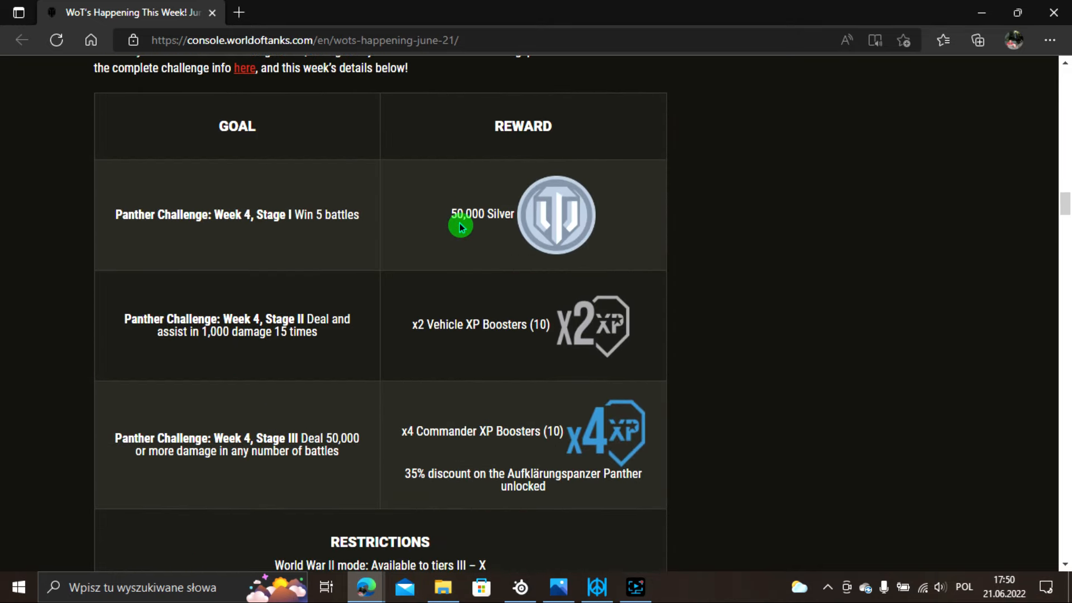
pyautogui.scroll(-3)
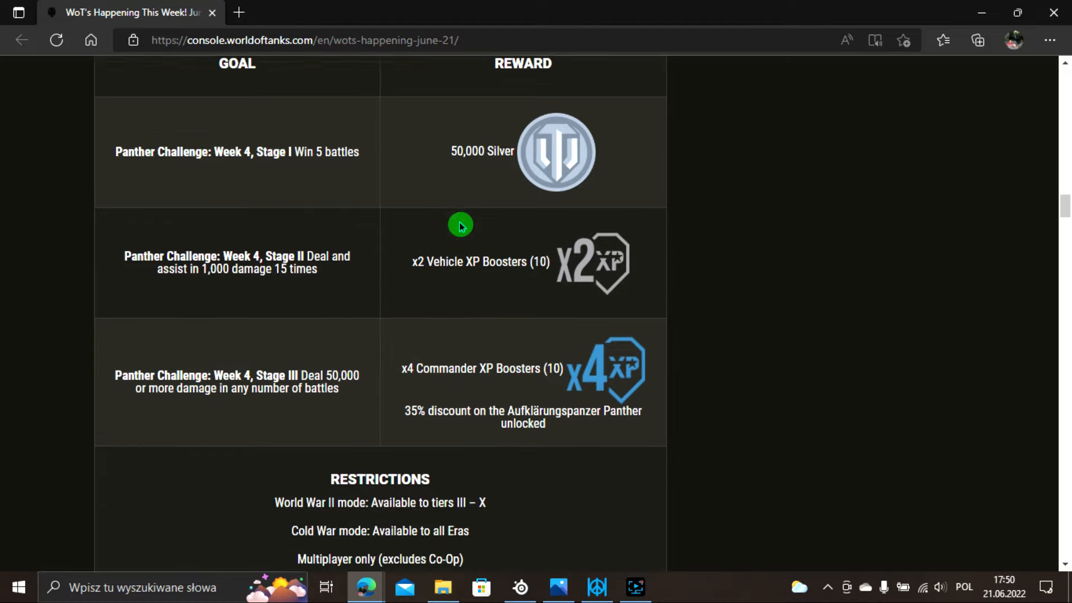
pyautogui.scroll(-3)
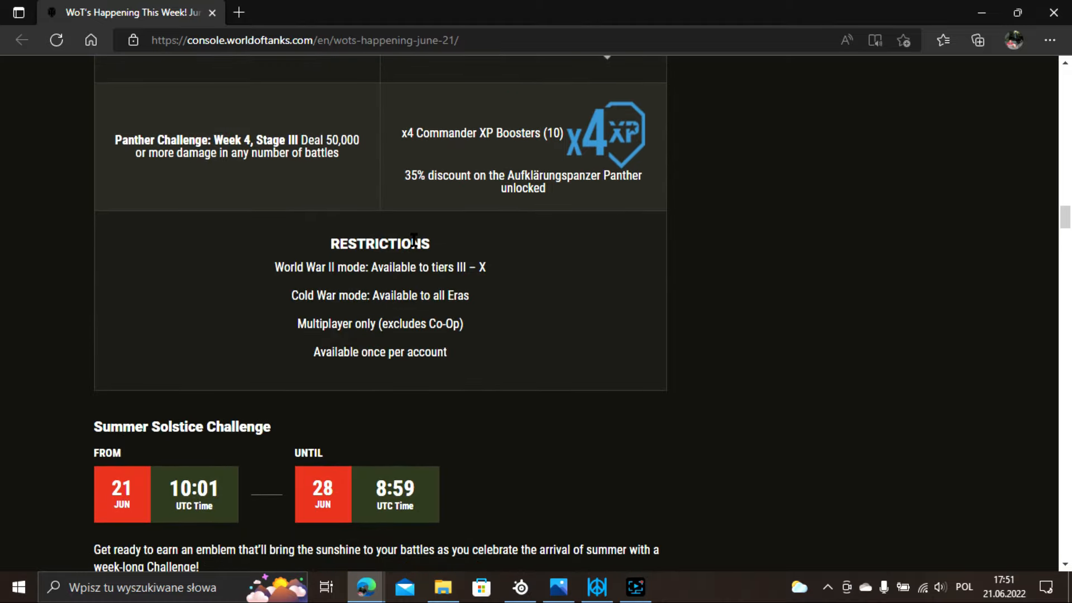
# Continue down to the Summer Solstice Super Savings offer and the Matchmaking Test dates.
pyautogui.scroll(-3)
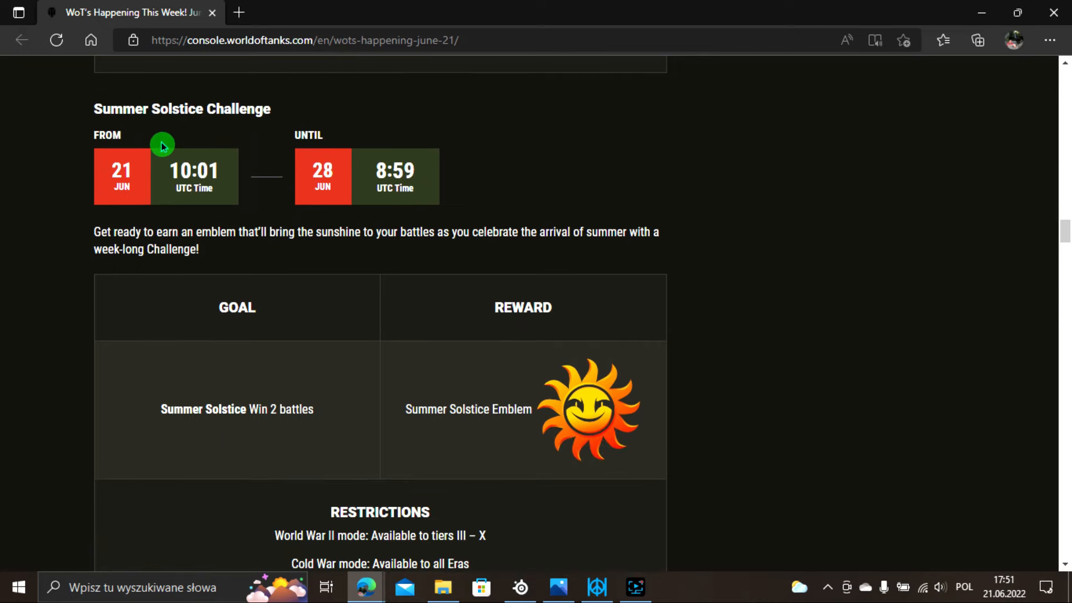
pyautogui.moveTo(202, 129)
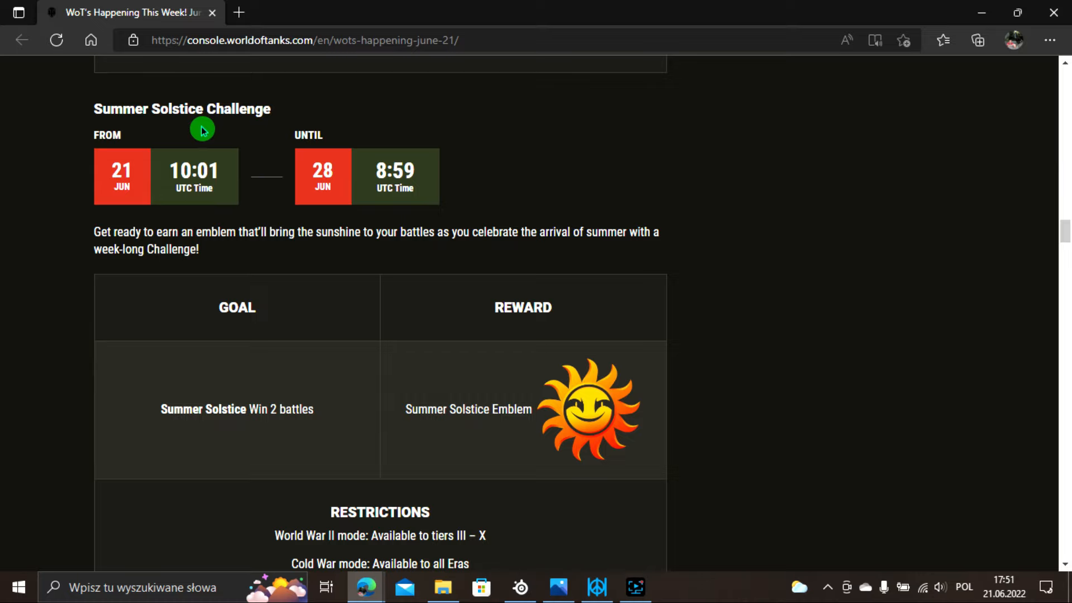
pyautogui.moveTo(246, 445)
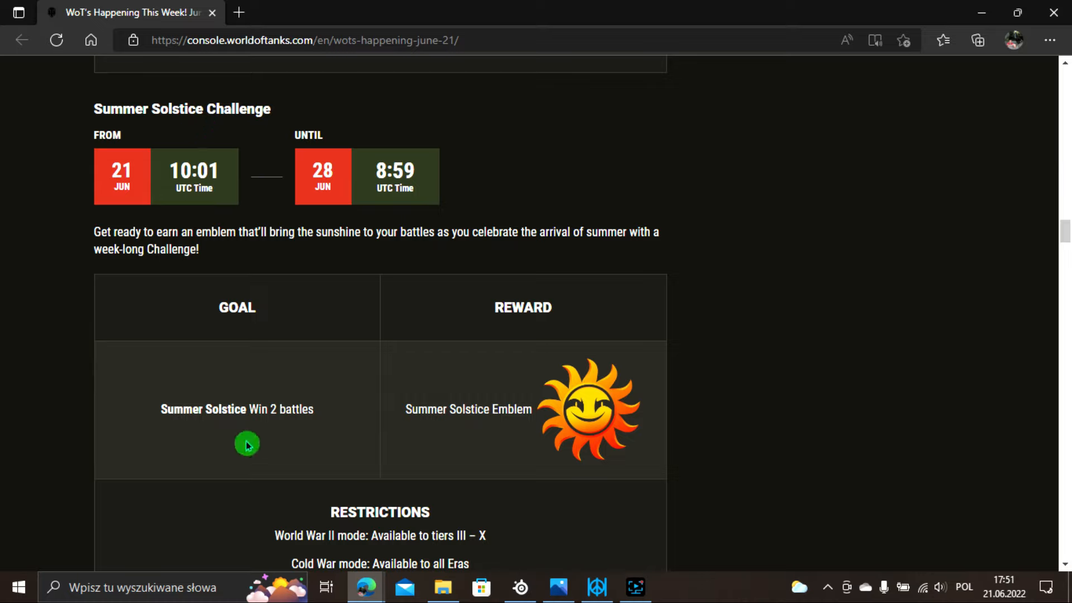
pyautogui.moveTo(581, 409)
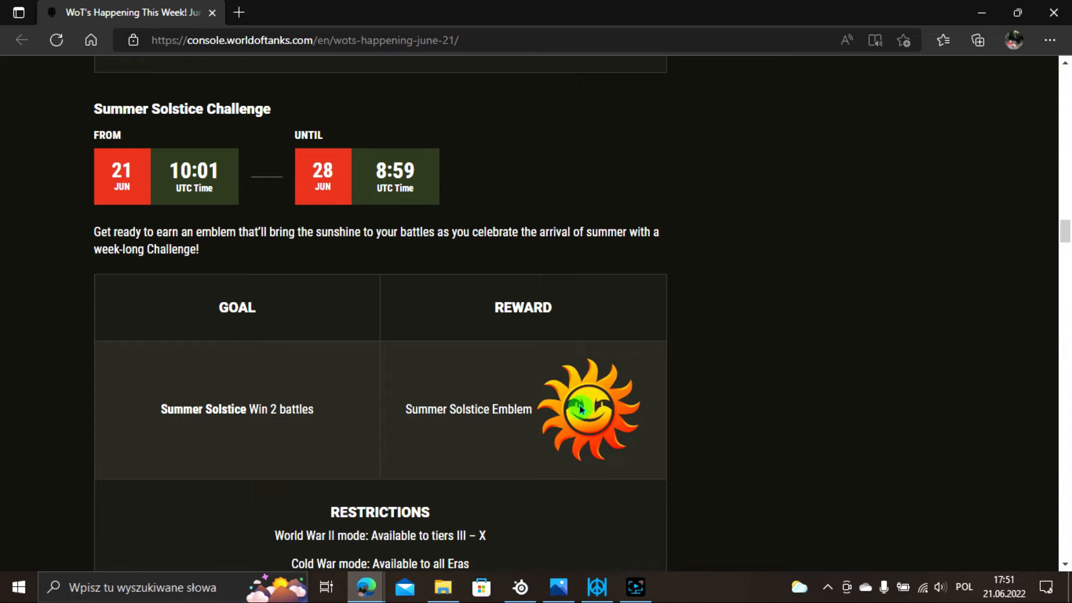
pyautogui.scroll(-3)
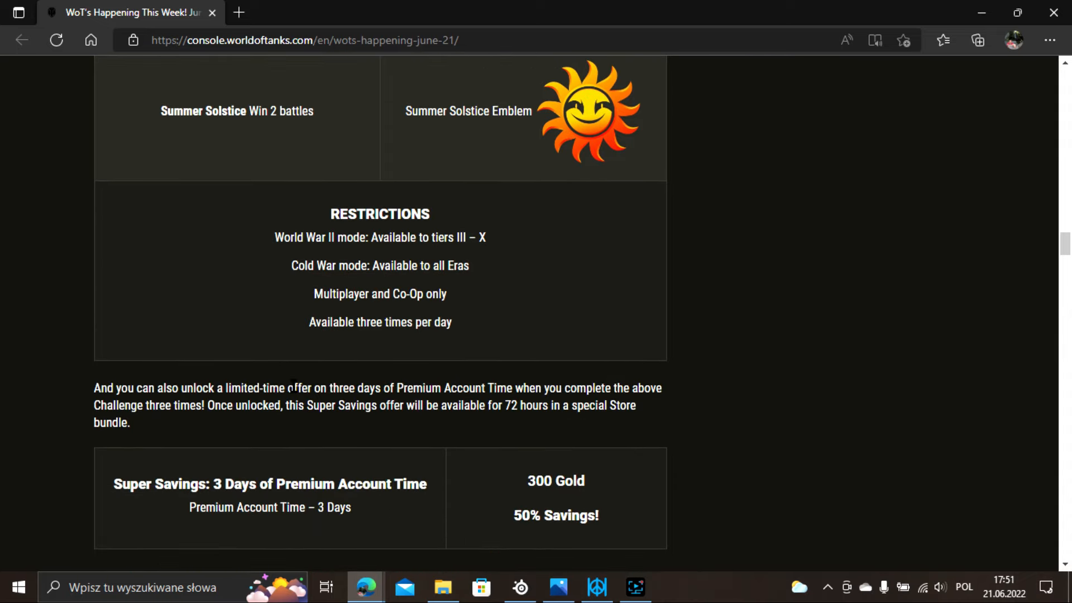
pyautogui.moveTo(524, 407)
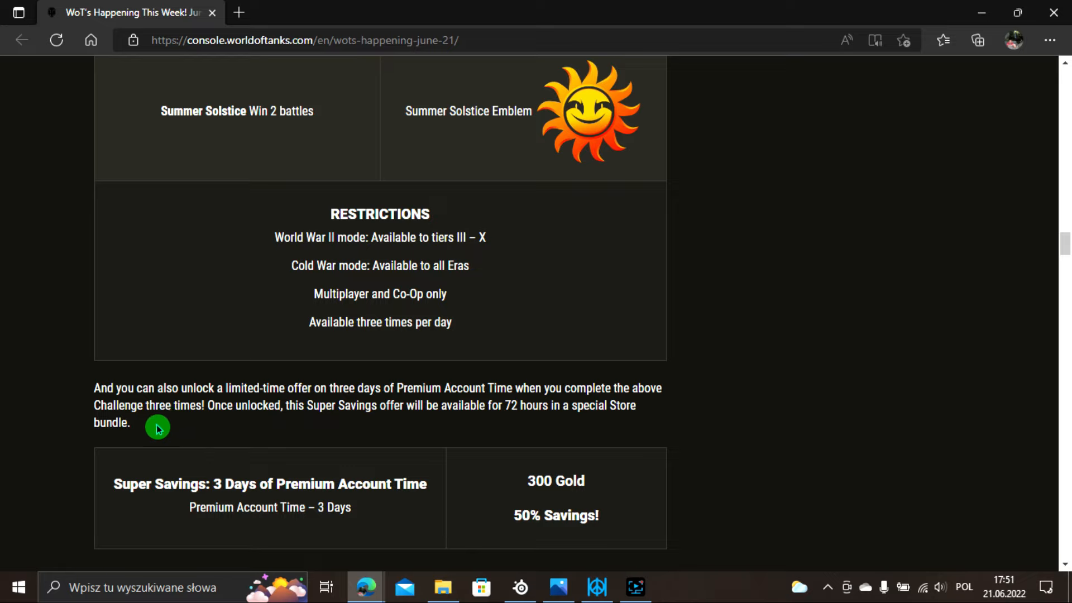
pyautogui.moveTo(278, 432)
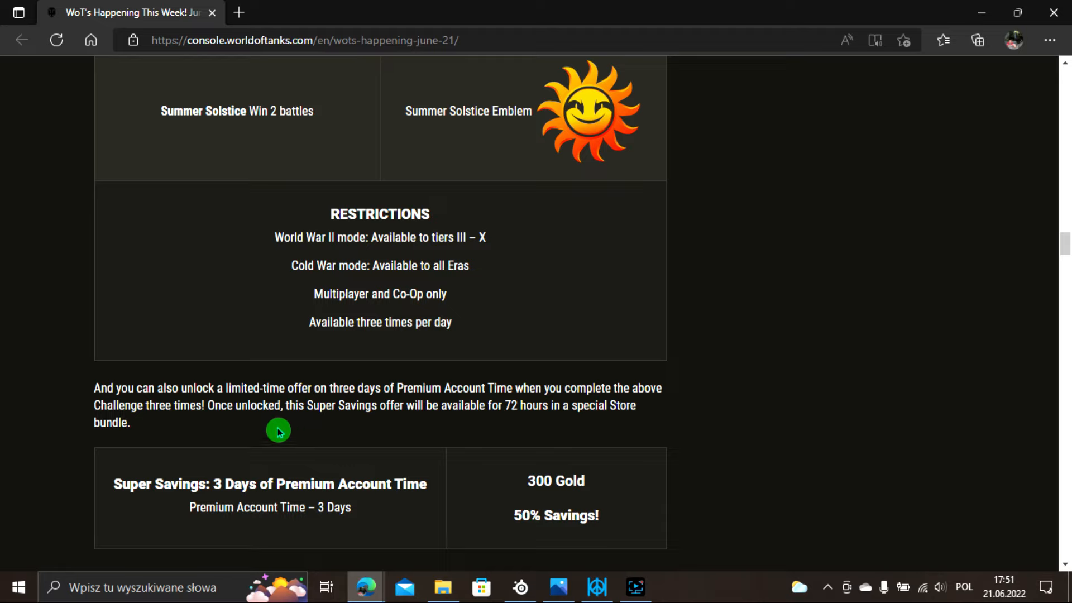
pyautogui.moveTo(447, 425)
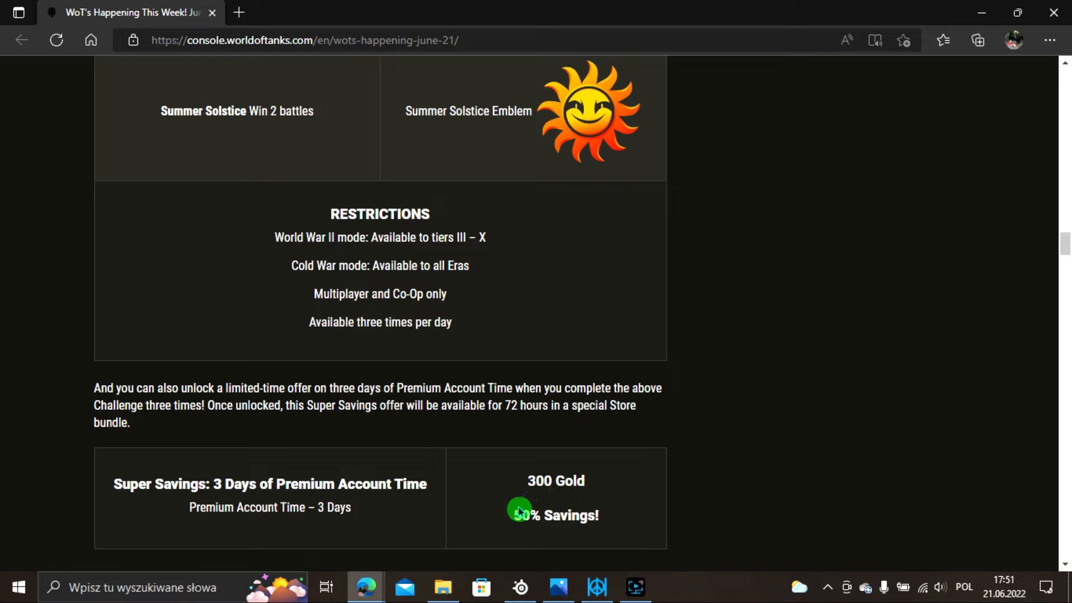
pyautogui.moveTo(338, 564)
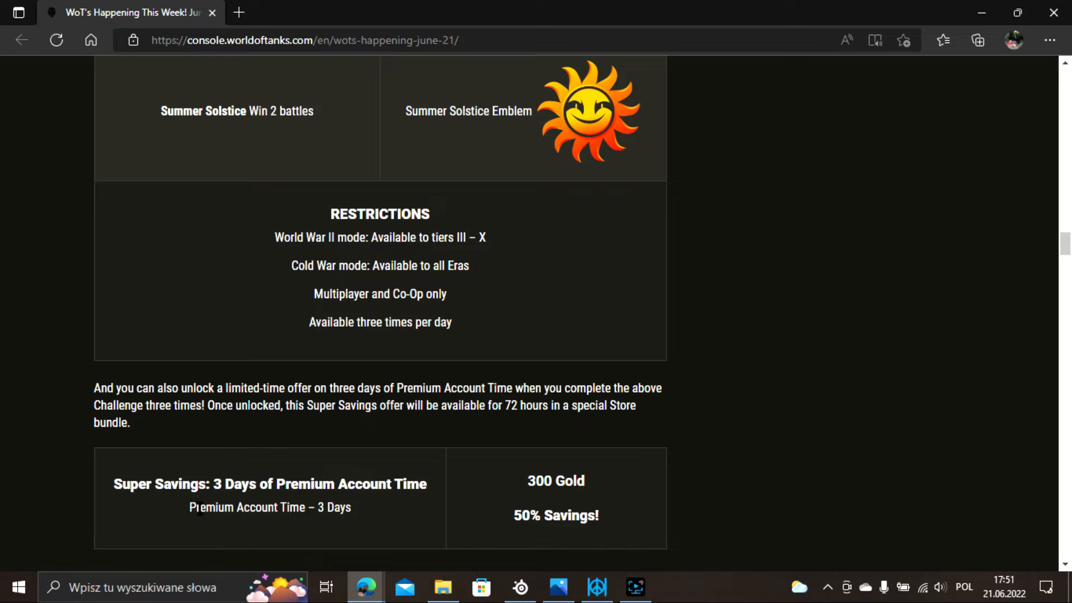
pyautogui.scroll(-3)
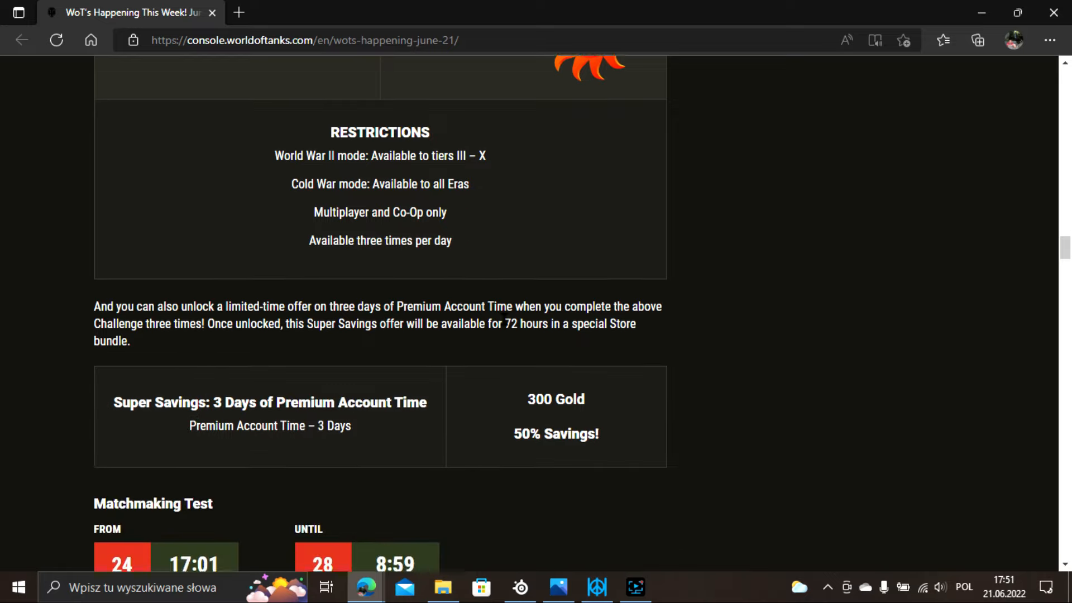
pyautogui.scroll(-3)
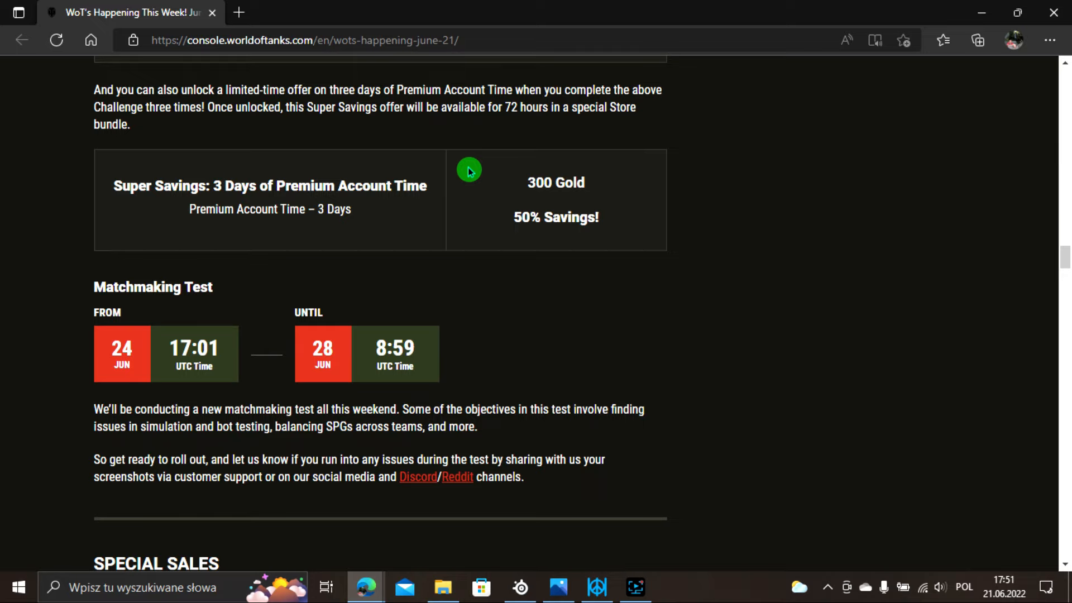
pyautogui.moveTo(126, 394)
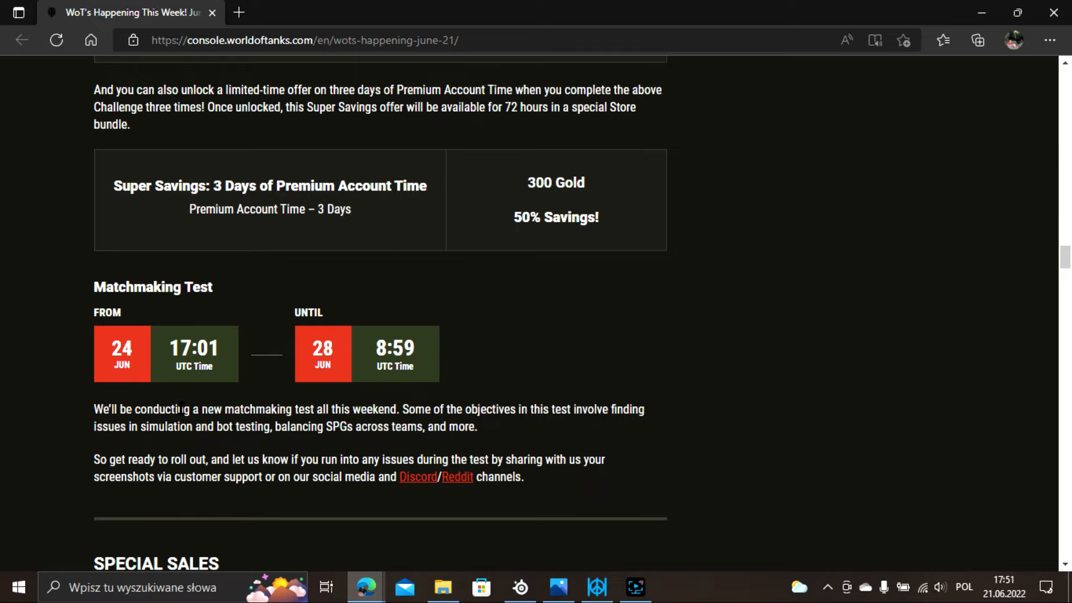
pyautogui.moveTo(164, 402)
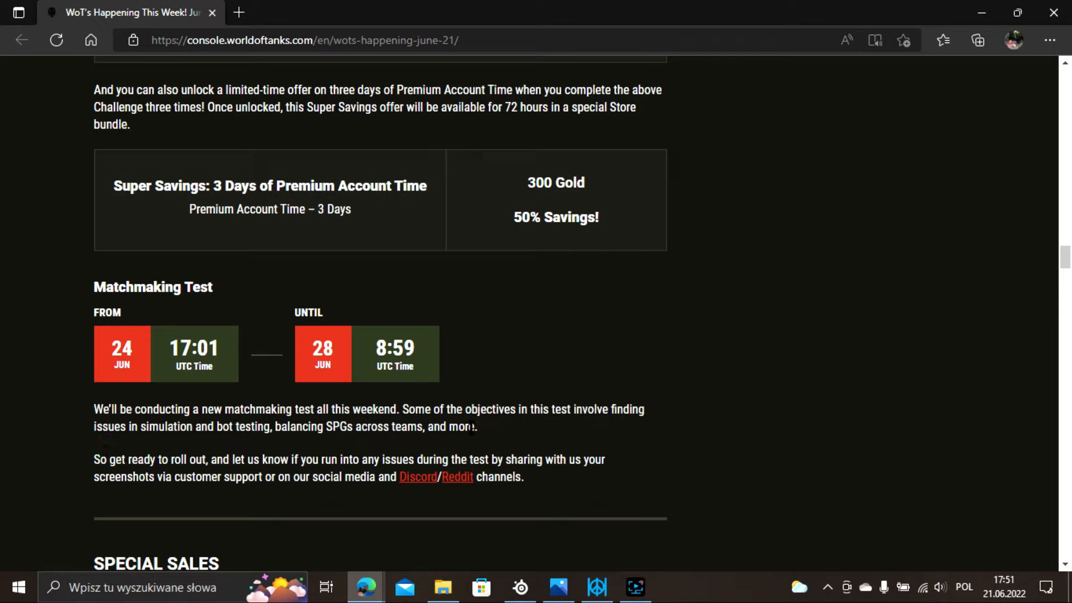
# Move past the Matchmaking Test dates to the Special Sales heading and G.I. JOE Returns dates.
pyautogui.doubleClick(340, 426)
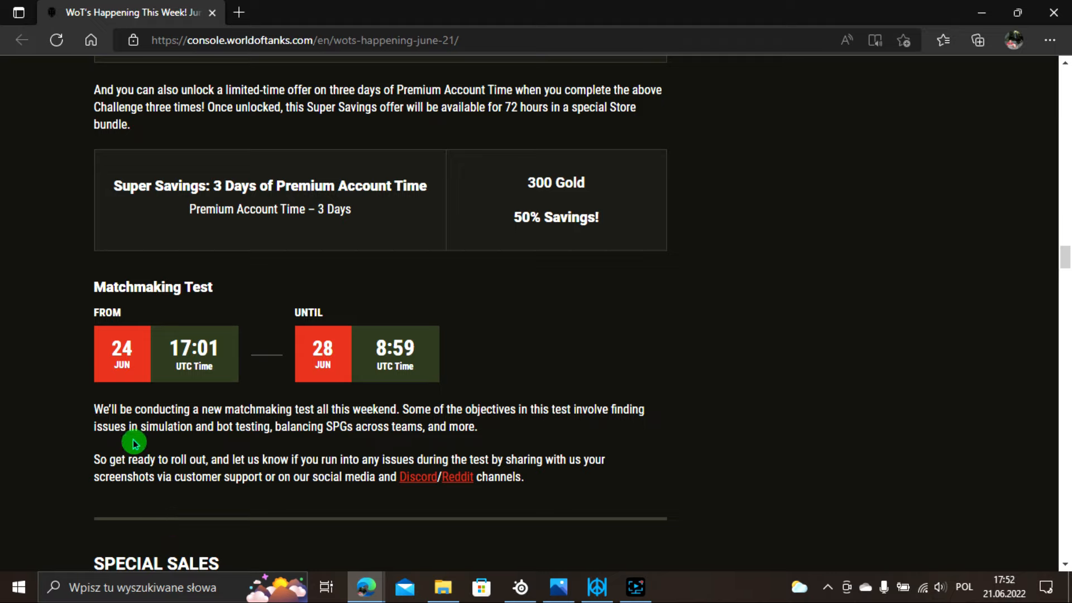
pyautogui.moveTo(177, 377)
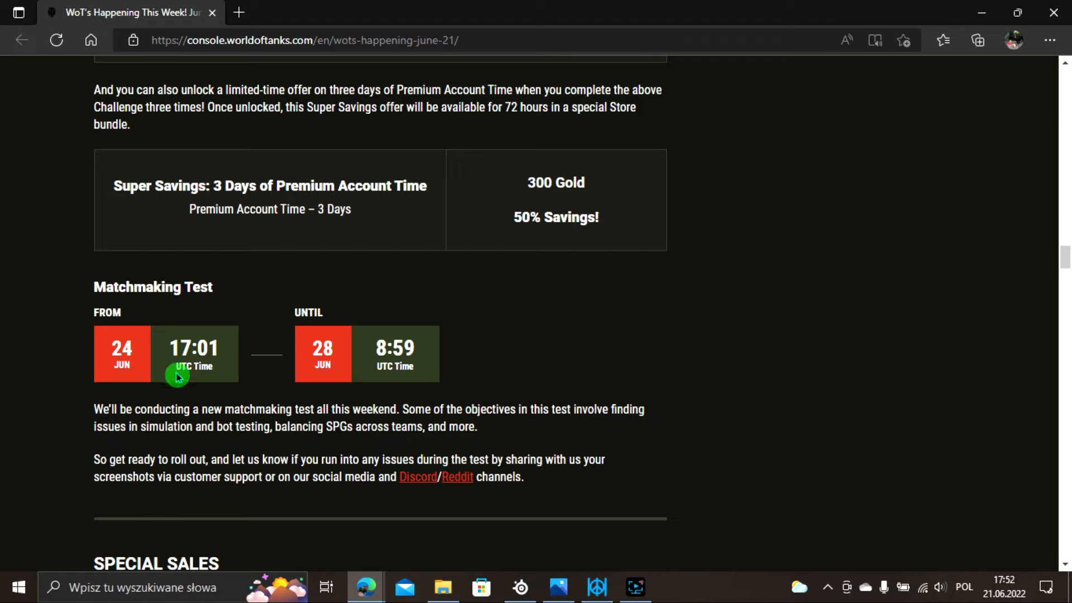
pyautogui.moveTo(356, 335)
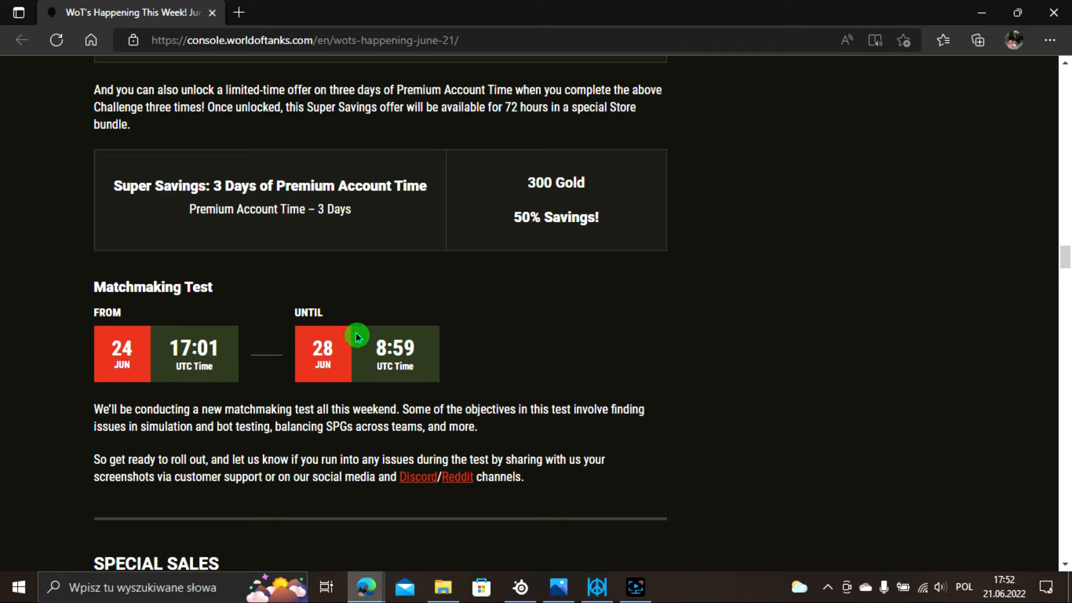
pyautogui.moveTo(323, 313)
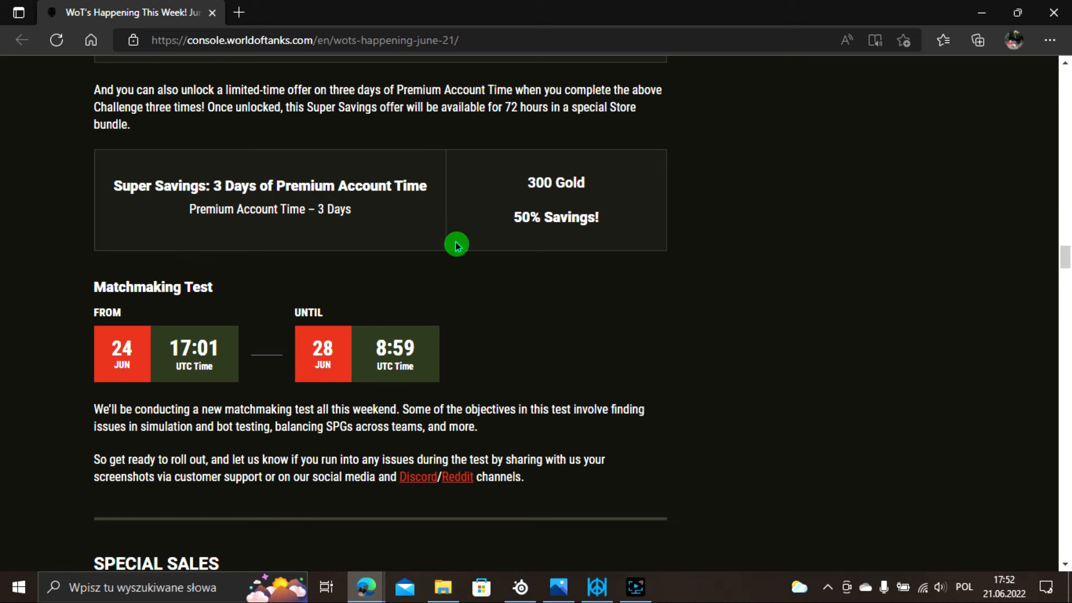
pyautogui.scroll(-3)
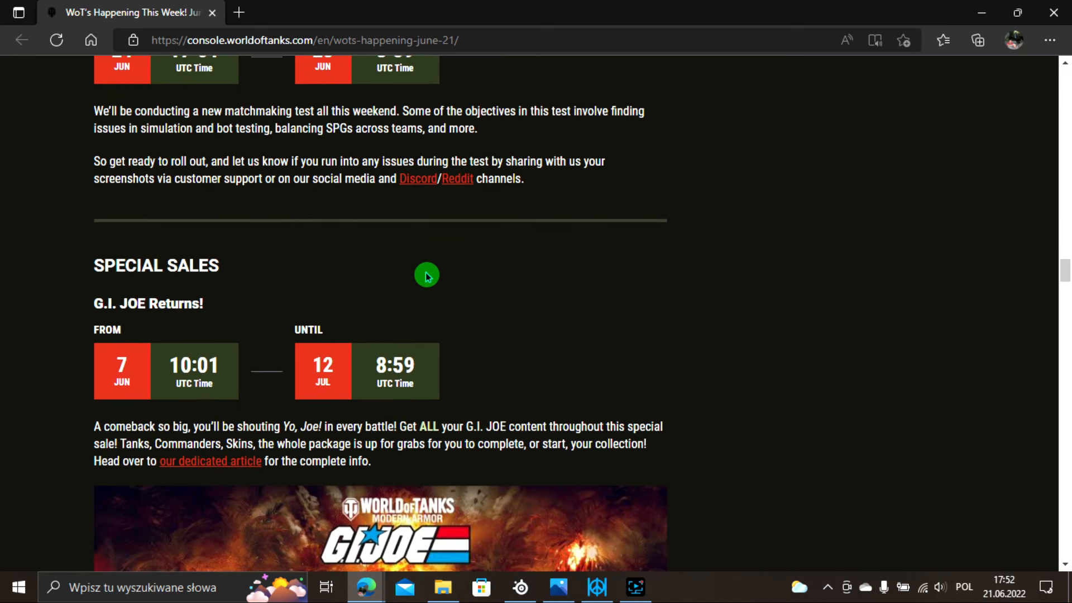
pyautogui.moveTo(79, 333)
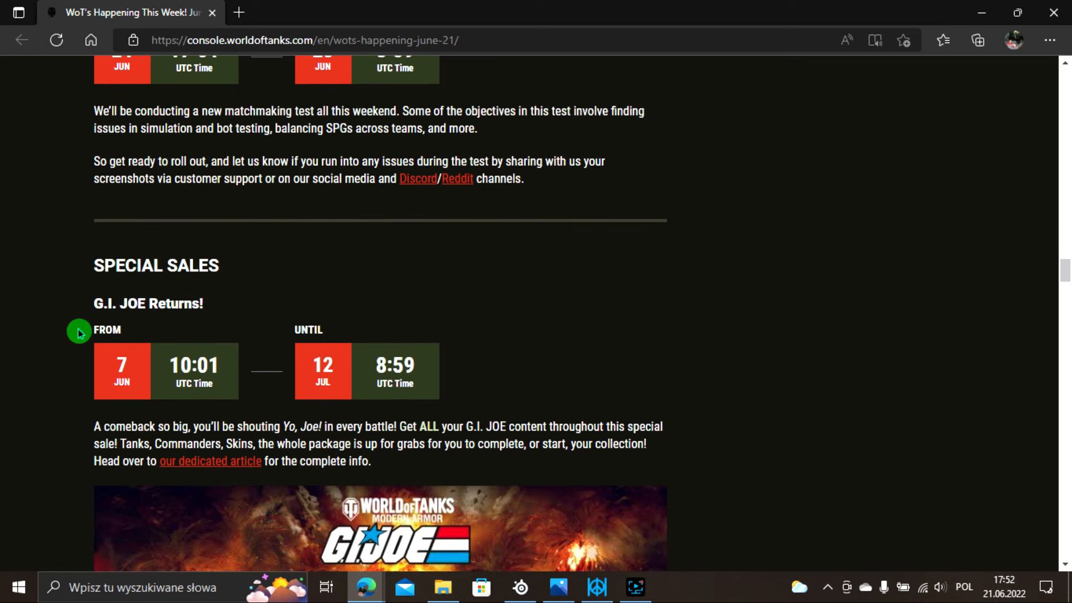
pyautogui.moveTo(533, 279)
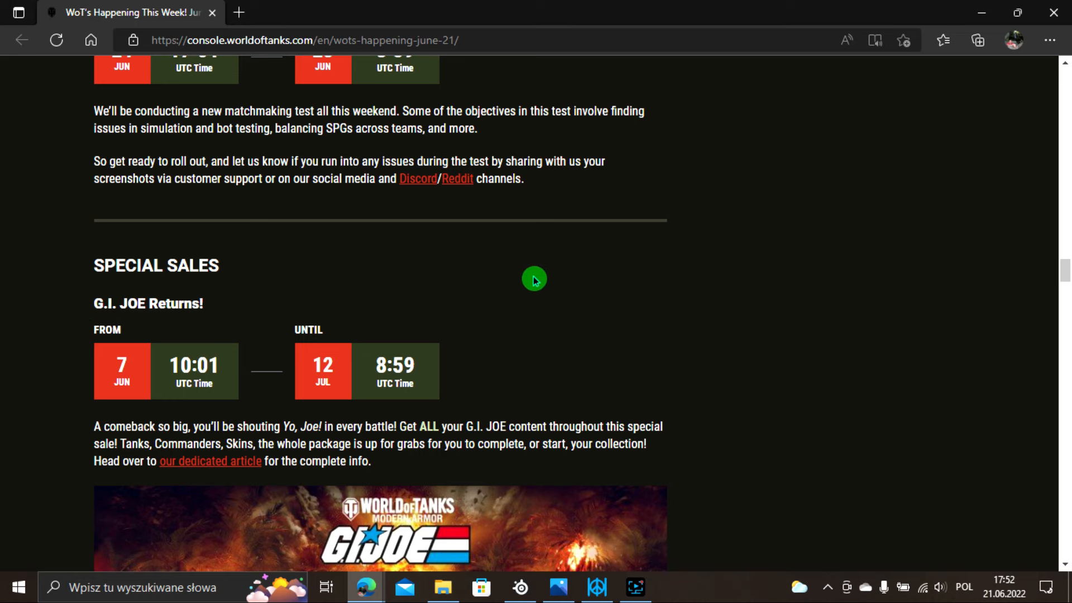
# Reach June Tank of the Month DLC and bring up link options for the German Tier VII Adler VK 45.03.
pyautogui.scroll(-3)
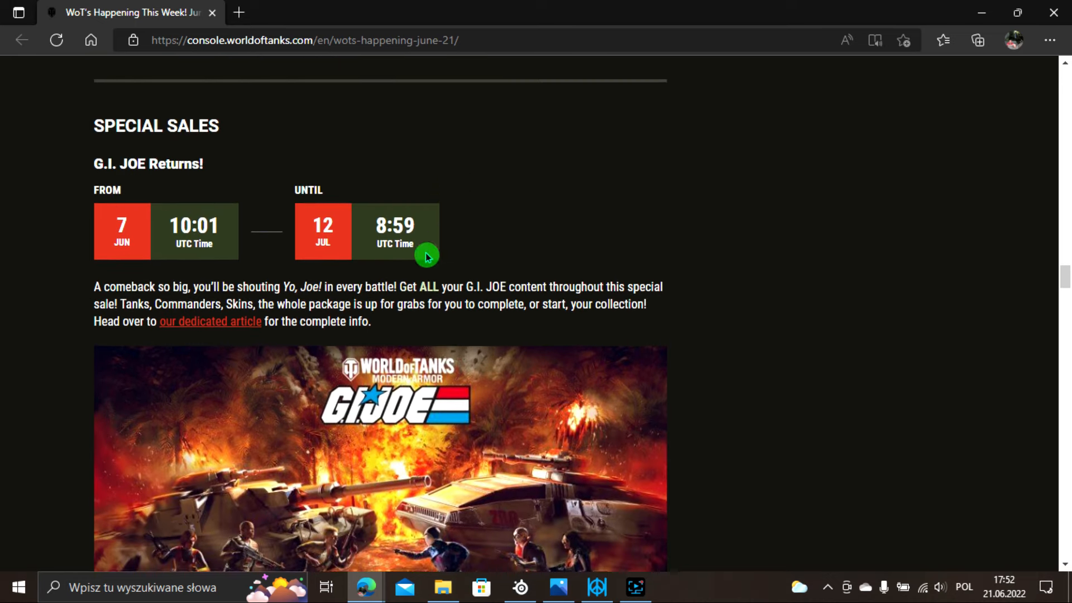
pyautogui.scroll(-3)
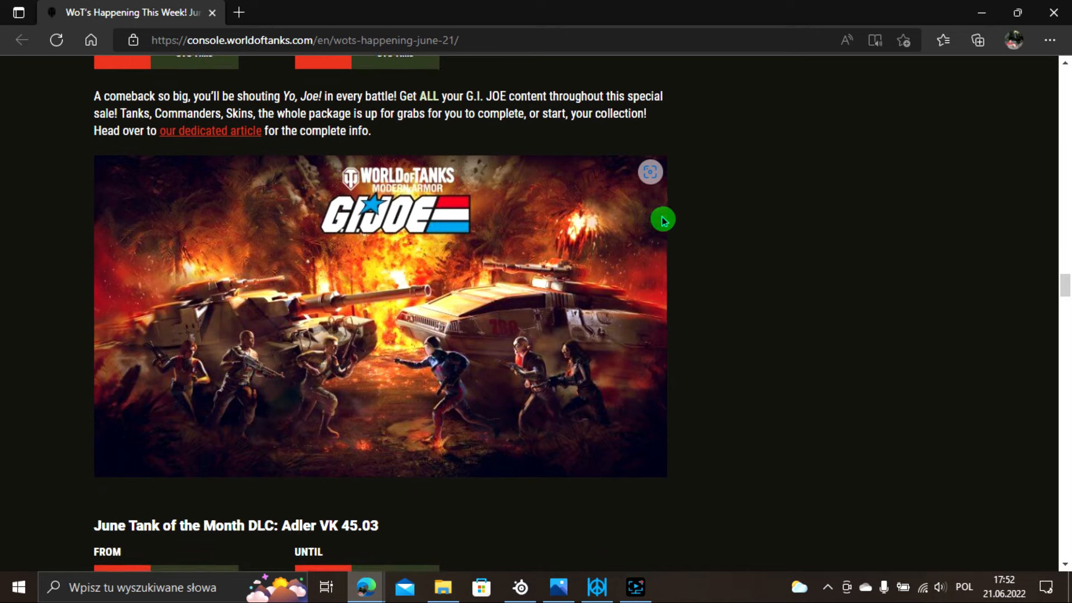
pyautogui.scroll(-3)
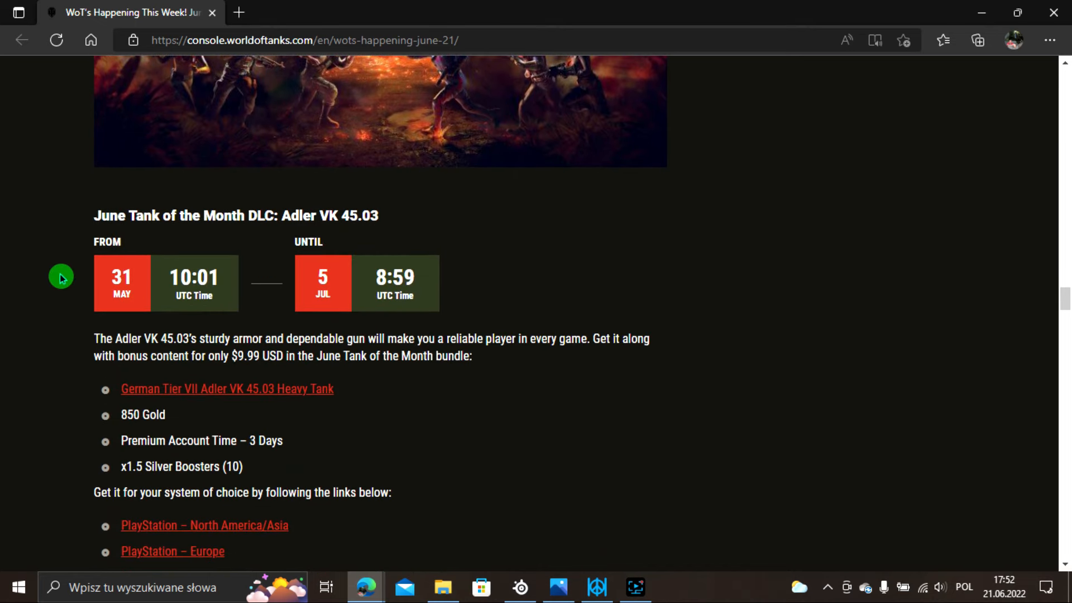
pyautogui.moveTo(103, 431)
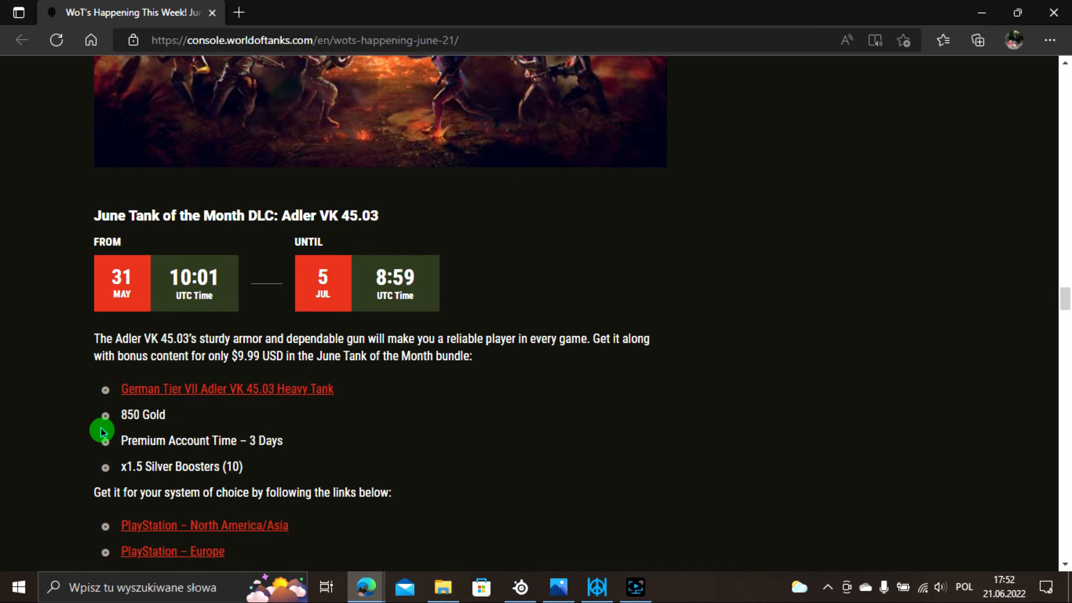
pyautogui.moveTo(311, 333)
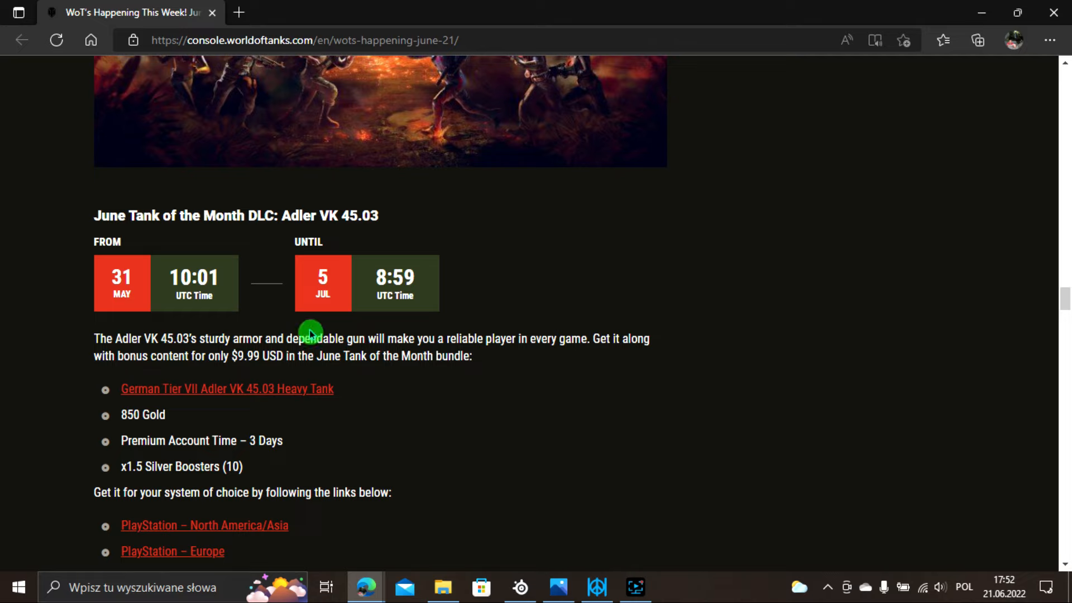
pyautogui.moveTo(115, 328)
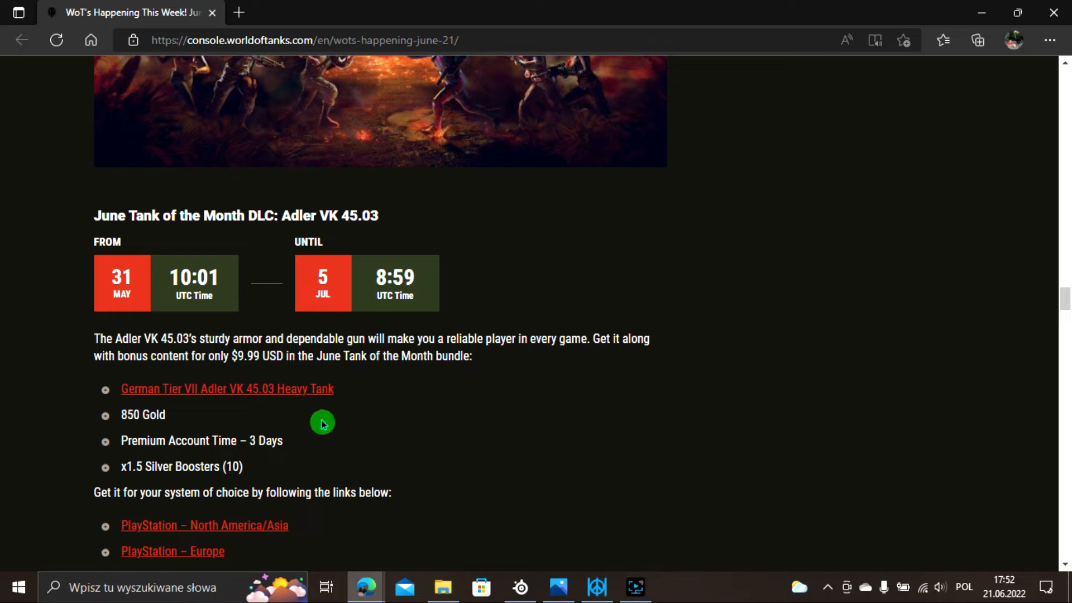
pyautogui.moveTo(196, 422)
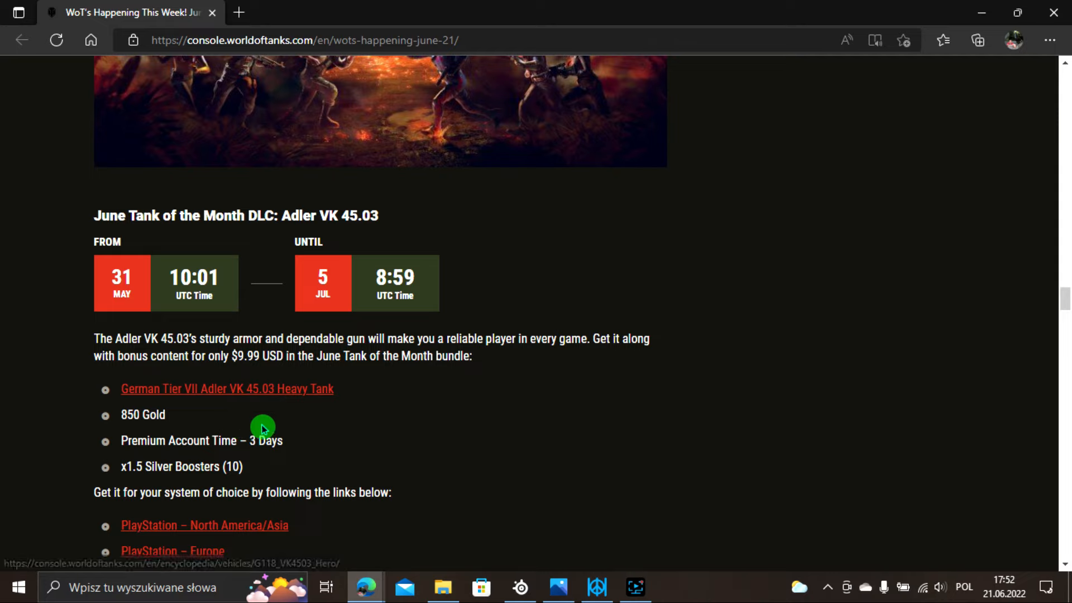
pyautogui.rightClick(227, 388)
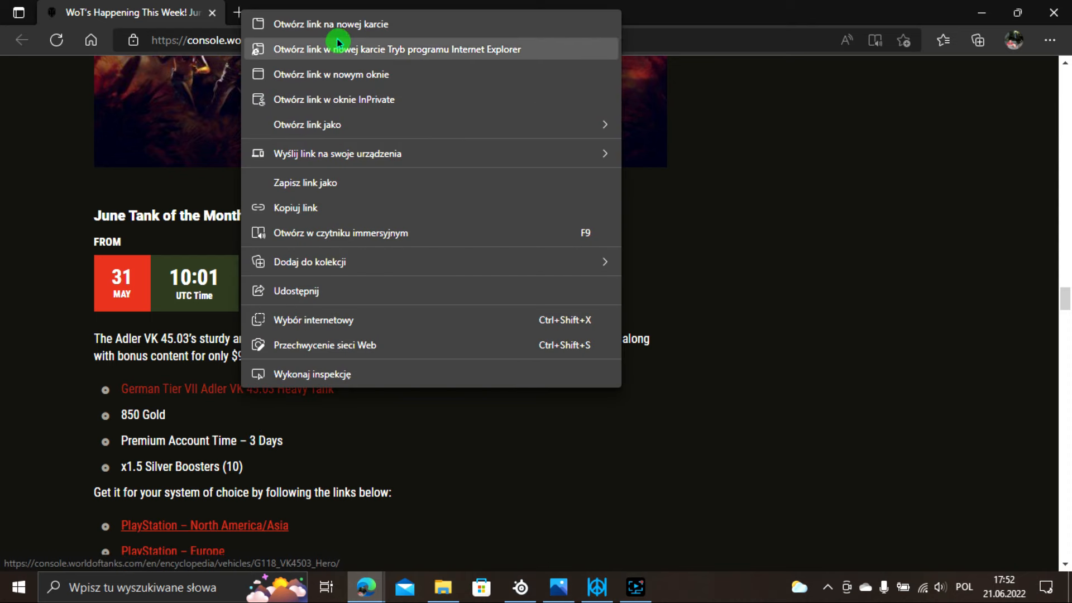
# View the Adler VK 45.03 encyclopedia page in a new tab, then close it to return to the article.
pyautogui.click(330, 23)
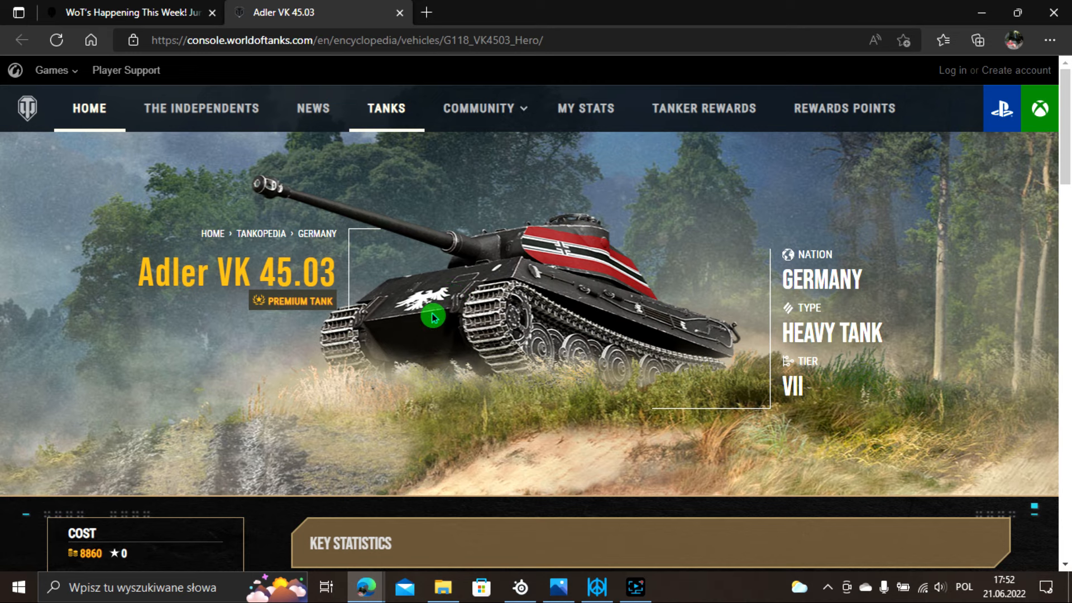
pyautogui.moveTo(480, 485)
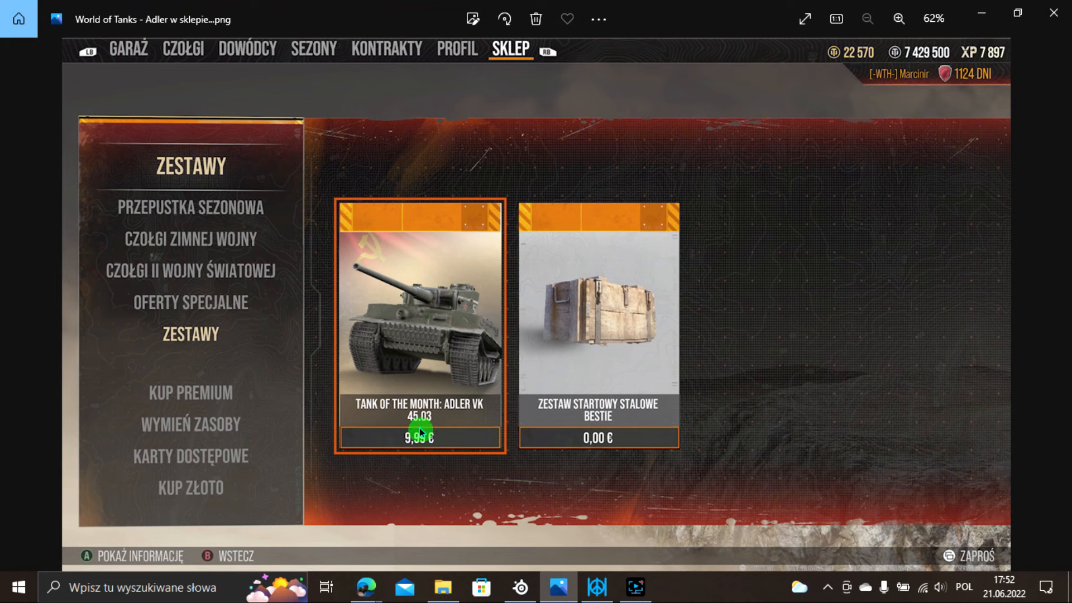
pyautogui.moveTo(450, 420)
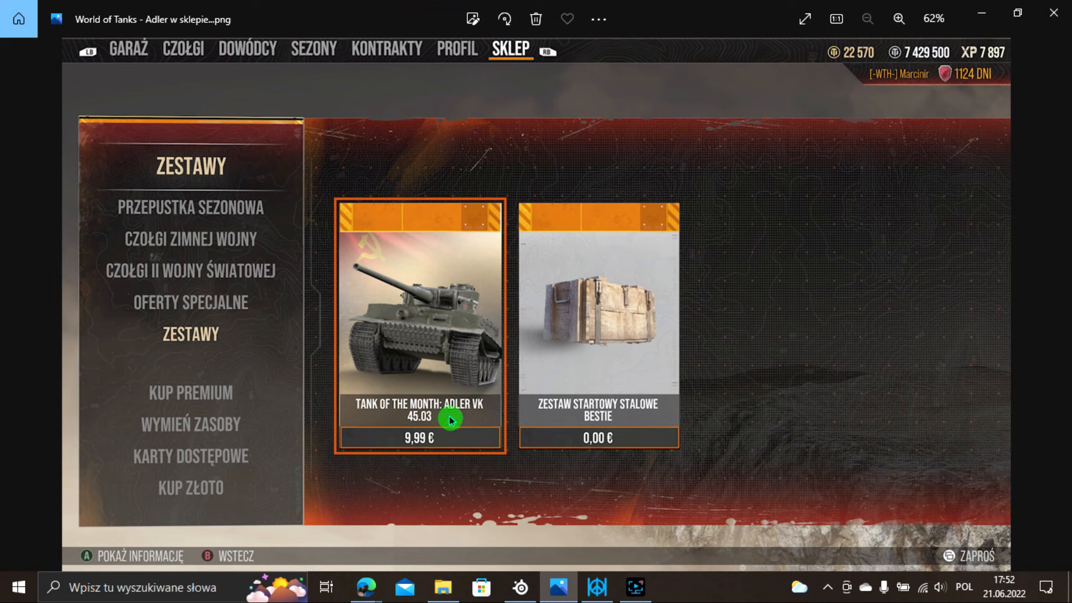
pyautogui.moveTo(468, 315)
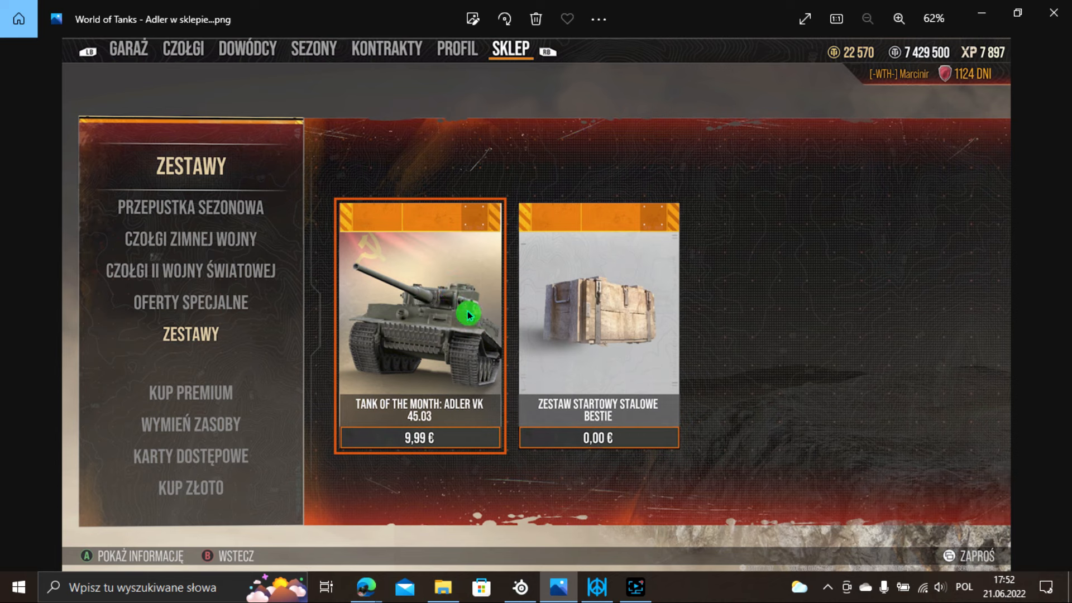
pyautogui.moveTo(373, 318)
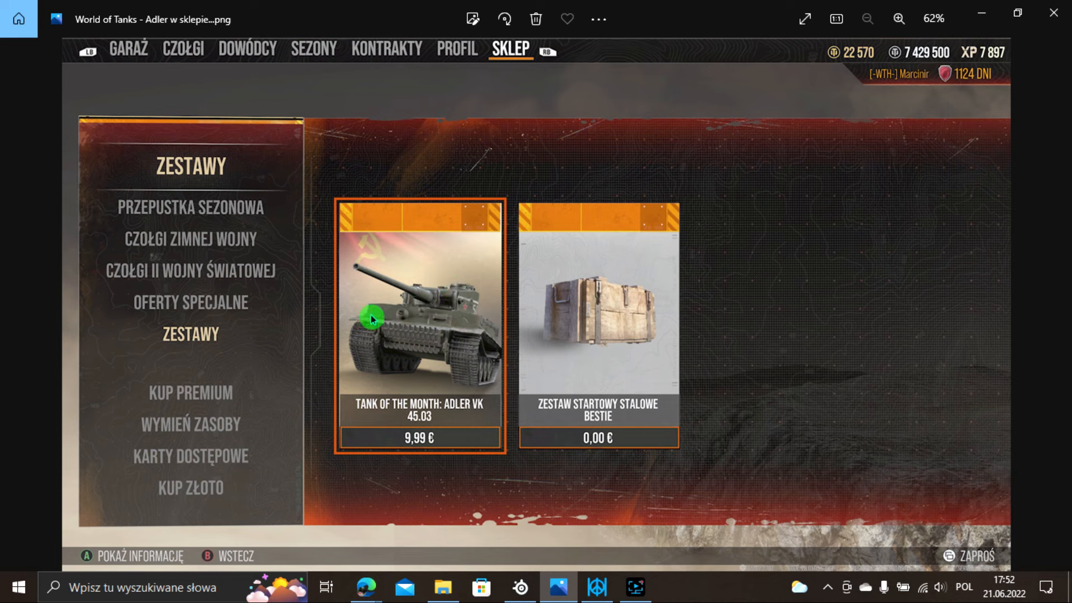
pyautogui.moveTo(571, 567)
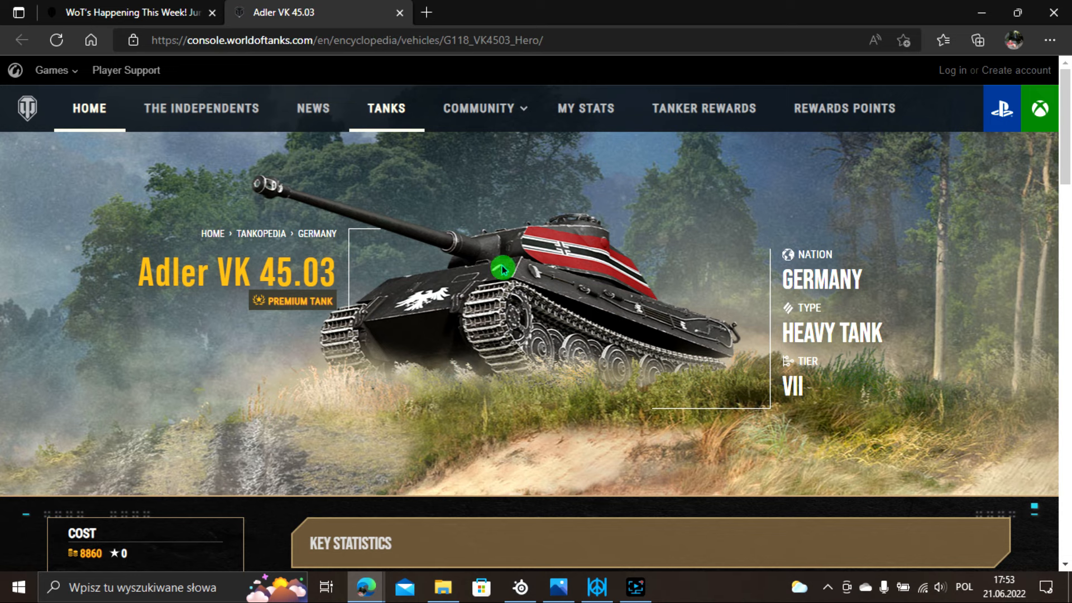
pyautogui.moveTo(400, 15)
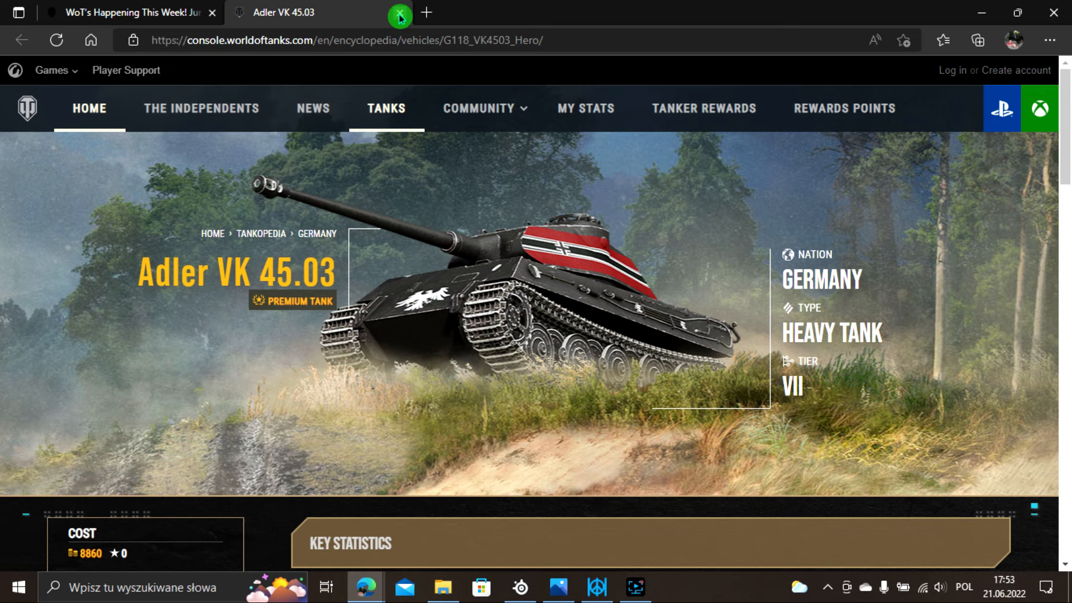
pyautogui.click(130, 12)
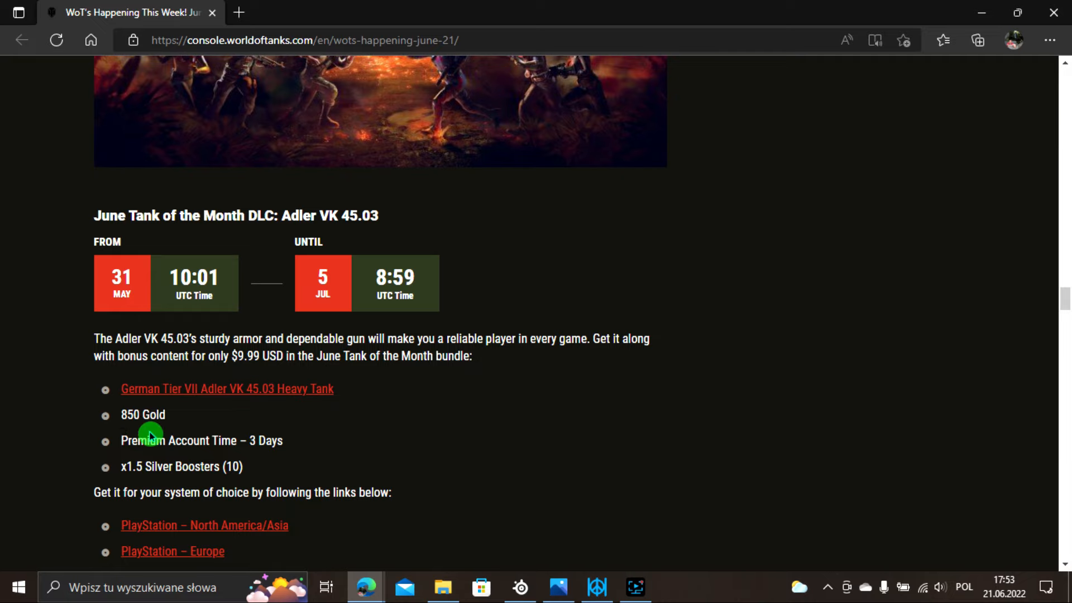
pyautogui.moveTo(308, 480)
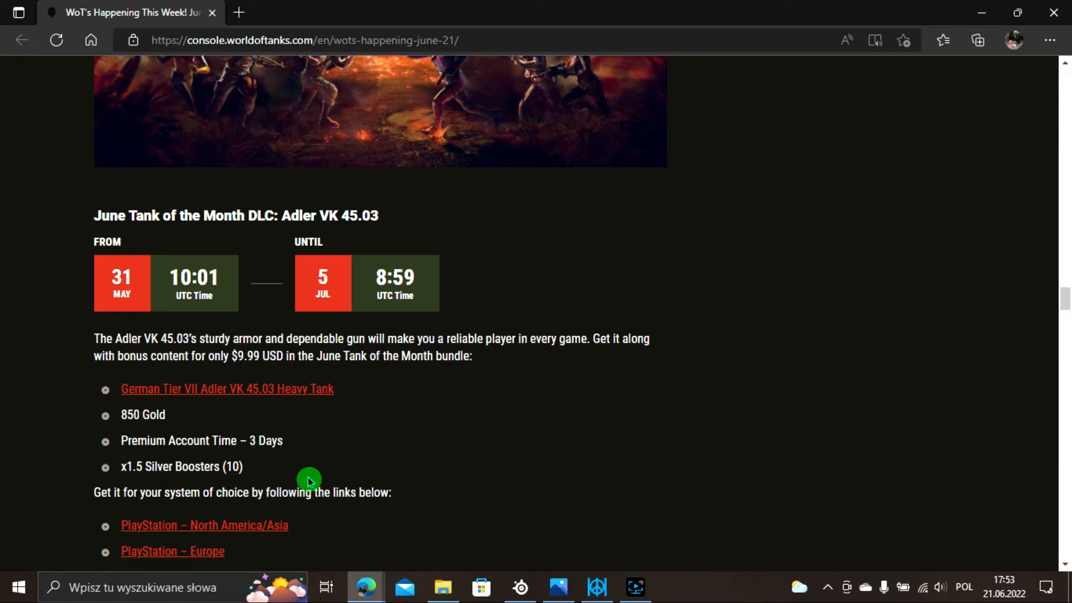
# Scroll past the Tank of the Month image to Weekly Sales and the Unsung Fives bundle.
pyautogui.scroll(-3)
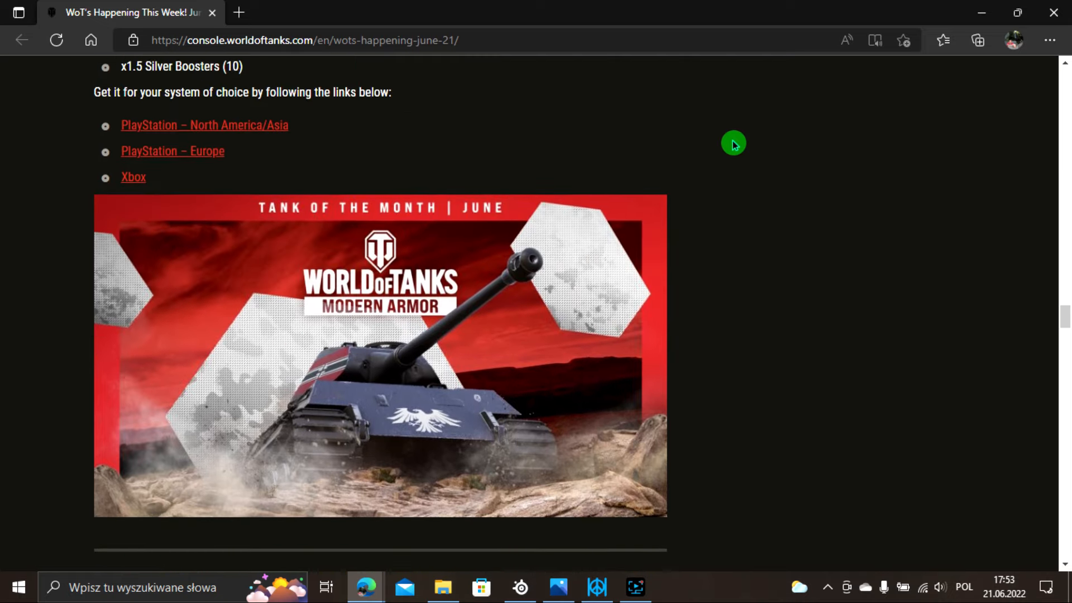
pyautogui.scroll(-3)
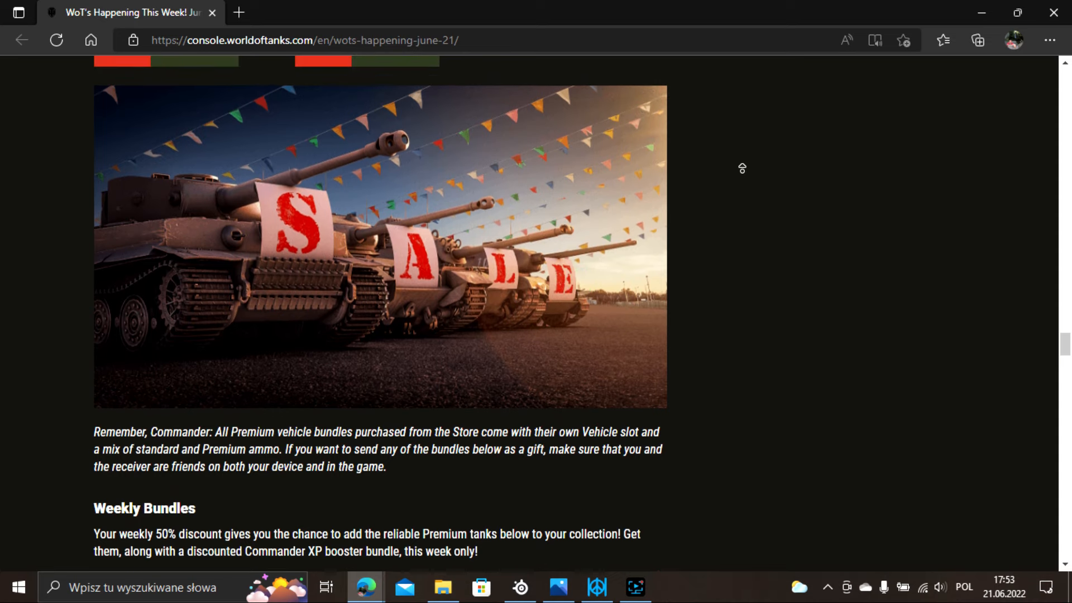
pyautogui.scroll(3)
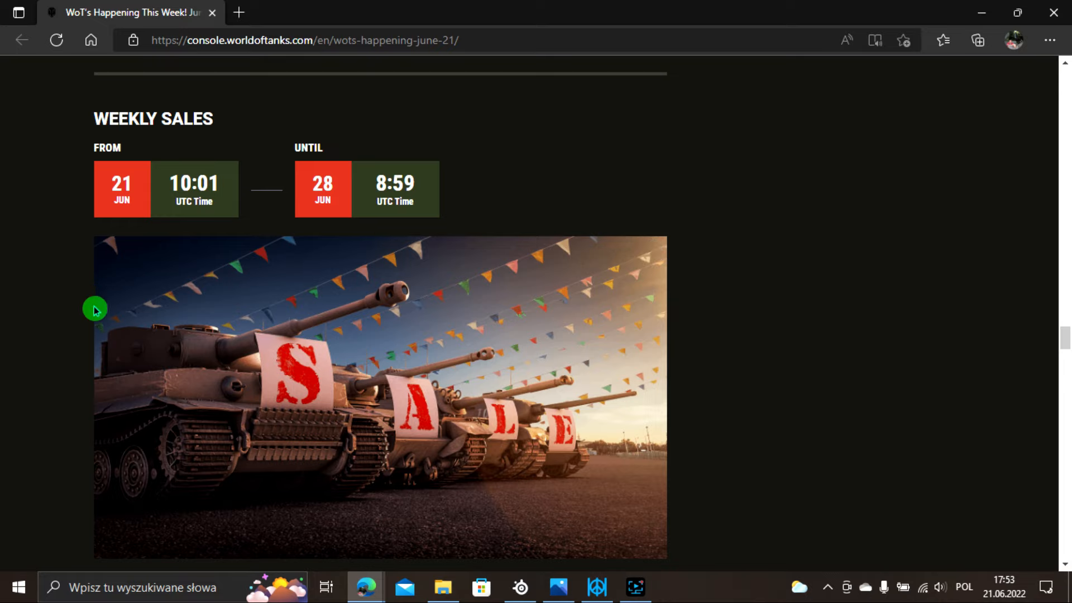
pyautogui.scroll(-3)
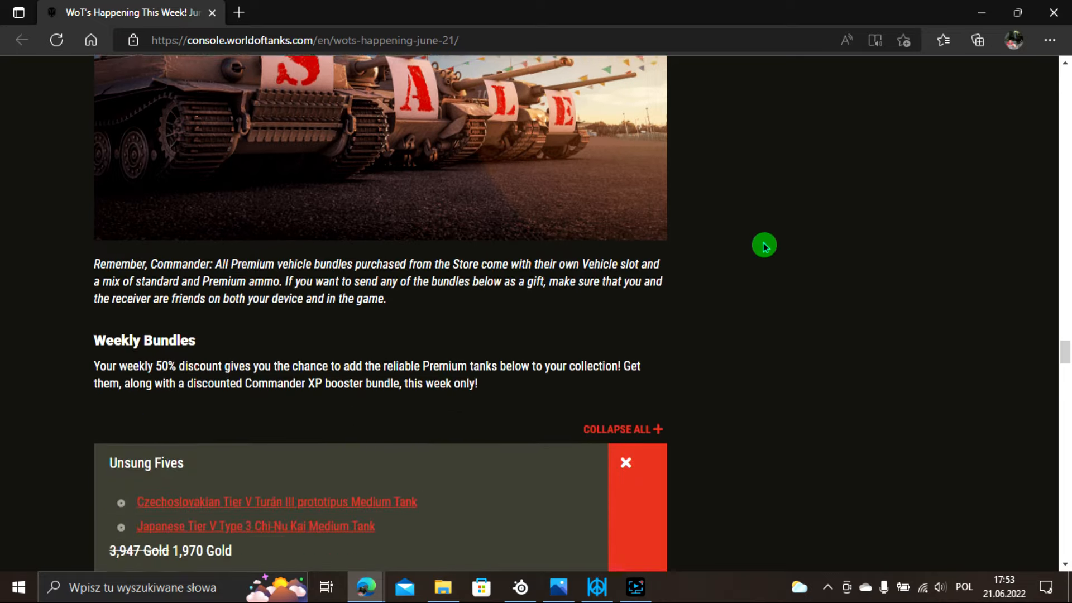
# Read the Commonwealth Mediums, Heavy Staples and Excalibur deals, then bring up link options for the British Tier VI Excalibur.
pyautogui.scroll(-3)
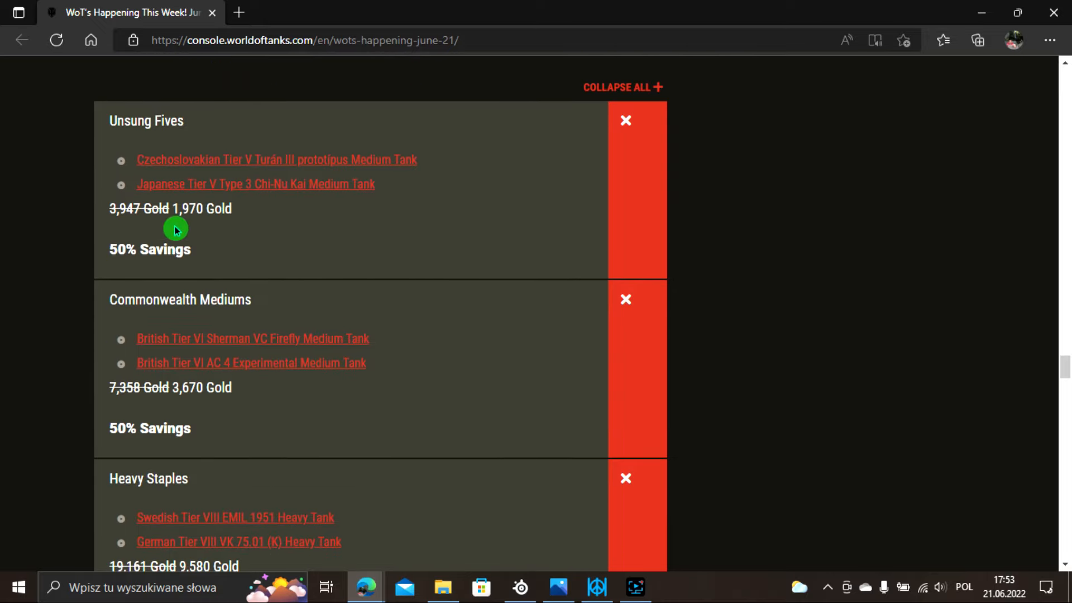
pyautogui.moveTo(179, 232)
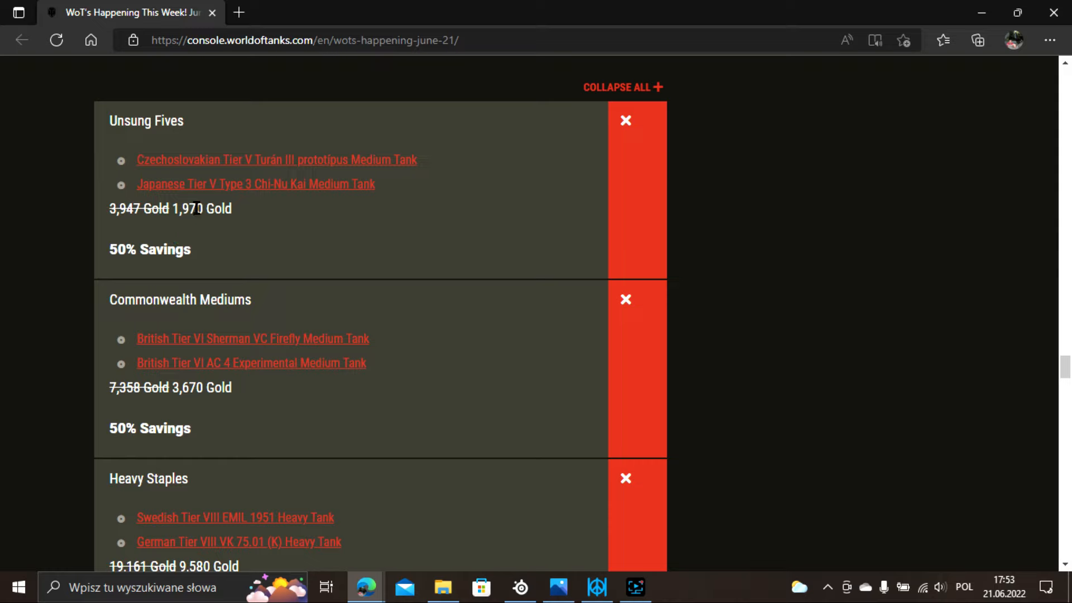
pyautogui.moveTo(244, 190)
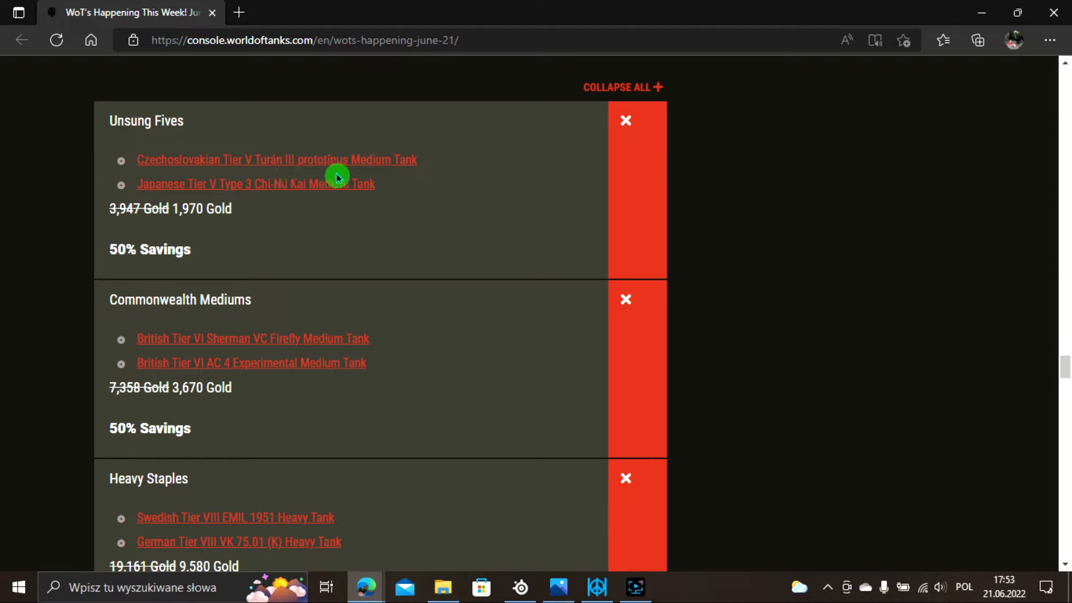
pyautogui.moveTo(219, 218)
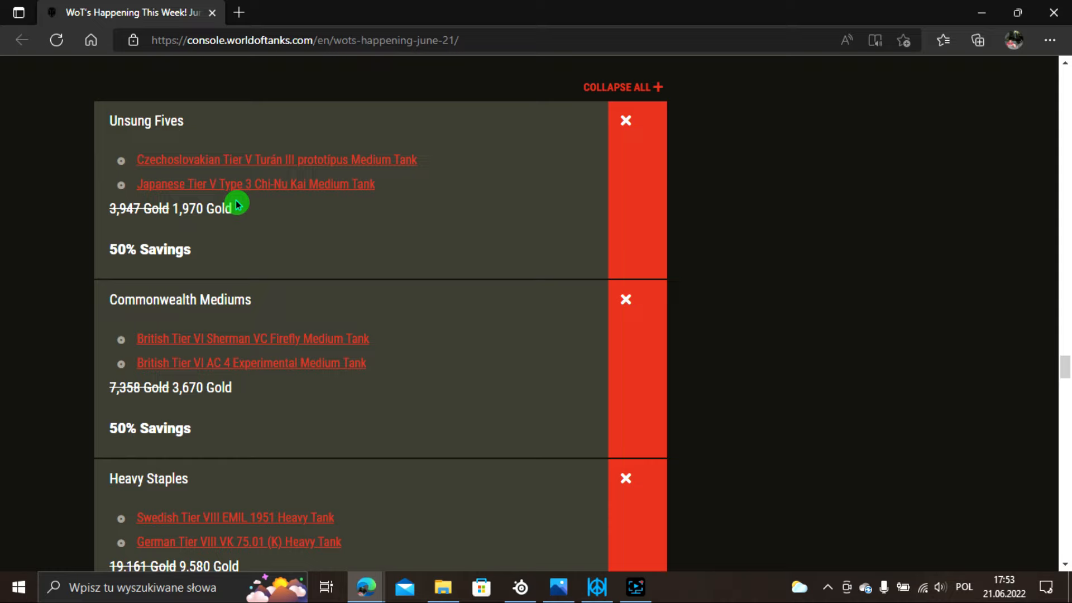
pyautogui.moveTo(302, 244)
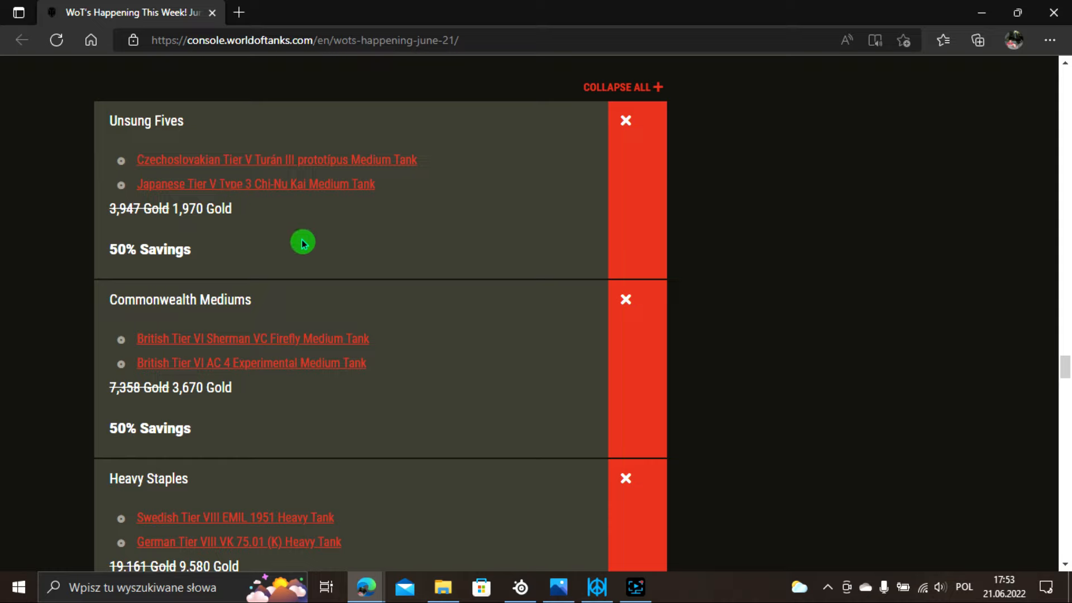
pyautogui.moveTo(303, 197)
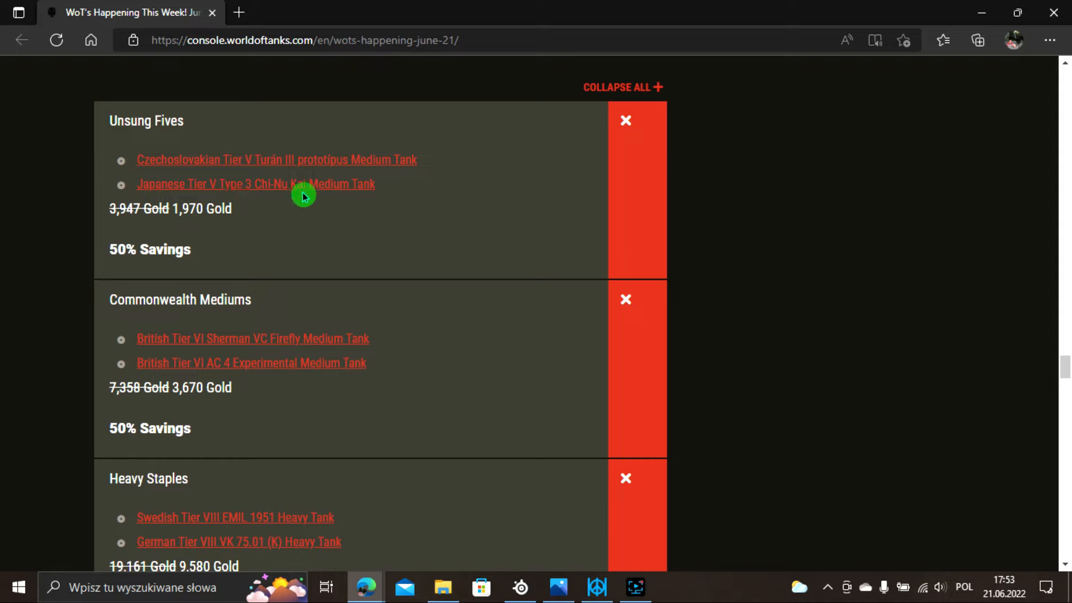
pyautogui.moveTo(221, 258)
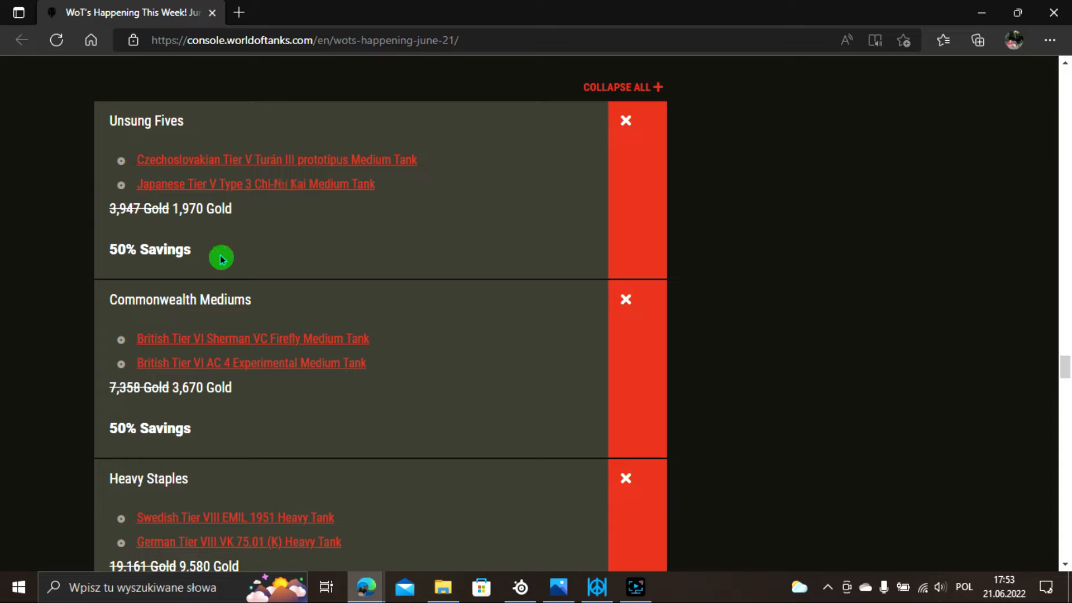
pyautogui.moveTo(197, 325)
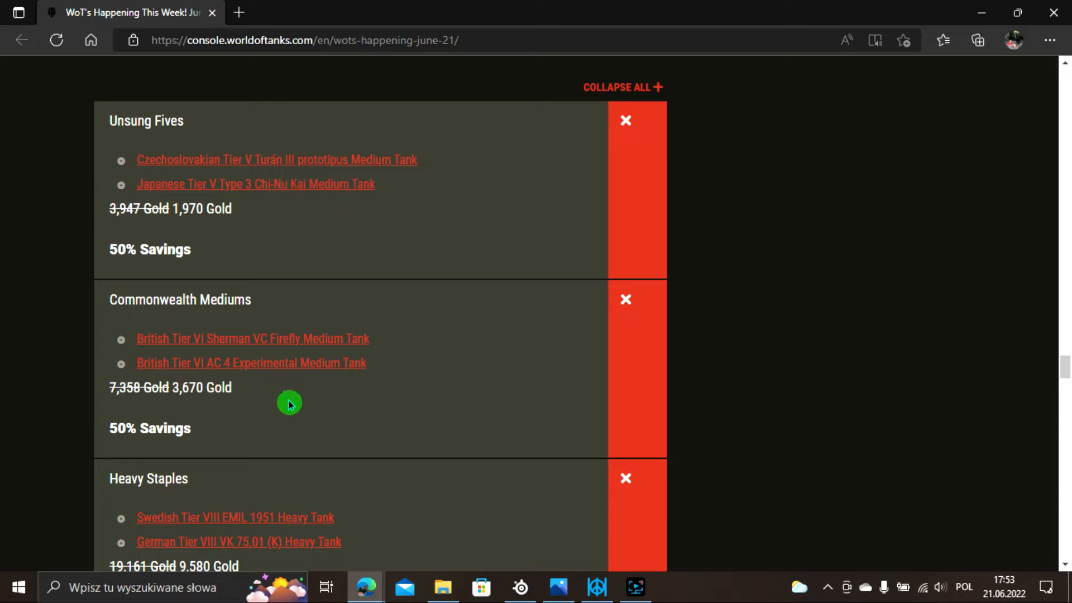
pyautogui.moveTo(236, 354)
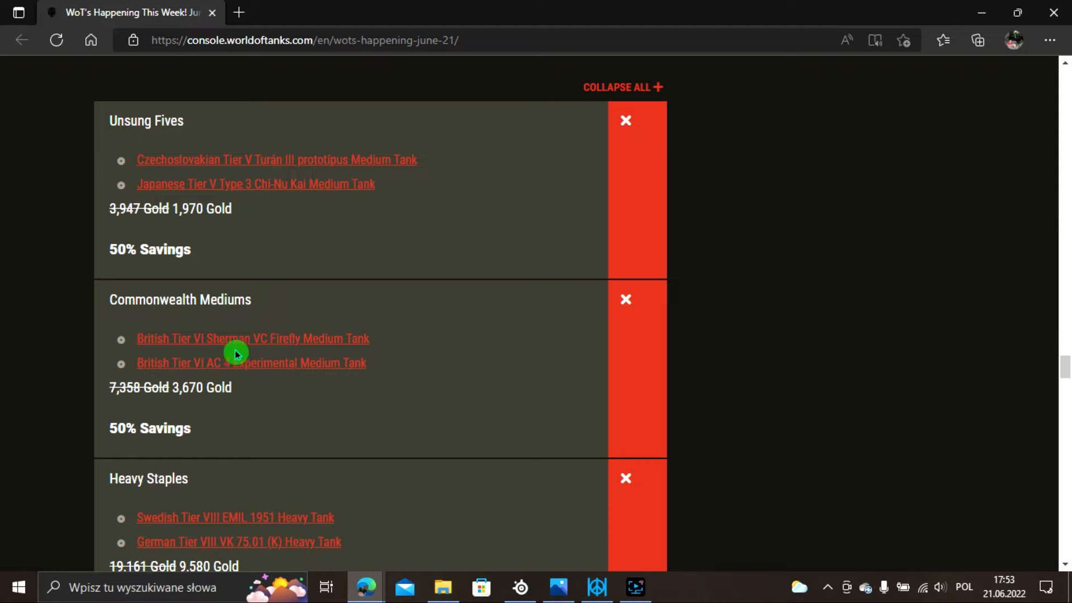
pyautogui.moveTo(142, 332)
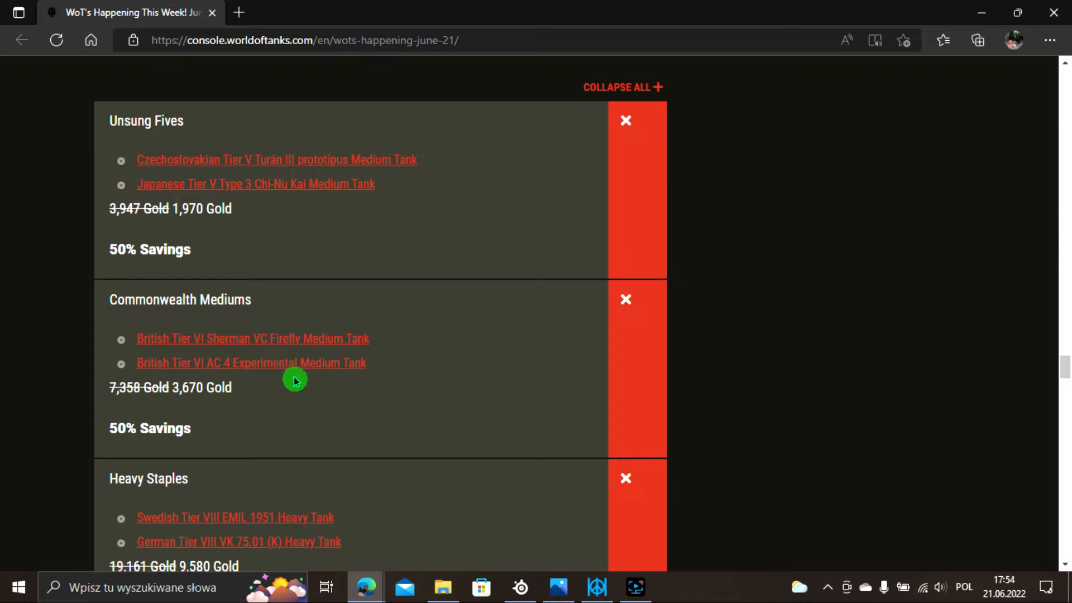
pyautogui.moveTo(194, 415)
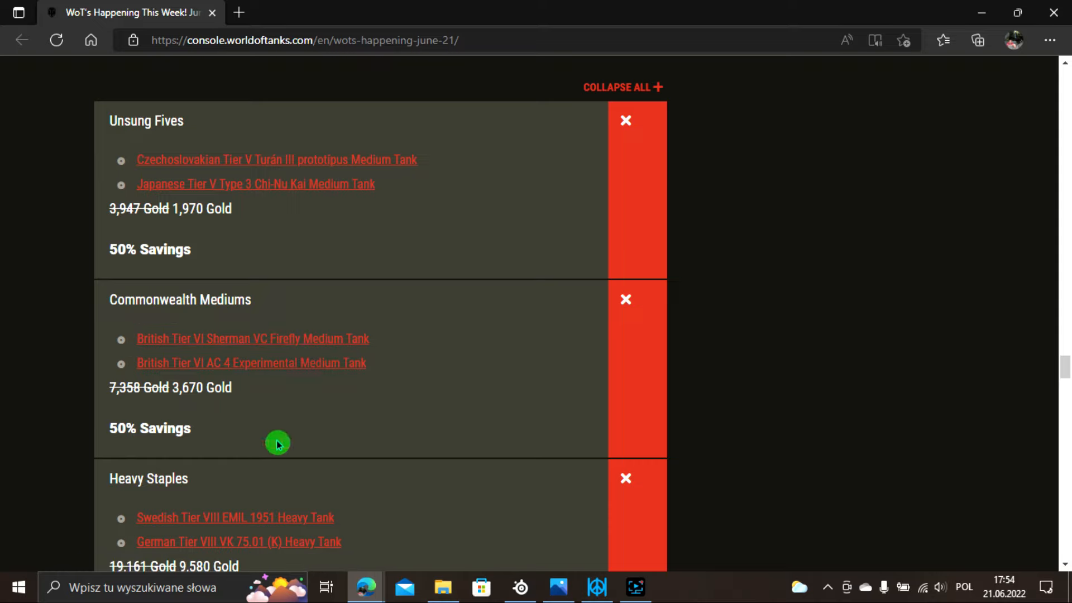
pyautogui.scroll(-3)
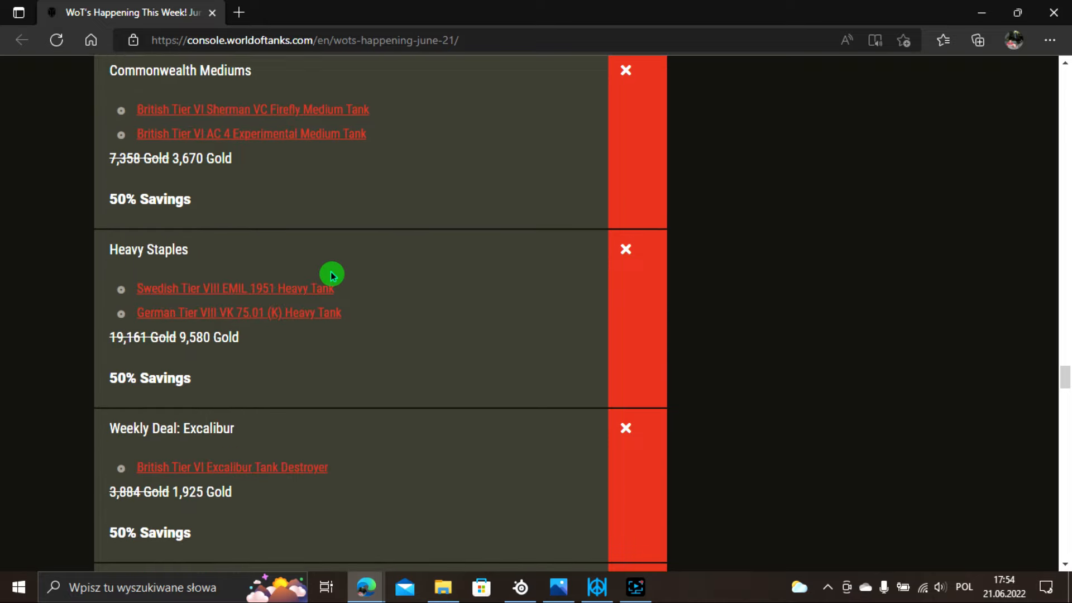
pyautogui.scroll(-3)
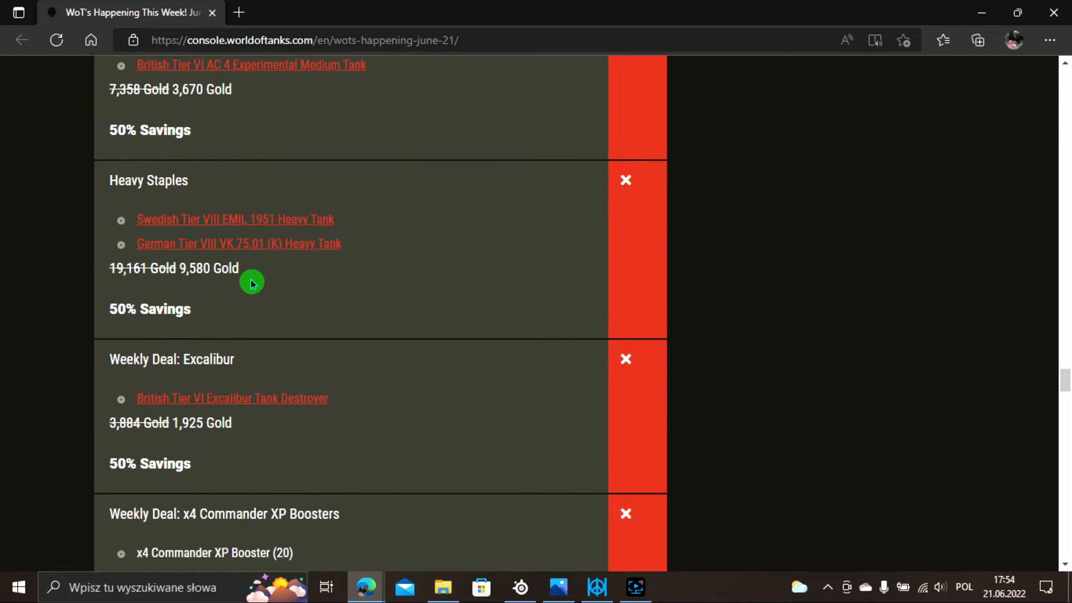
pyautogui.moveTo(312, 253)
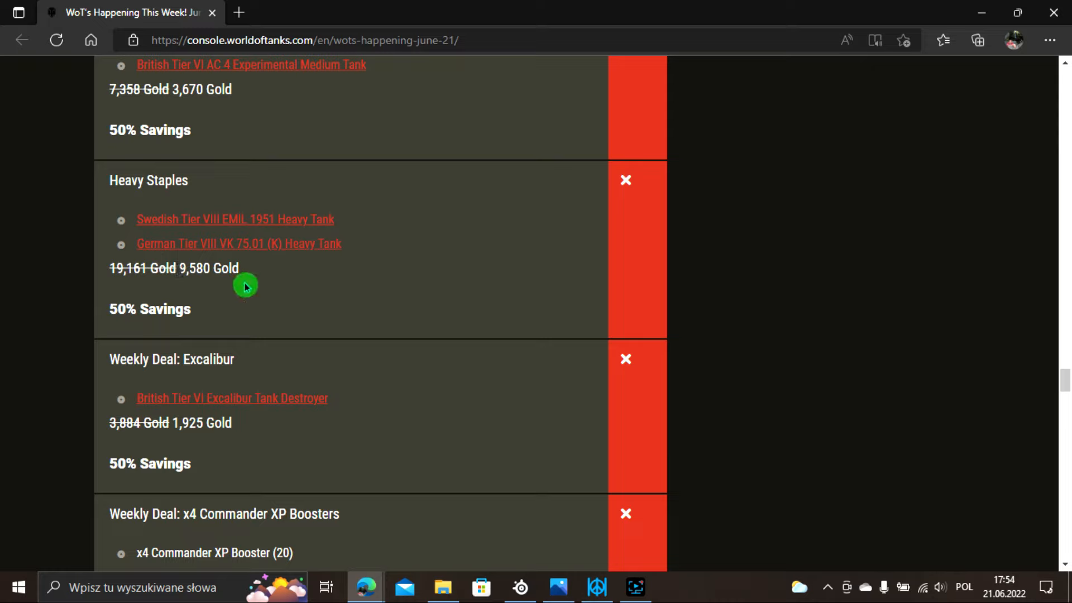
pyautogui.moveTo(274, 316)
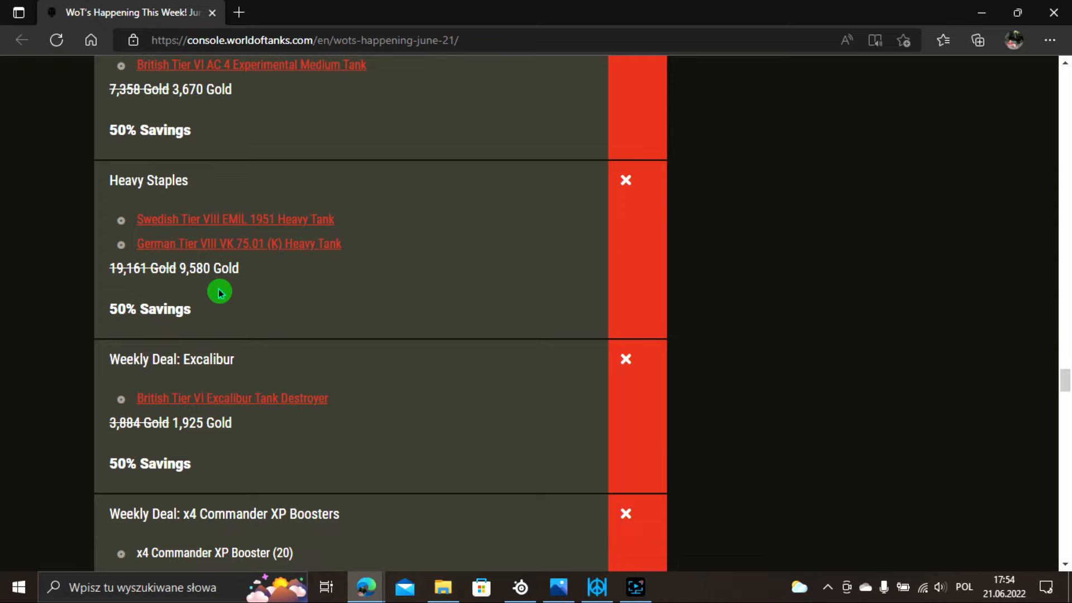
pyautogui.moveTo(174, 391)
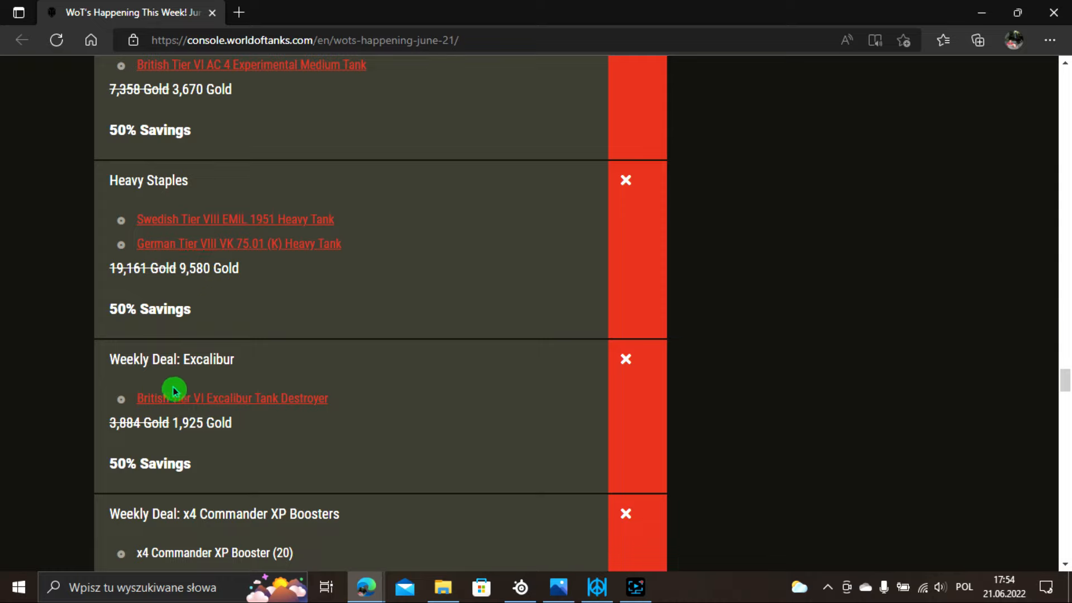
pyautogui.moveTo(241, 389)
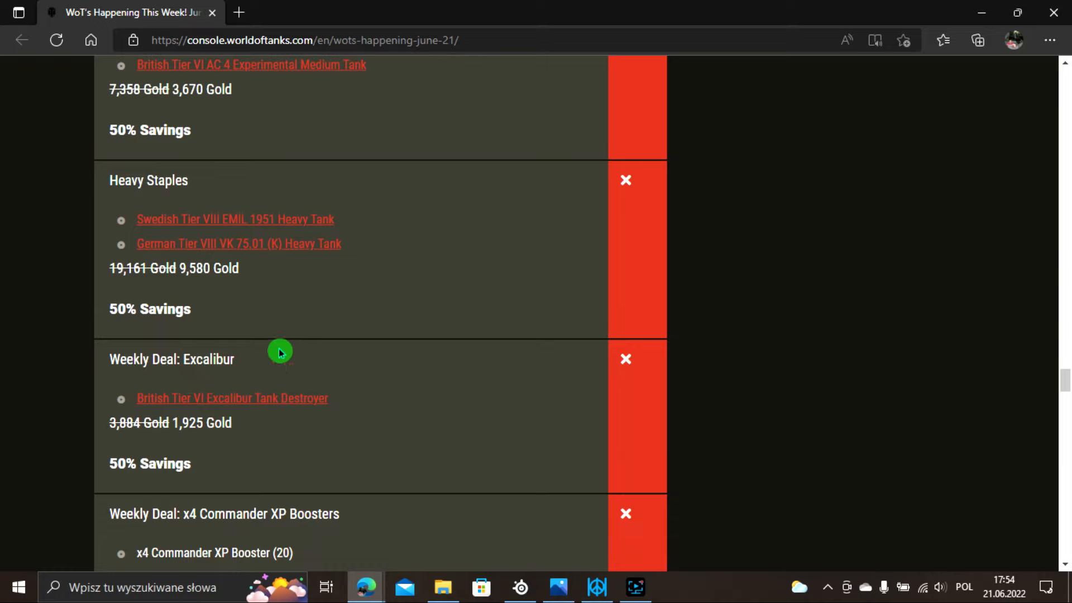
pyautogui.moveTo(229, 381)
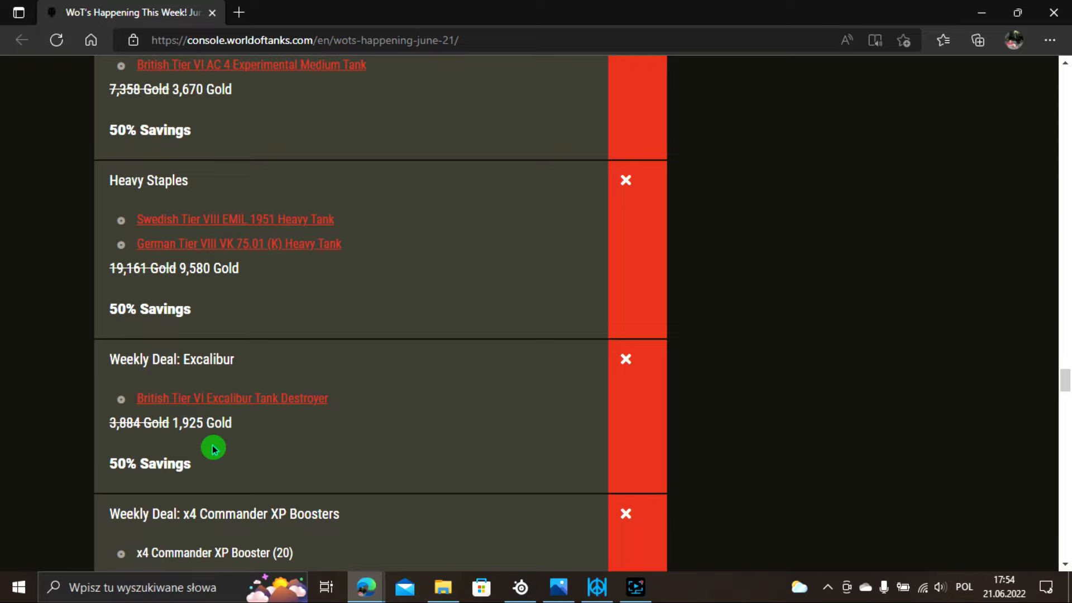
pyautogui.moveTo(331, 365)
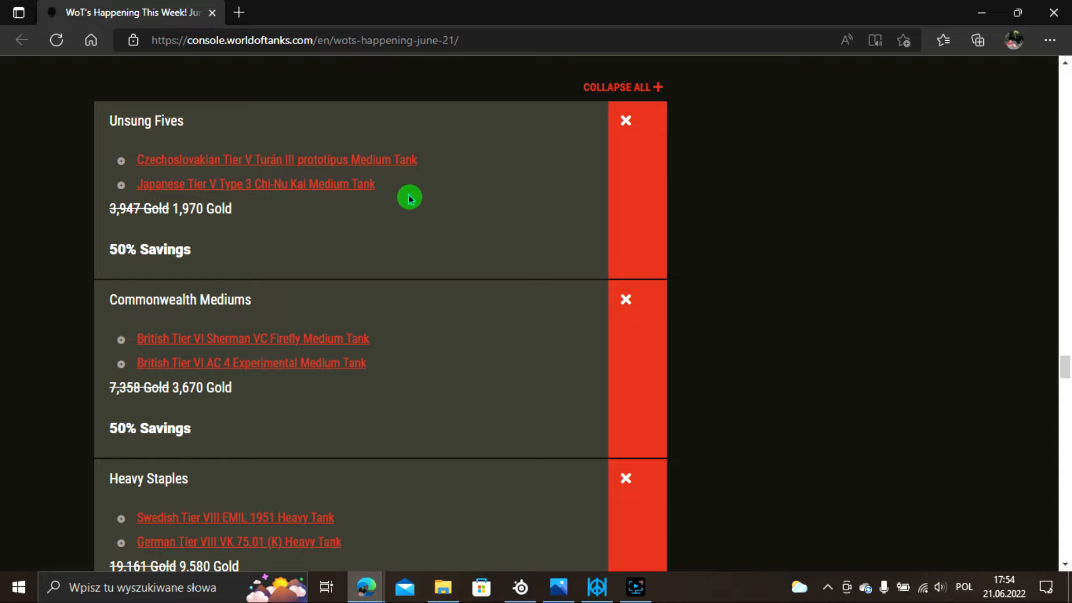
pyautogui.scroll(-3)
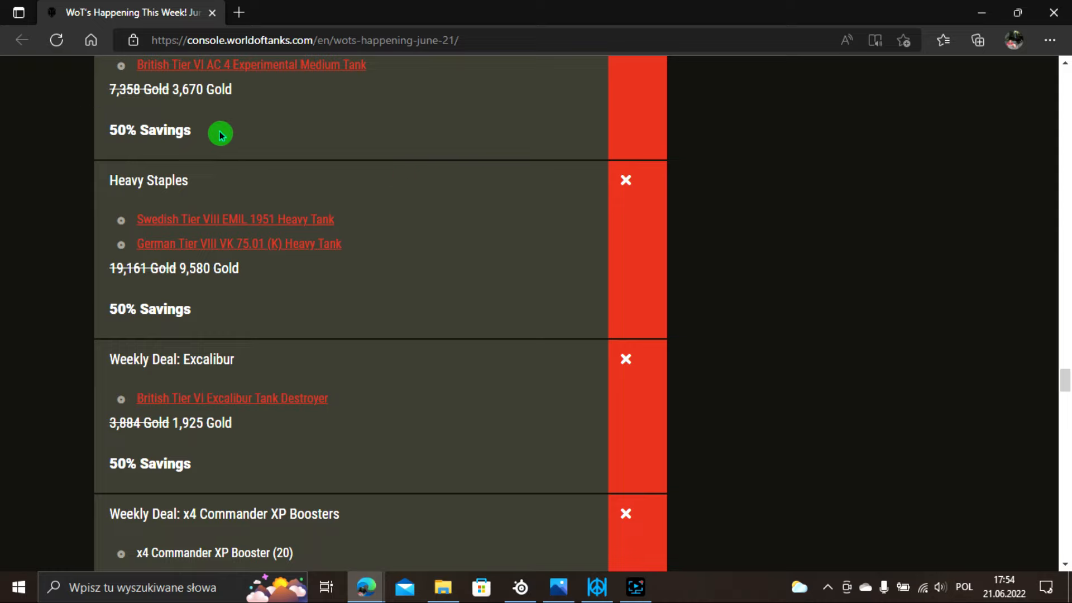
pyautogui.moveTo(233, 324)
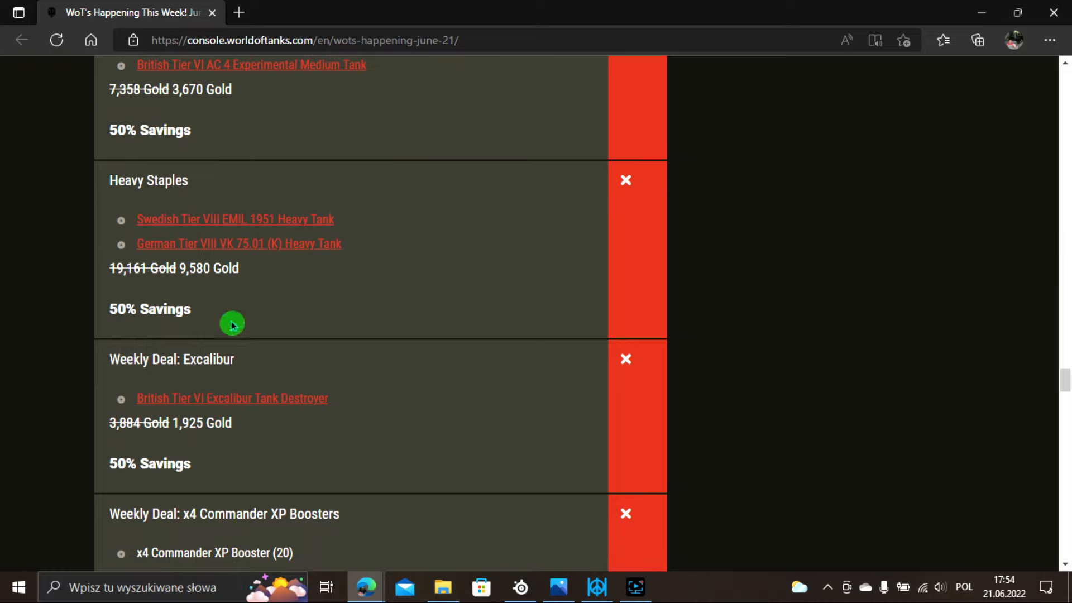
pyautogui.moveTo(241, 209)
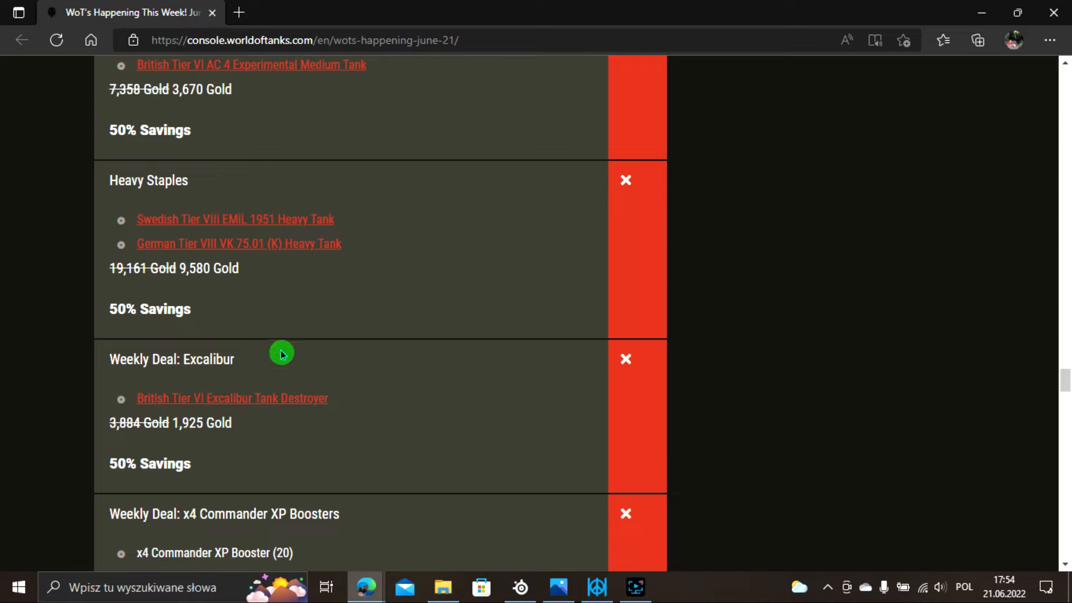
pyautogui.moveTo(238, 428)
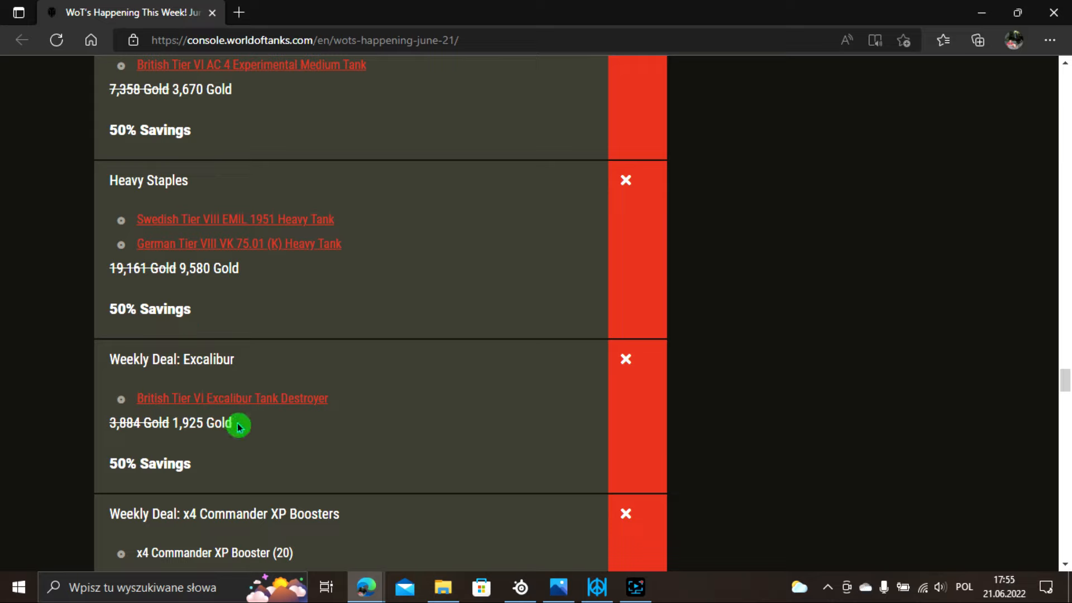
pyautogui.moveTo(255, 434)
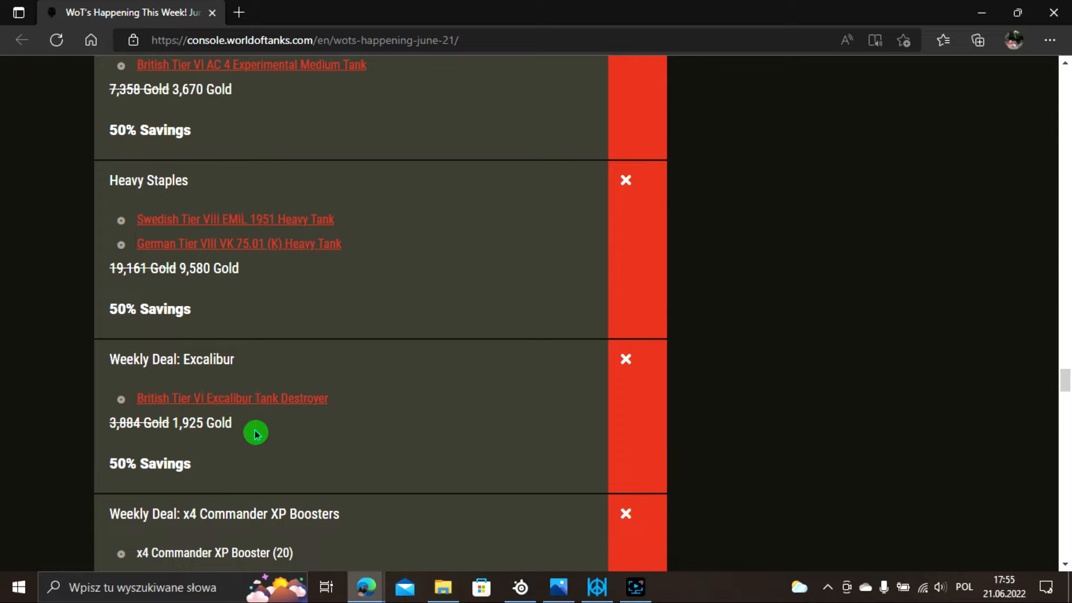
pyautogui.moveTo(233, 398)
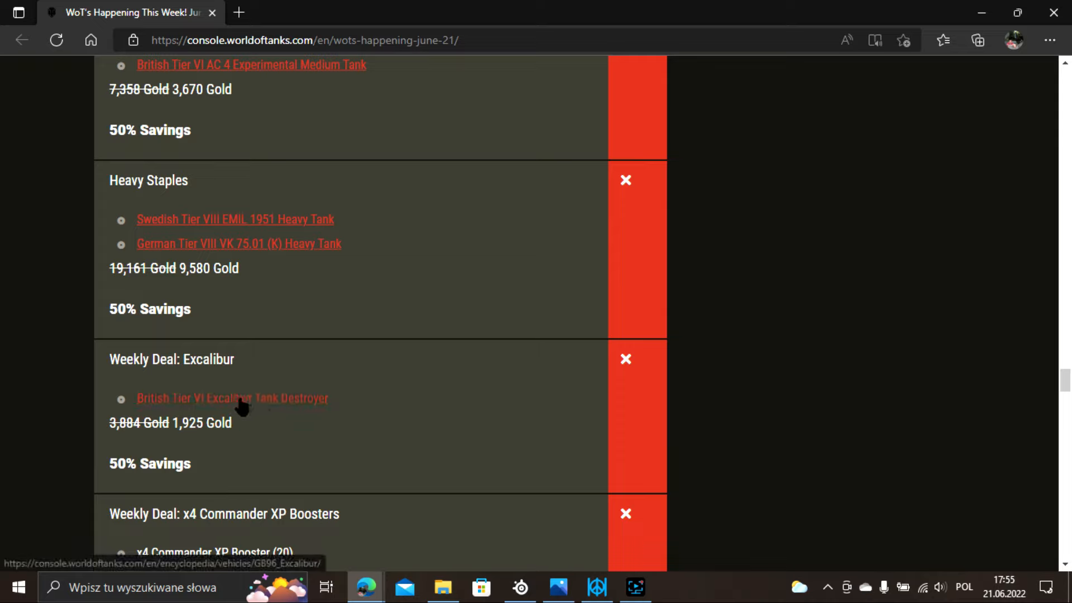
pyautogui.rightClick(232, 398)
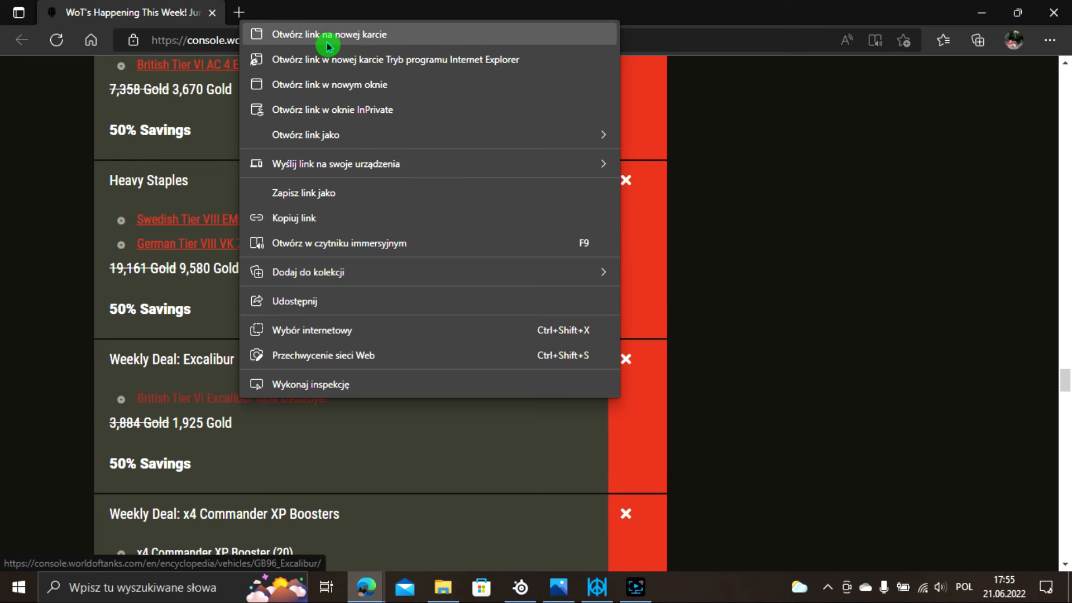
# View the Excalibur encyclopedia page in a new tab, scrolling through its Key Statistics and Module Details.
pyautogui.click(328, 35)
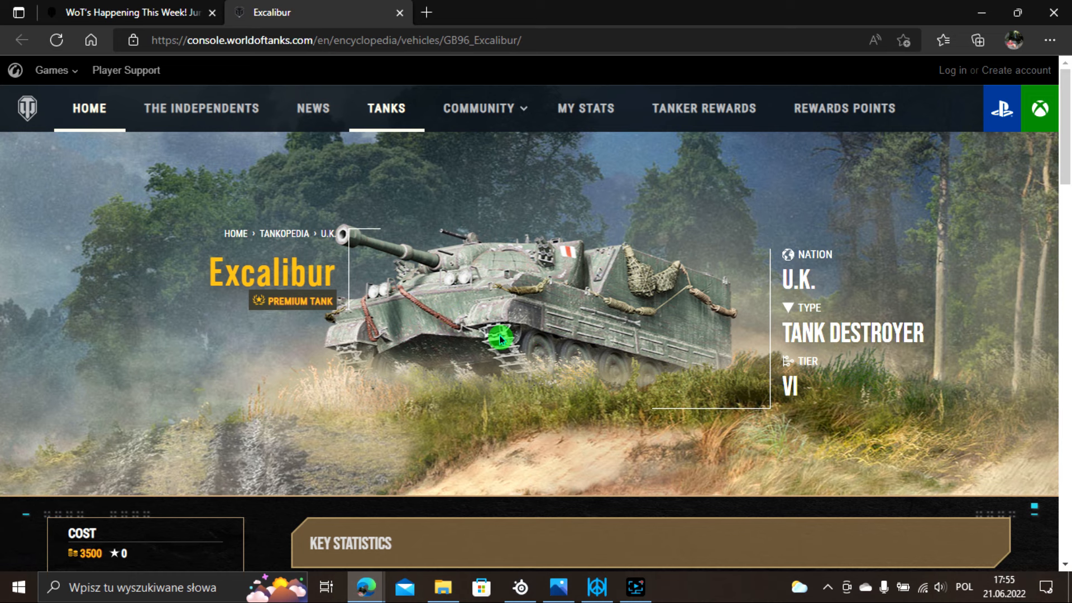
pyautogui.scroll(-3)
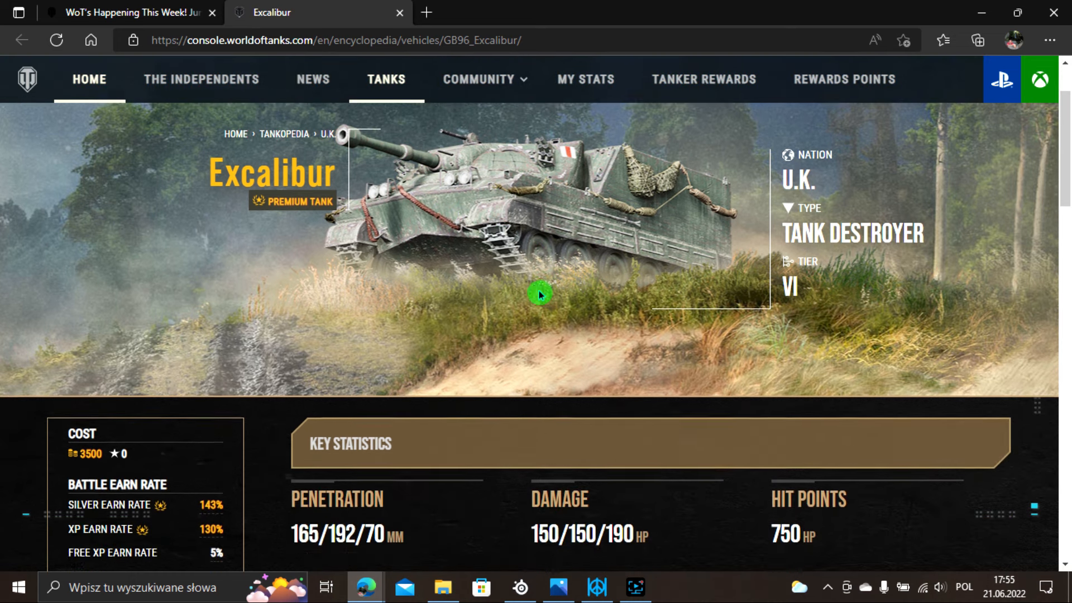
pyautogui.scroll(-3)
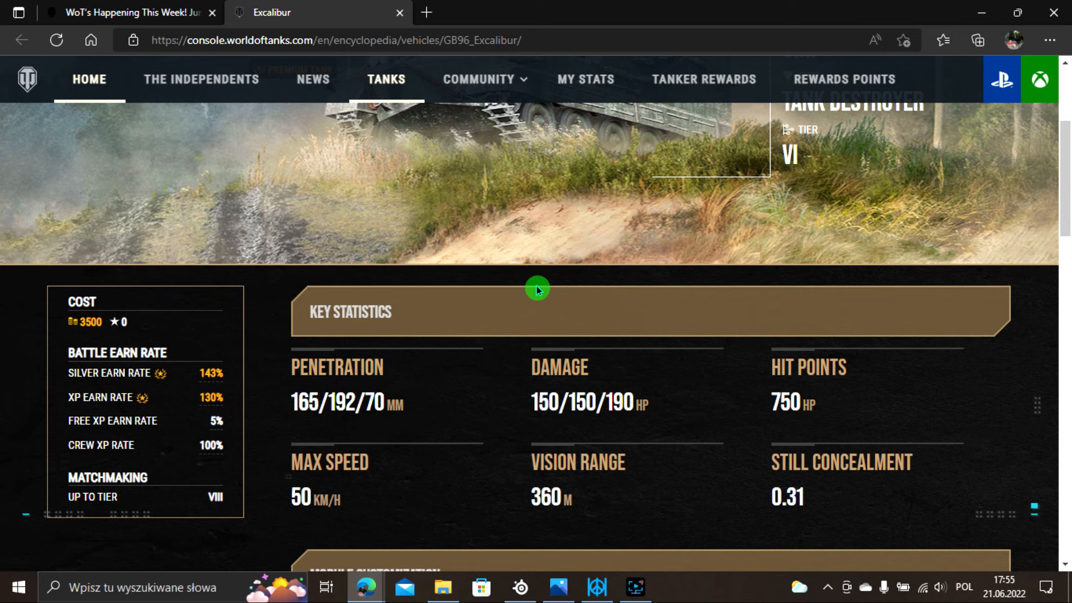
pyautogui.scroll(-3)
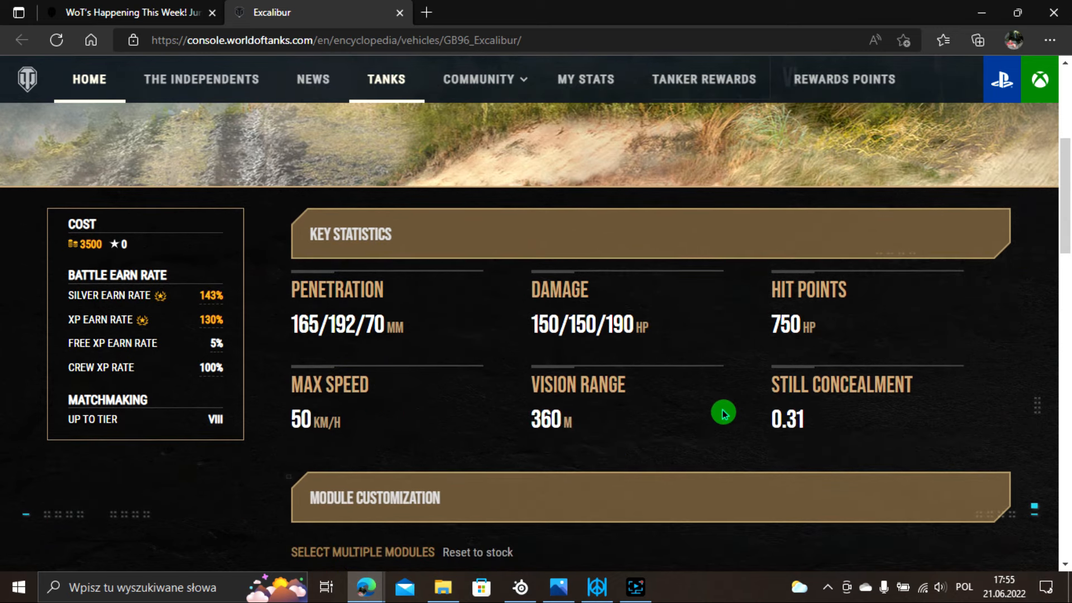
pyautogui.moveTo(581, 404)
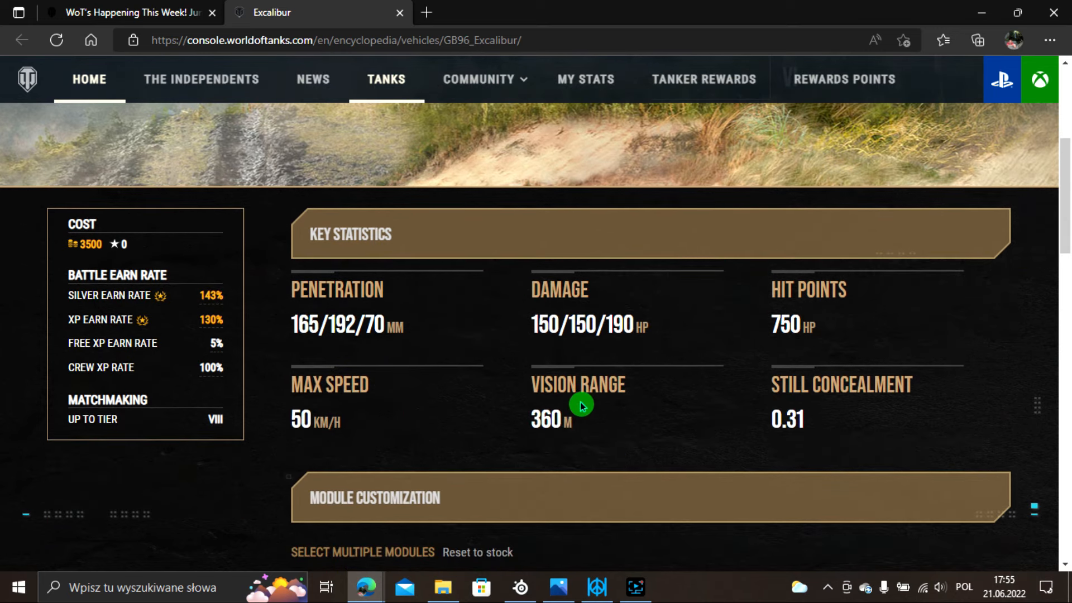
pyautogui.scroll(-3)
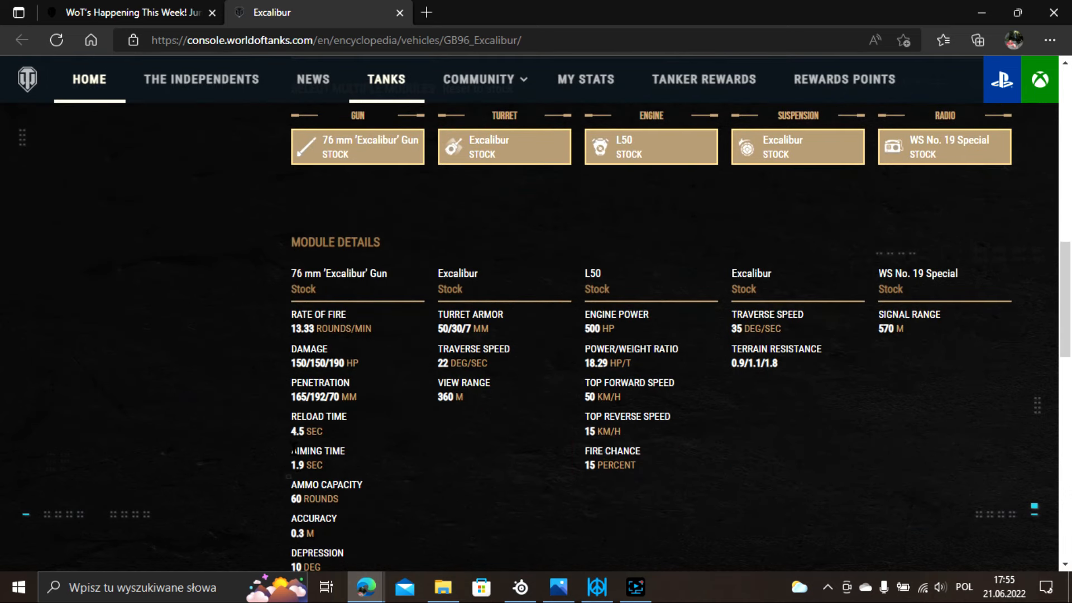
# Finish looking over the Excalibur page and close its tab to return to the Weekly Deal section.
pyautogui.click(322, 479)
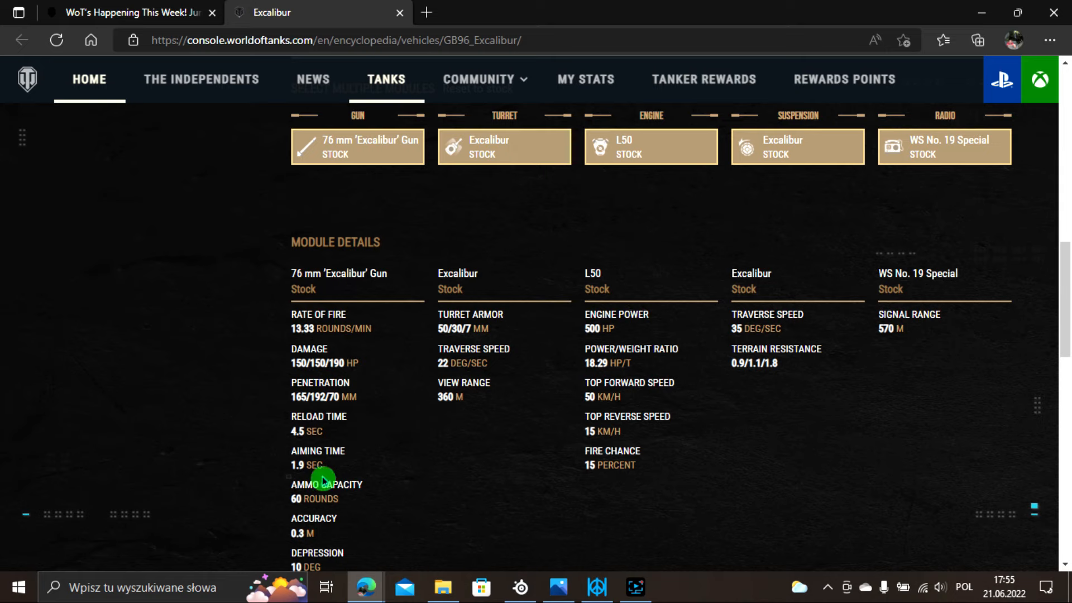
pyautogui.moveTo(411, 482)
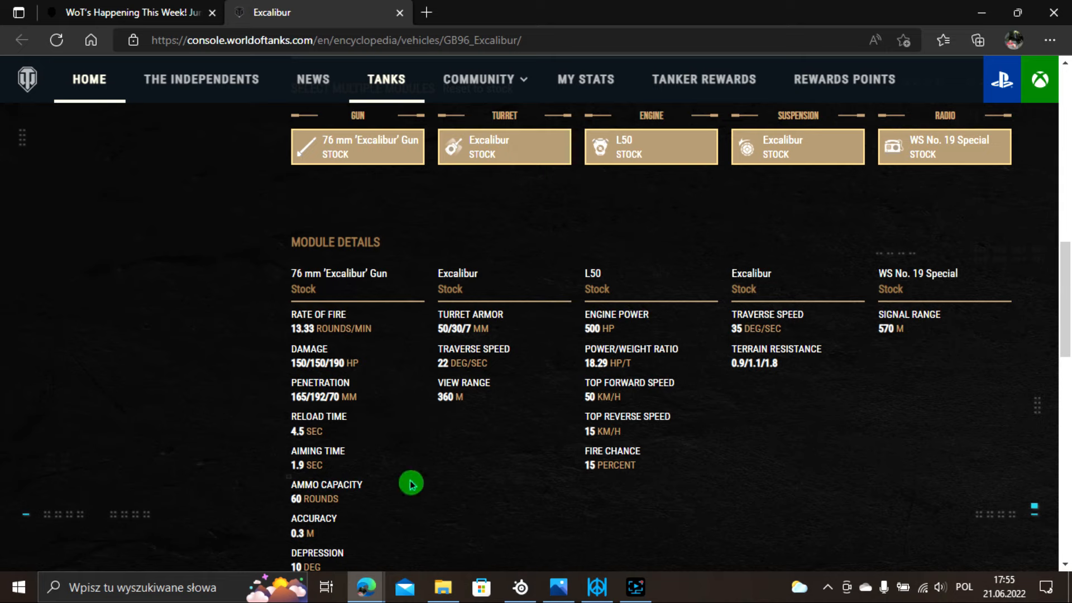
pyautogui.moveTo(525, 452)
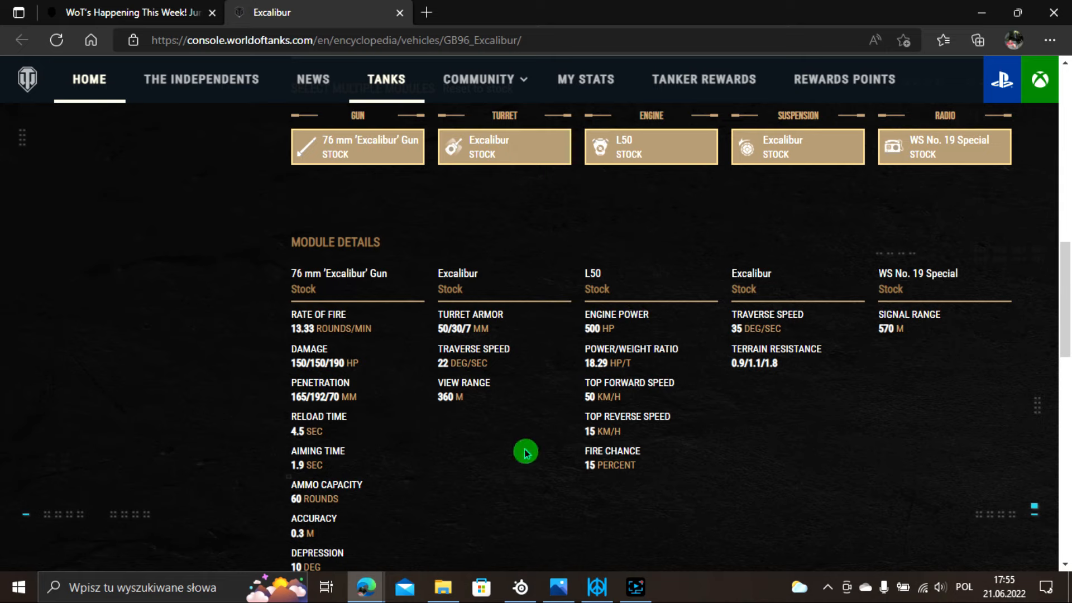
pyautogui.scroll(3)
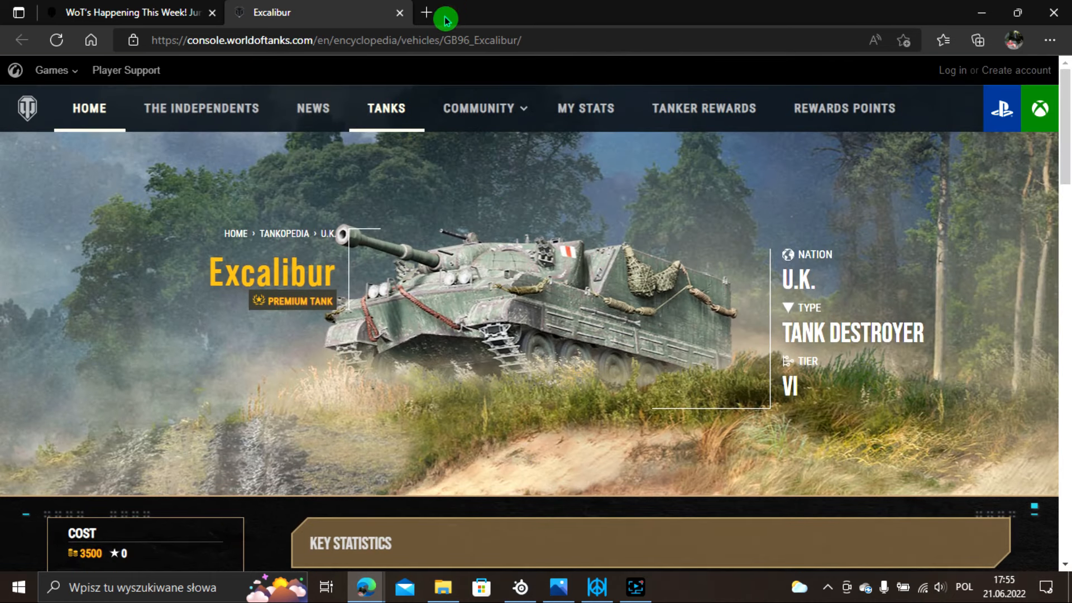
pyautogui.click(401, 12)
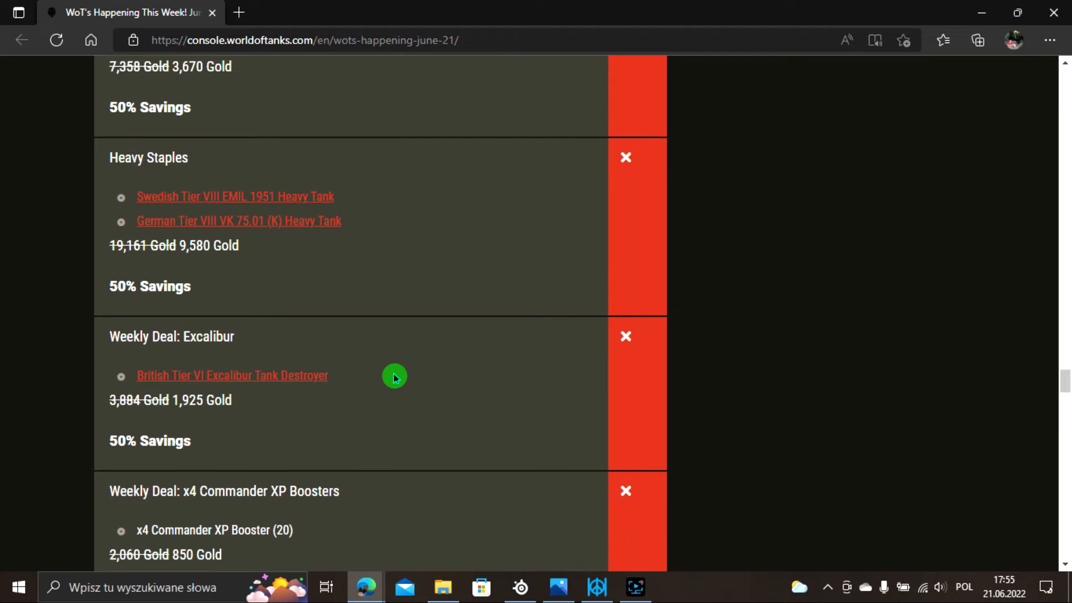
# Reach the Super Savings vehicle list and bring up link actions for the Chinese Tier VII Type 62.
pyautogui.scroll(-3)
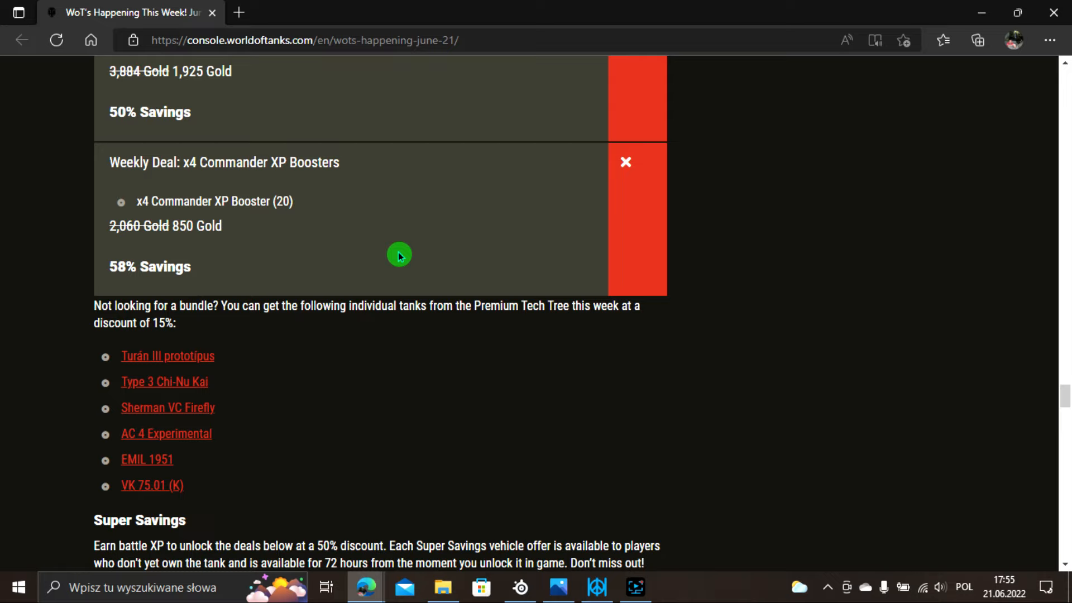
pyautogui.moveTo(244, 186)
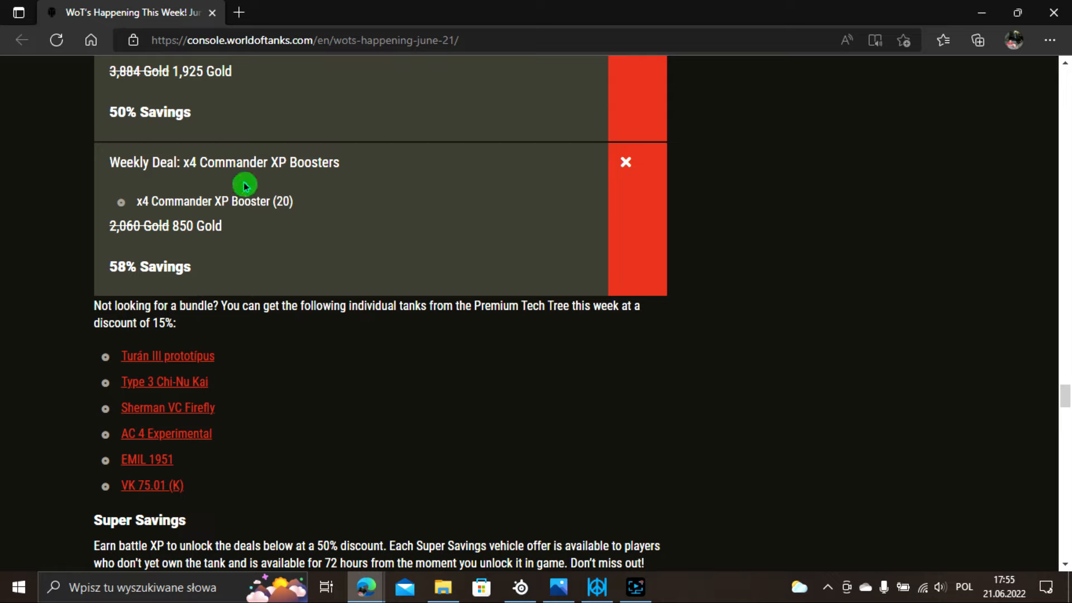
pyautogui.moveTo(152, 218)
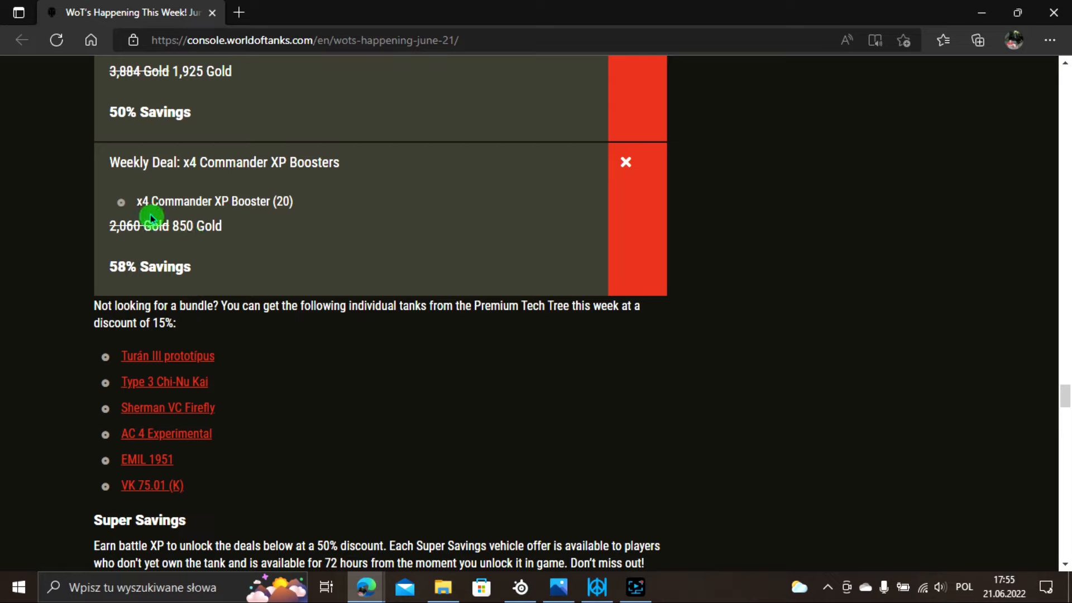
pyautogui.moveTo(470, 216)
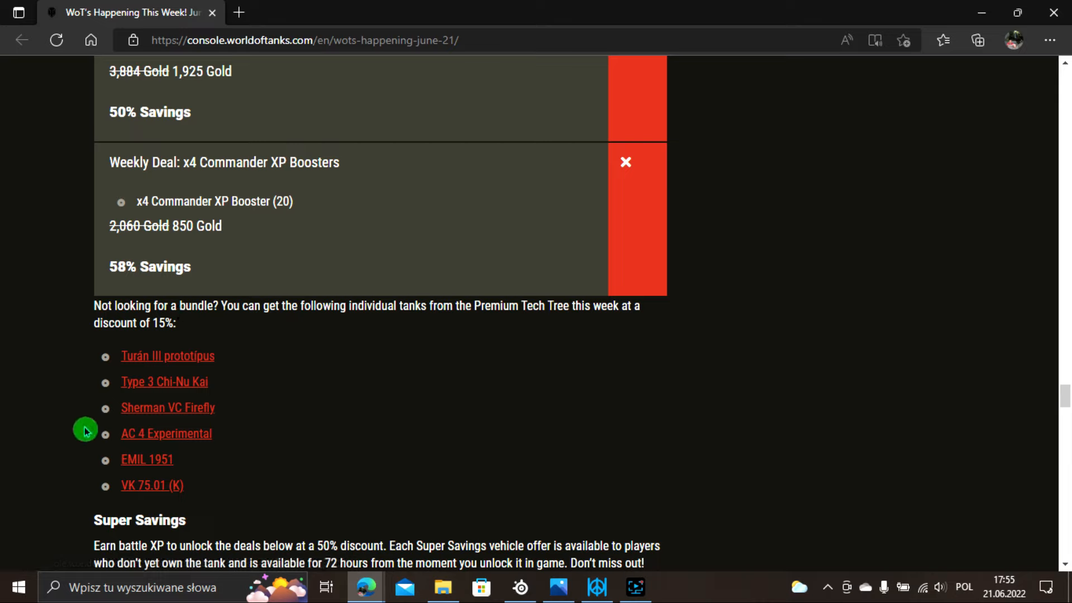
pyautogui.moveTo(127, 373)
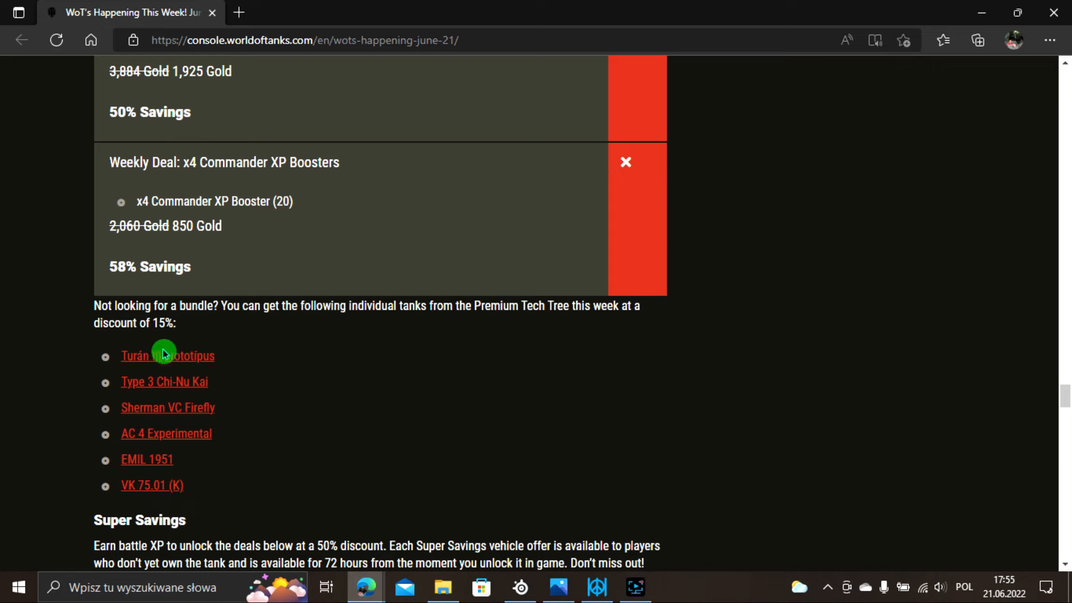
pyautogui.moveTo(186, 341)
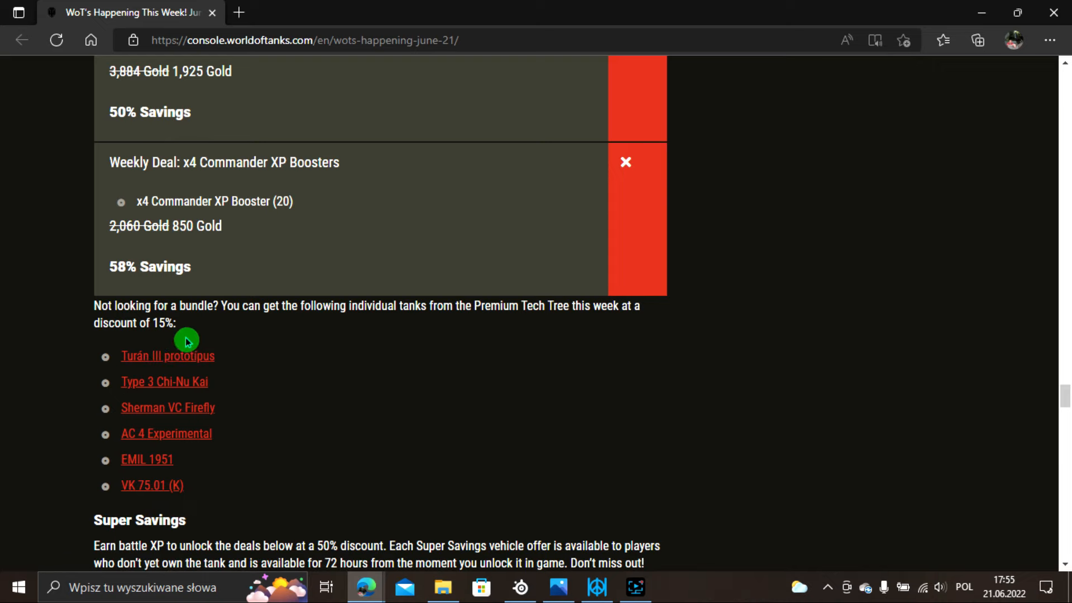
pyautogui.scroll(-3)
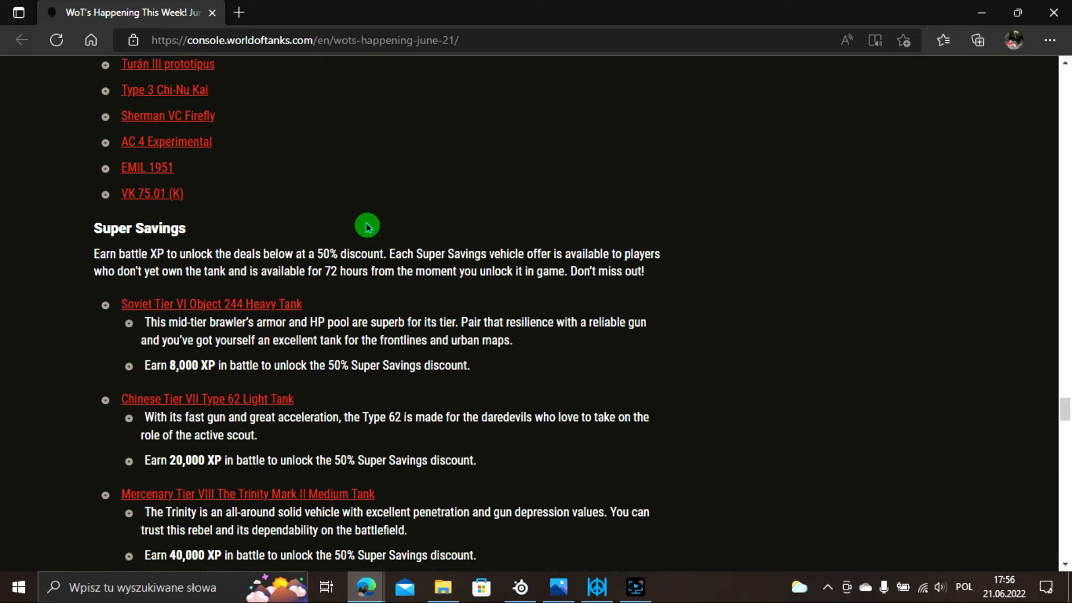
pyautogui.scroll(-3)
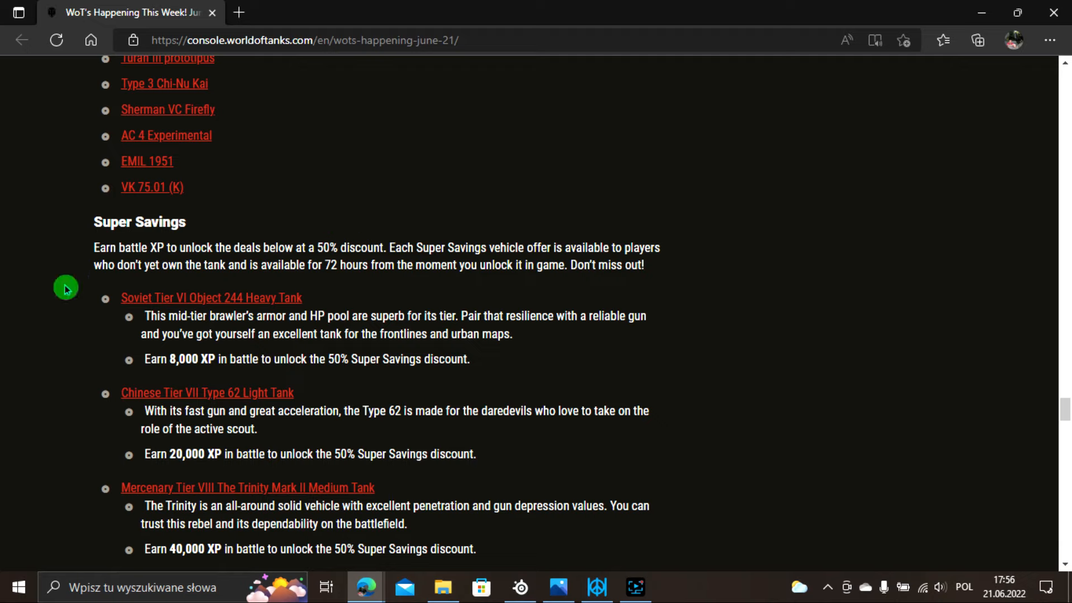
pyautogui.moveTo(91, 356)
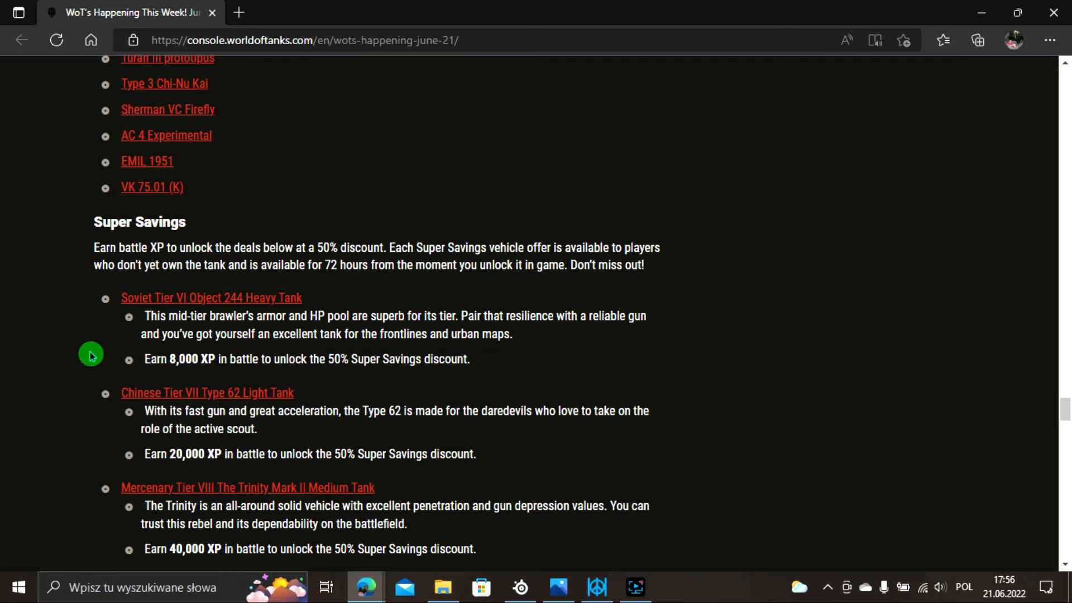
pyautogui.moveTo(193, 375)
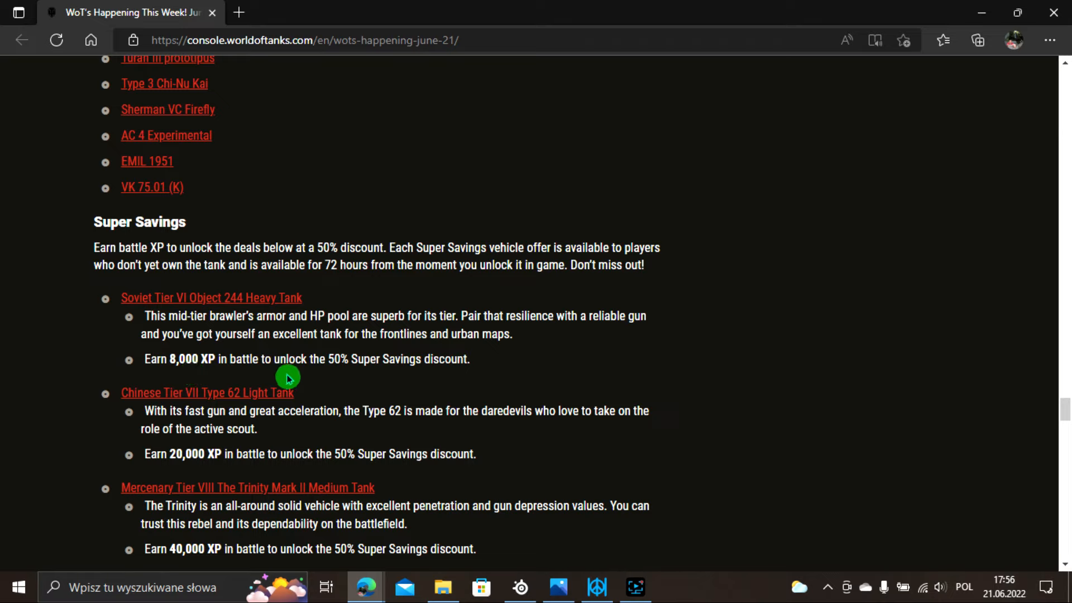
pyautogui.moveTo(338, 380)
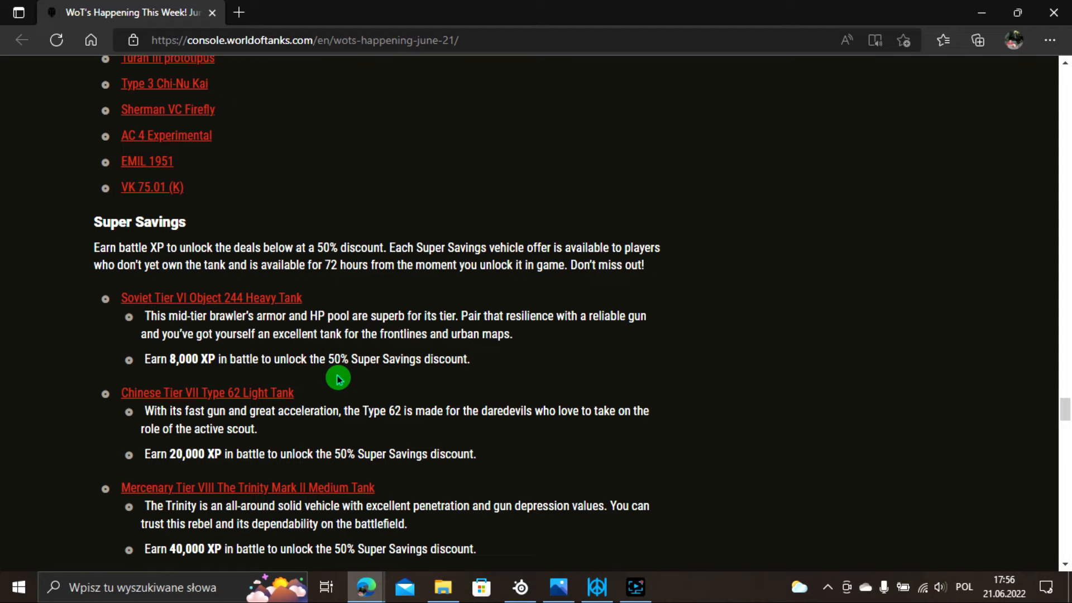
pyautogui.moveTo(183, 377)
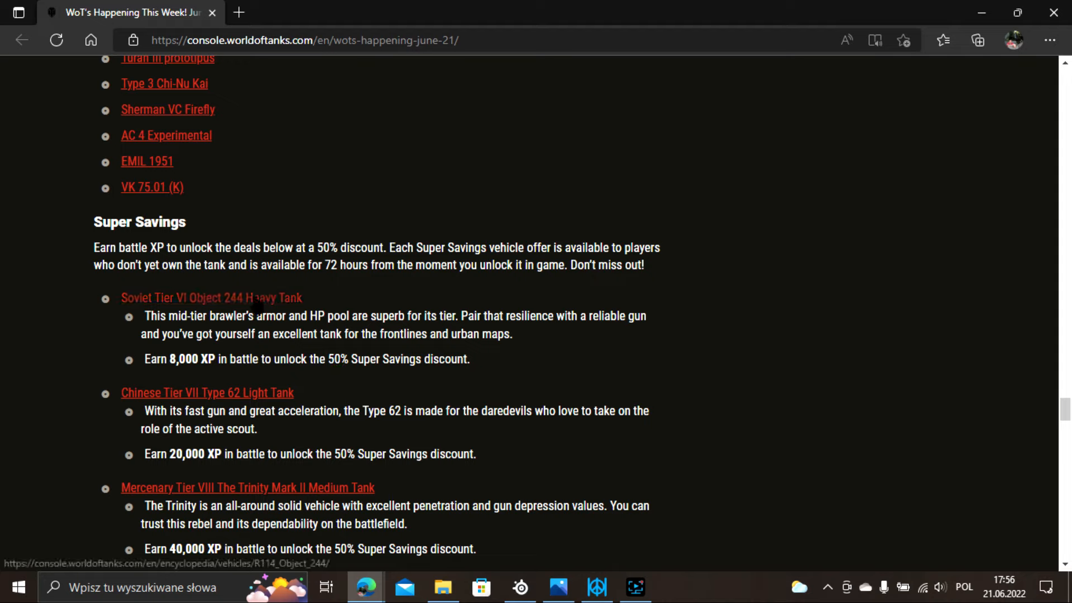
pyautogui.moveTo(286, 370)
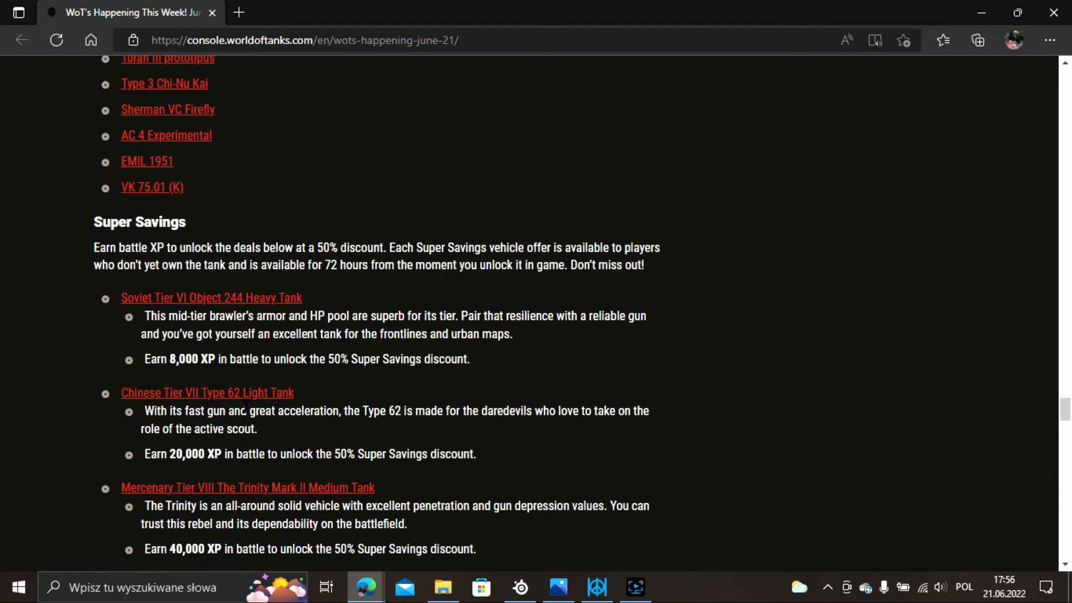
pyautogui.rightClick(208, 392)
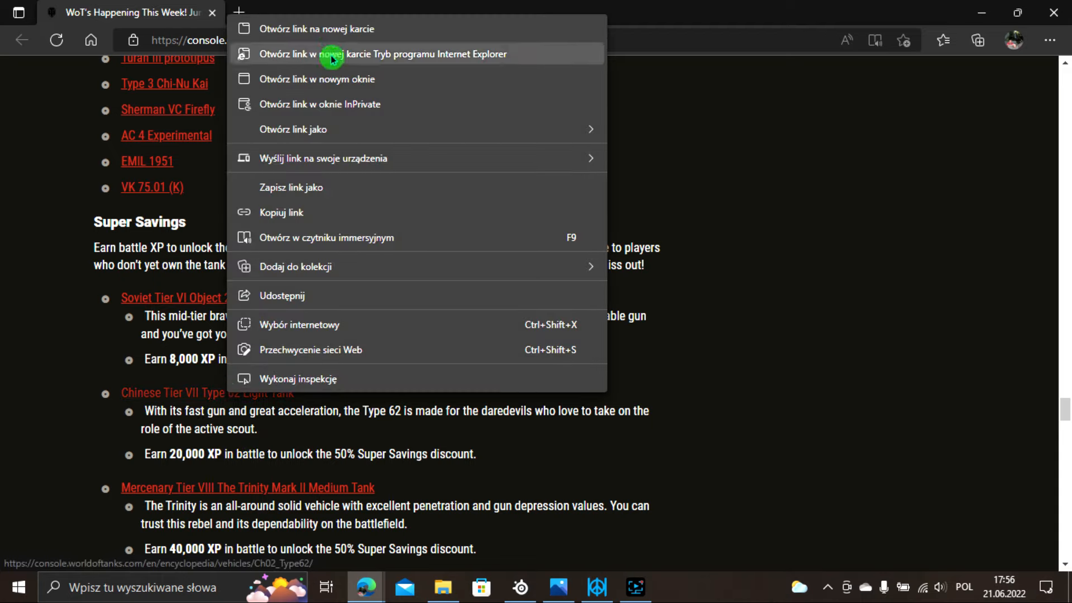
# View the Type 62 light tank's encyclopedia page in a new tab, down to its Key Statistics and earn rates.
pyautogui.click(315, 29)
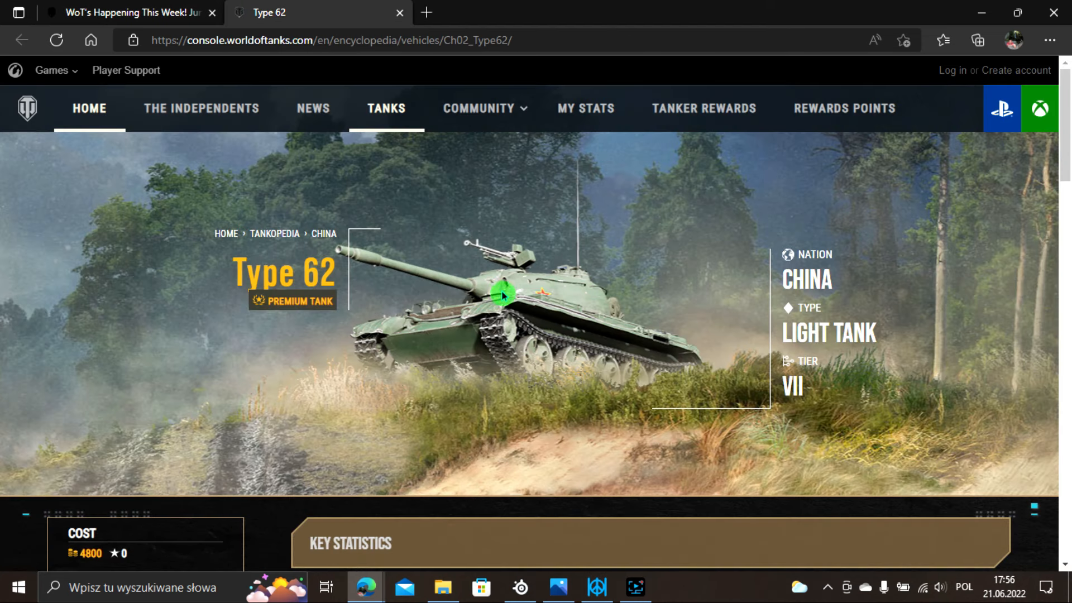
pyautogui.moveTo(541, 282)
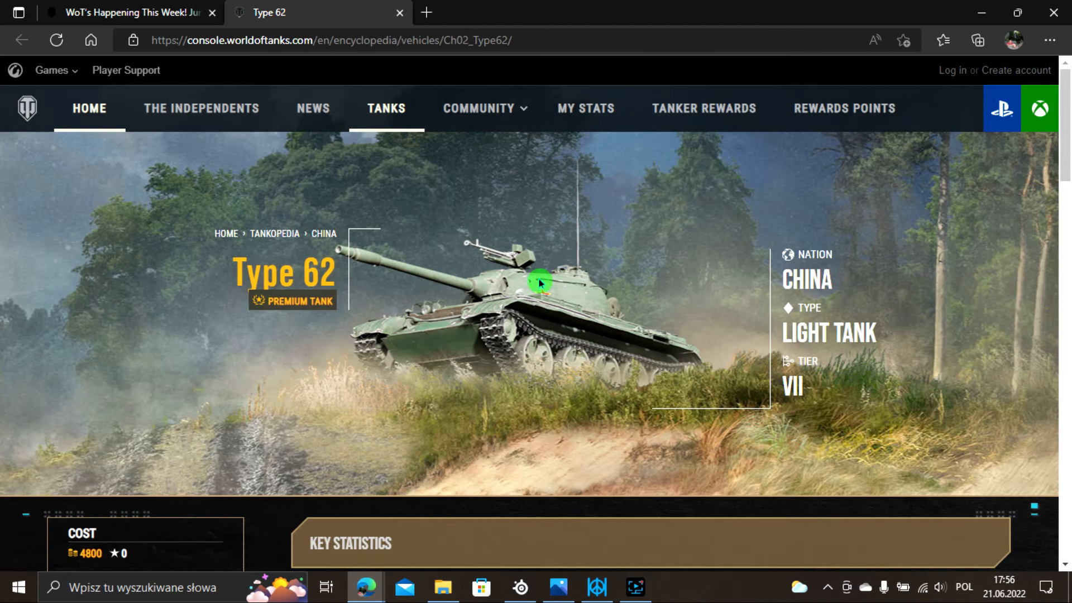
pyautogui.moveTo(422, 281)
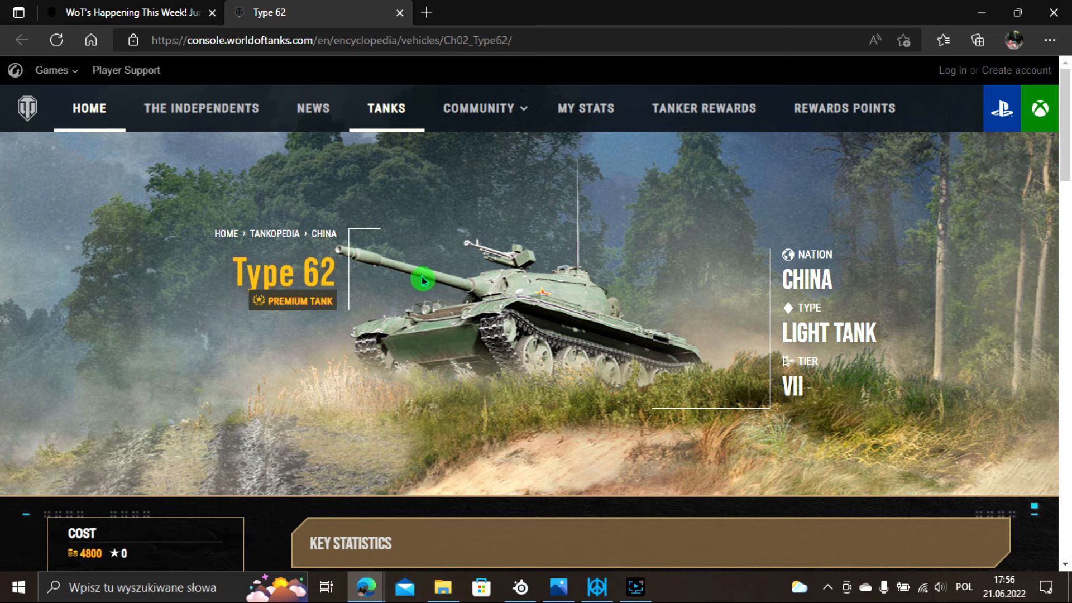
pyautogui.moveTo(529, 300)
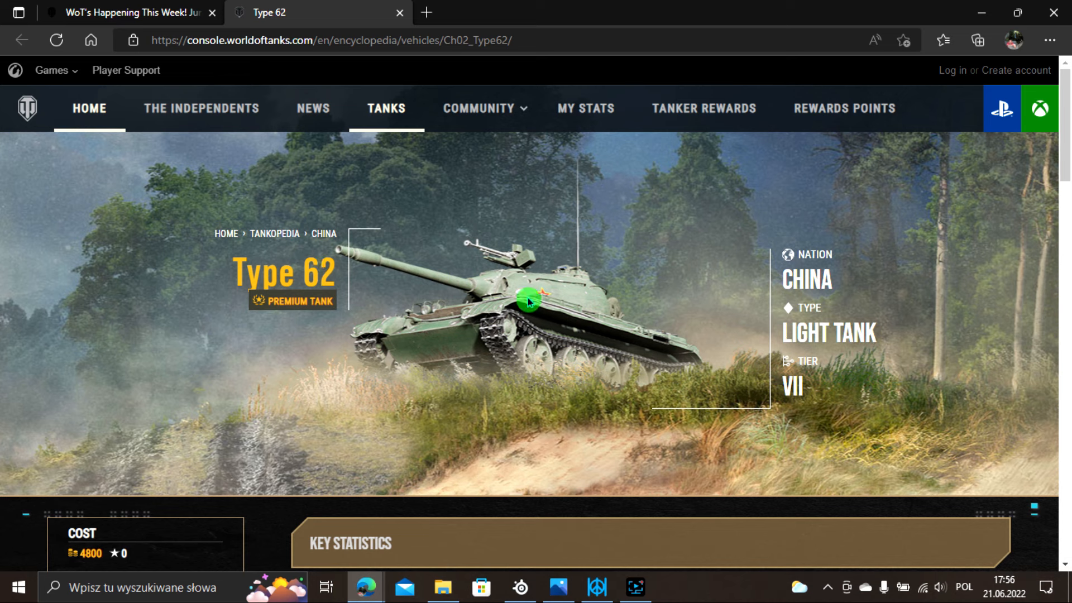
pyautogui.moveTo(535, 317)
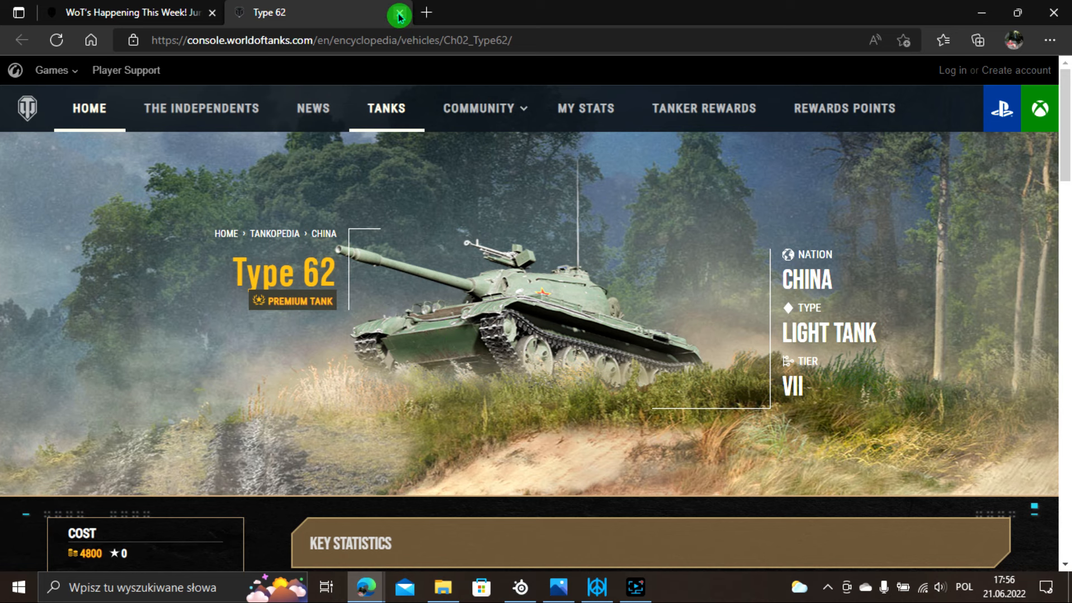
pyautogui.scroll(-3)
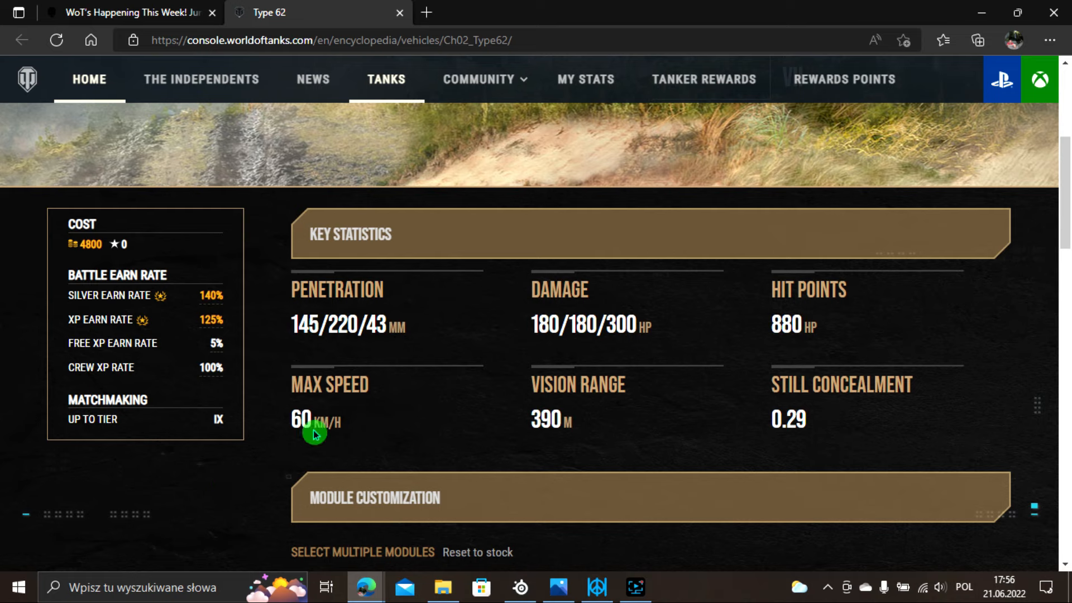
pyautogui.moveTo(499, 361)
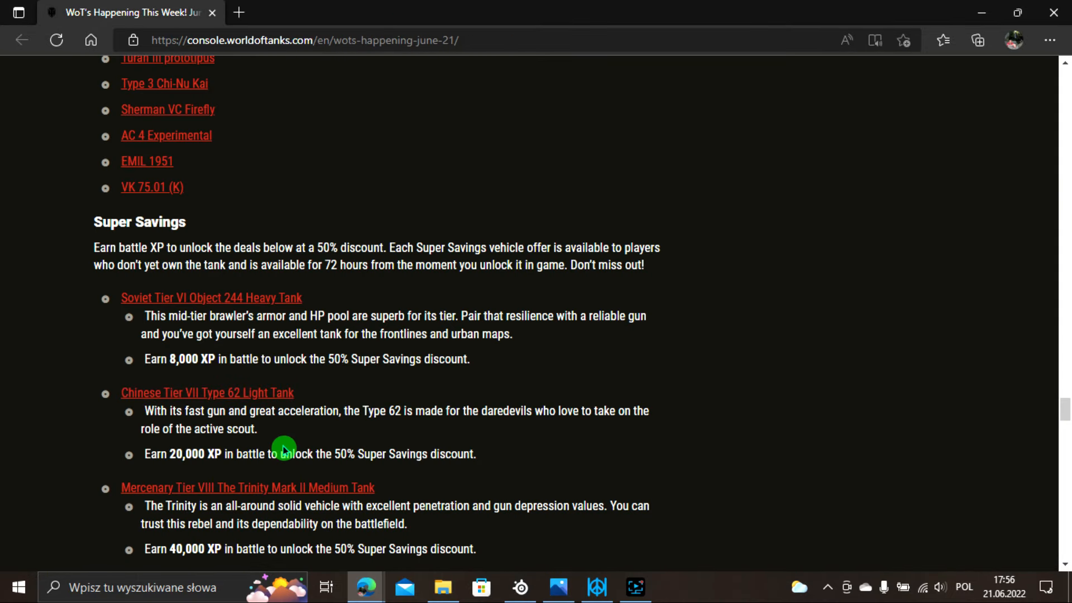
pyautogui.moveTo(198, 411)
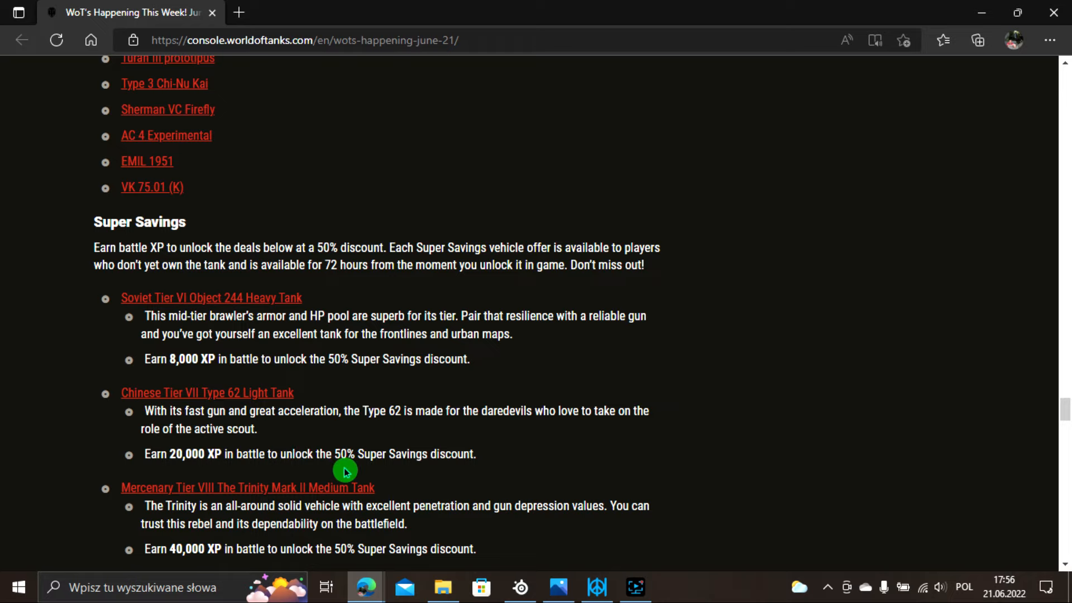
# Scroll through the remaining Super Savings entries and Key Cards note to the Reminders section with Available Contracts and Premium Bonus VII.
pyautogui.scroll(-3)
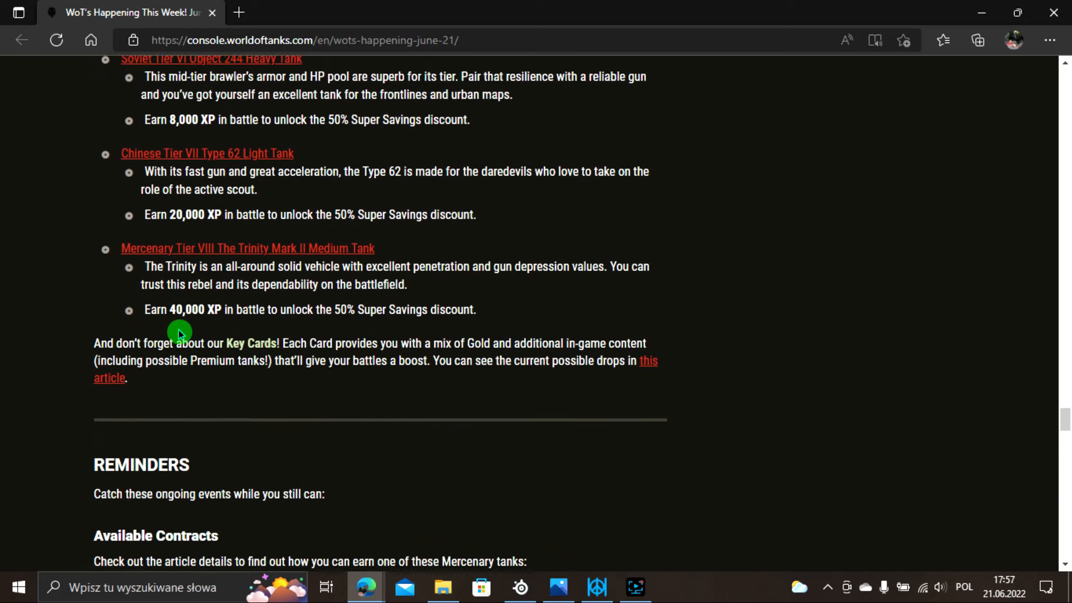
pyautogui.scroll(-3)
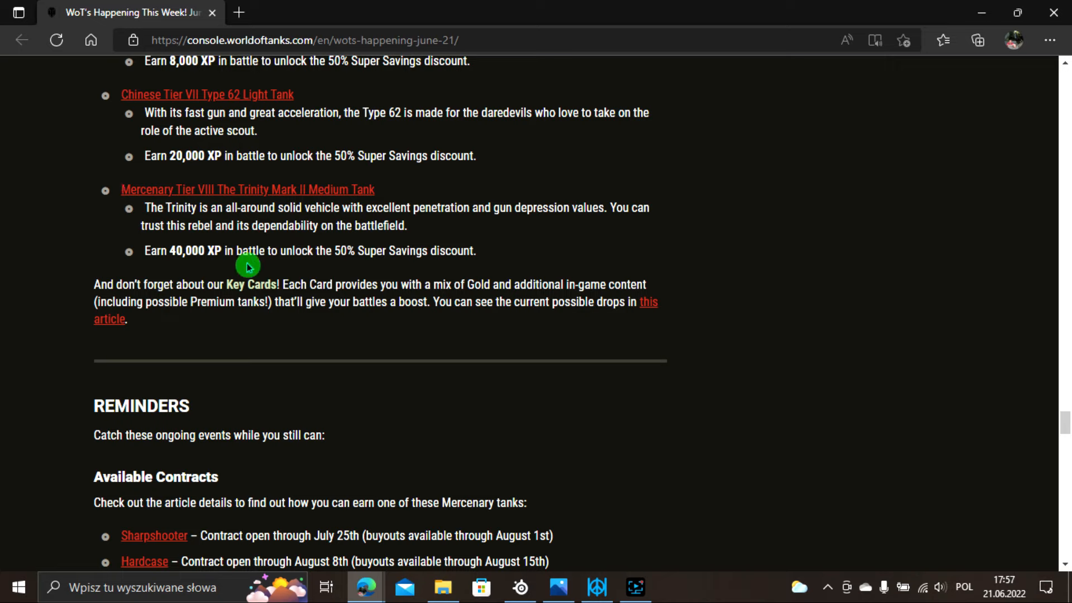
pyautogui.moveTo(158, 274)
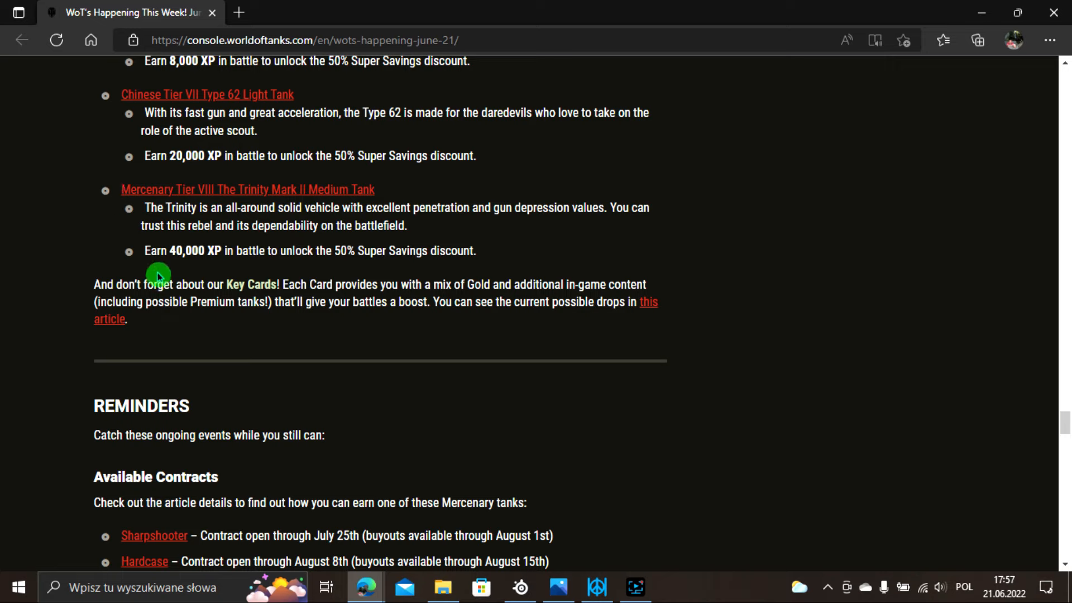
pyautogui.moveTo(172, 275)
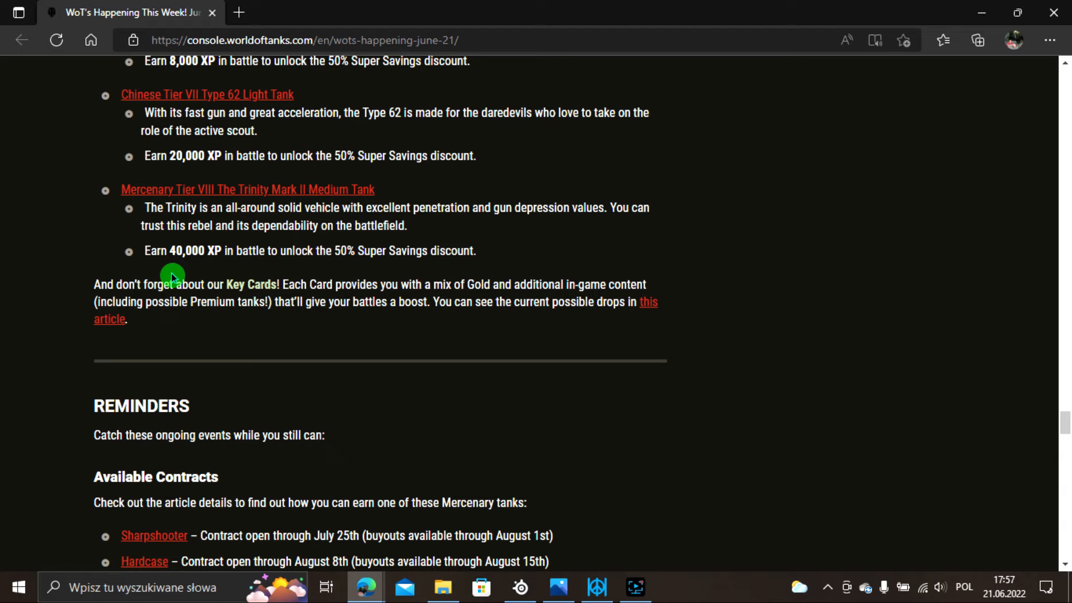
pyautogui.moveTo(342, 275)
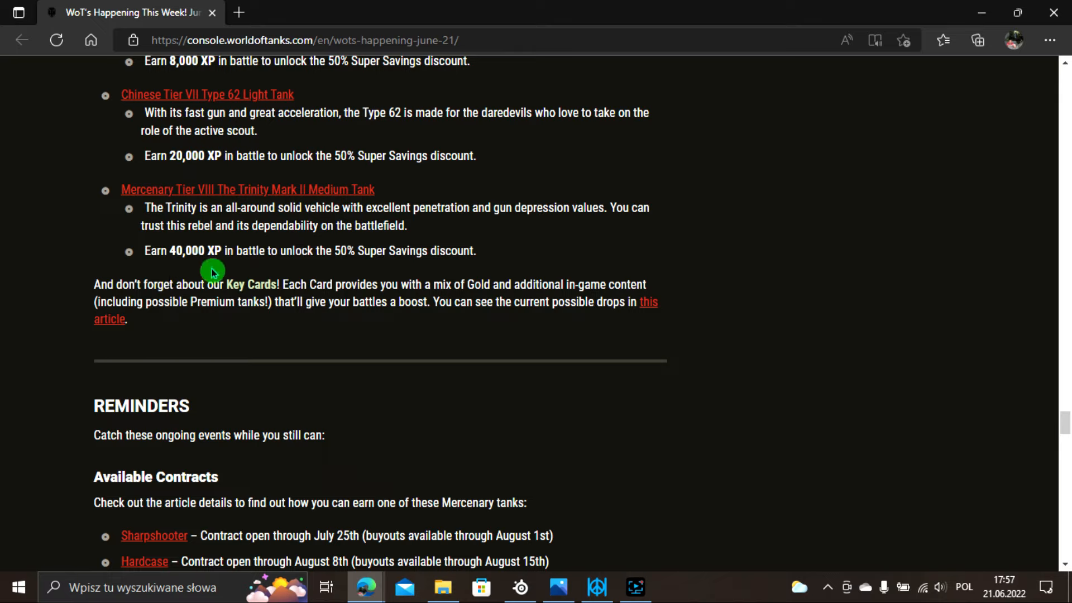
pyautogui.moveTo(169, 277)
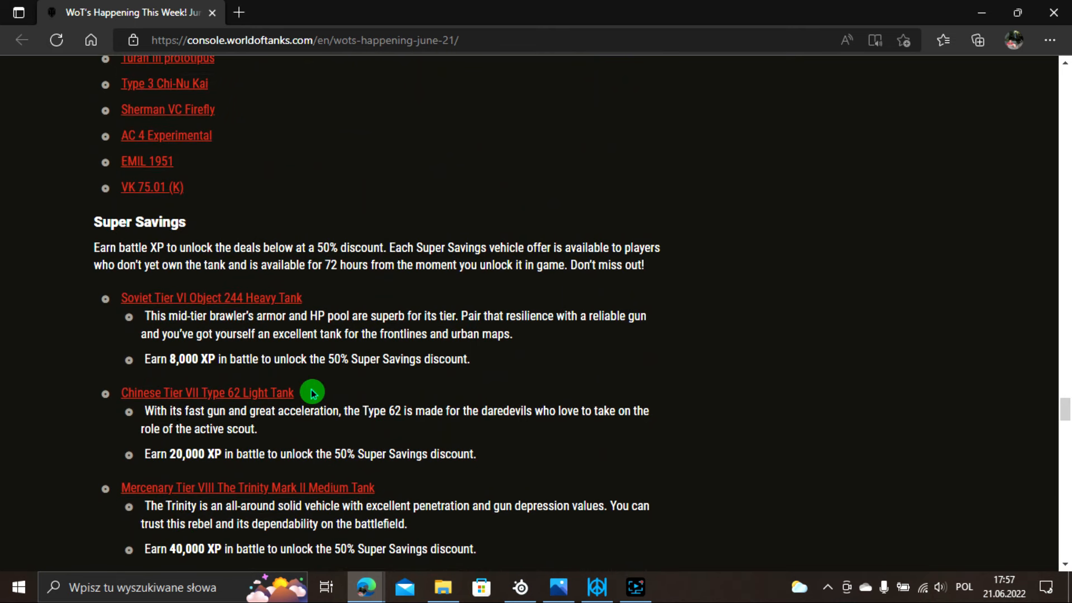
pyautogui.scroll(-3)
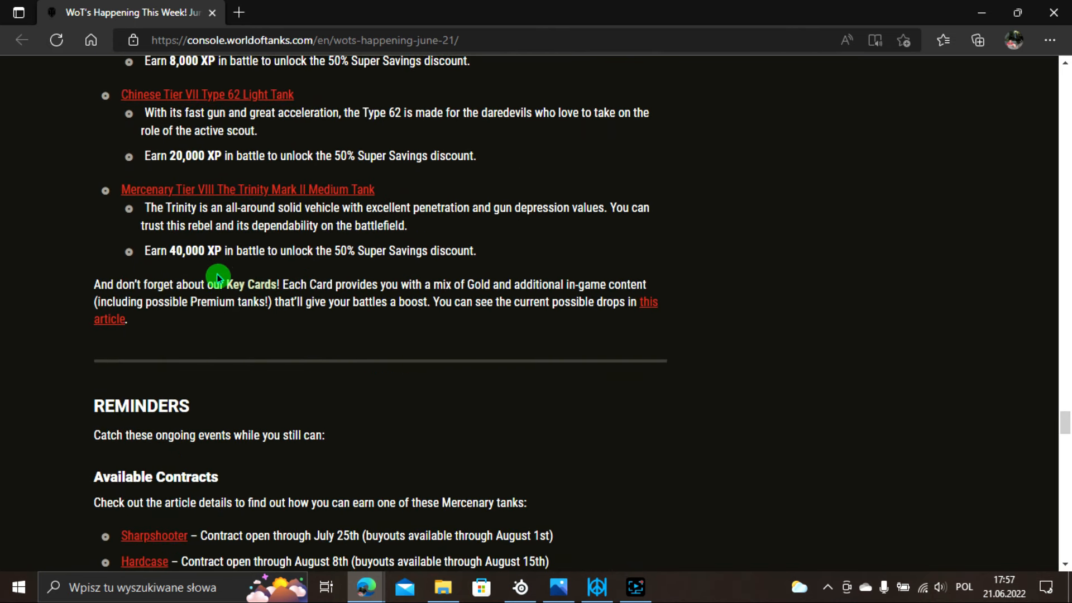
pyautogui.scroll(-3)
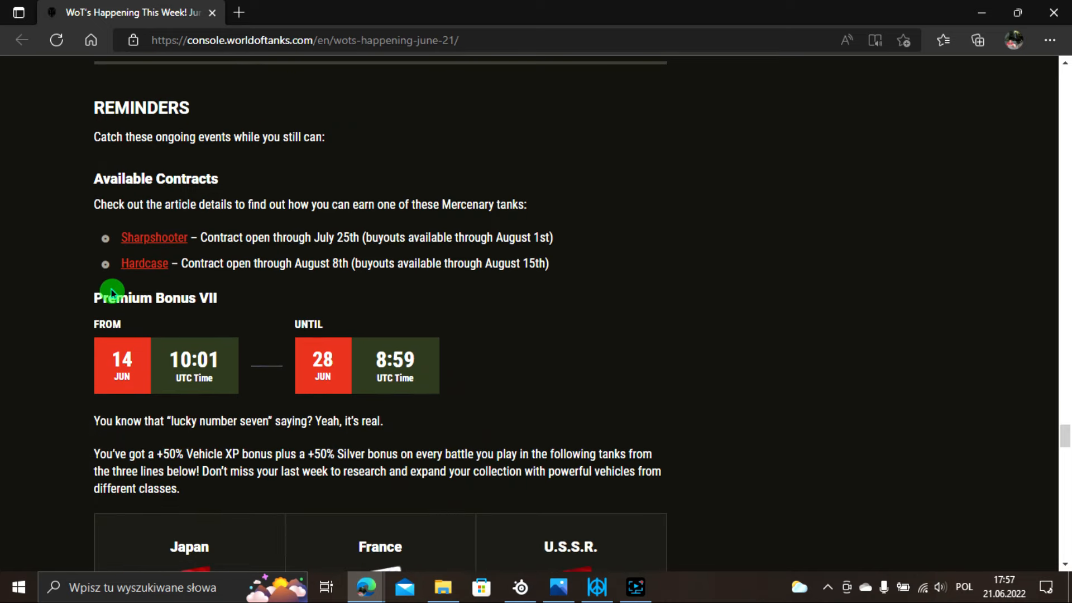
pyautogui.moveTo(211, 290)
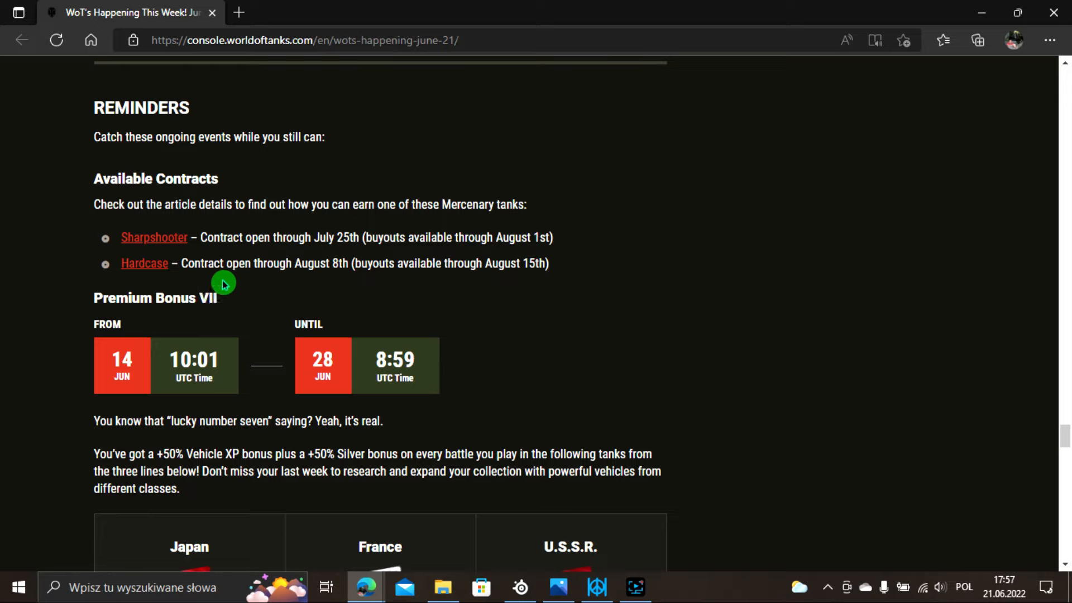
pyautogui.moveTo(677, 258)
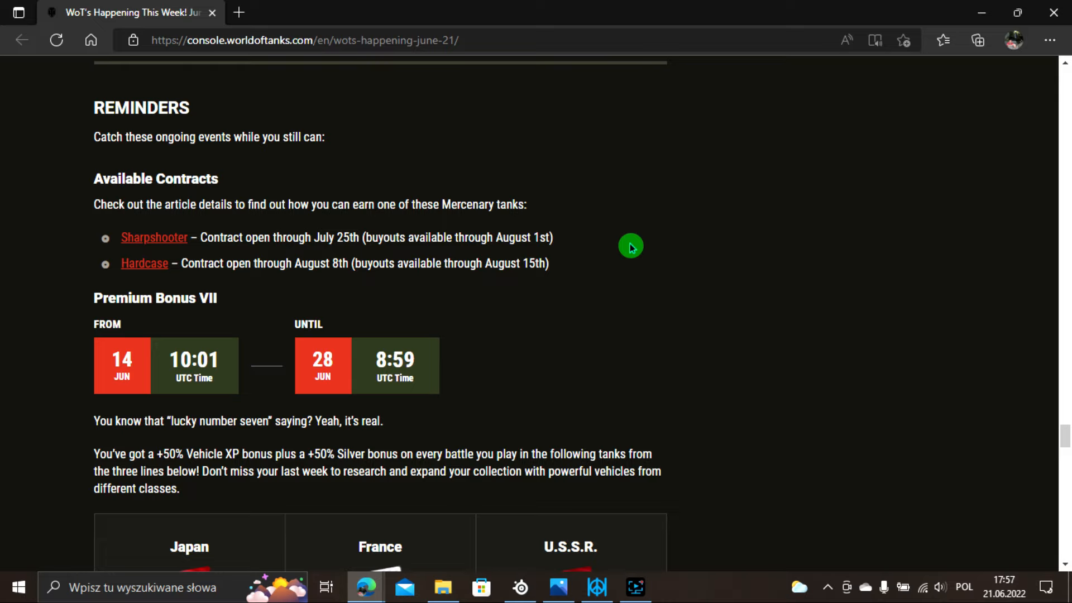
pyautogui.moveTo(567, 247)
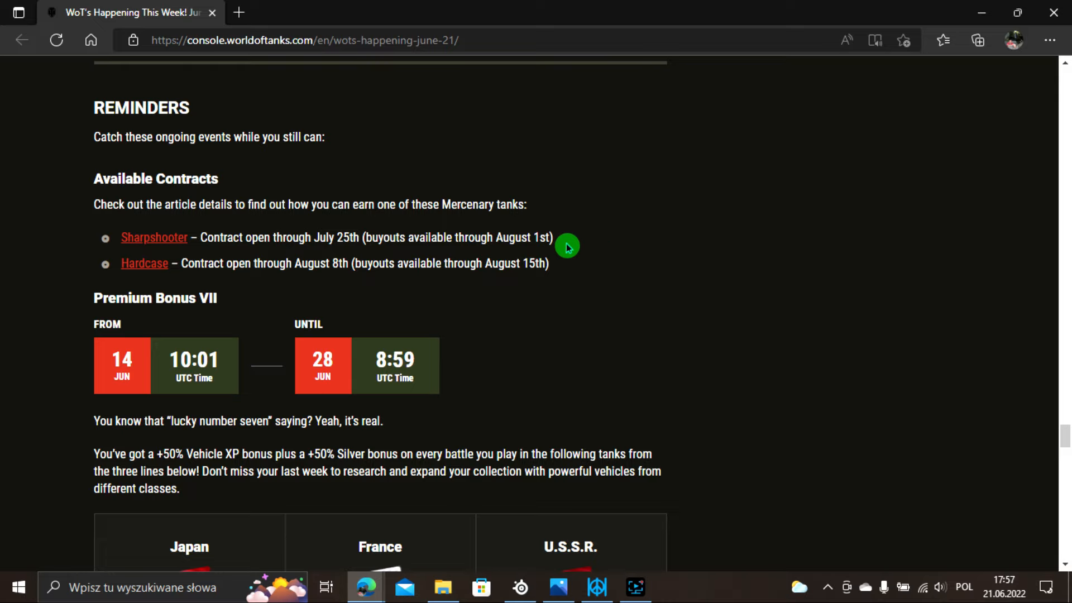
pyautogui.moveTo(136, 284)
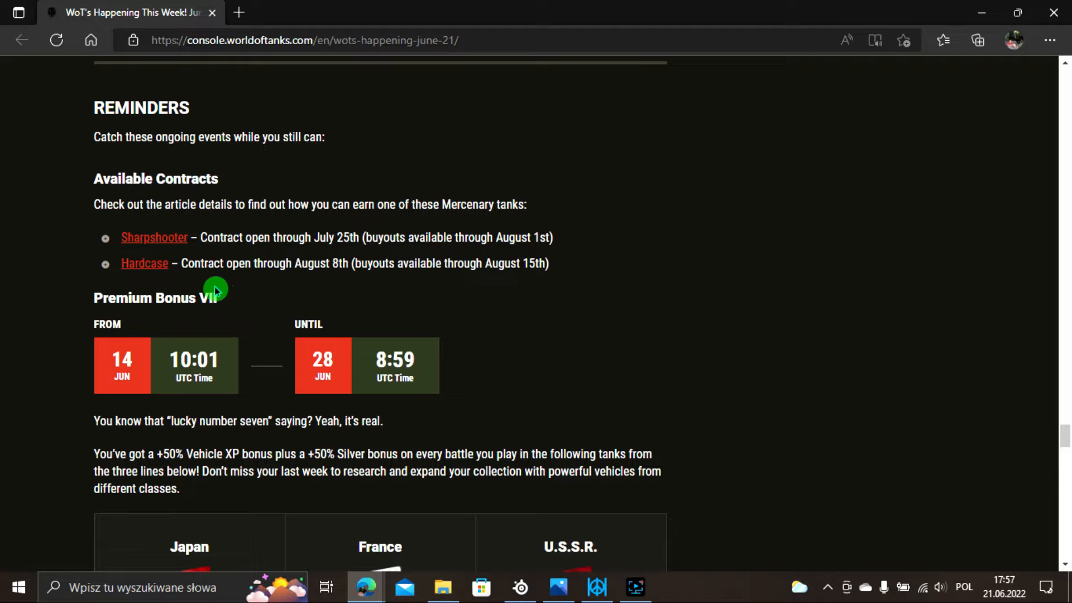
pyautogui.moveTo(657, 264)
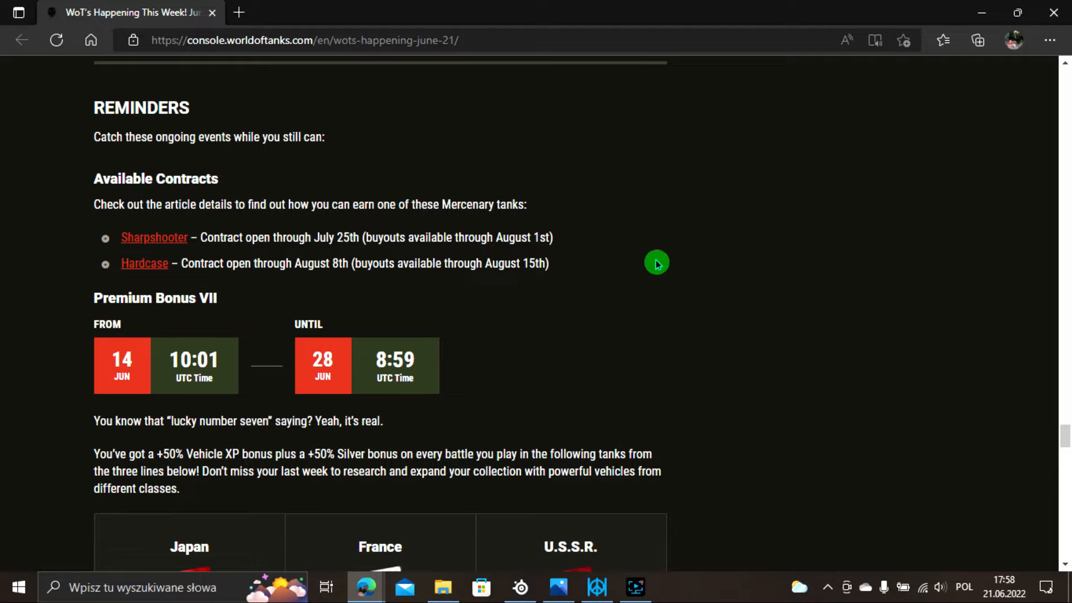
pyautogui.moveTo(749, 240)
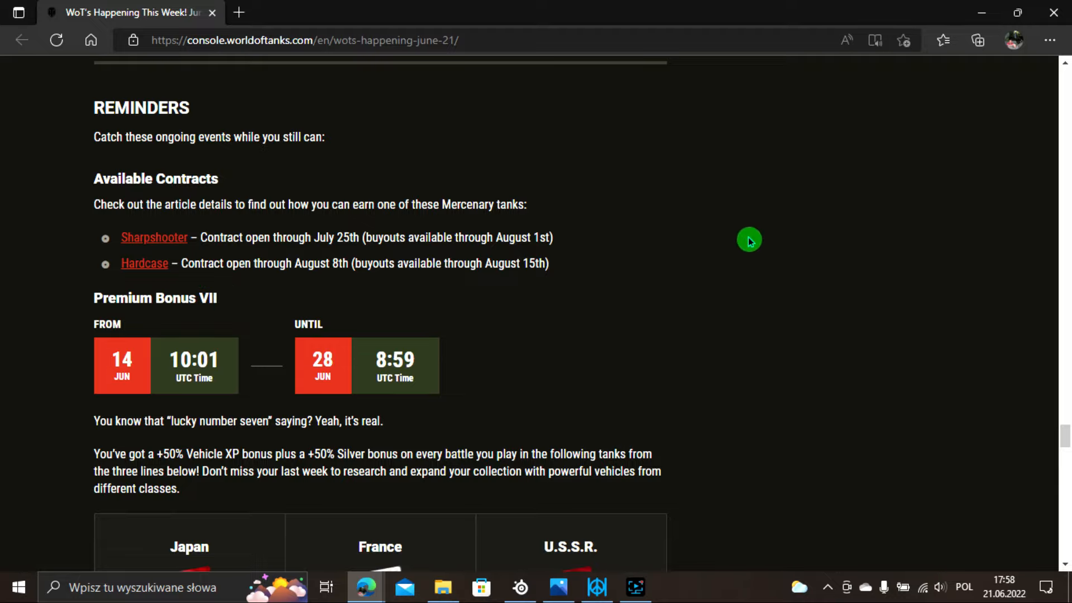
# Scroll past the Premium Bonus VII lists for Japan, France and U.S.S.R. to The Long Haul heading.
pyautogui.scroll(-3)
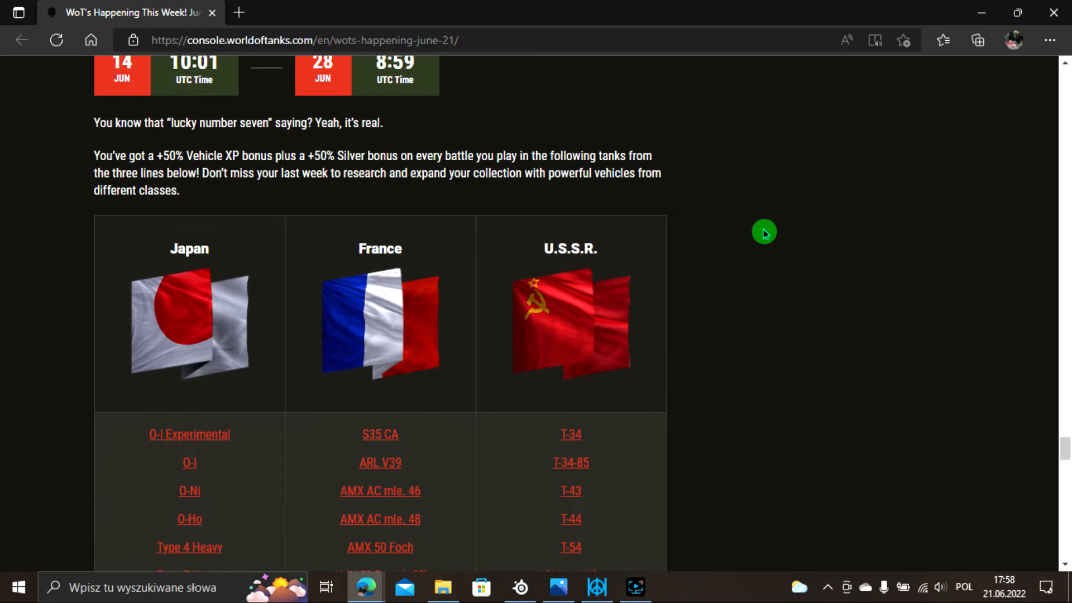
pyautogui.scroll(3)
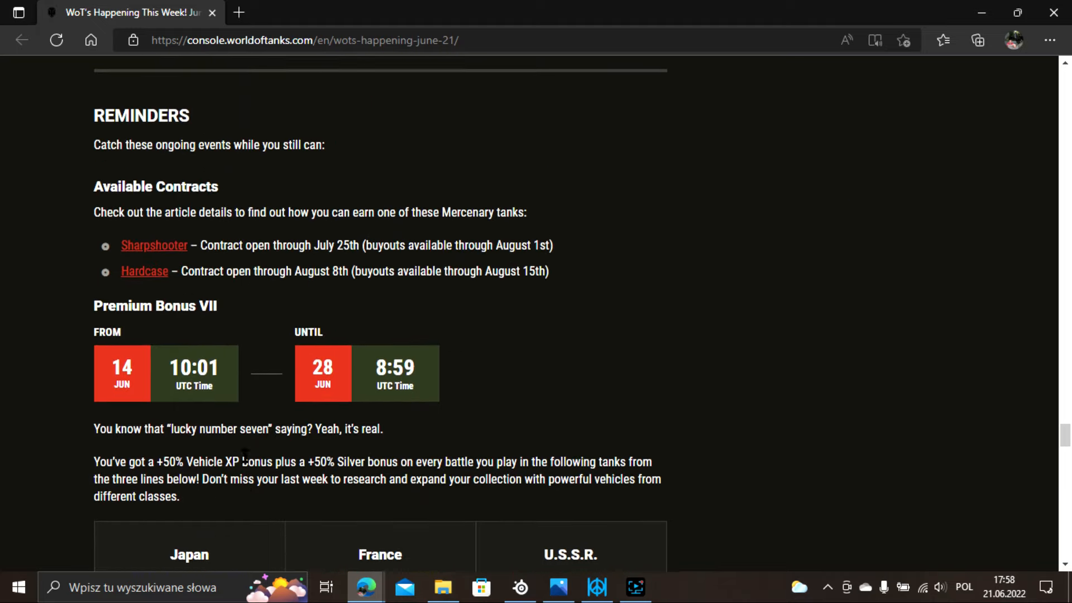
pyautogui.scroll(-3)
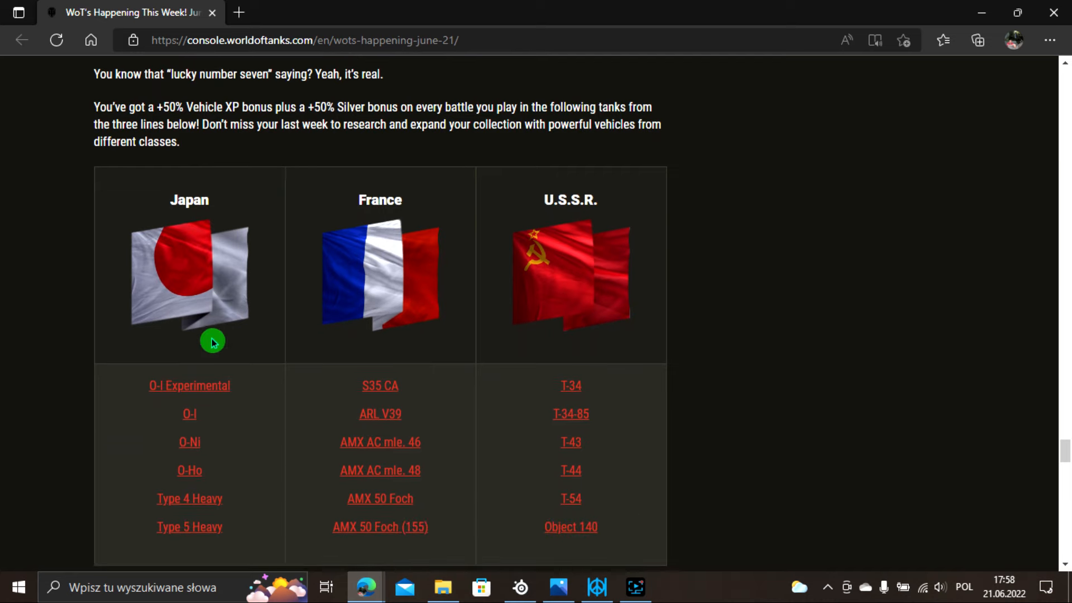
pyautogui.scroll(-3)
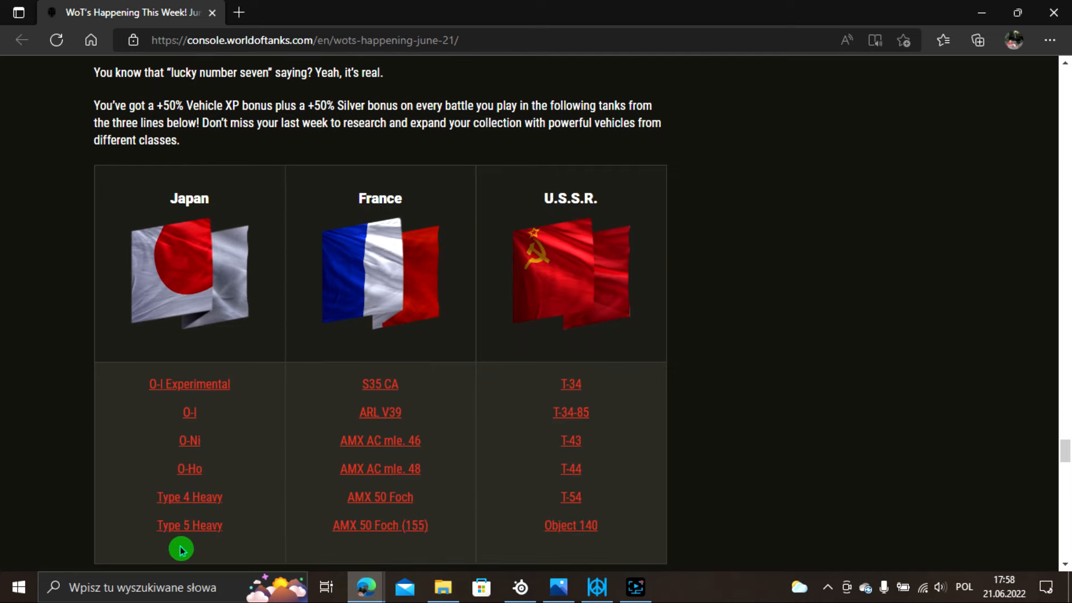
pyautogui.moveTo(345, 551)
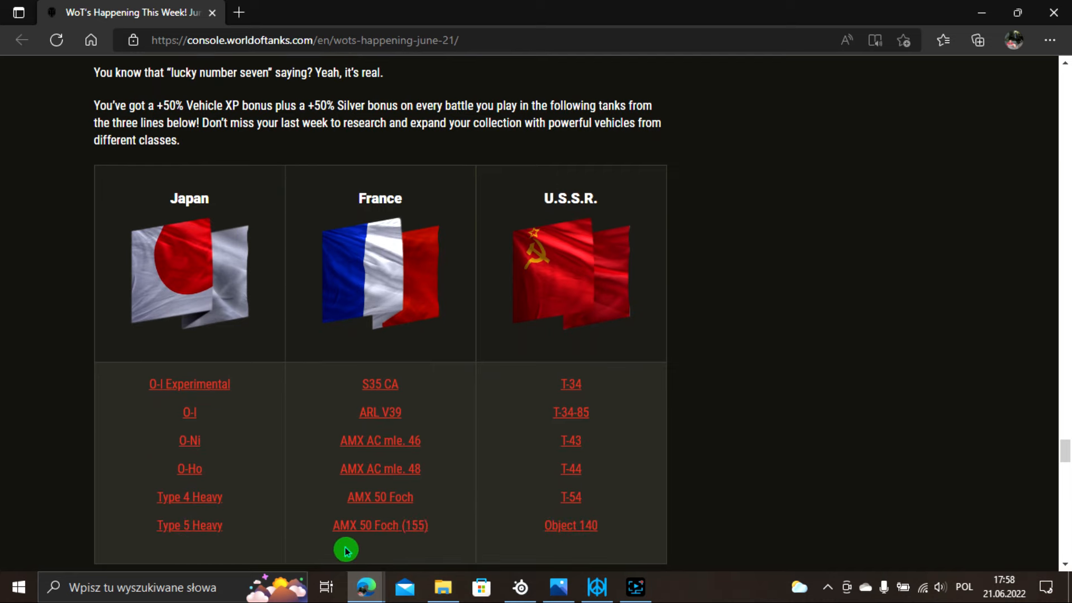
pyautogui.moveTo(682, 214)
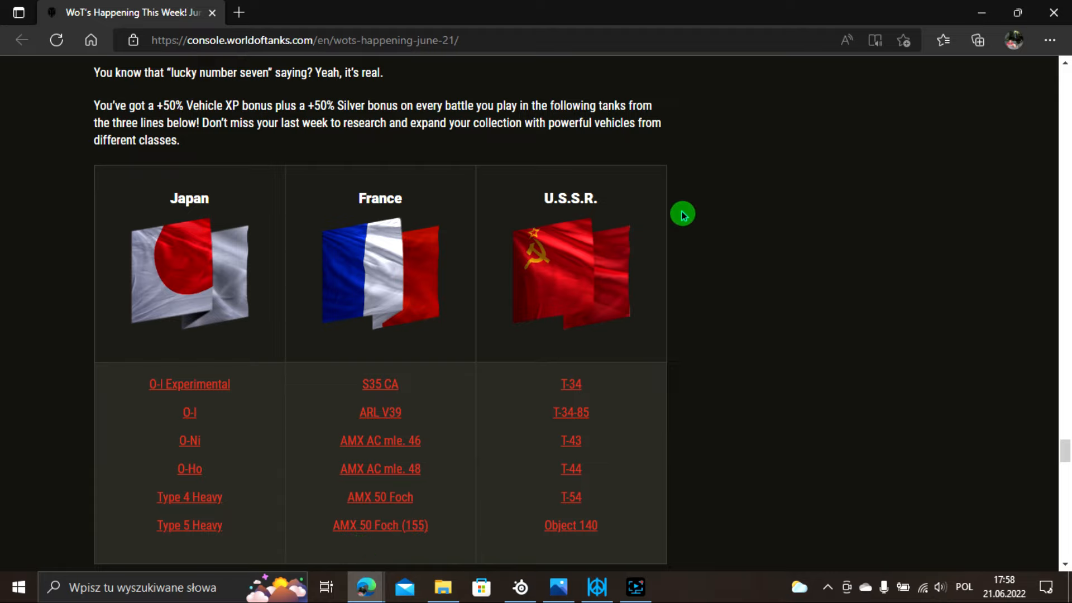
pyautogui.moveTo(716, 354)
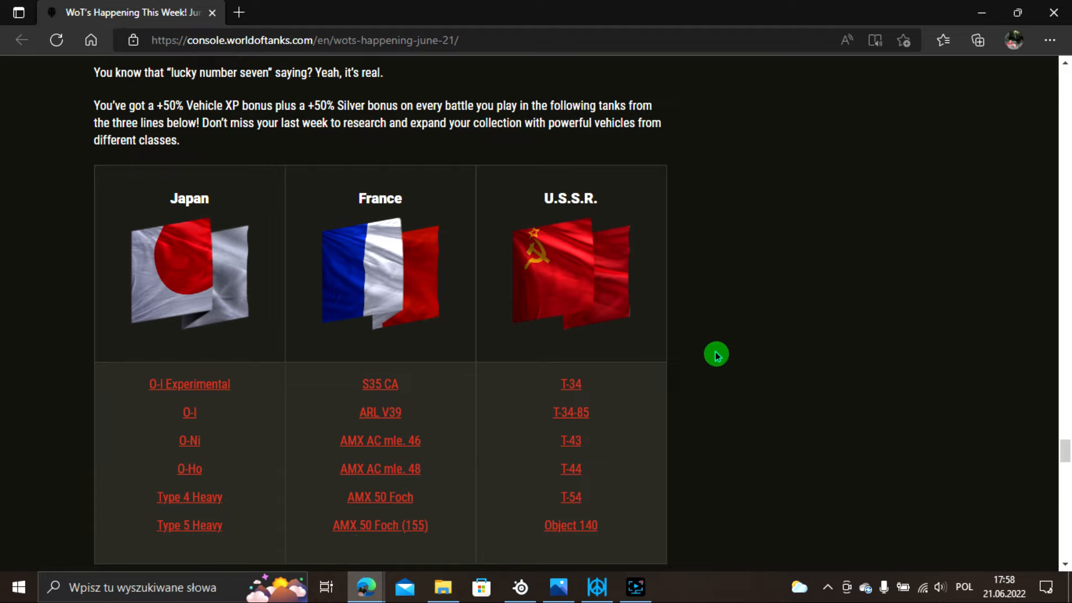
pyautogui.moveTo(711, 266)
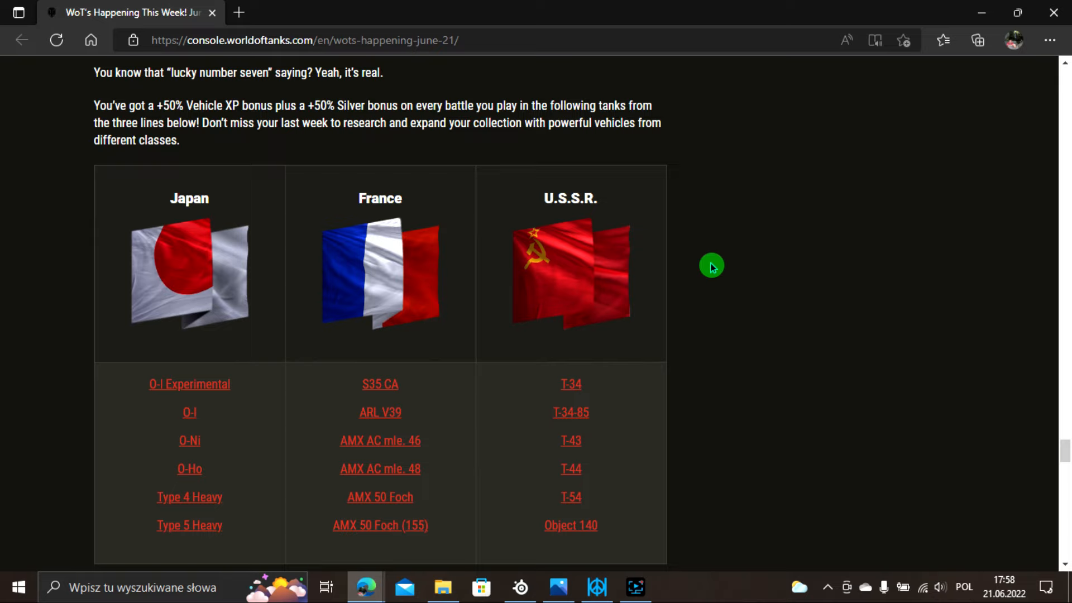
pyautogui.scroll(-3)
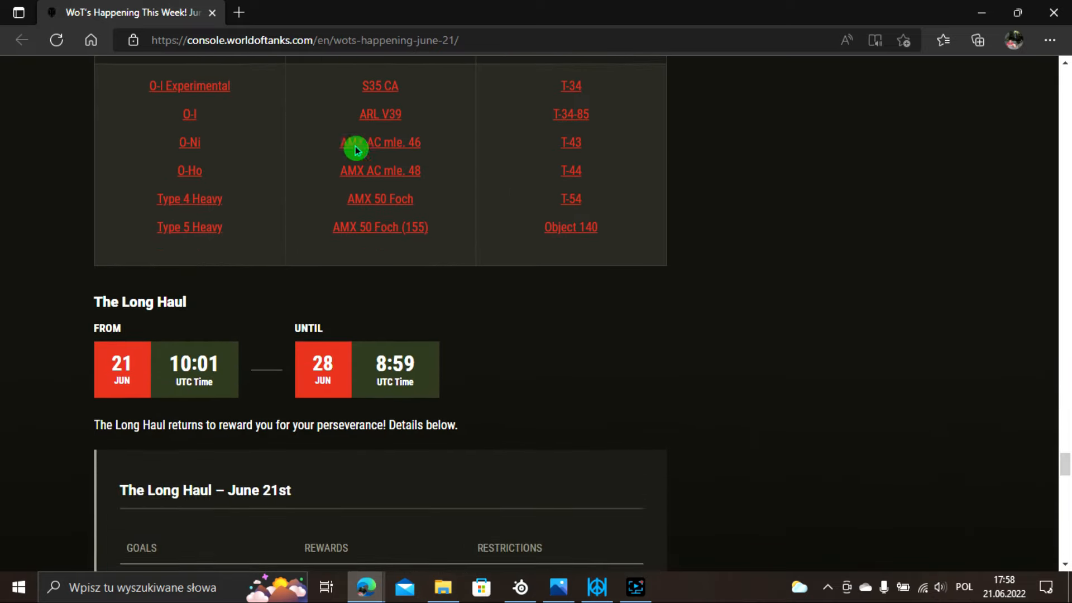
# Scroll through the Long Haul – June 21st goals, key card rewards and restrictions to Community Streams.
pyautogui.scroll(-3)
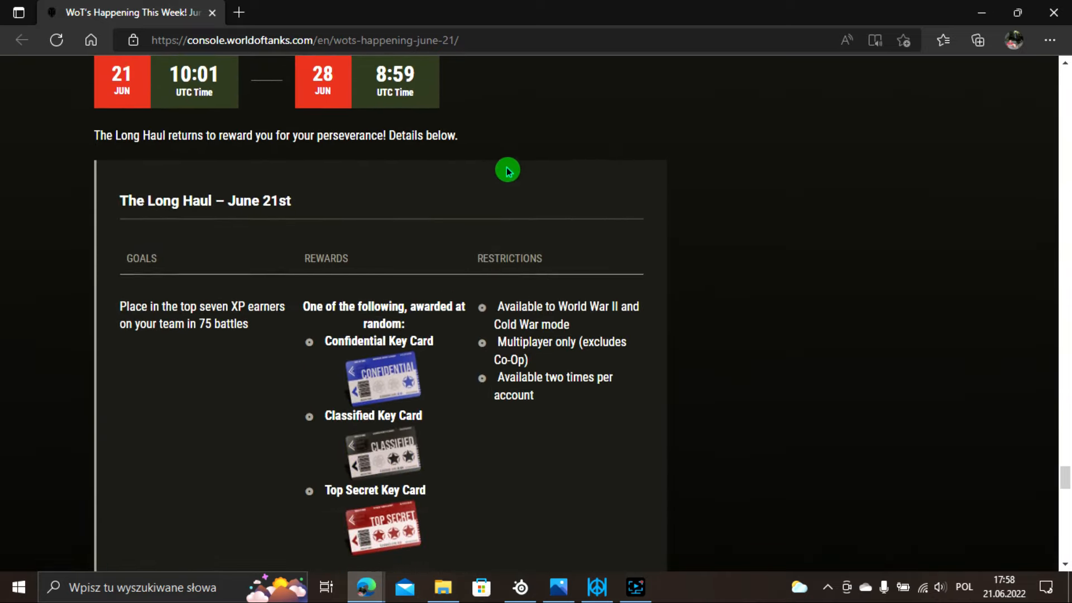
pyautogui.scroll(-3)
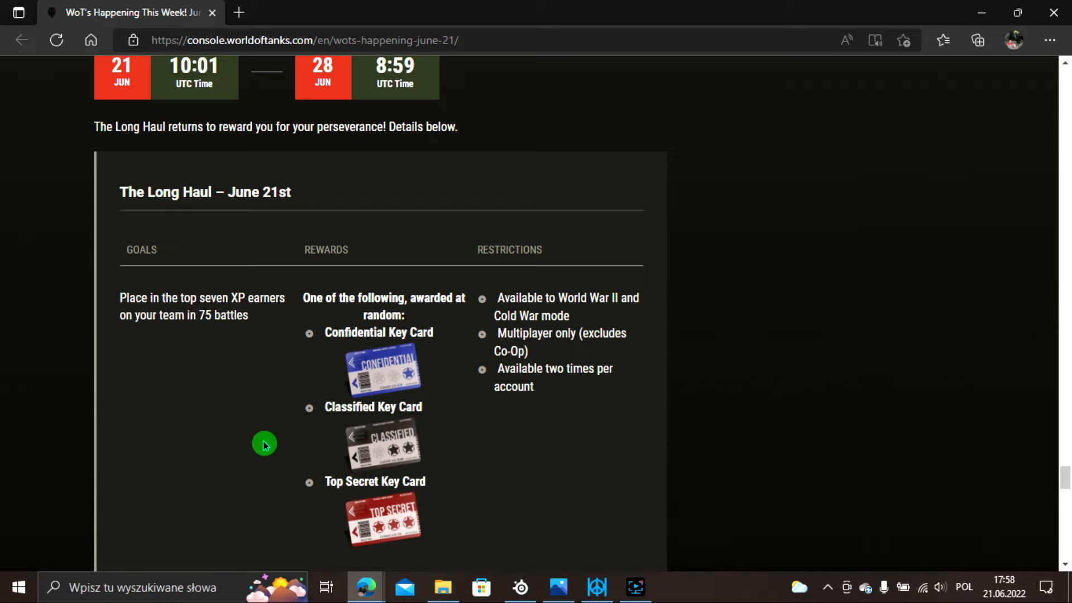
pyautogui.moveTo(98, 361)
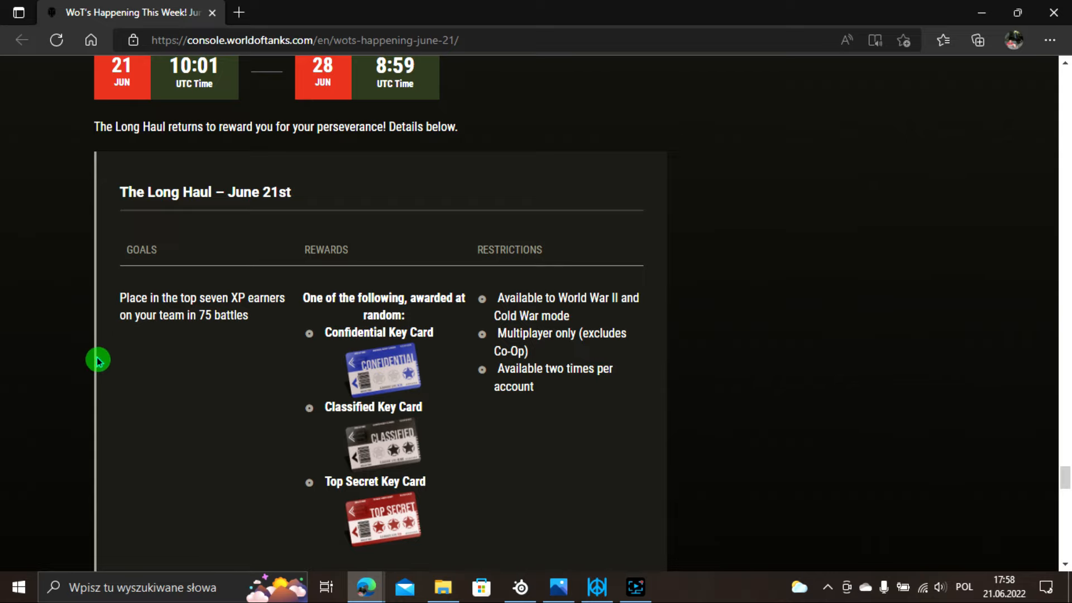
pyautogui.moveTo(238, 403)
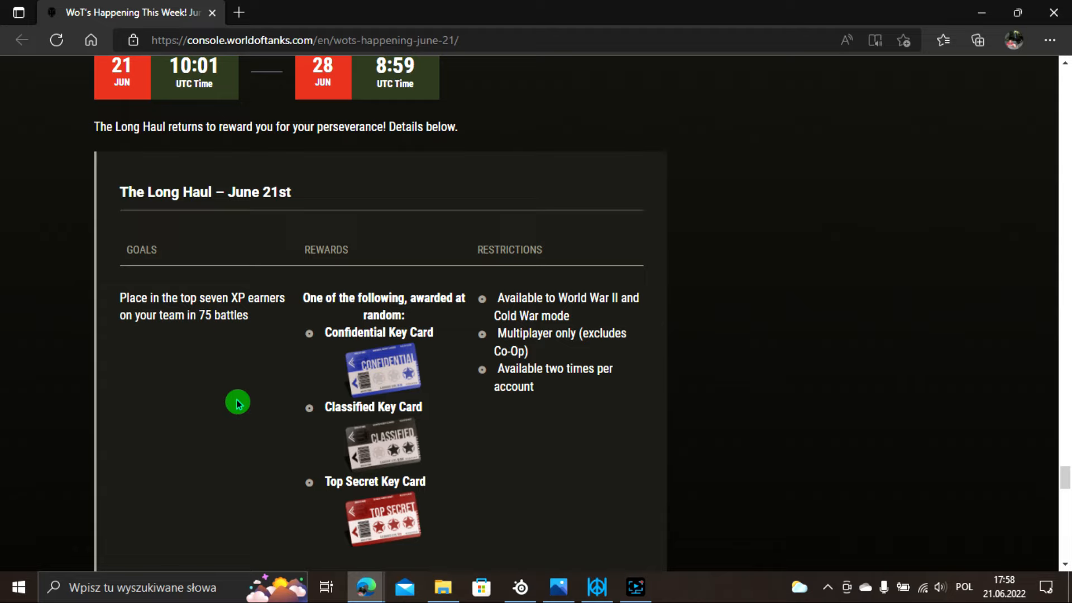
pyautogui.moveTo(179, 344)
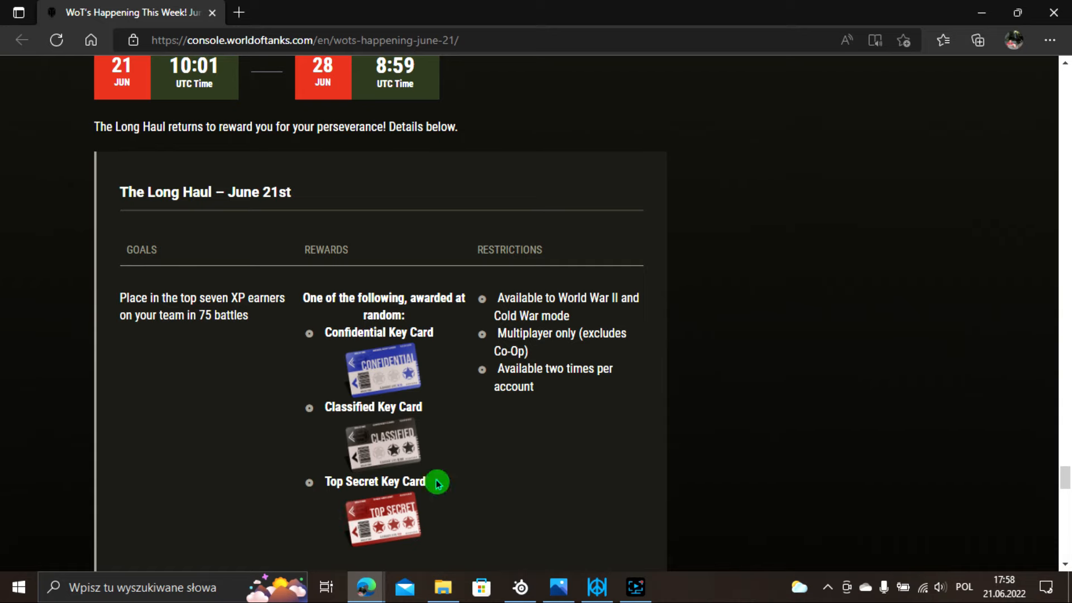
pyautogui.scroll(-3)
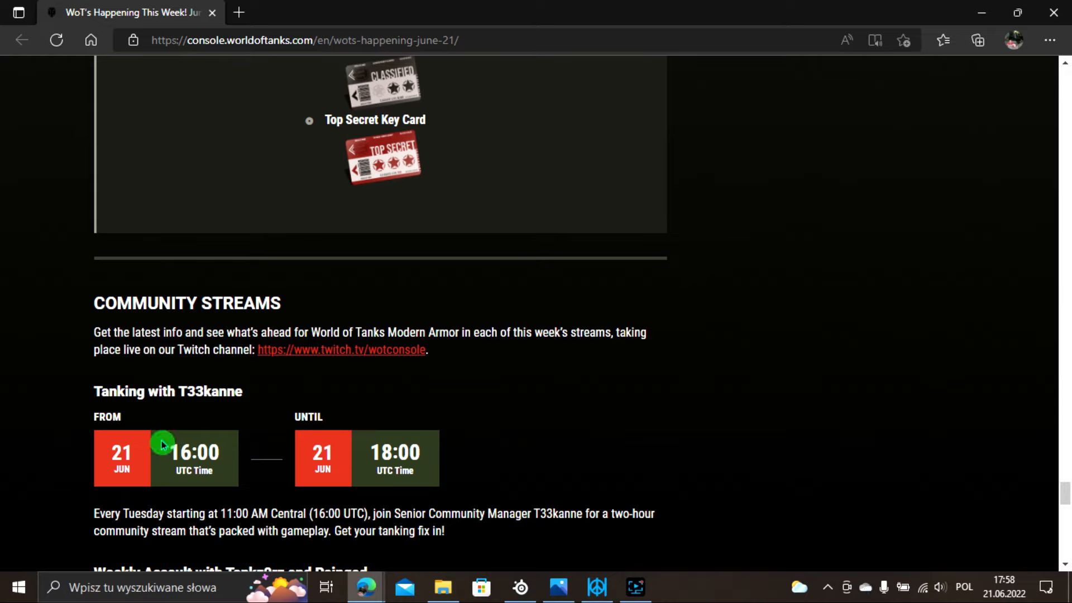
pyautogui.moveTo(335, 467)
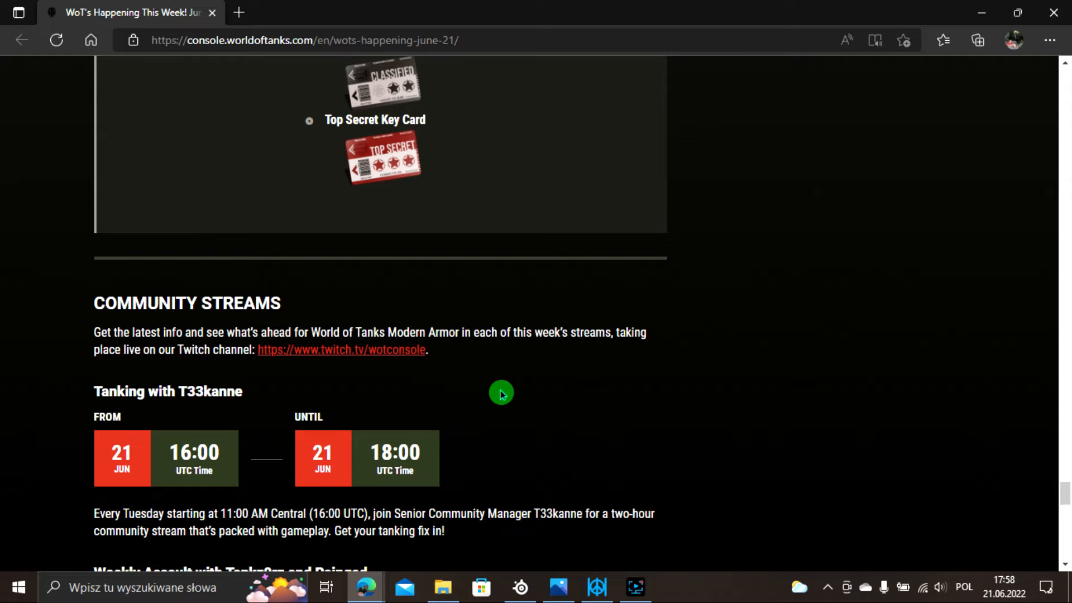
pyautogui.moveTo(636, 356)
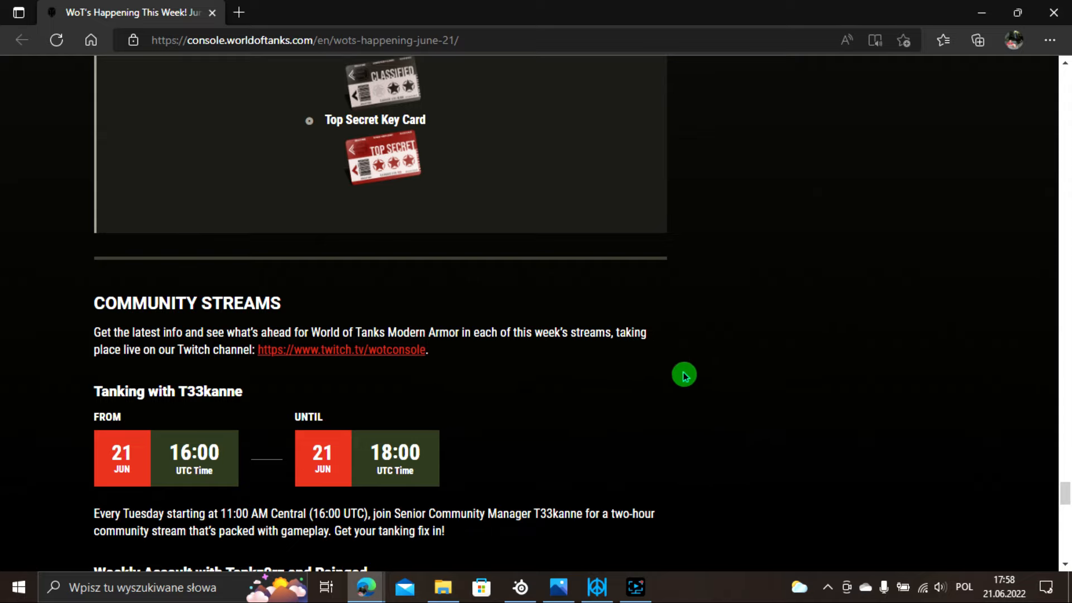
pyautogui.scroll(-3)
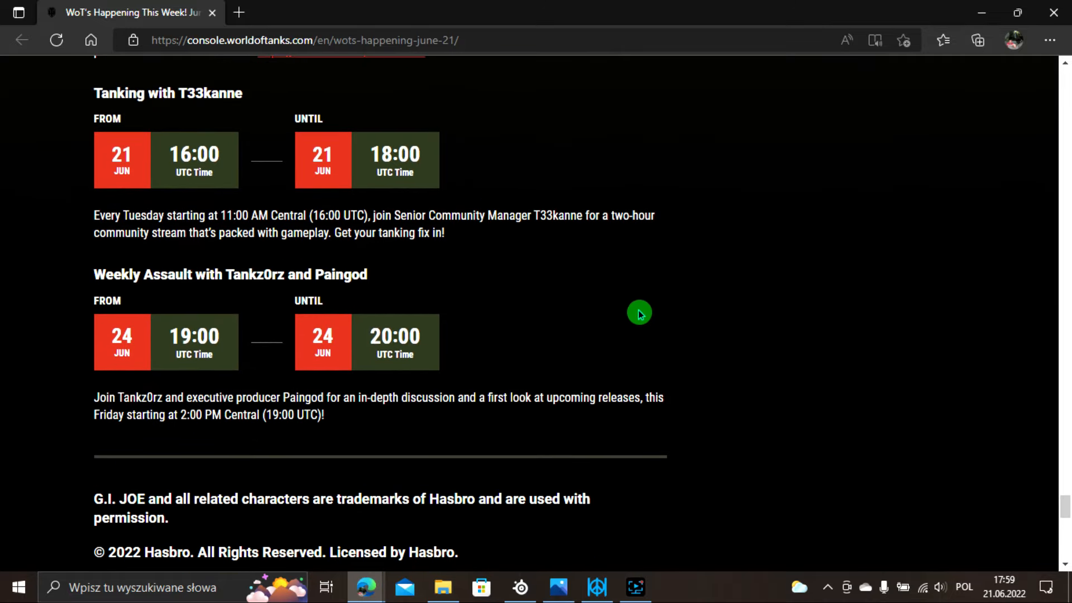
pyautogui.moveTo(121, 388)
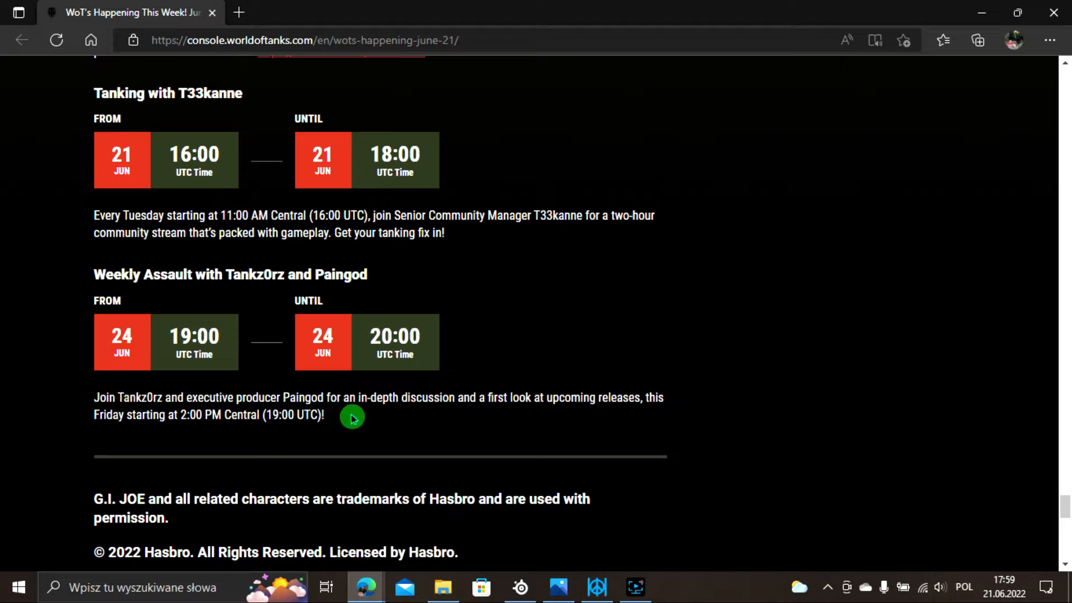
pyautogui.moveTo(429, 432)
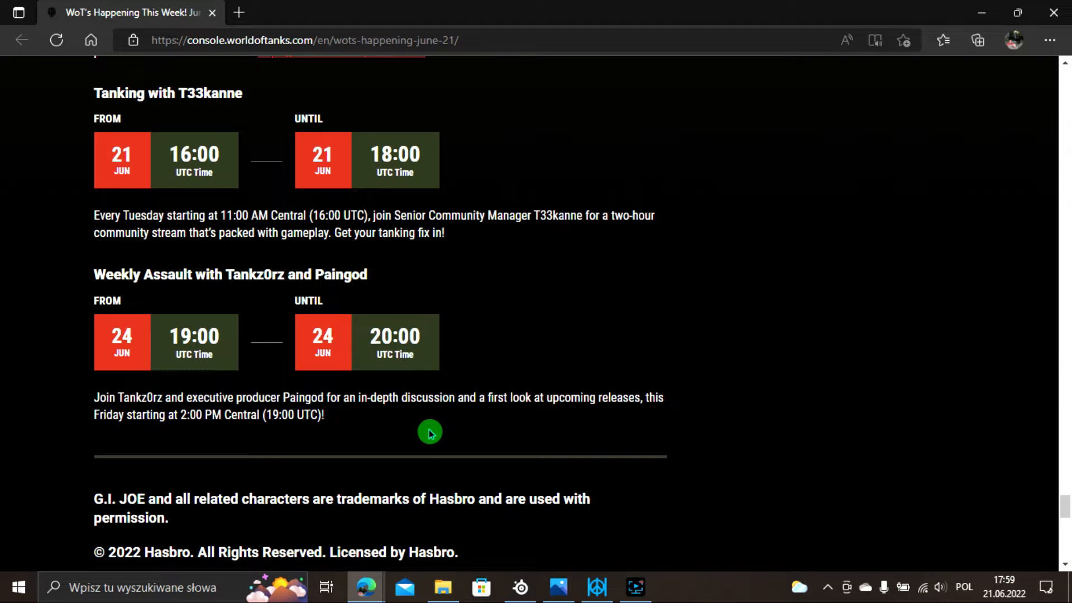
pyautogui.scroll(3)
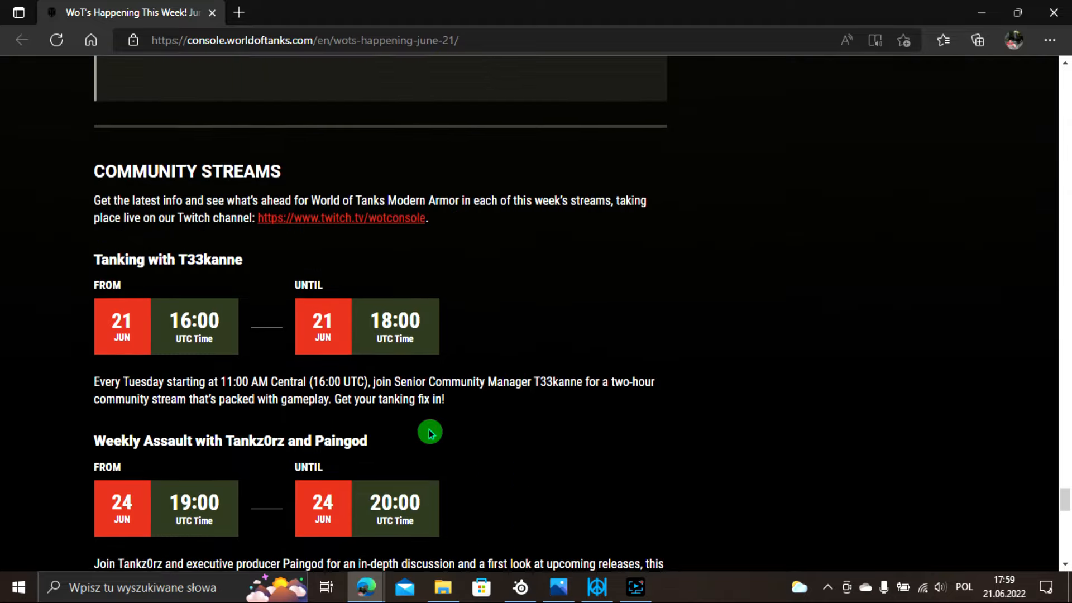
pyautogui.scroll(-3)
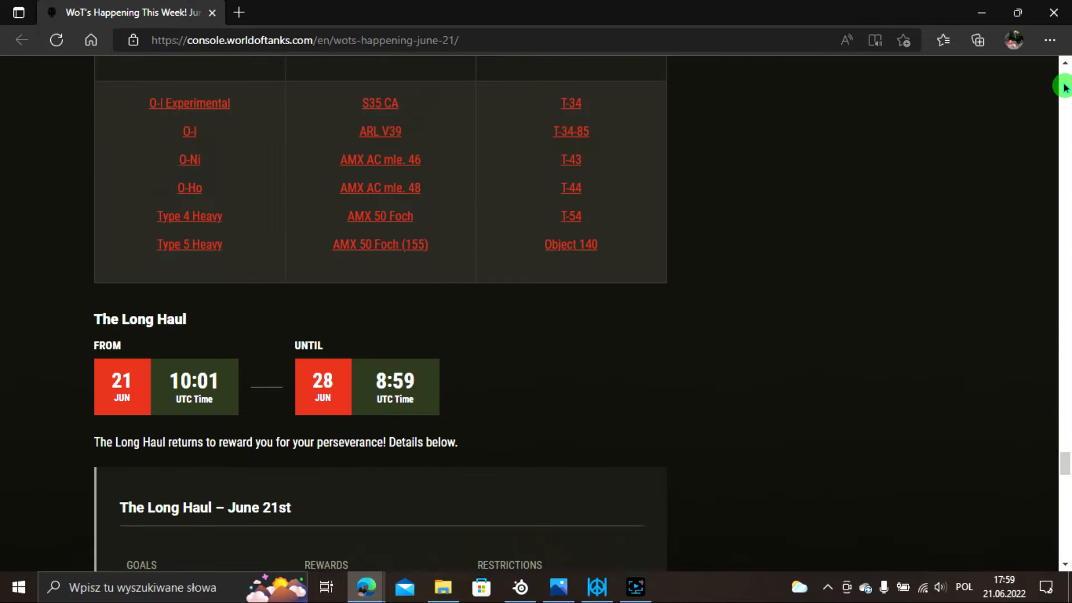
# Return to the World of Tanks Console News listing showing Latest News & Updates from the top.
pyautogui.scroll(3)
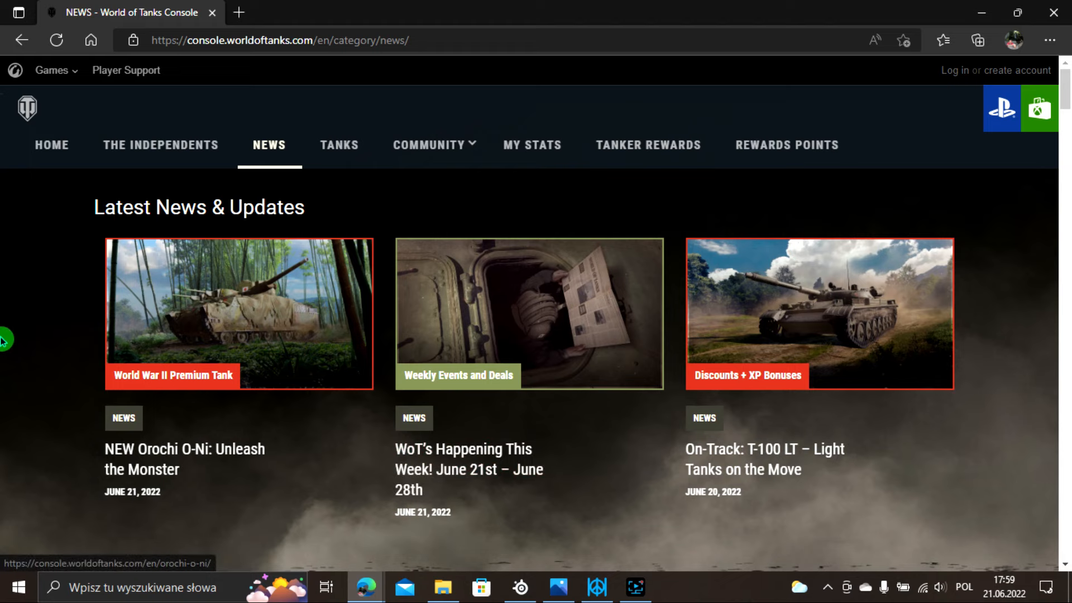
pyautogui.moveTo(45, 220)
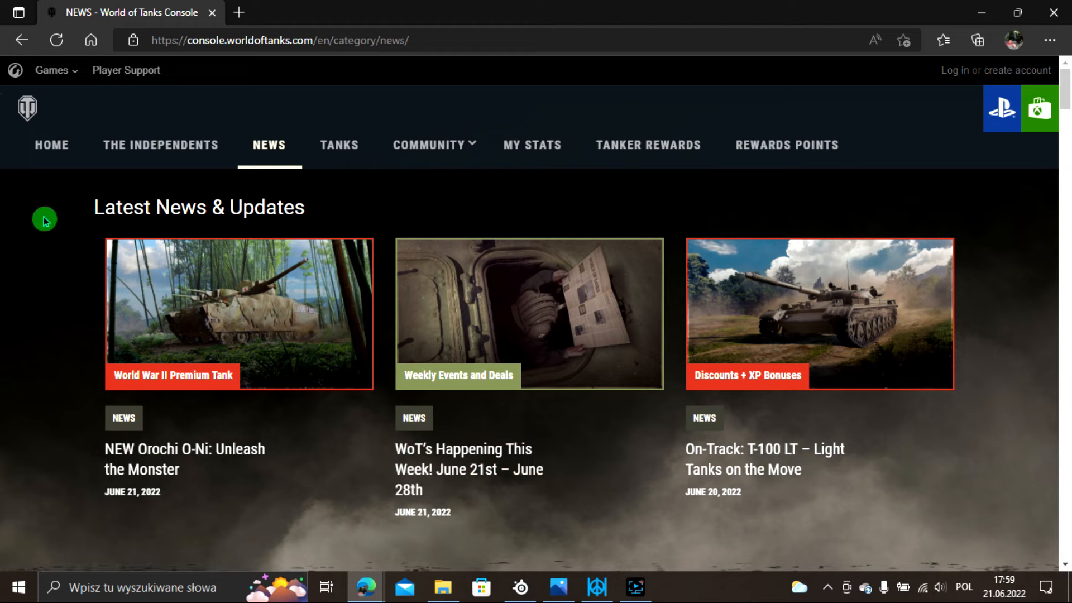
pyautogui.moveTo(894, 134)
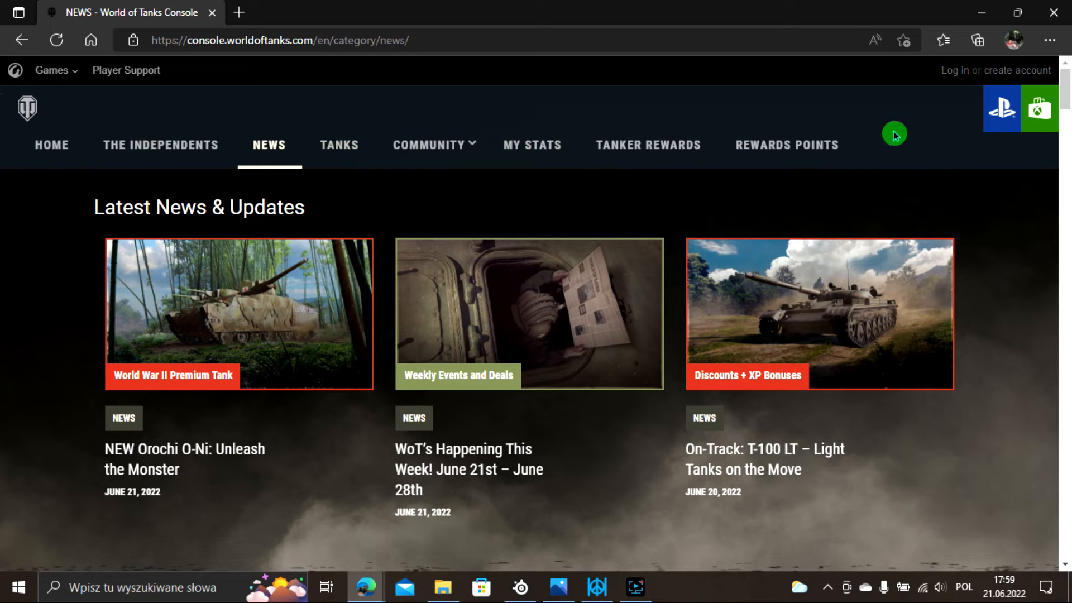
pyautogui.moveTo(834, 552)
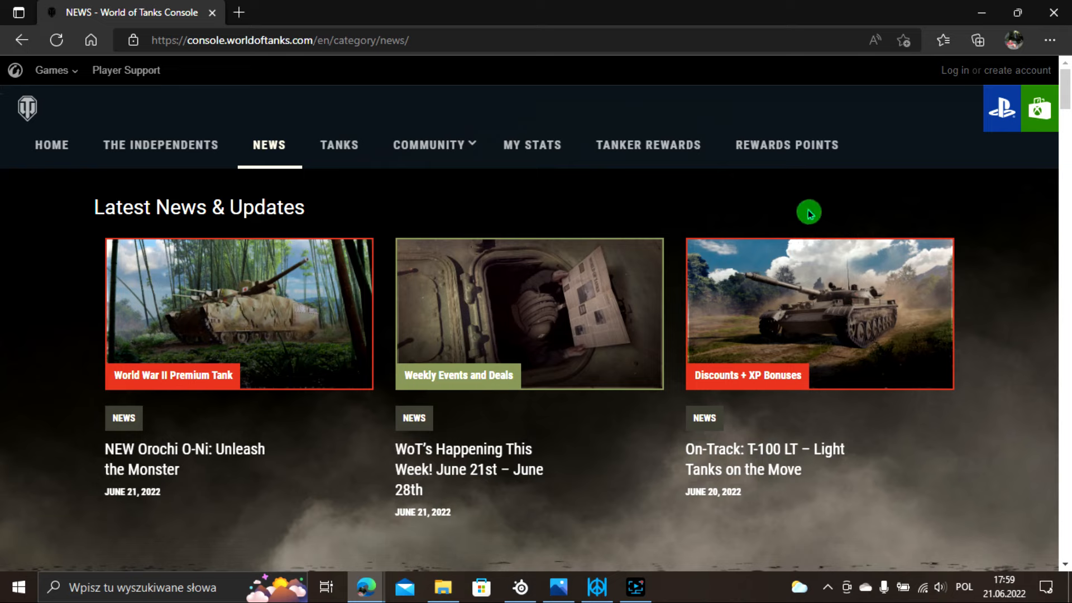
pyautogui.moveTo(769, 188)
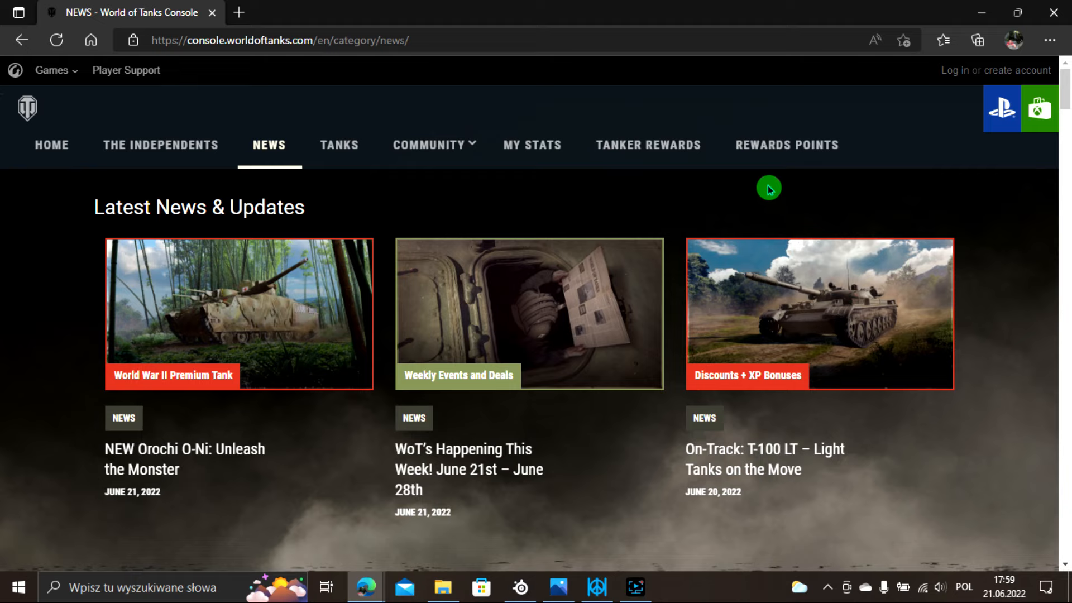
pyautogui.moveTo(499, 219)
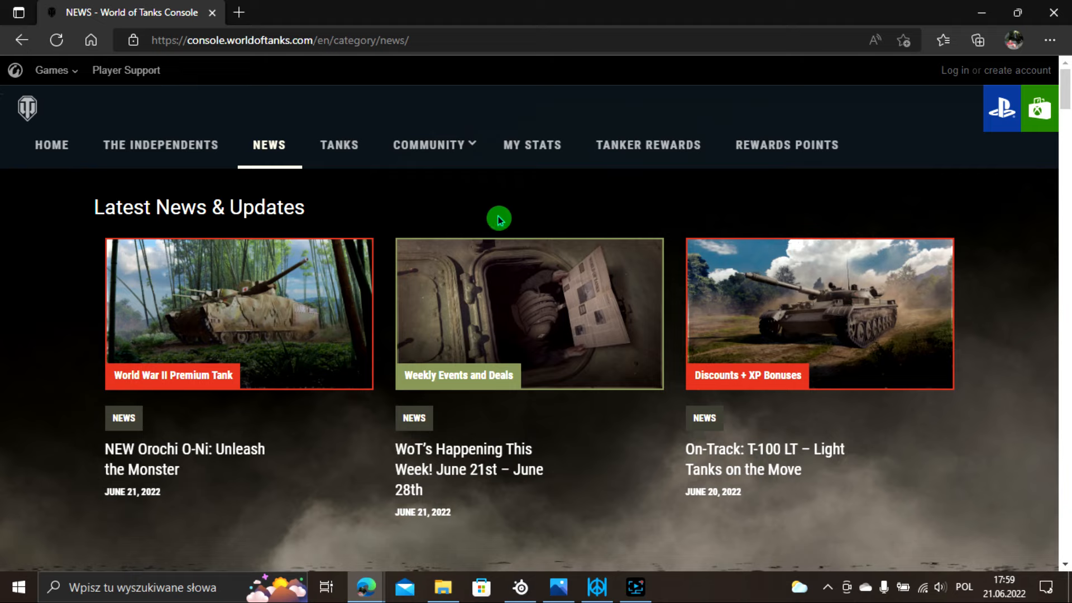
pyautogui.moveTo(354, 218)
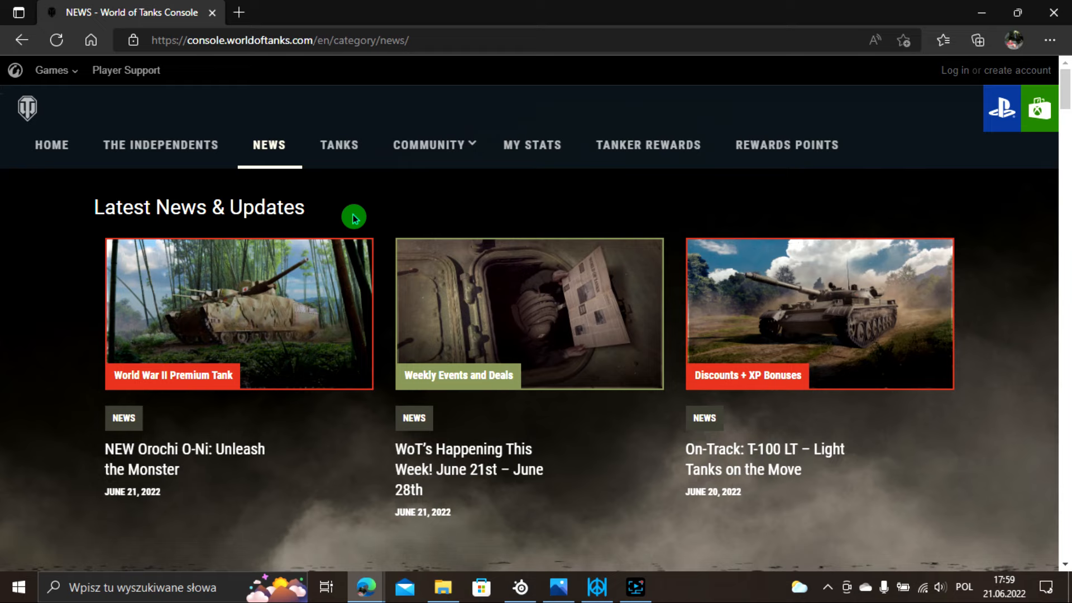